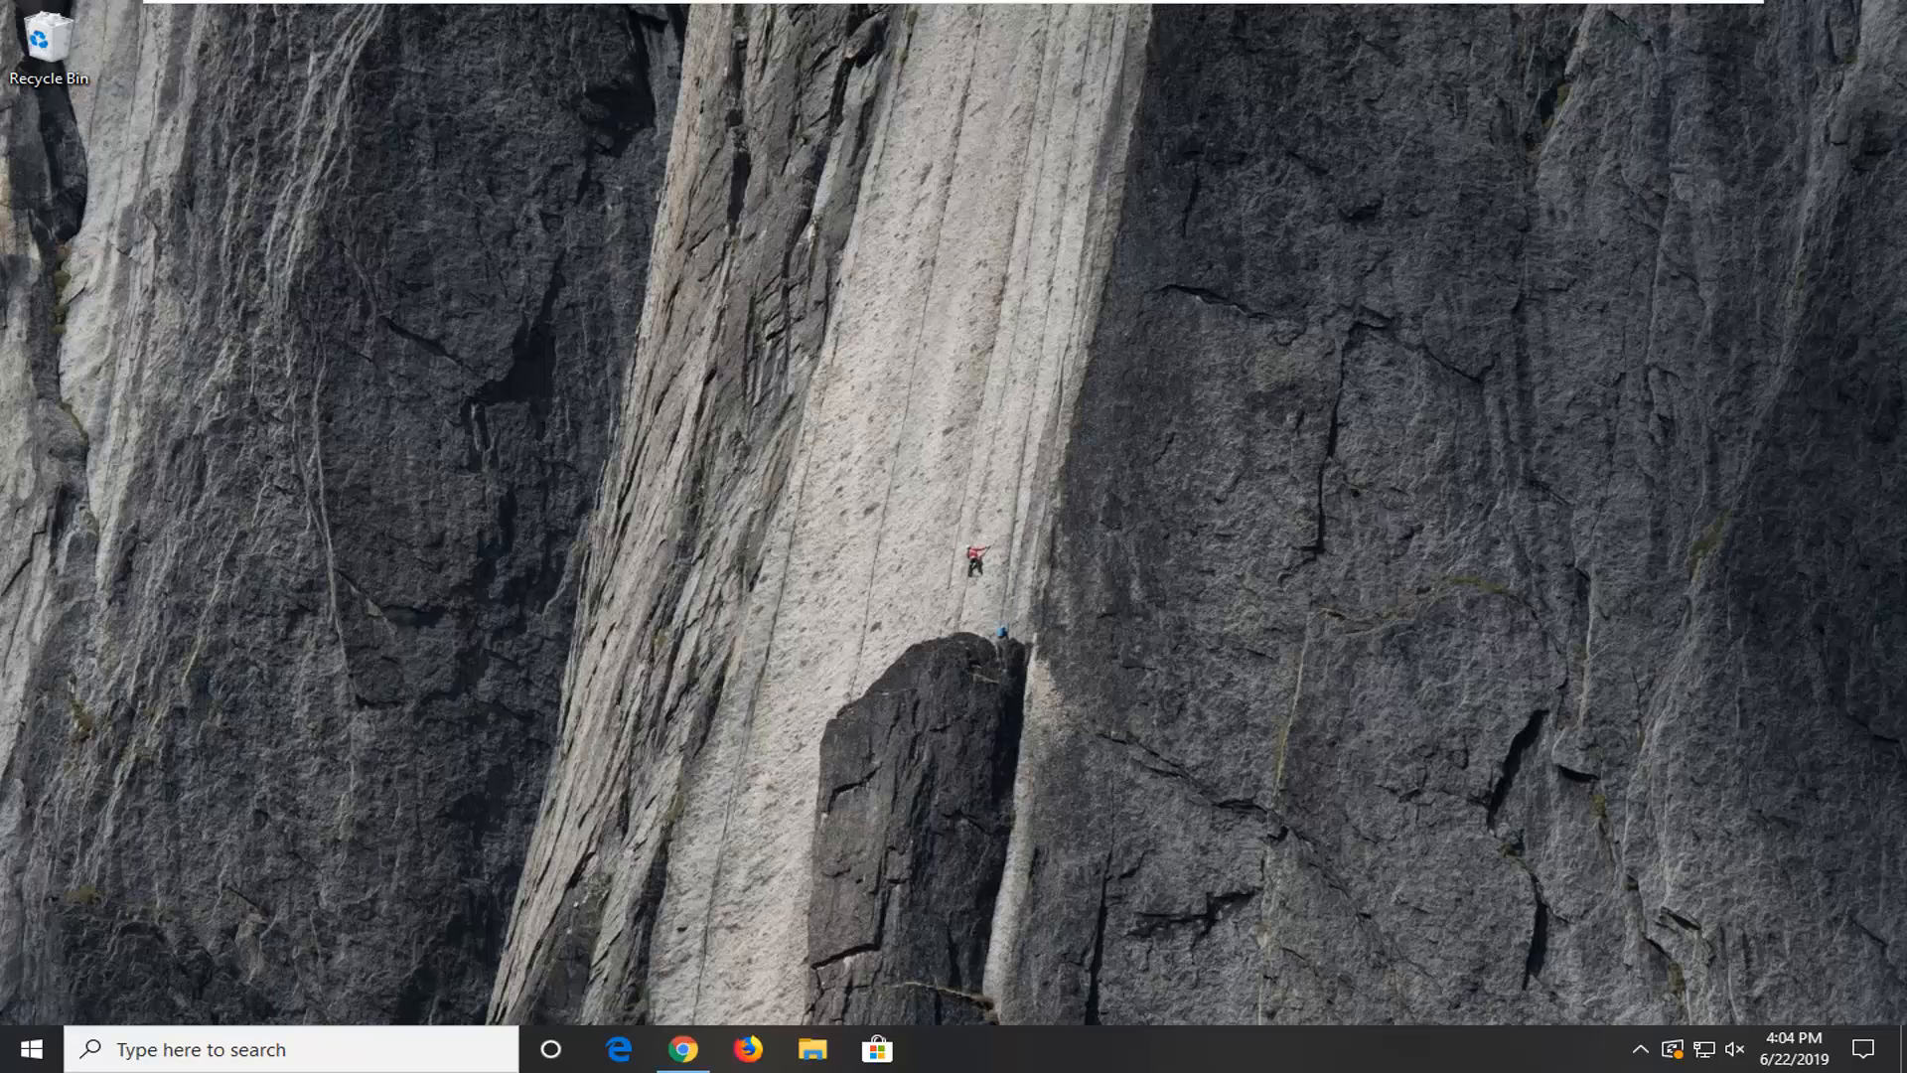
mouse_move(469, 890)
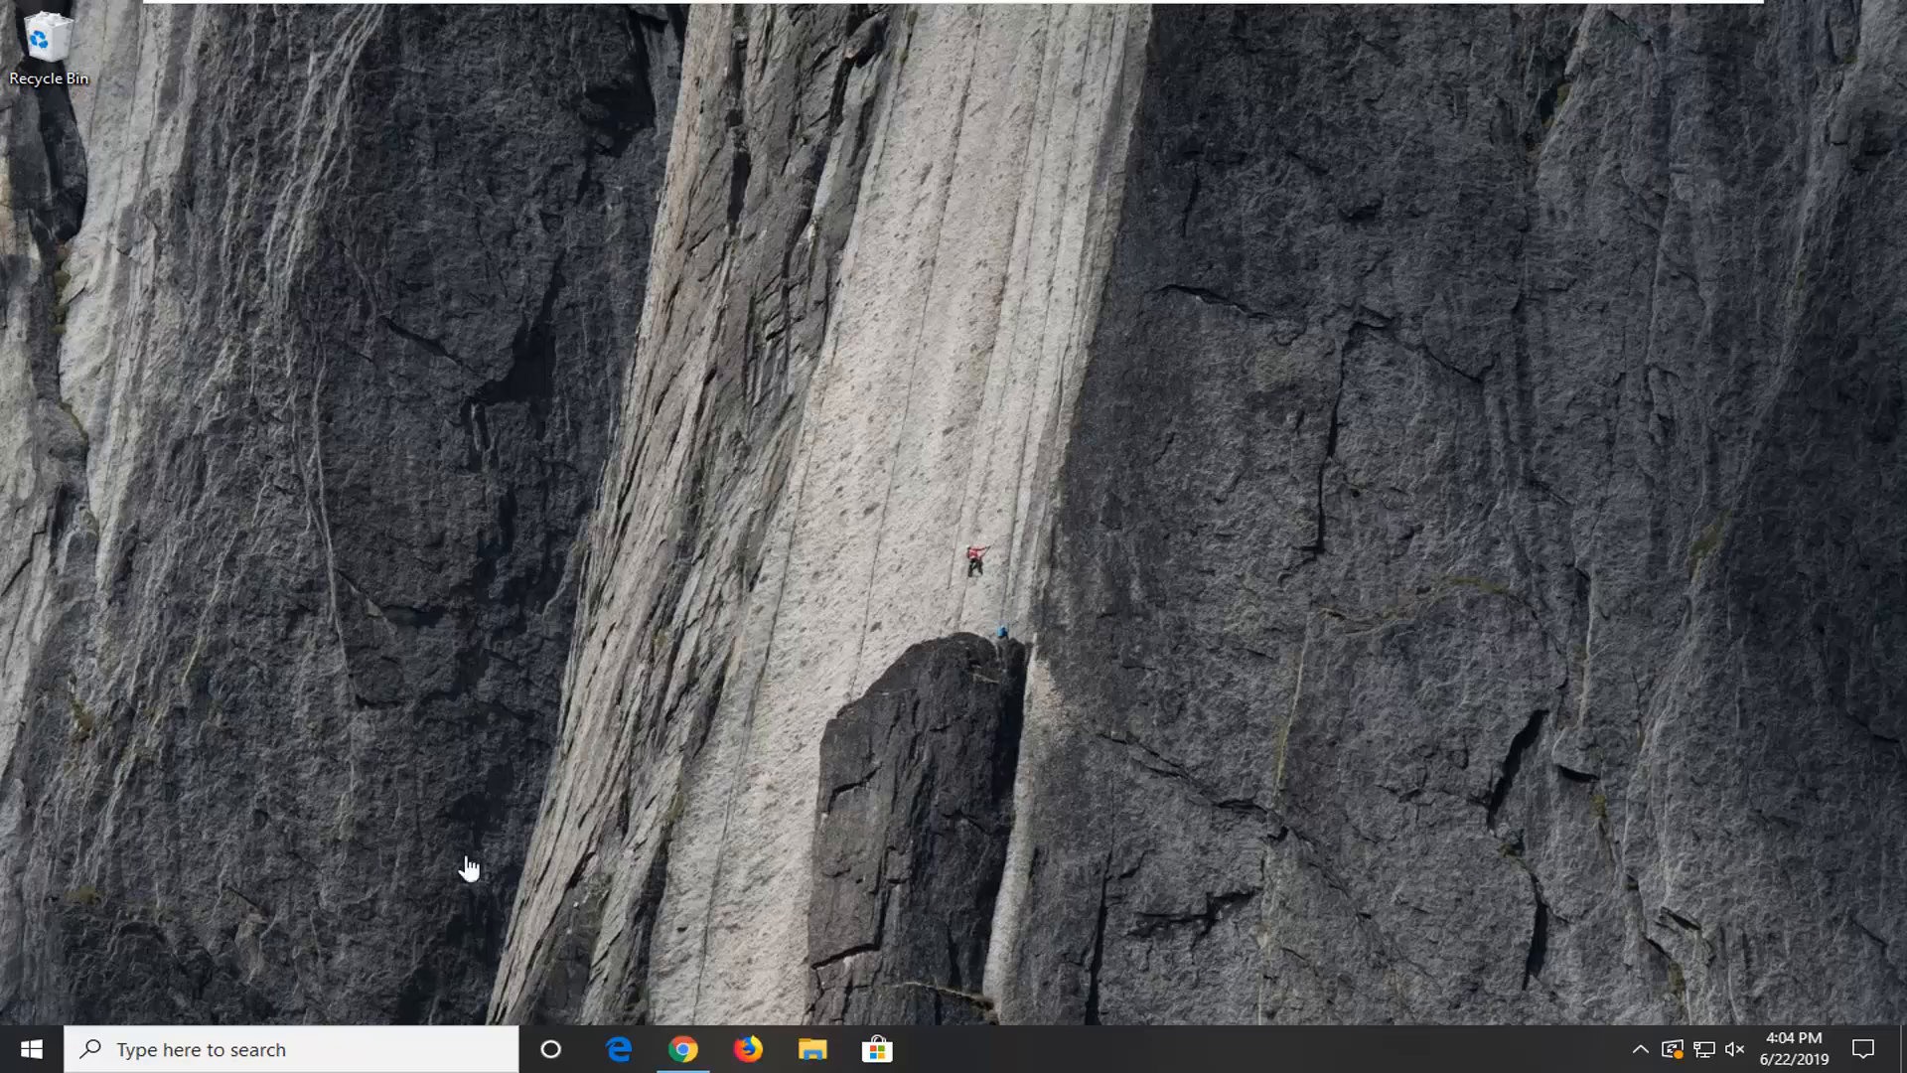
- Launch Chrome and reach its Settings page via the three-dot menu
click(683, 1049)
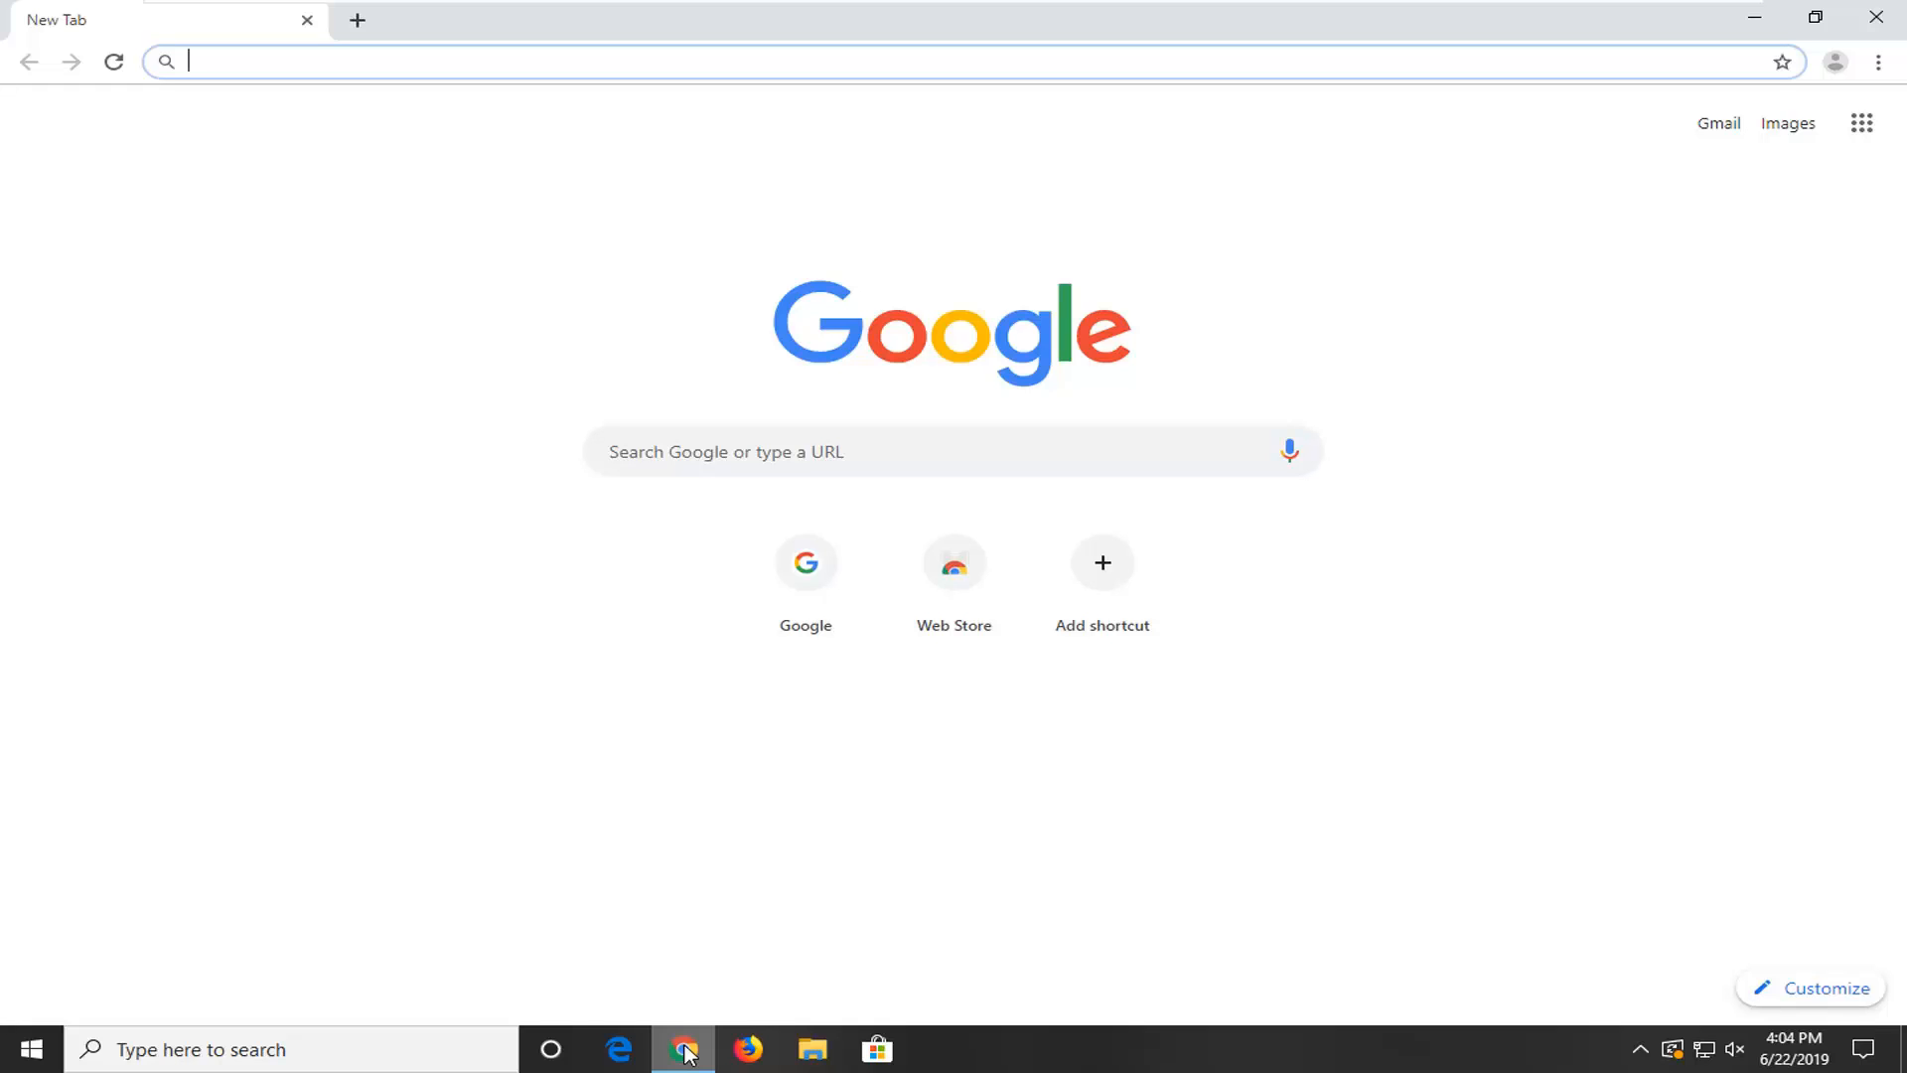
mouse_move(954, 999)
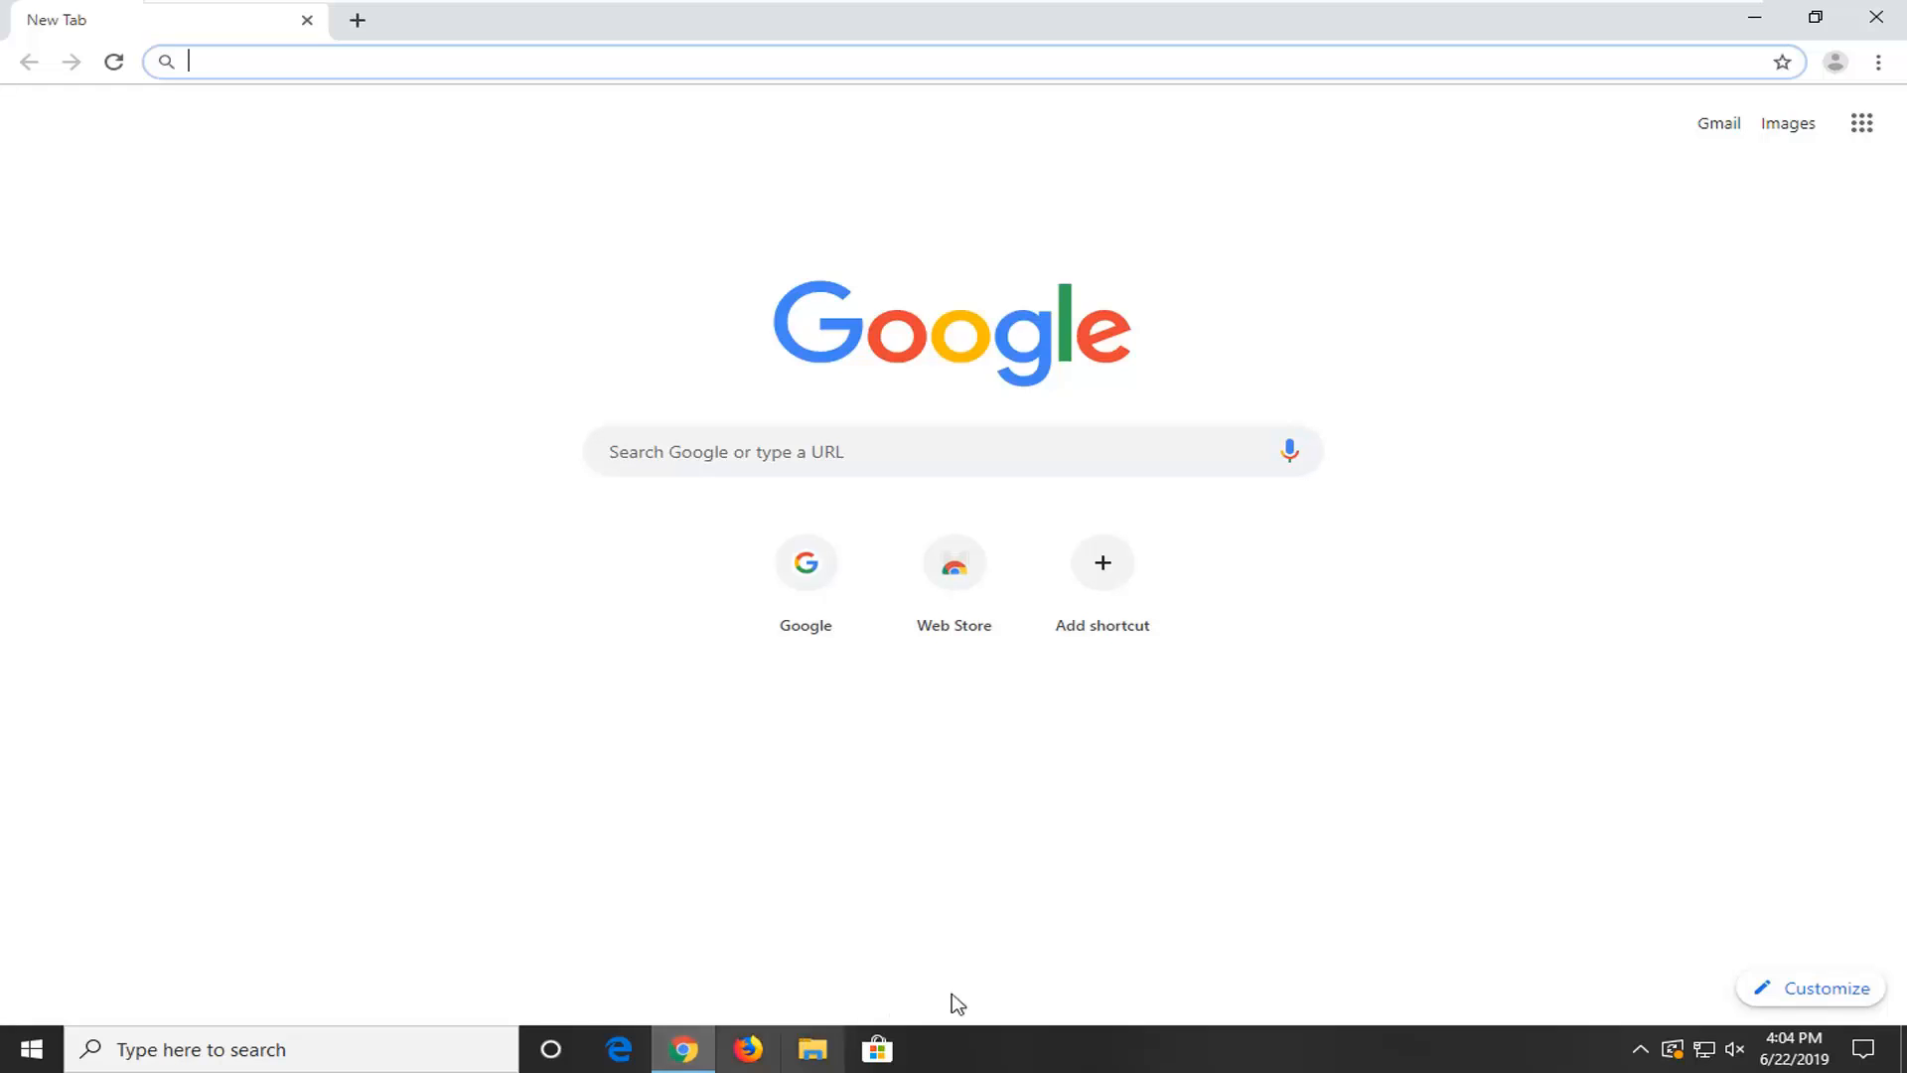
click(1875, 60)
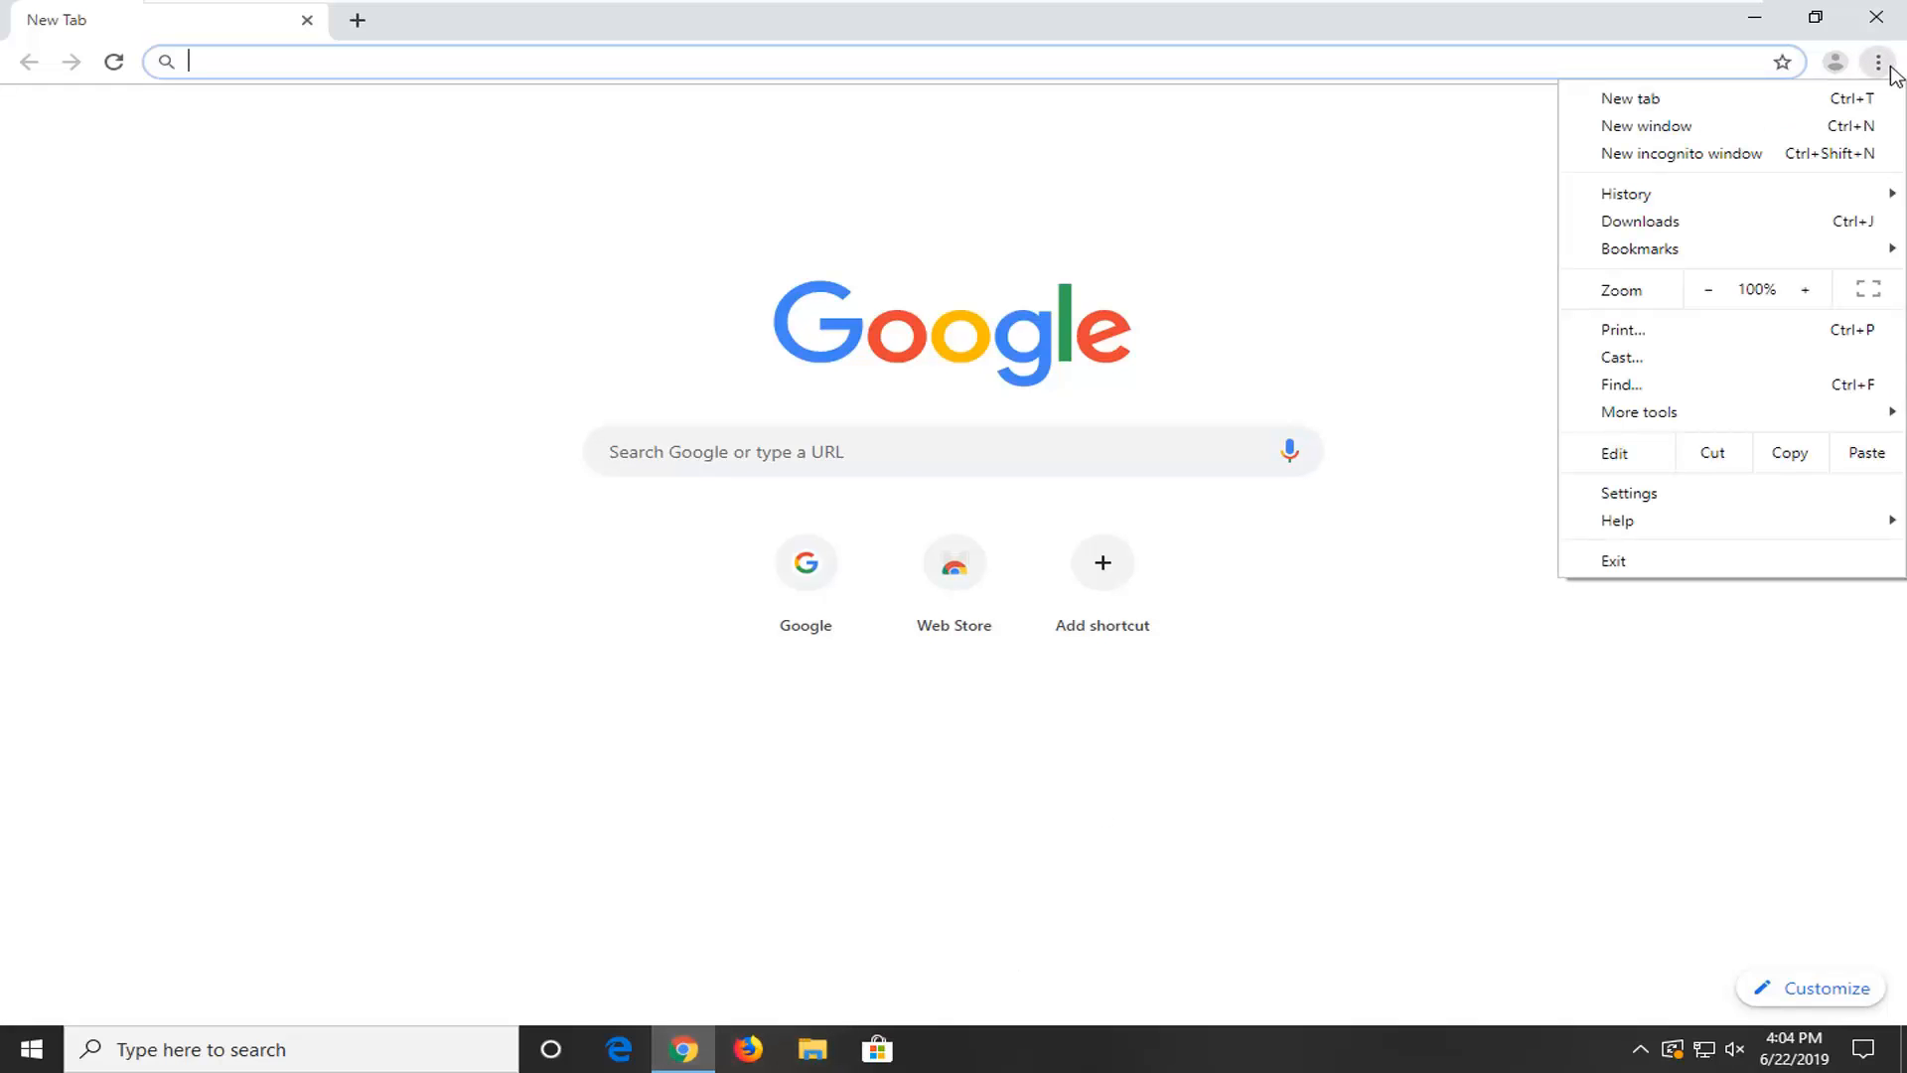
click(1629, 493)
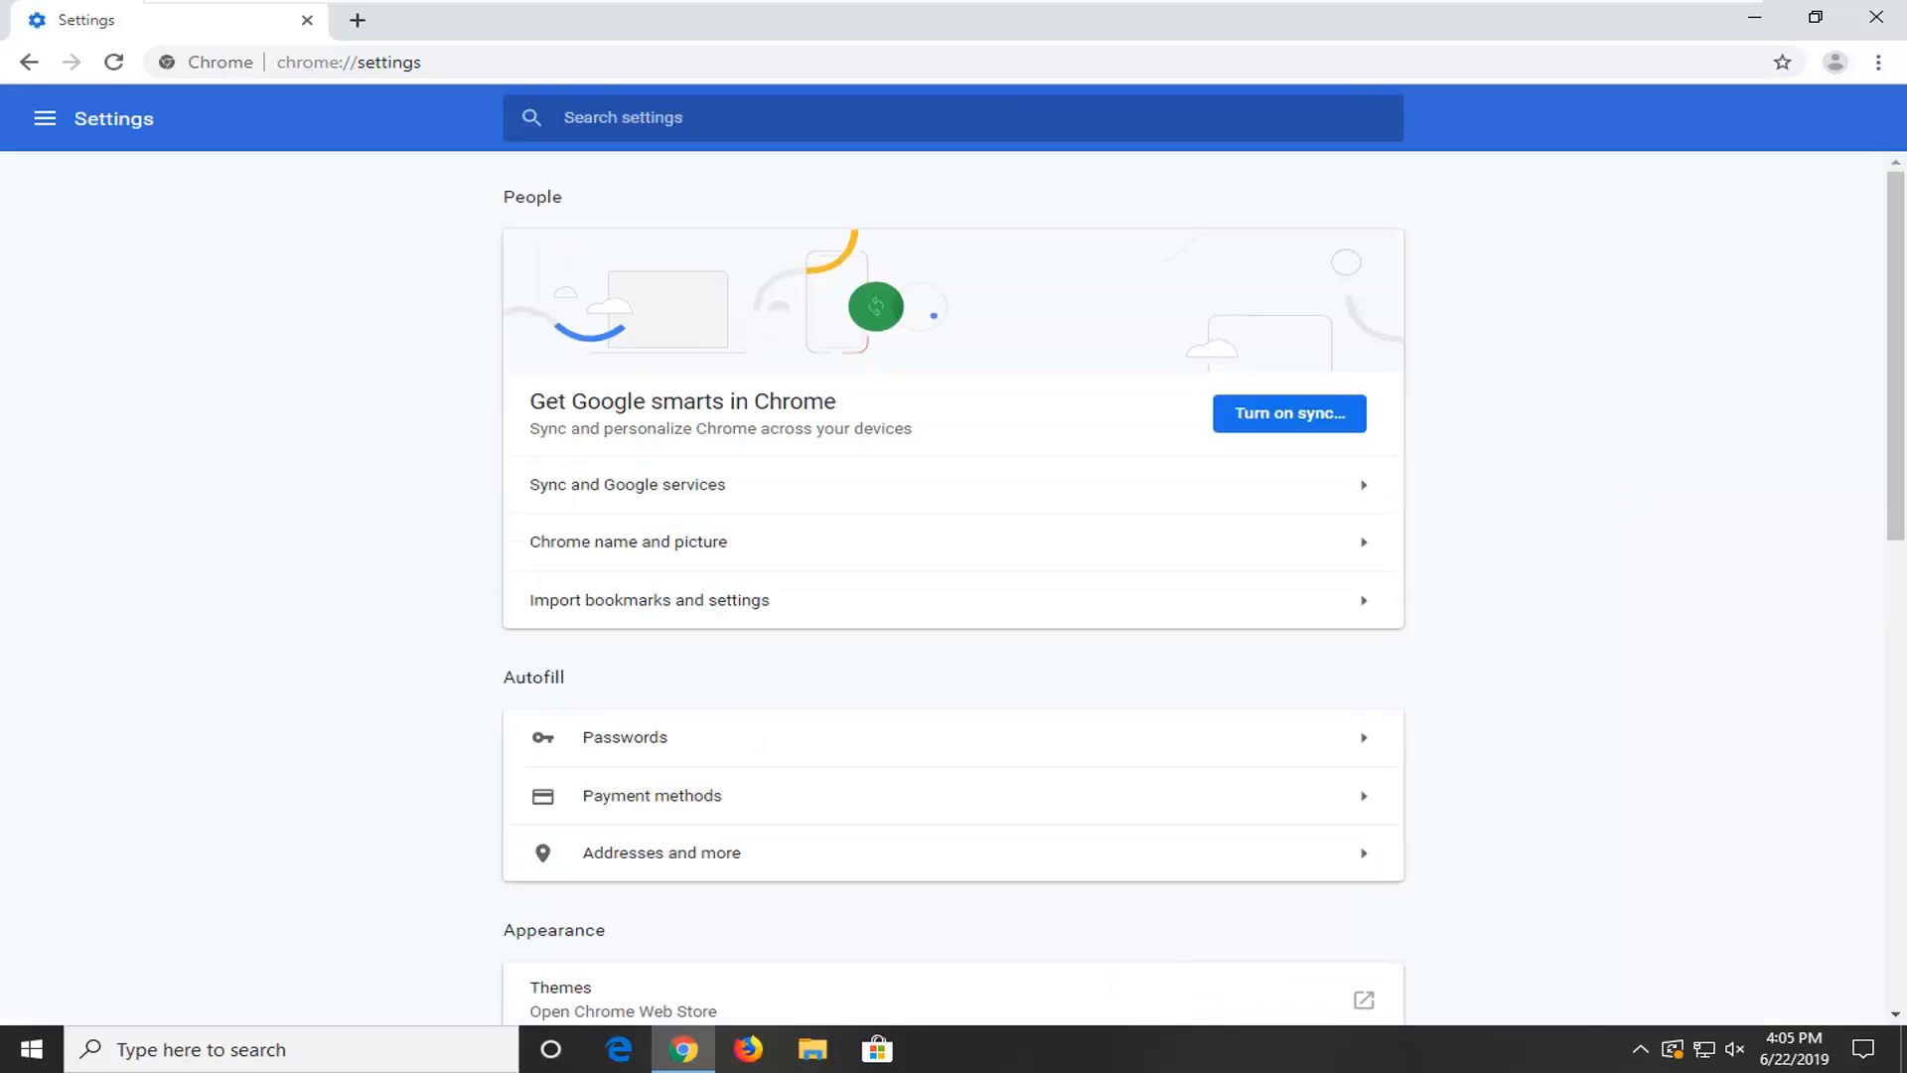
- Expand the Advanced settings and scroll down to the Reset and clean up section
scroll(down, 3)
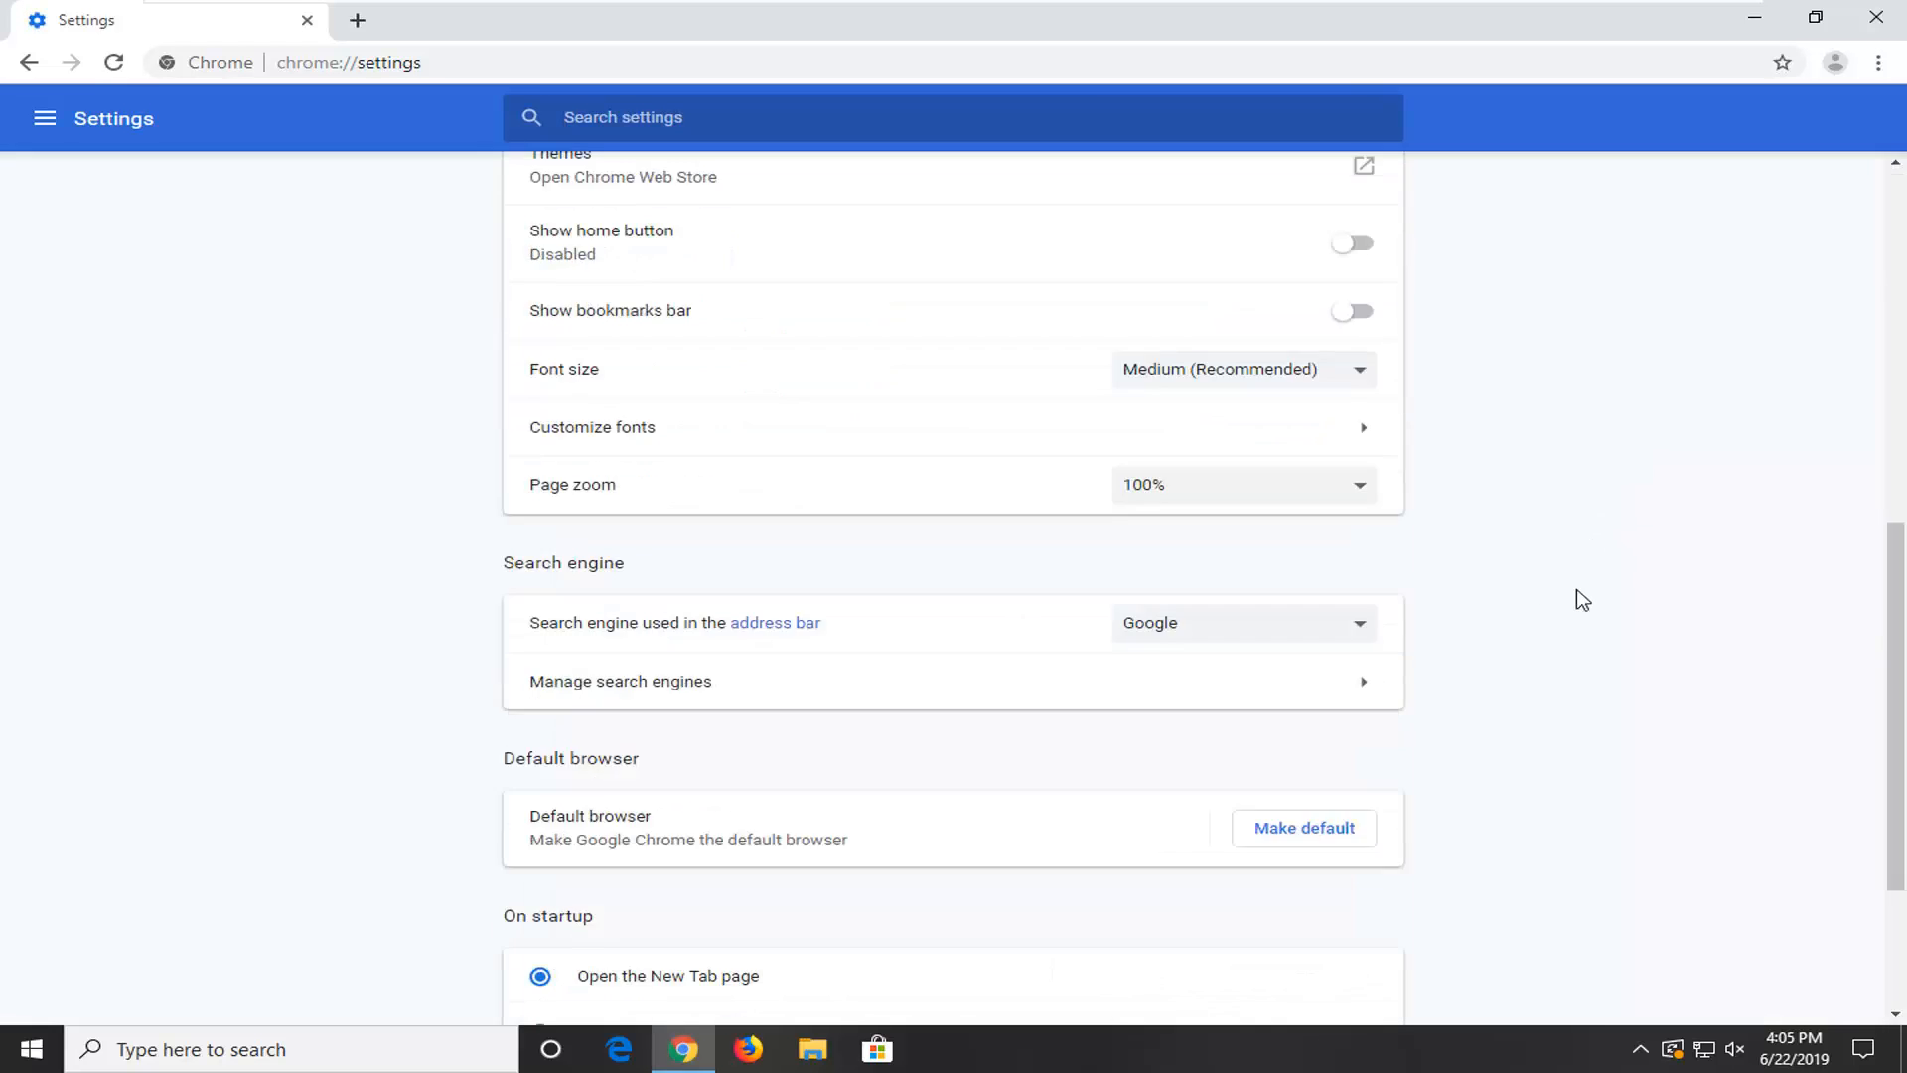
scroll(down, 3)
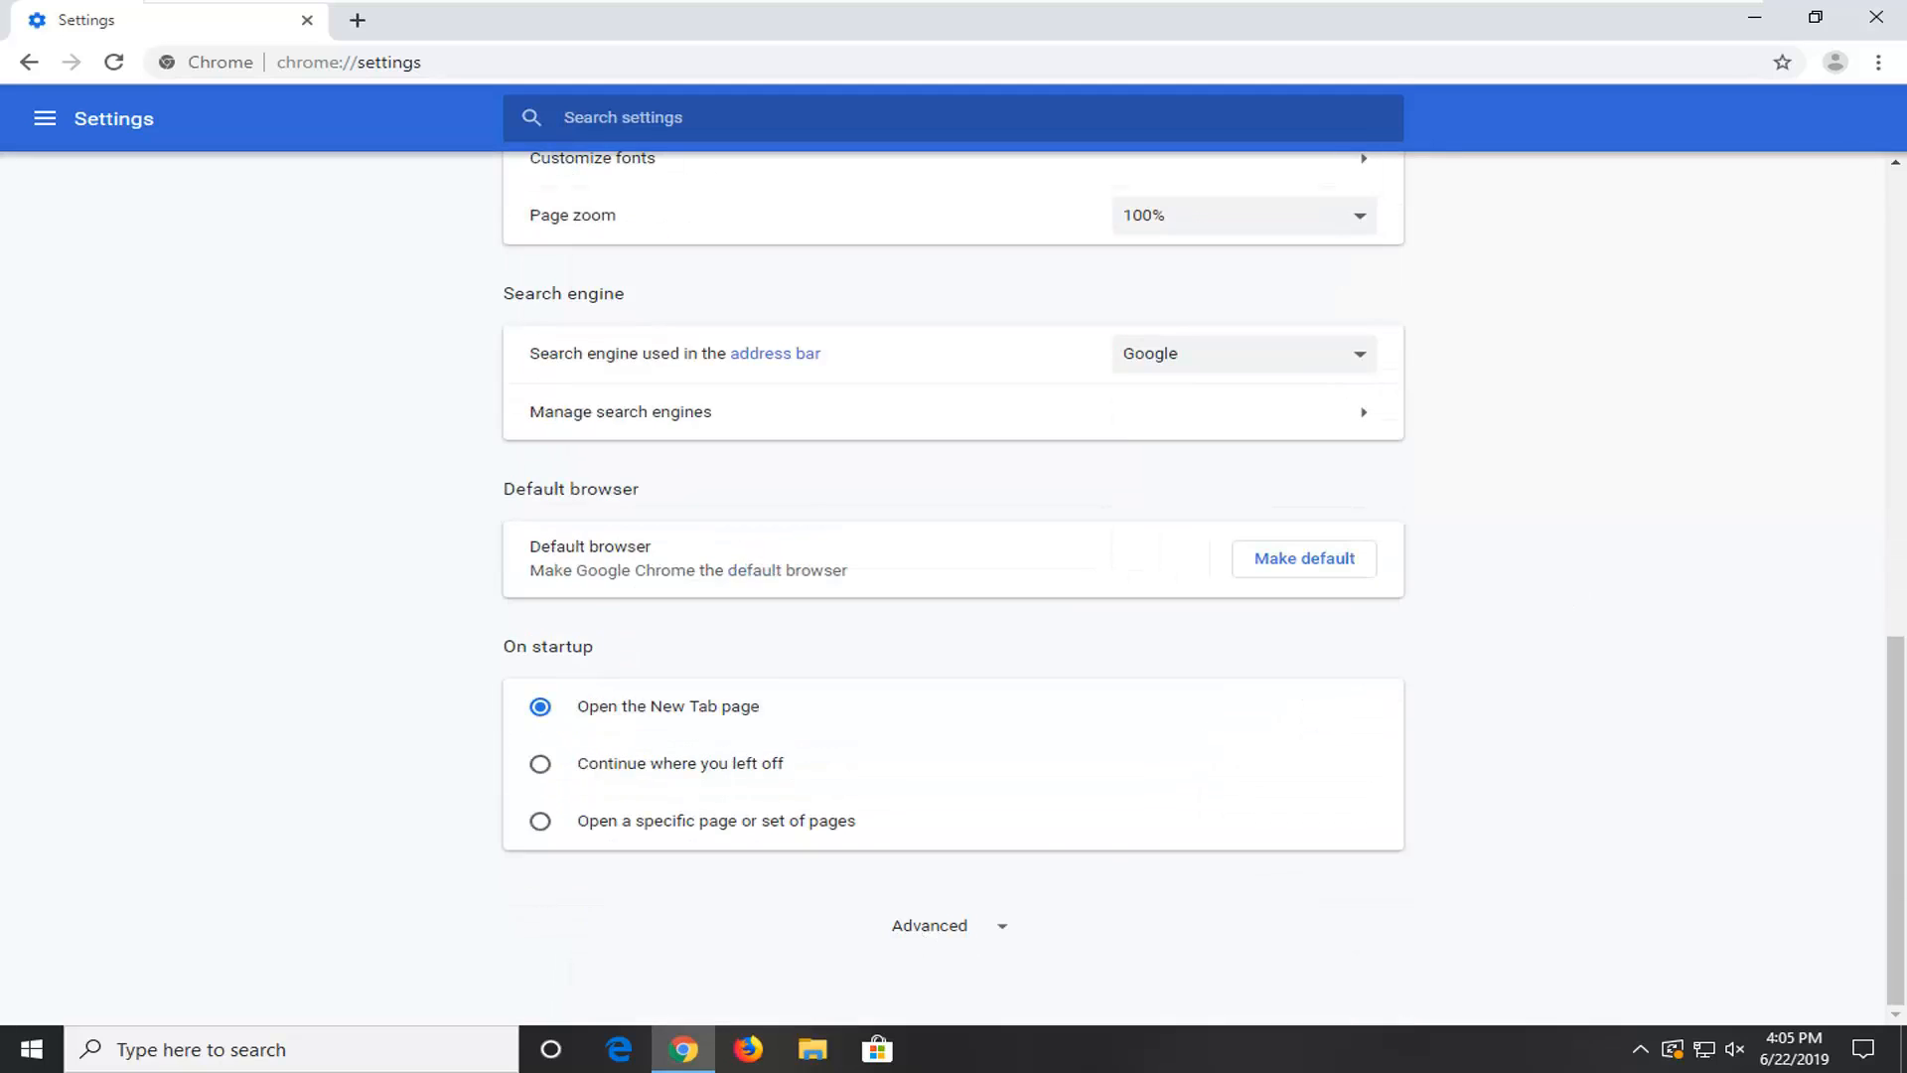
click(949, 925)
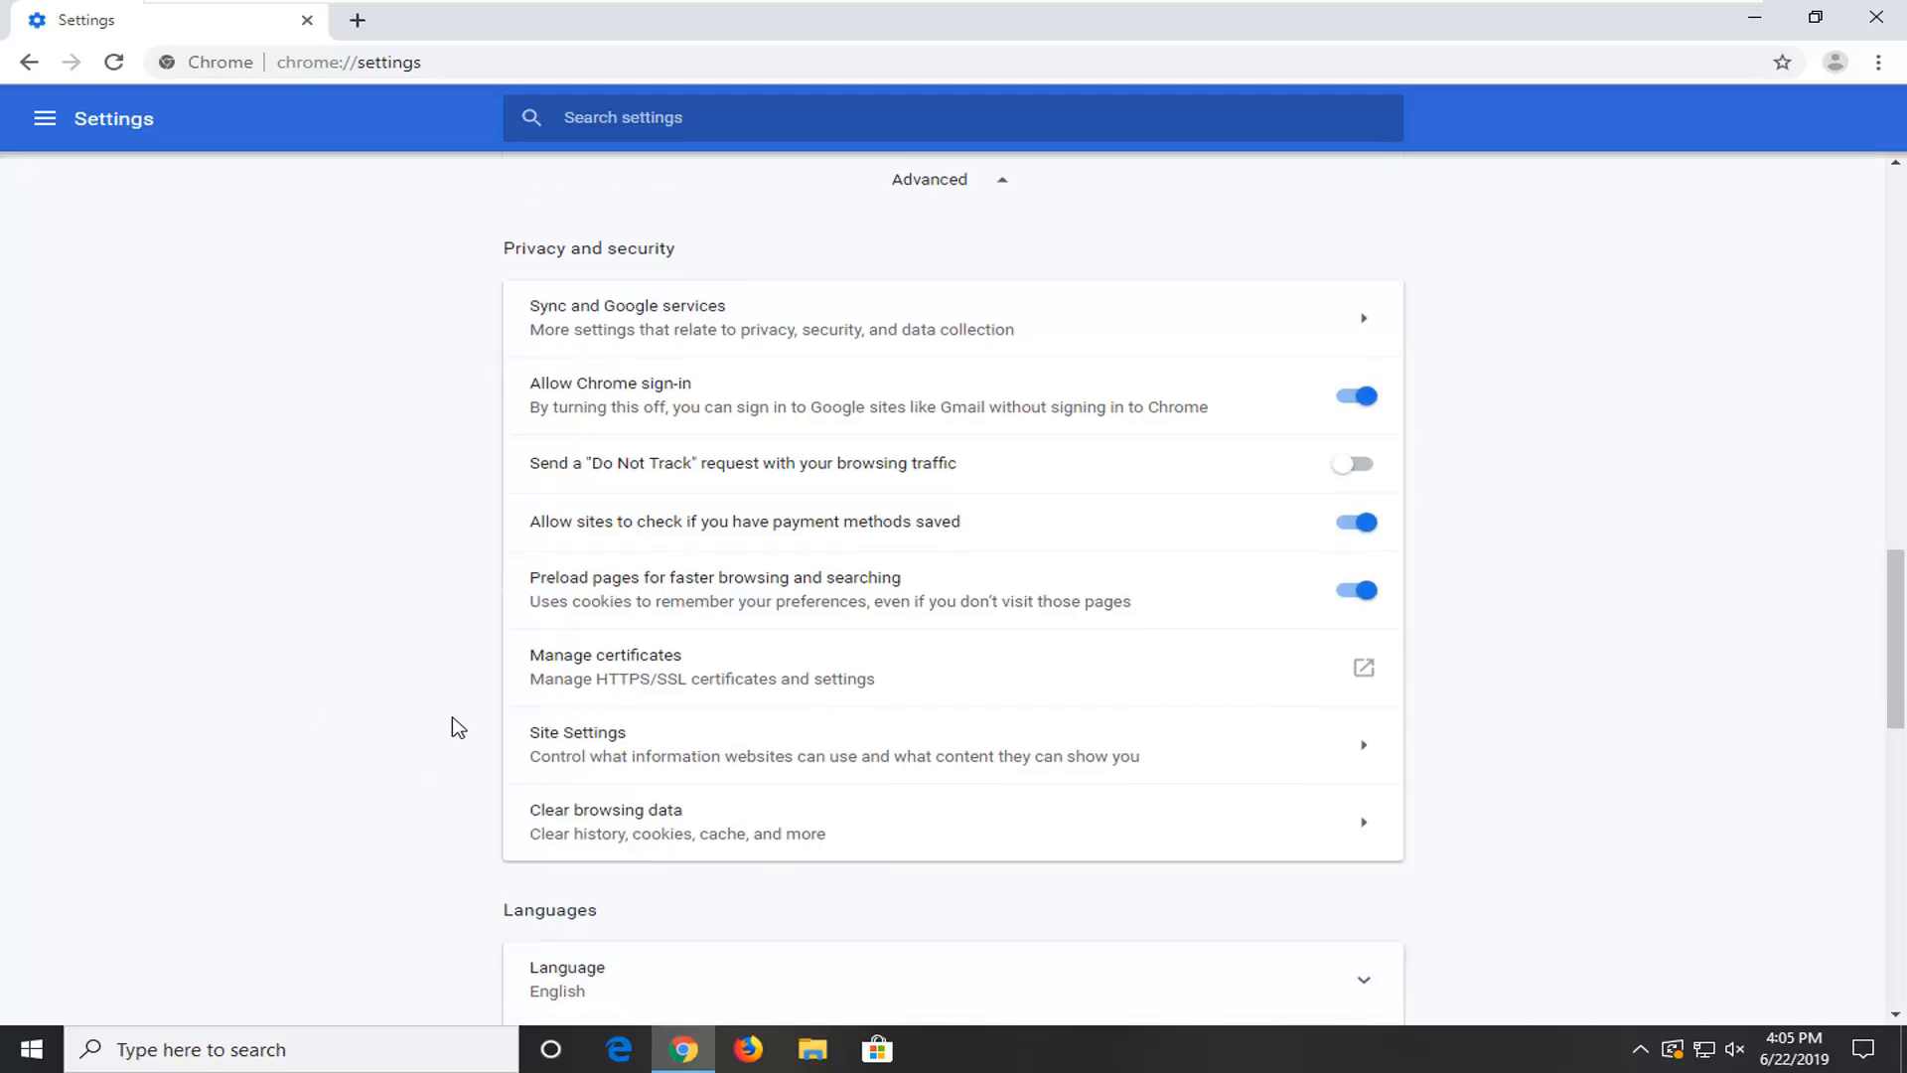
scroll(down, 3)
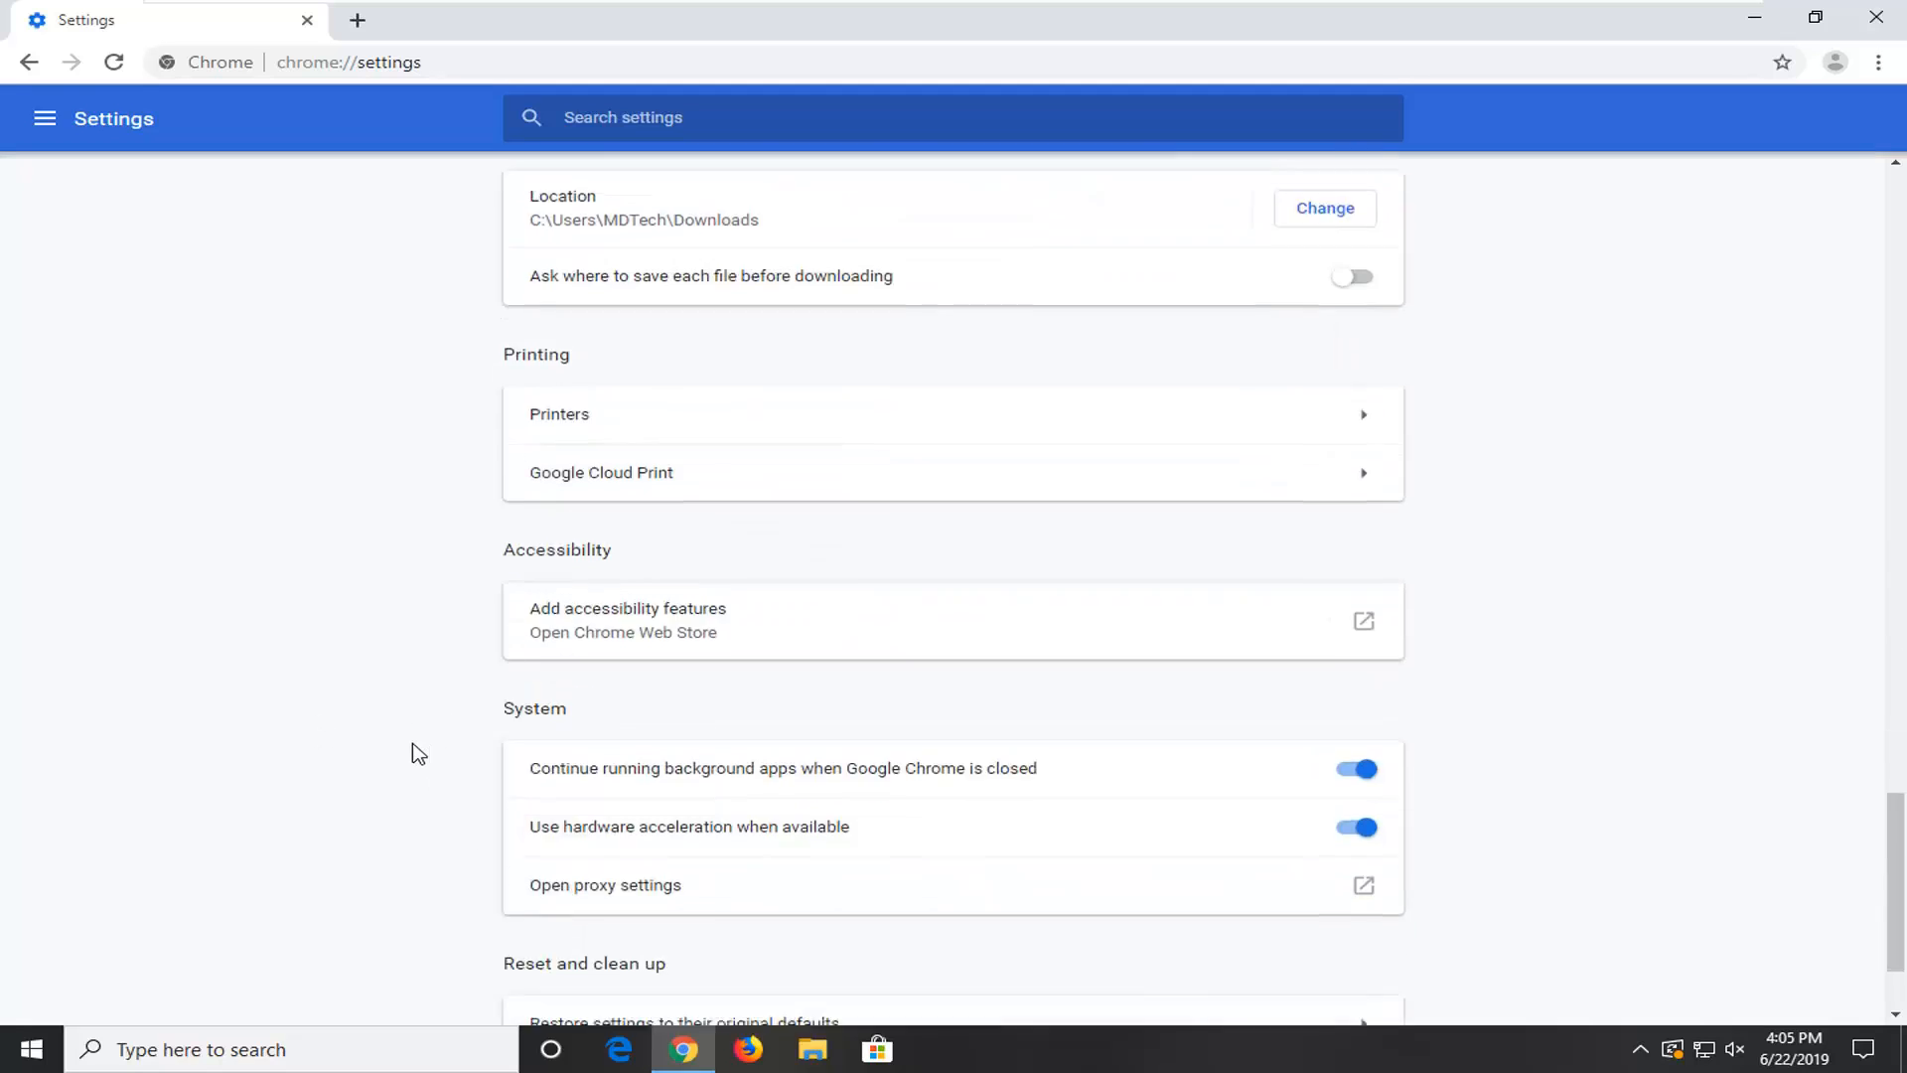
scroll(down, 3)
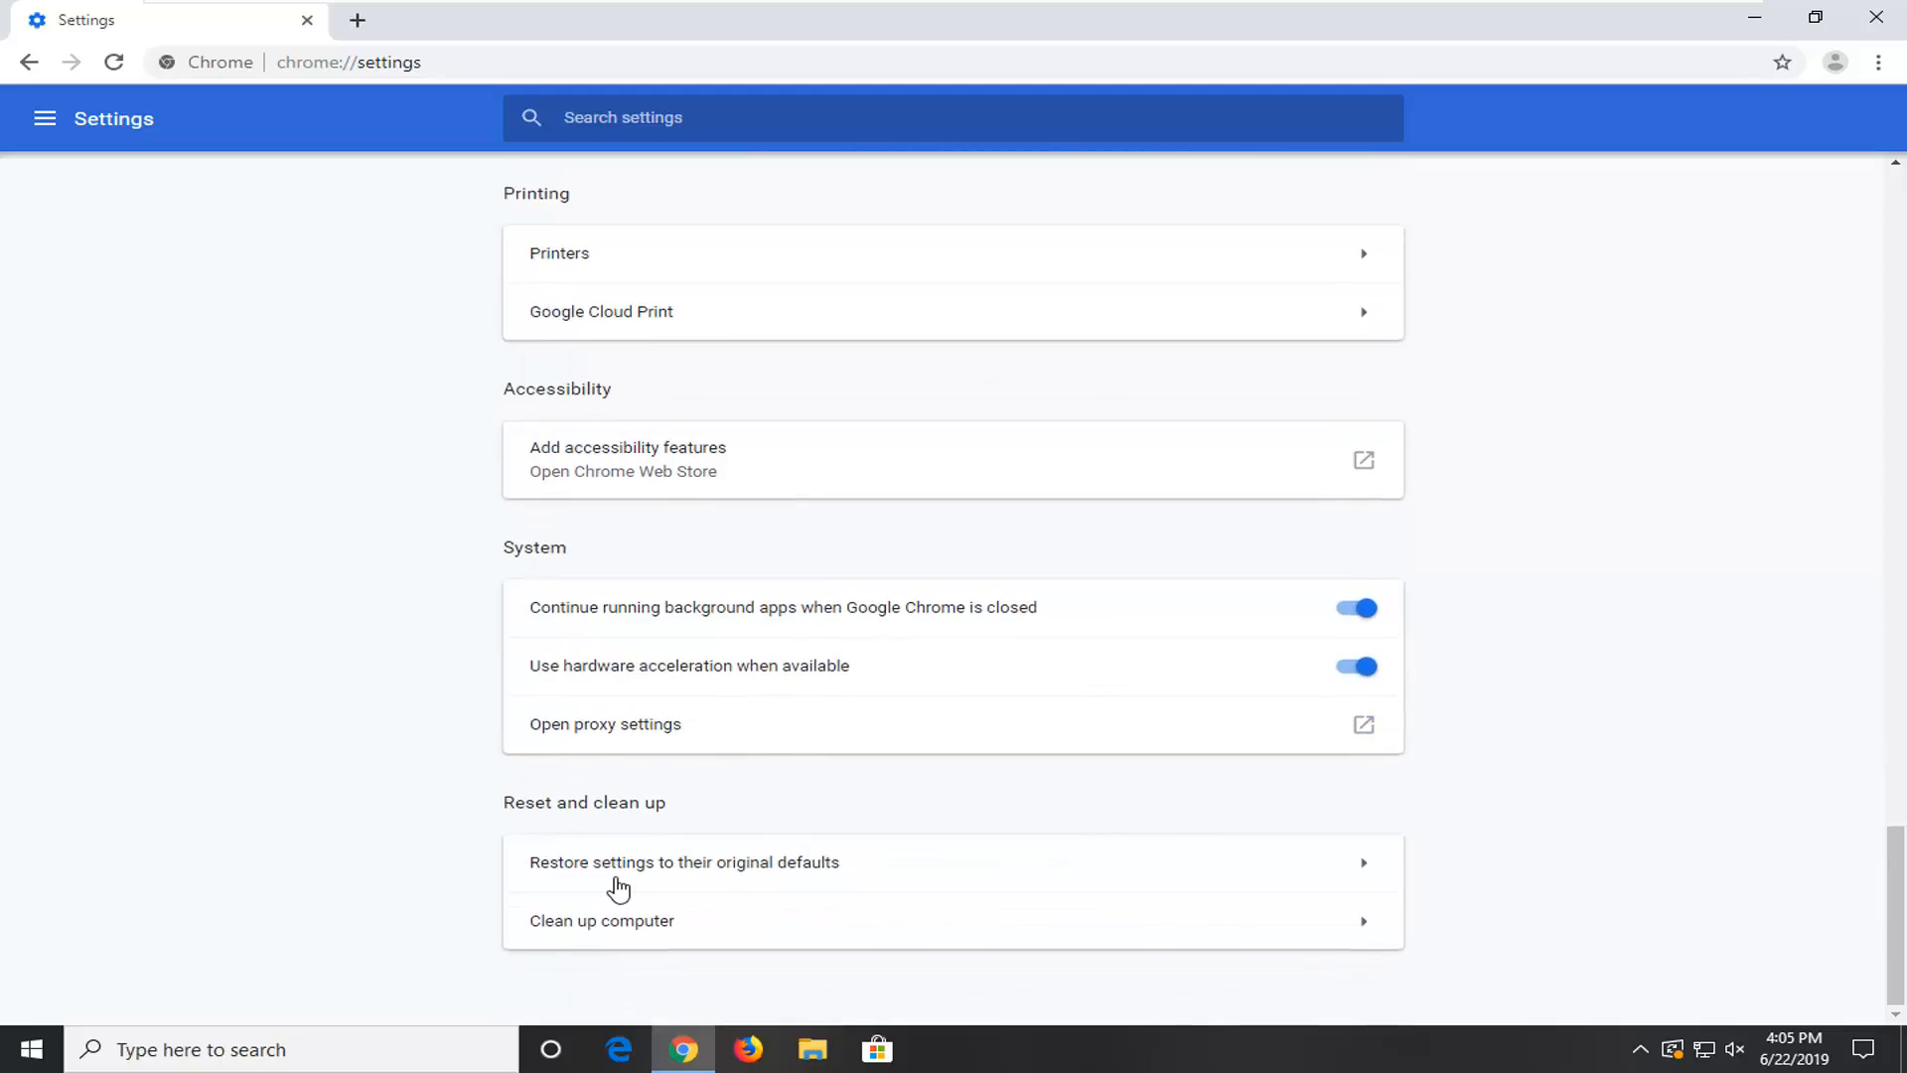
mouse_move(707, 876)
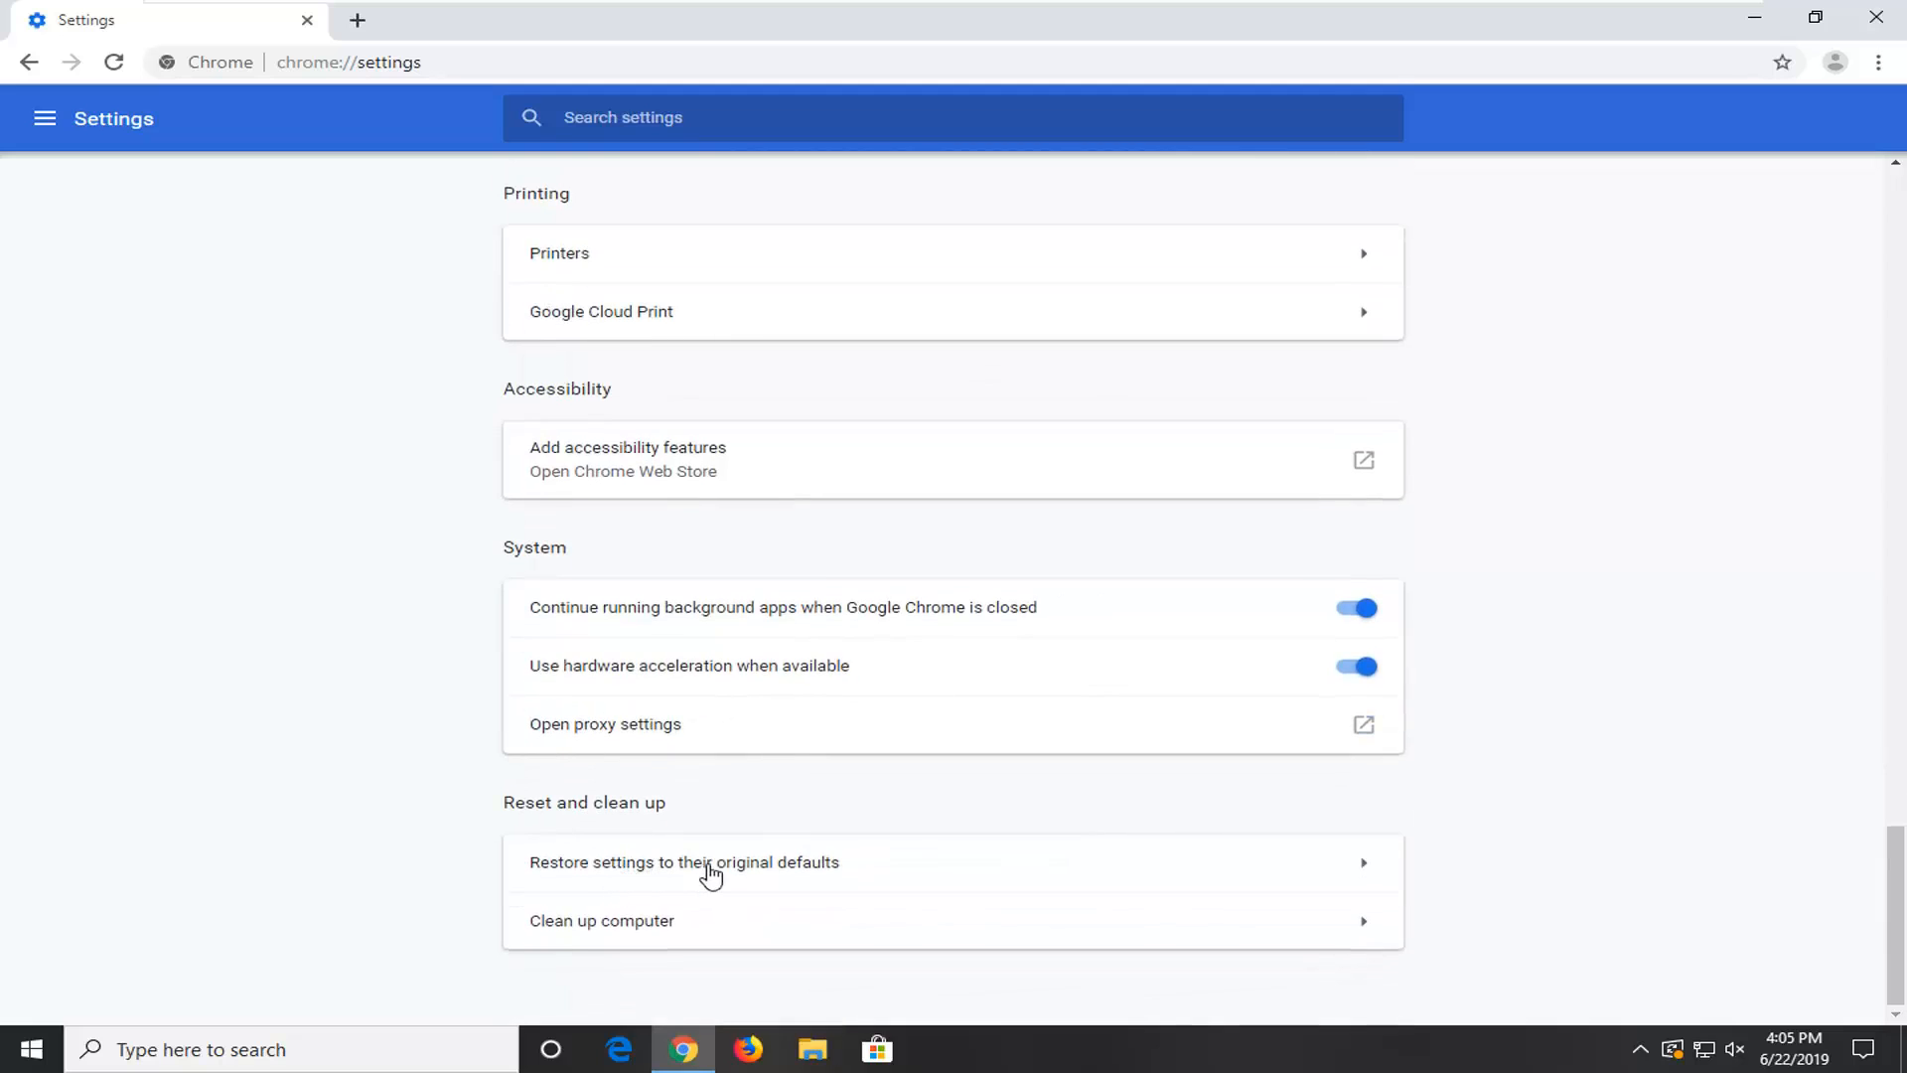
- Reset Chrome's settings to their original defaults and close the browser
click(711, 862)
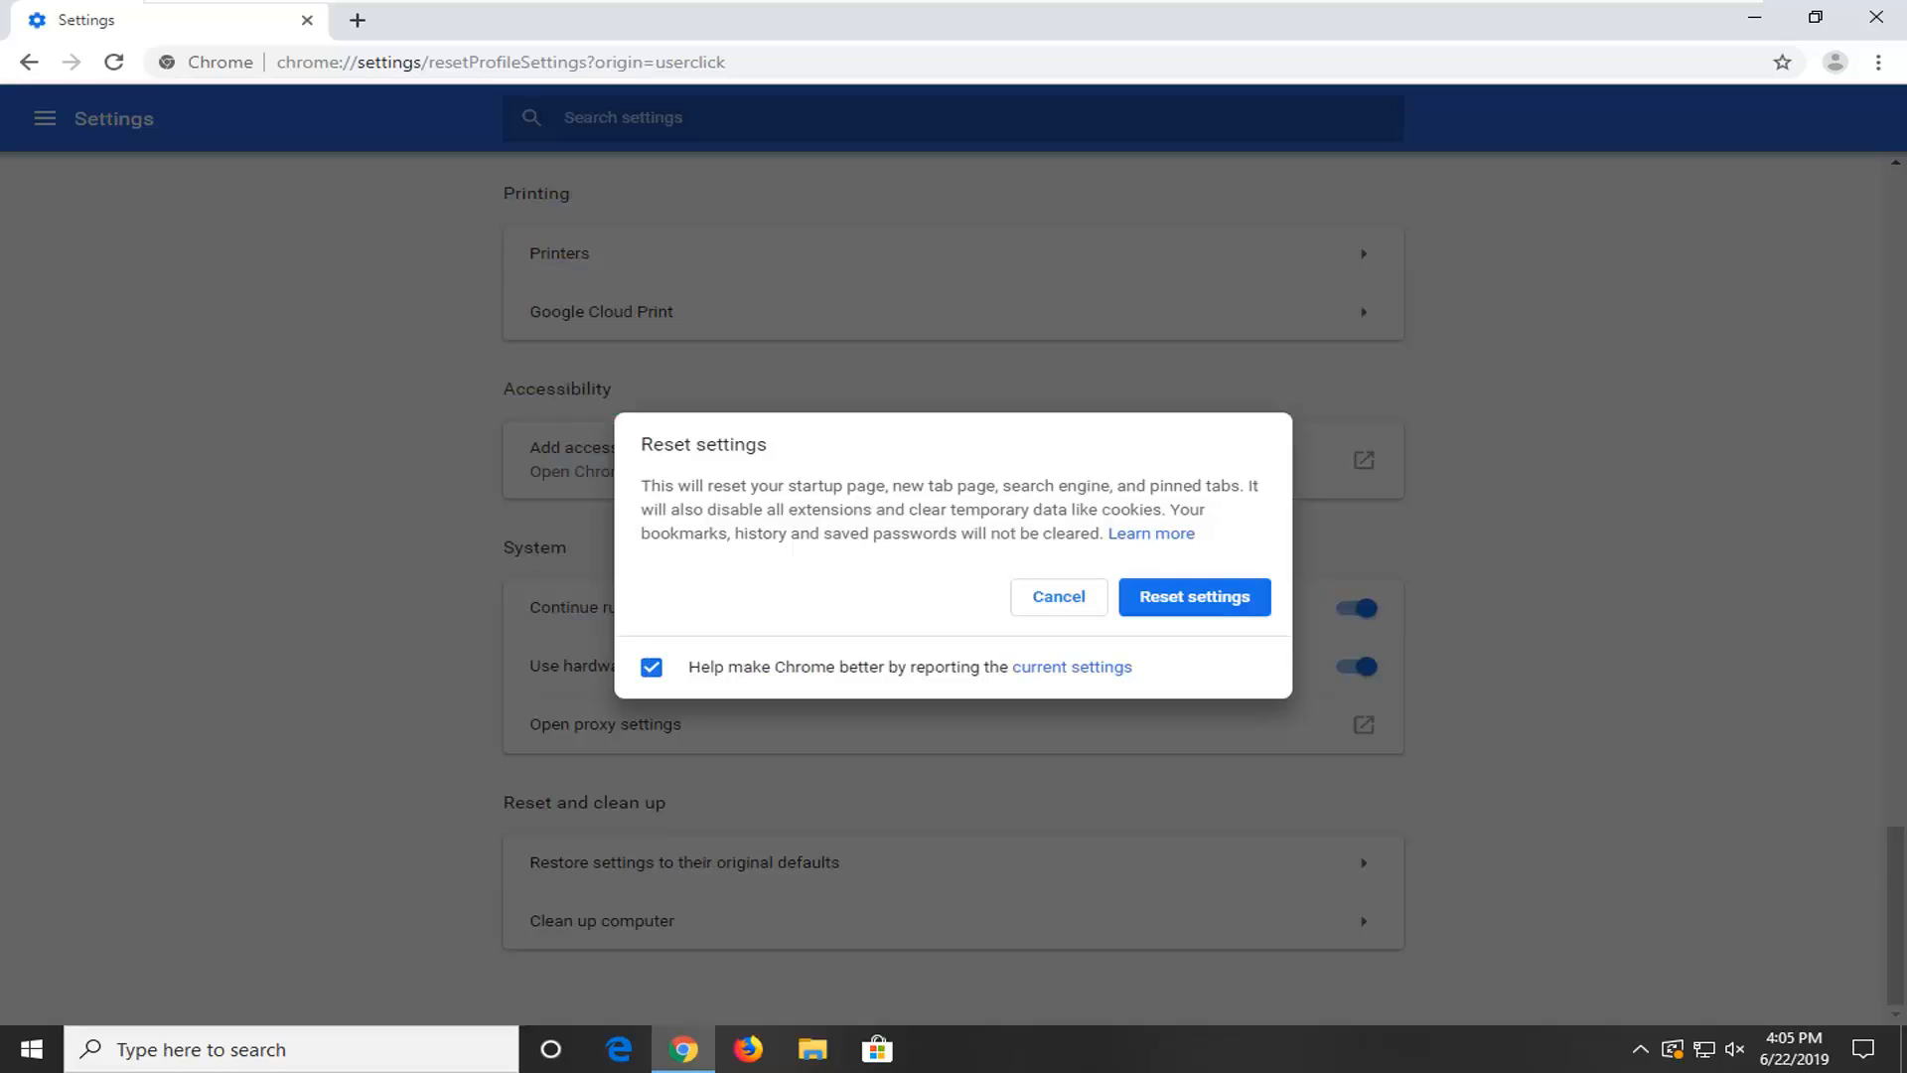
mouse_move(751, 469)
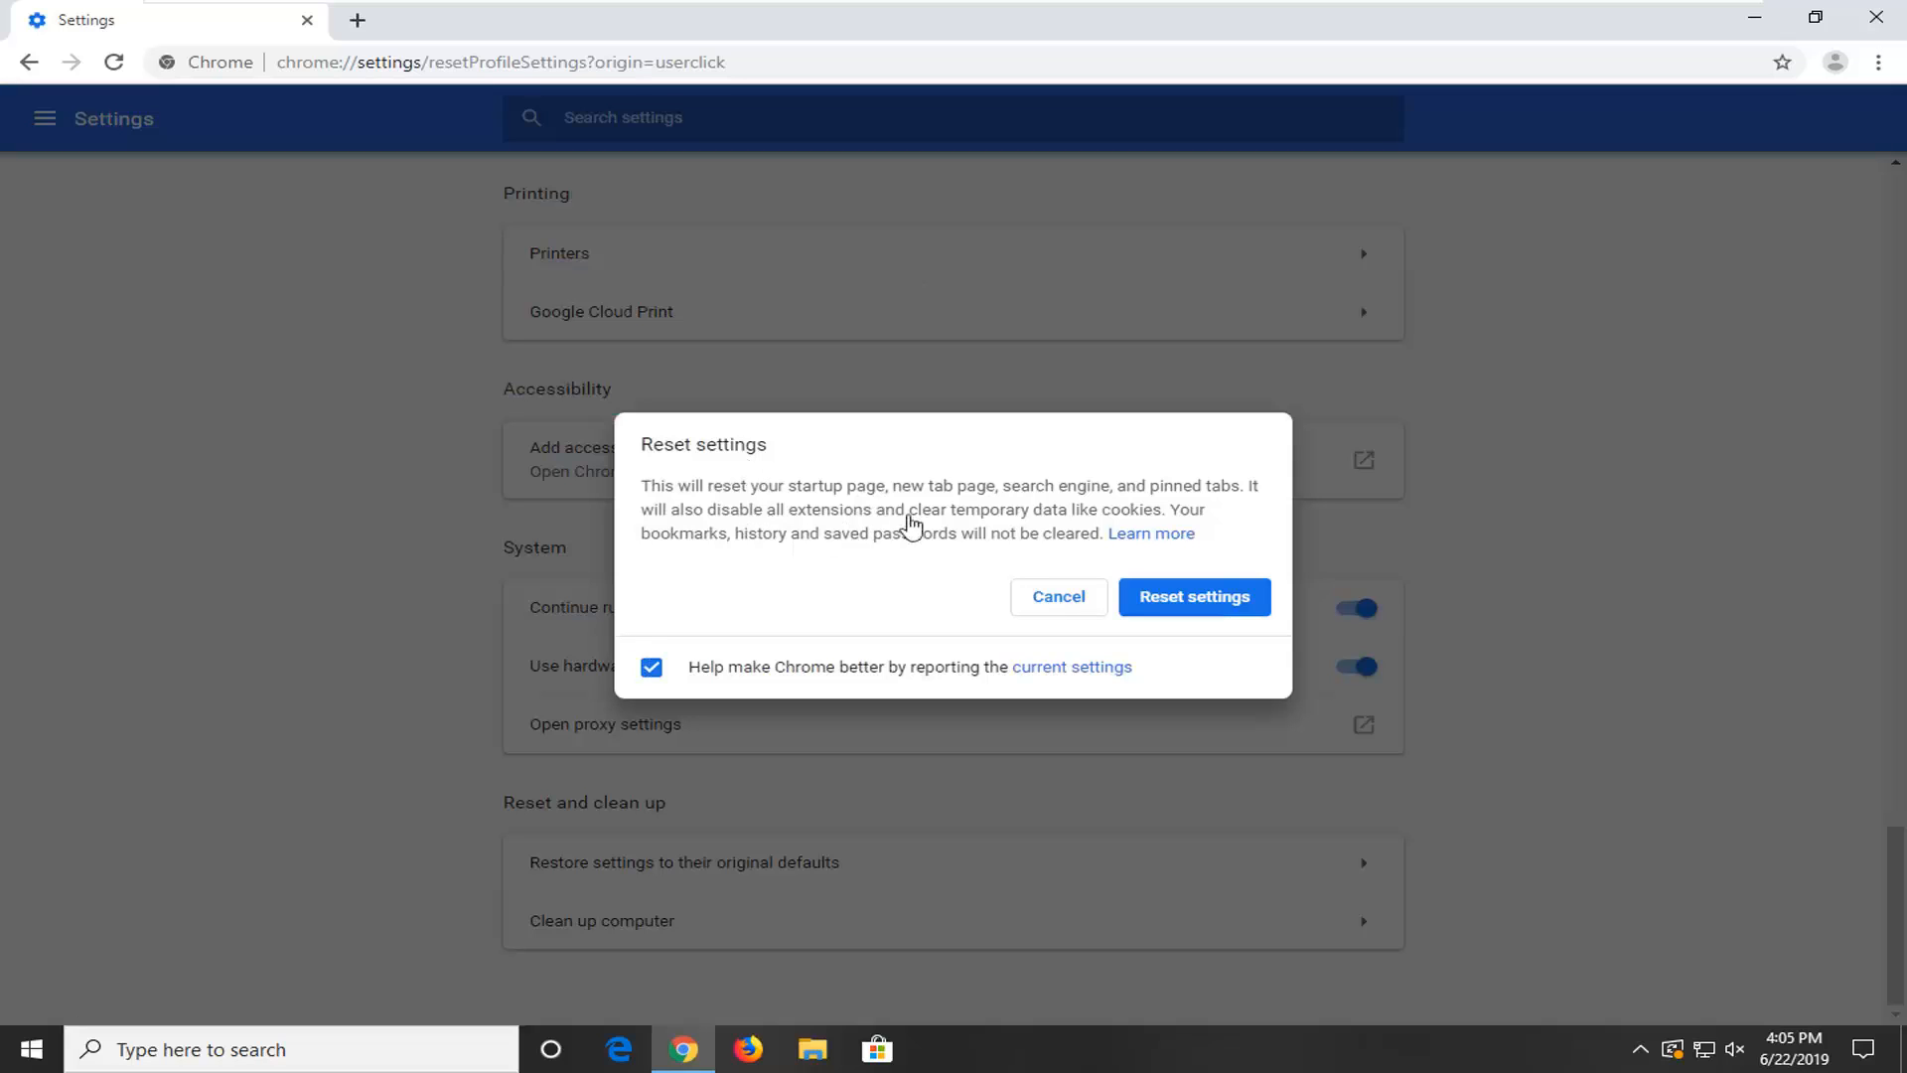
mouse_move(1164, 525)
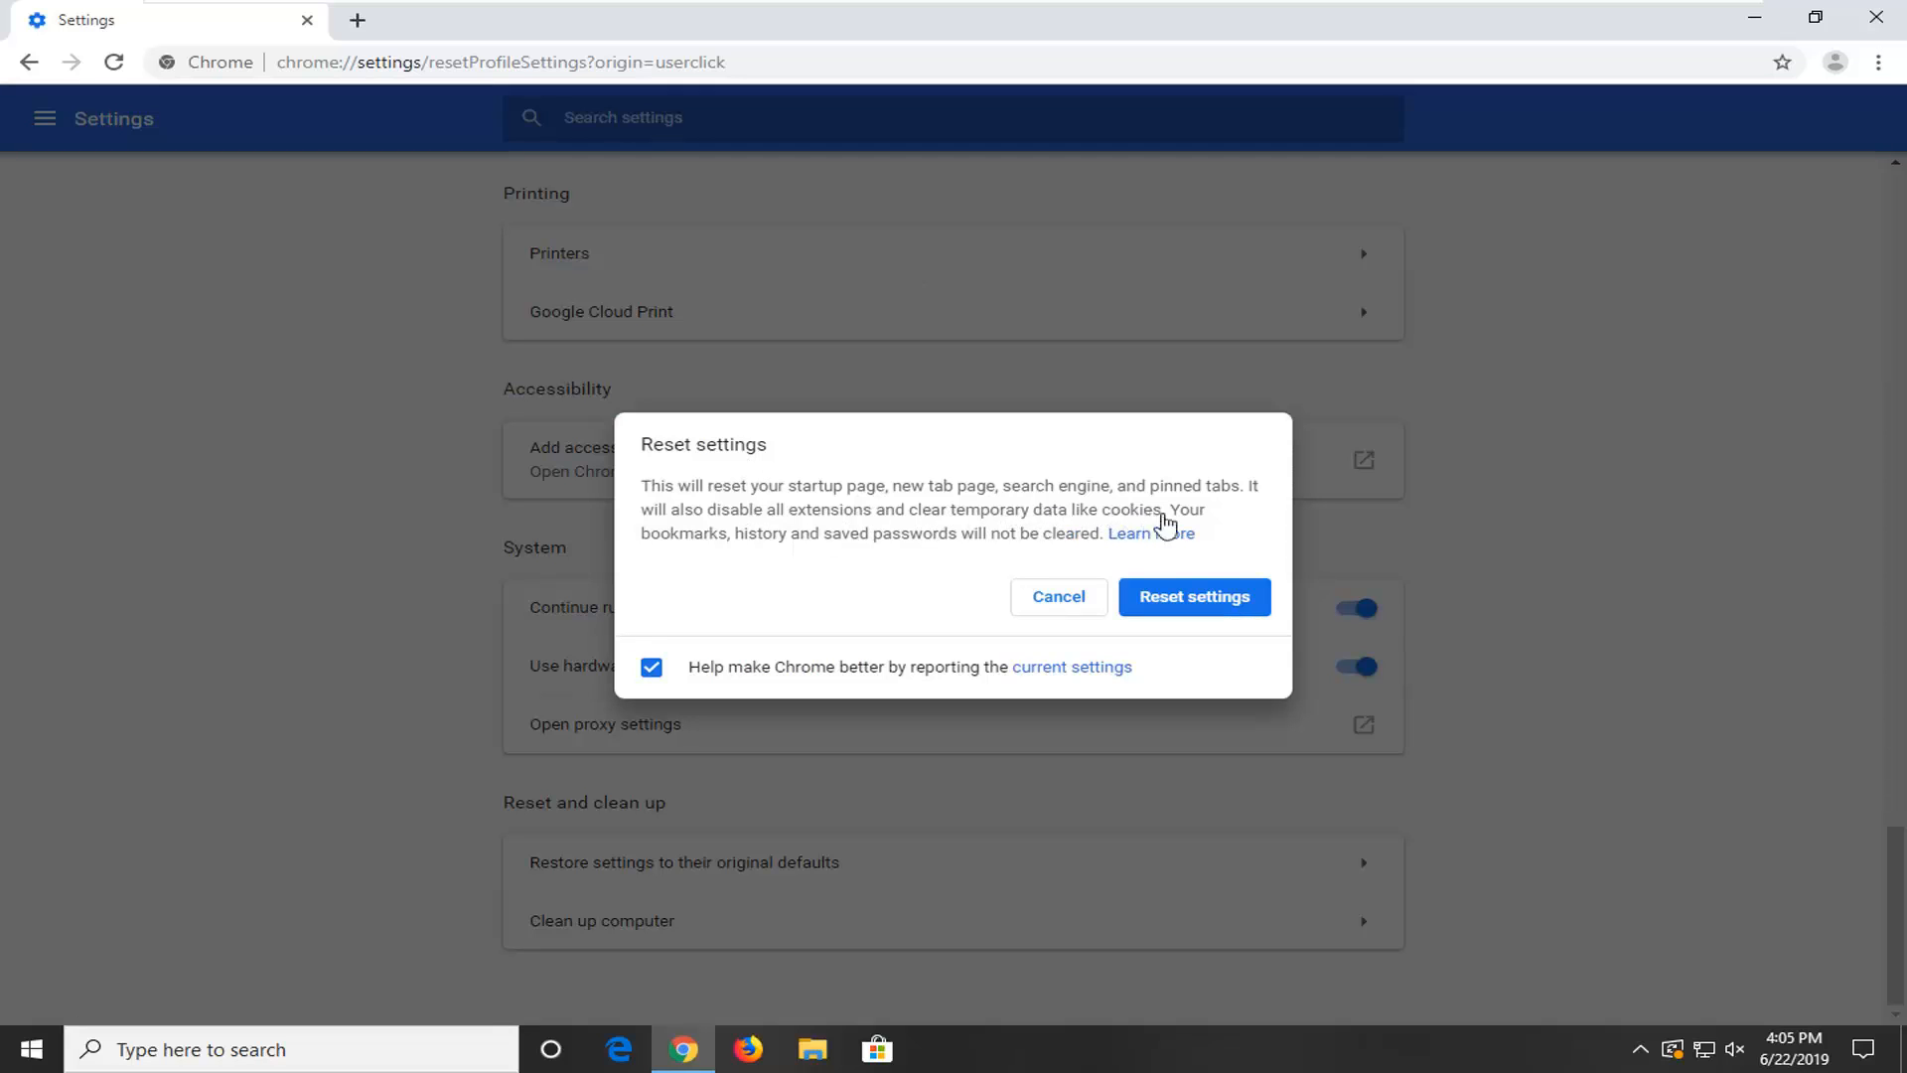
mouse_move(956, 556)
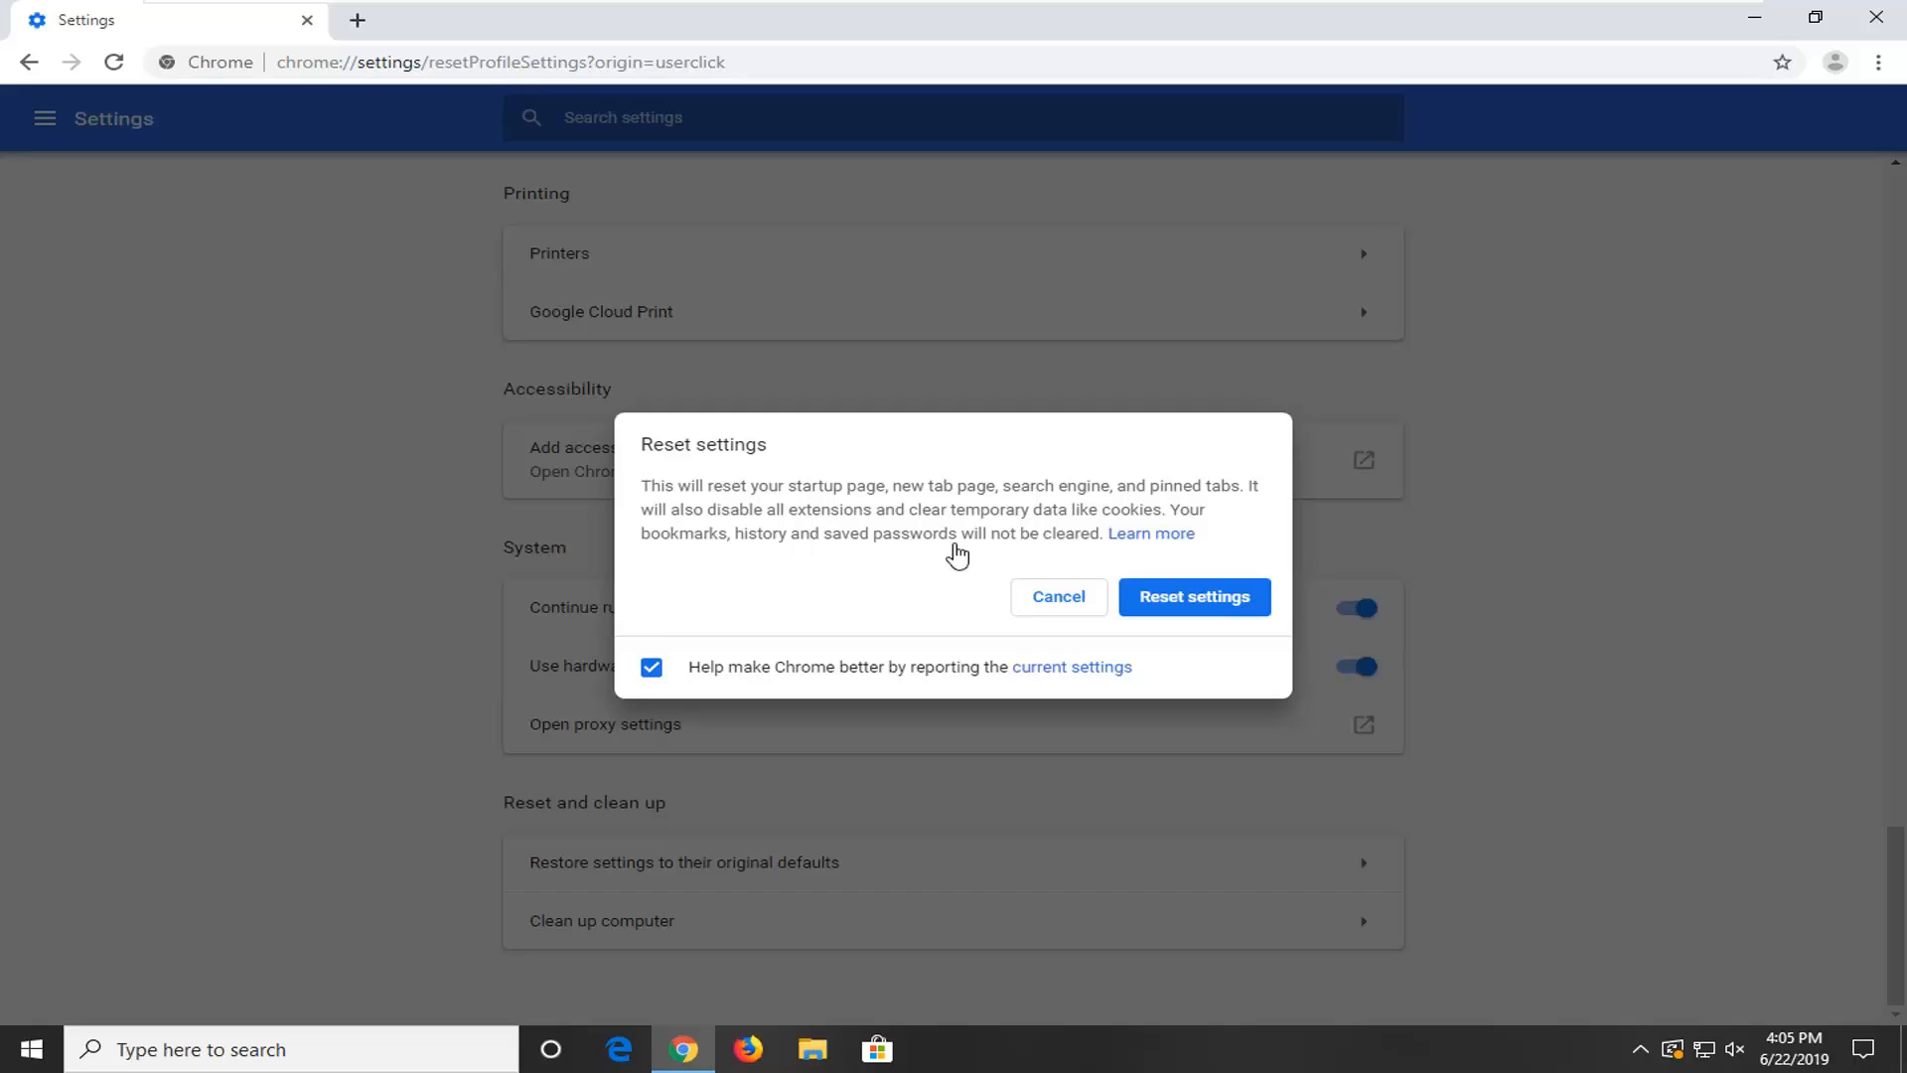
mouse_move(1184, 600)
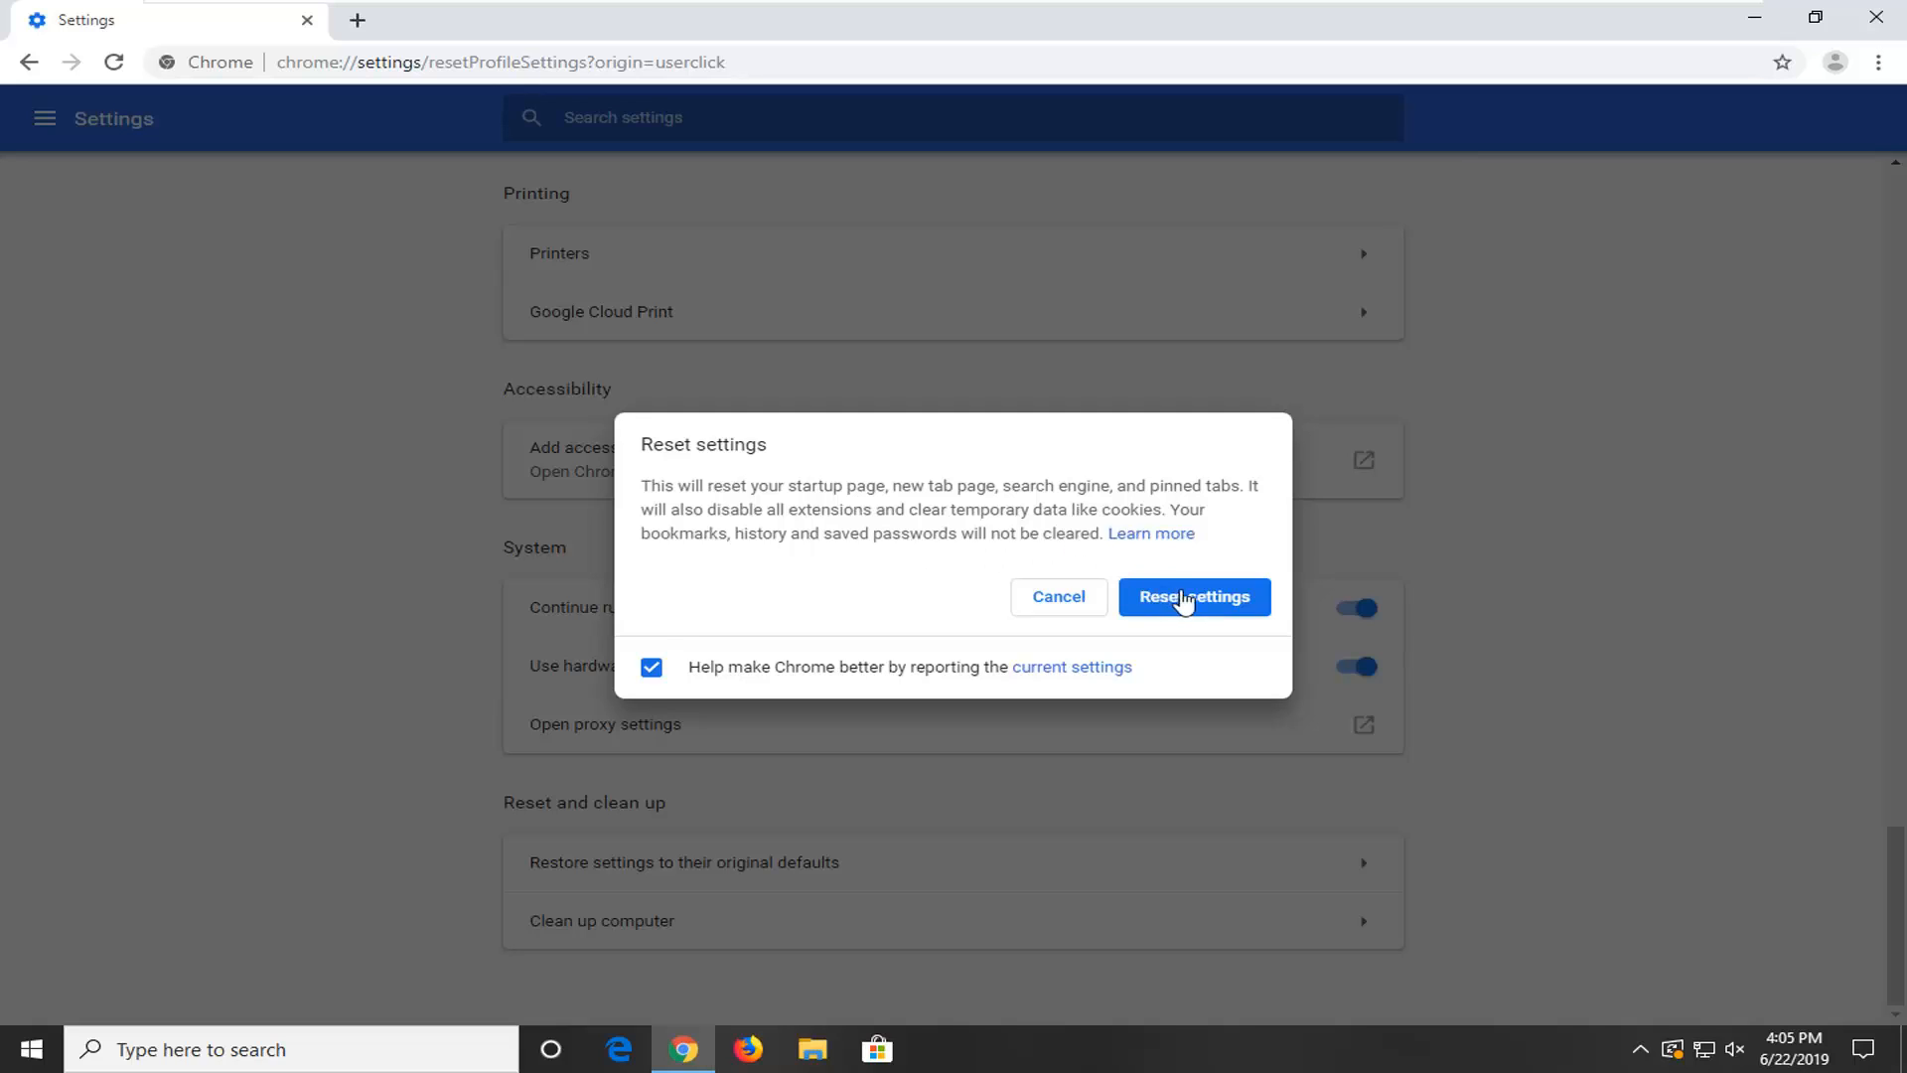
click(1194, 596)
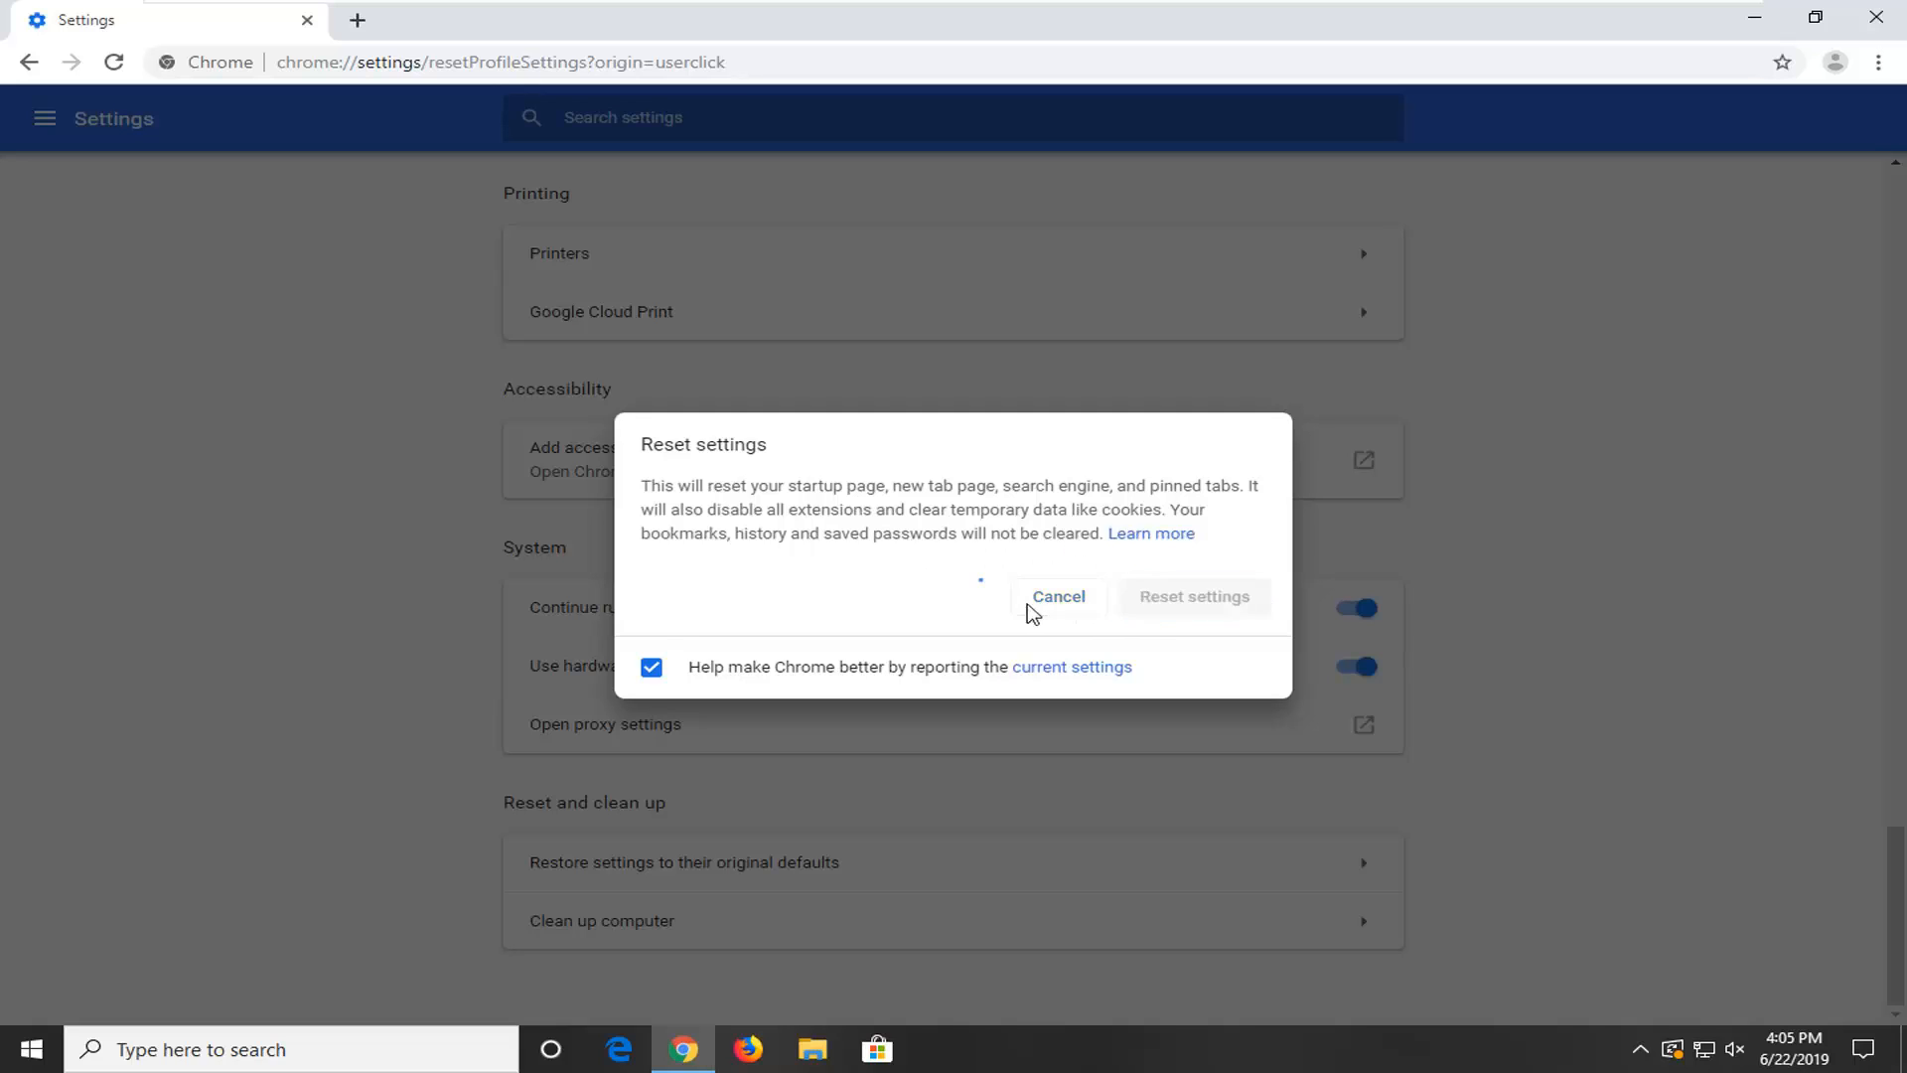
click(1056, 596)
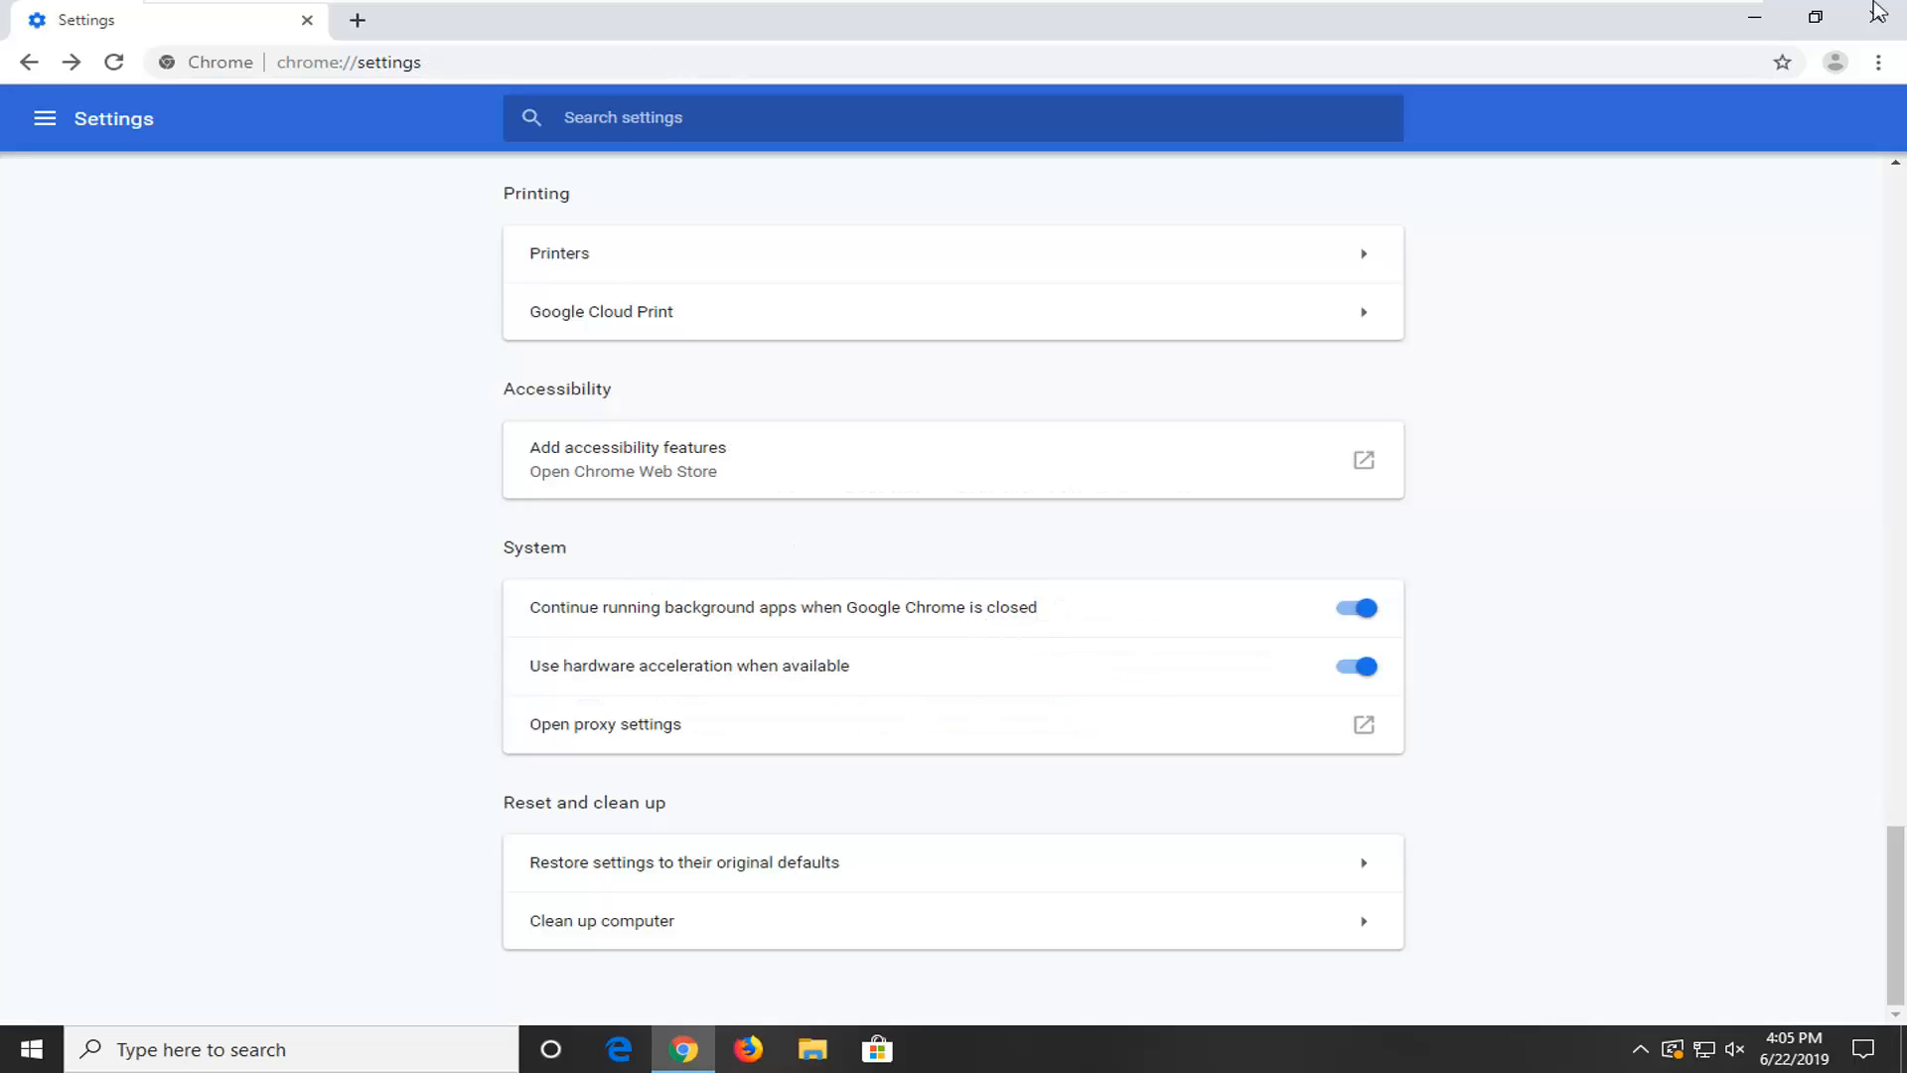
mouse_move(1780, 59)
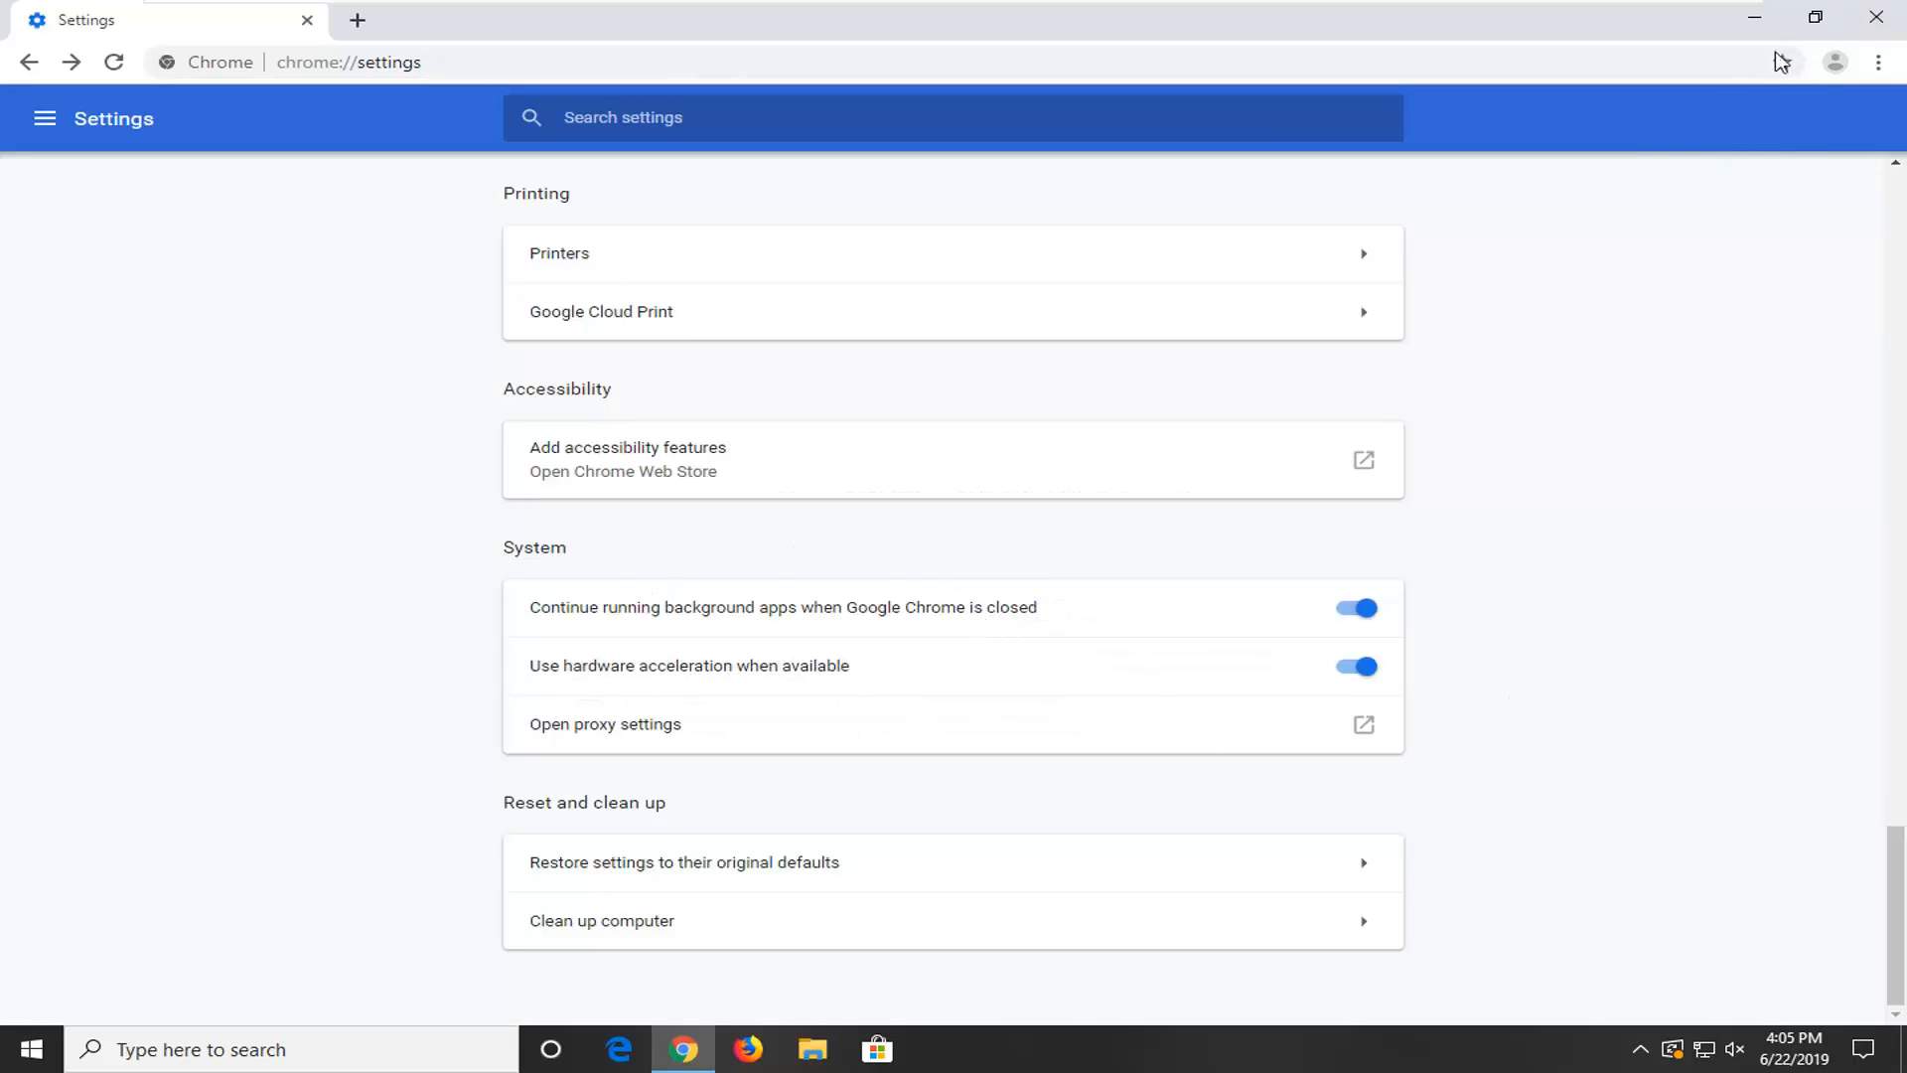
mouse_move(1876, 16)
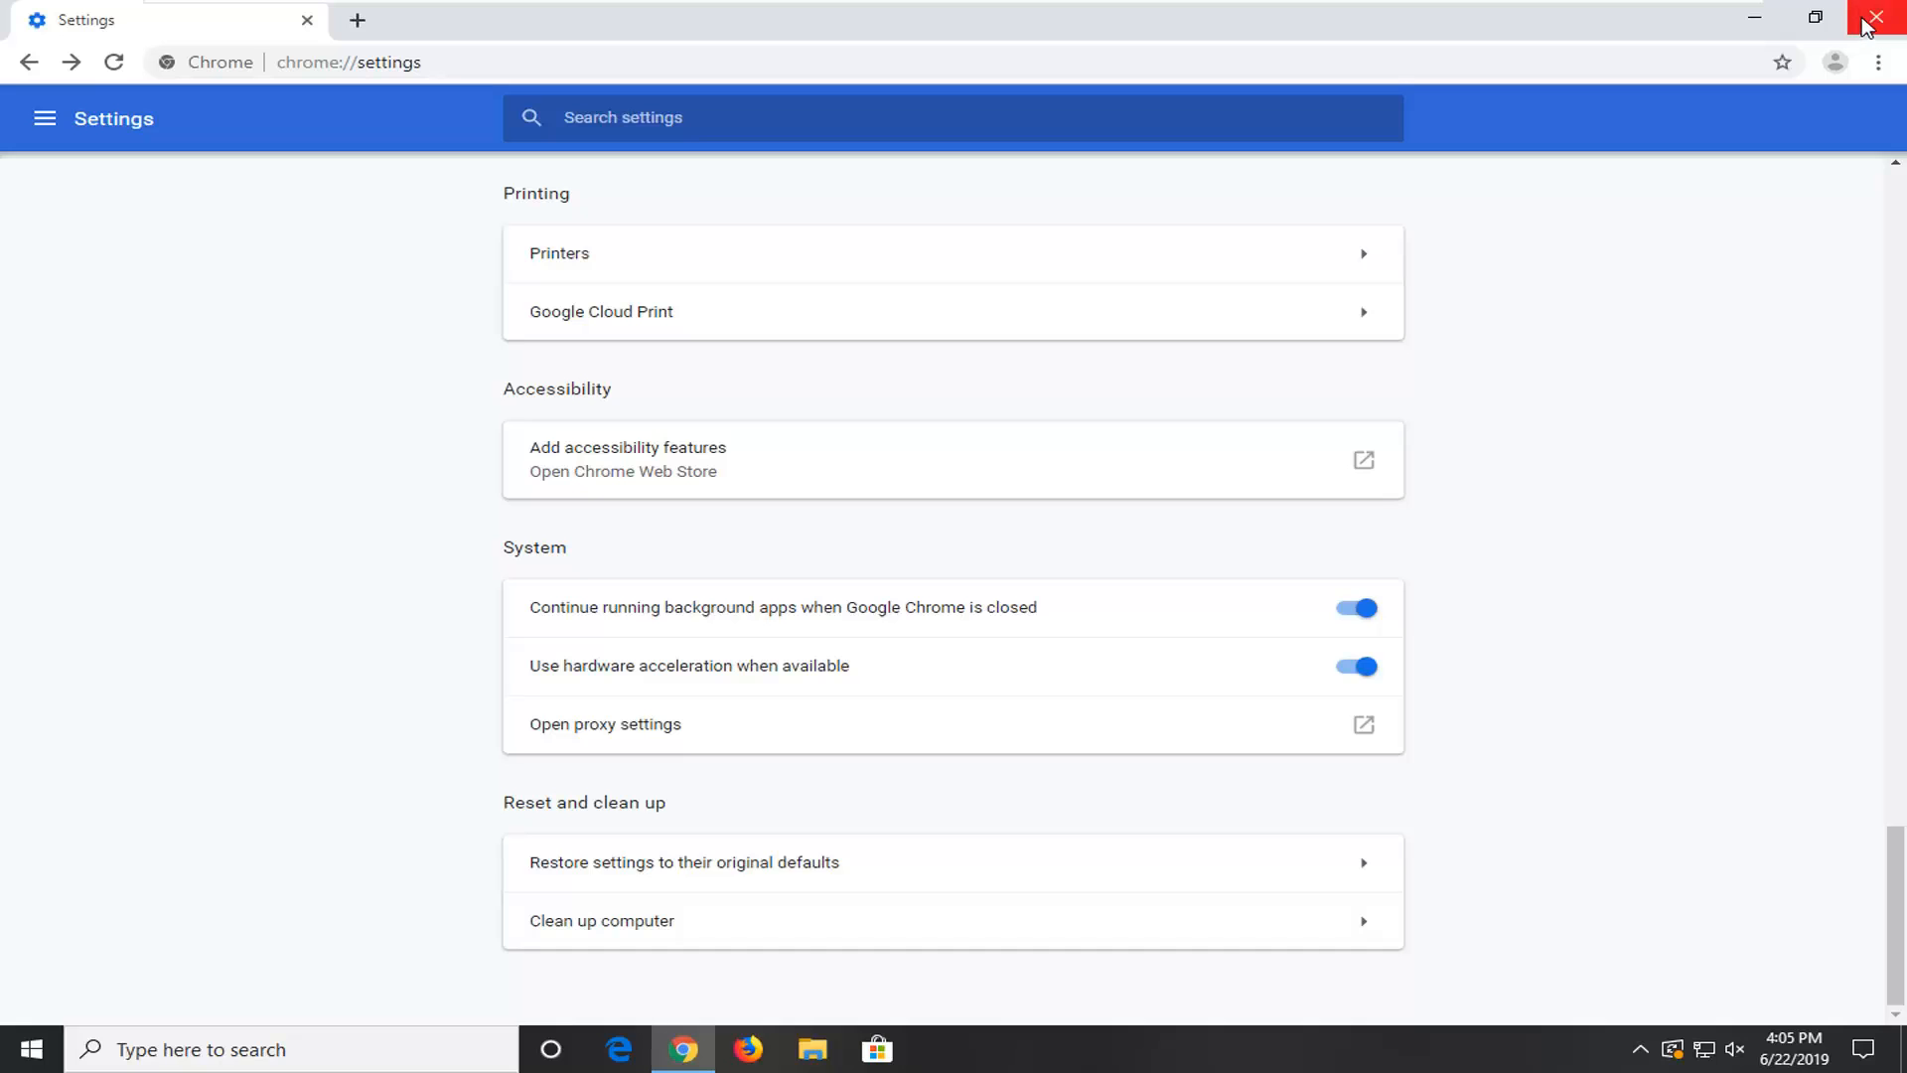
click(1875, 15)
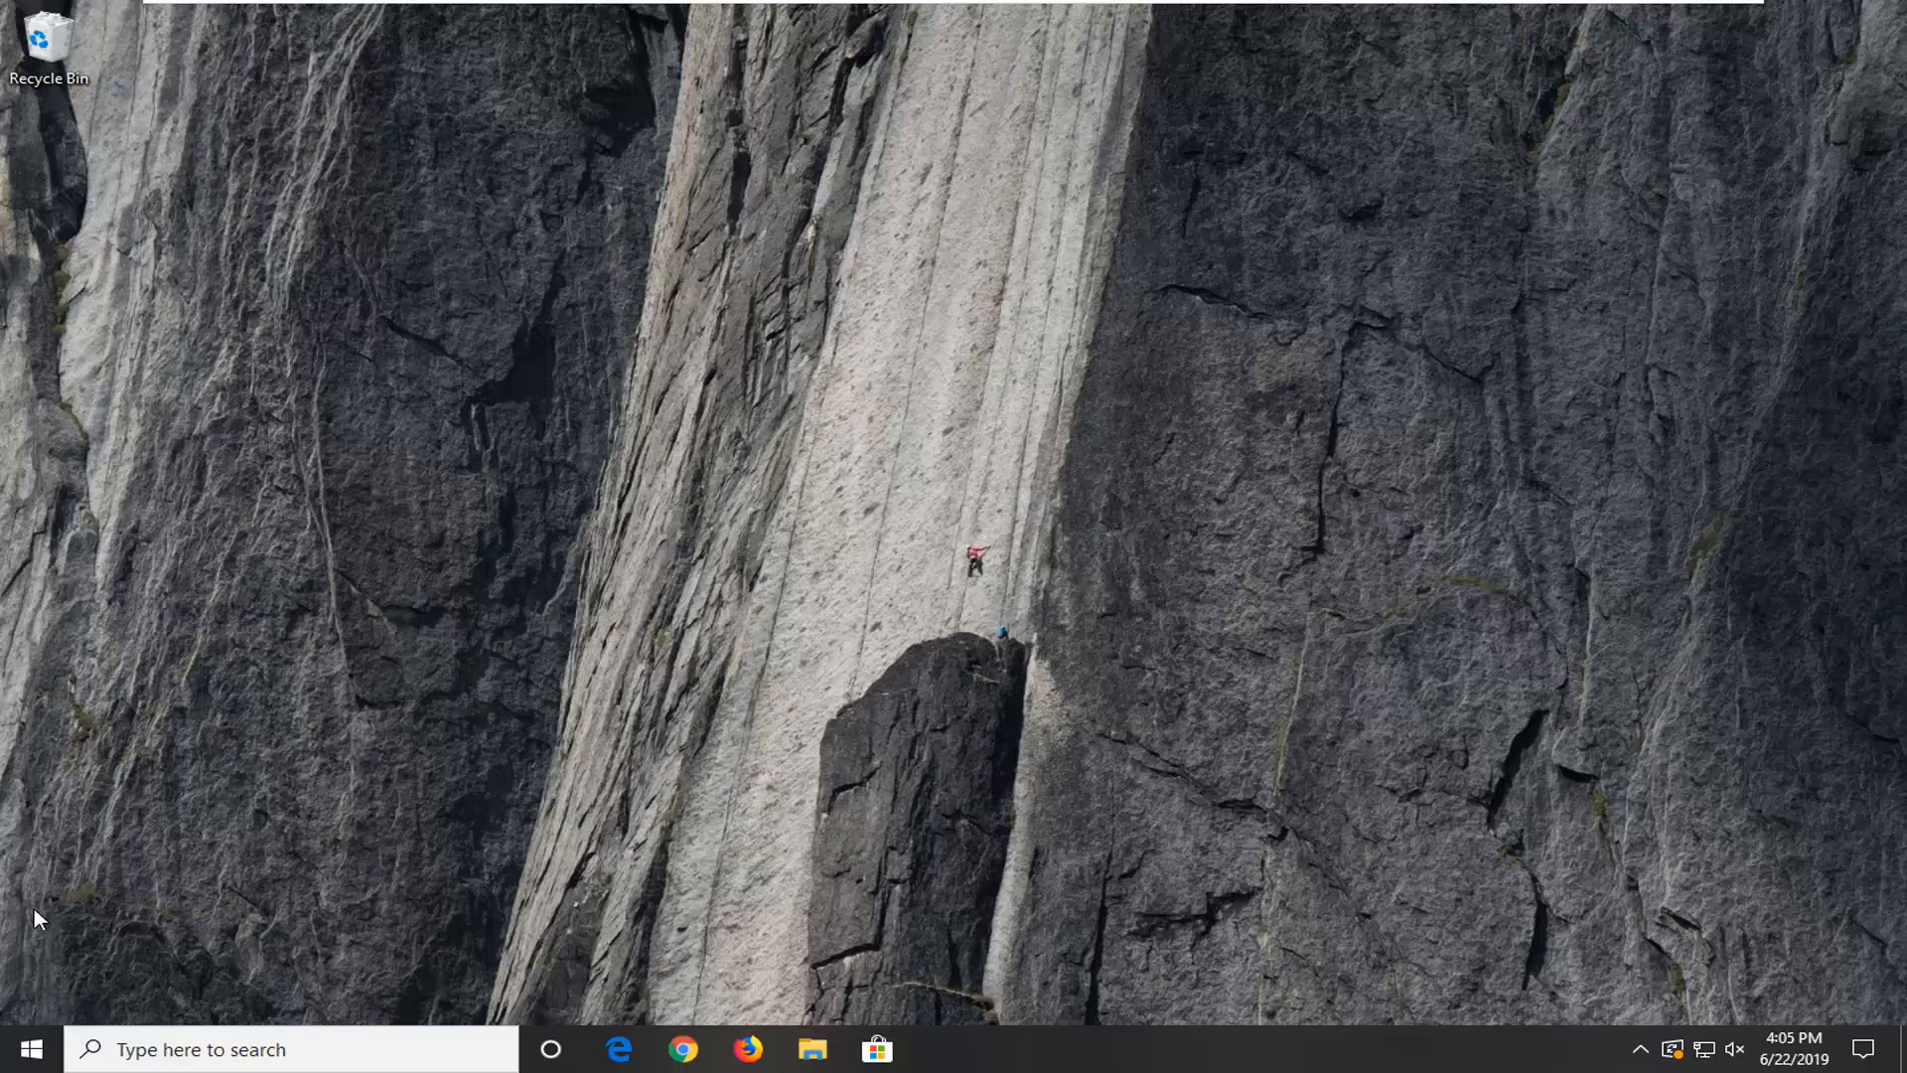
mouse_move(32, 1049)
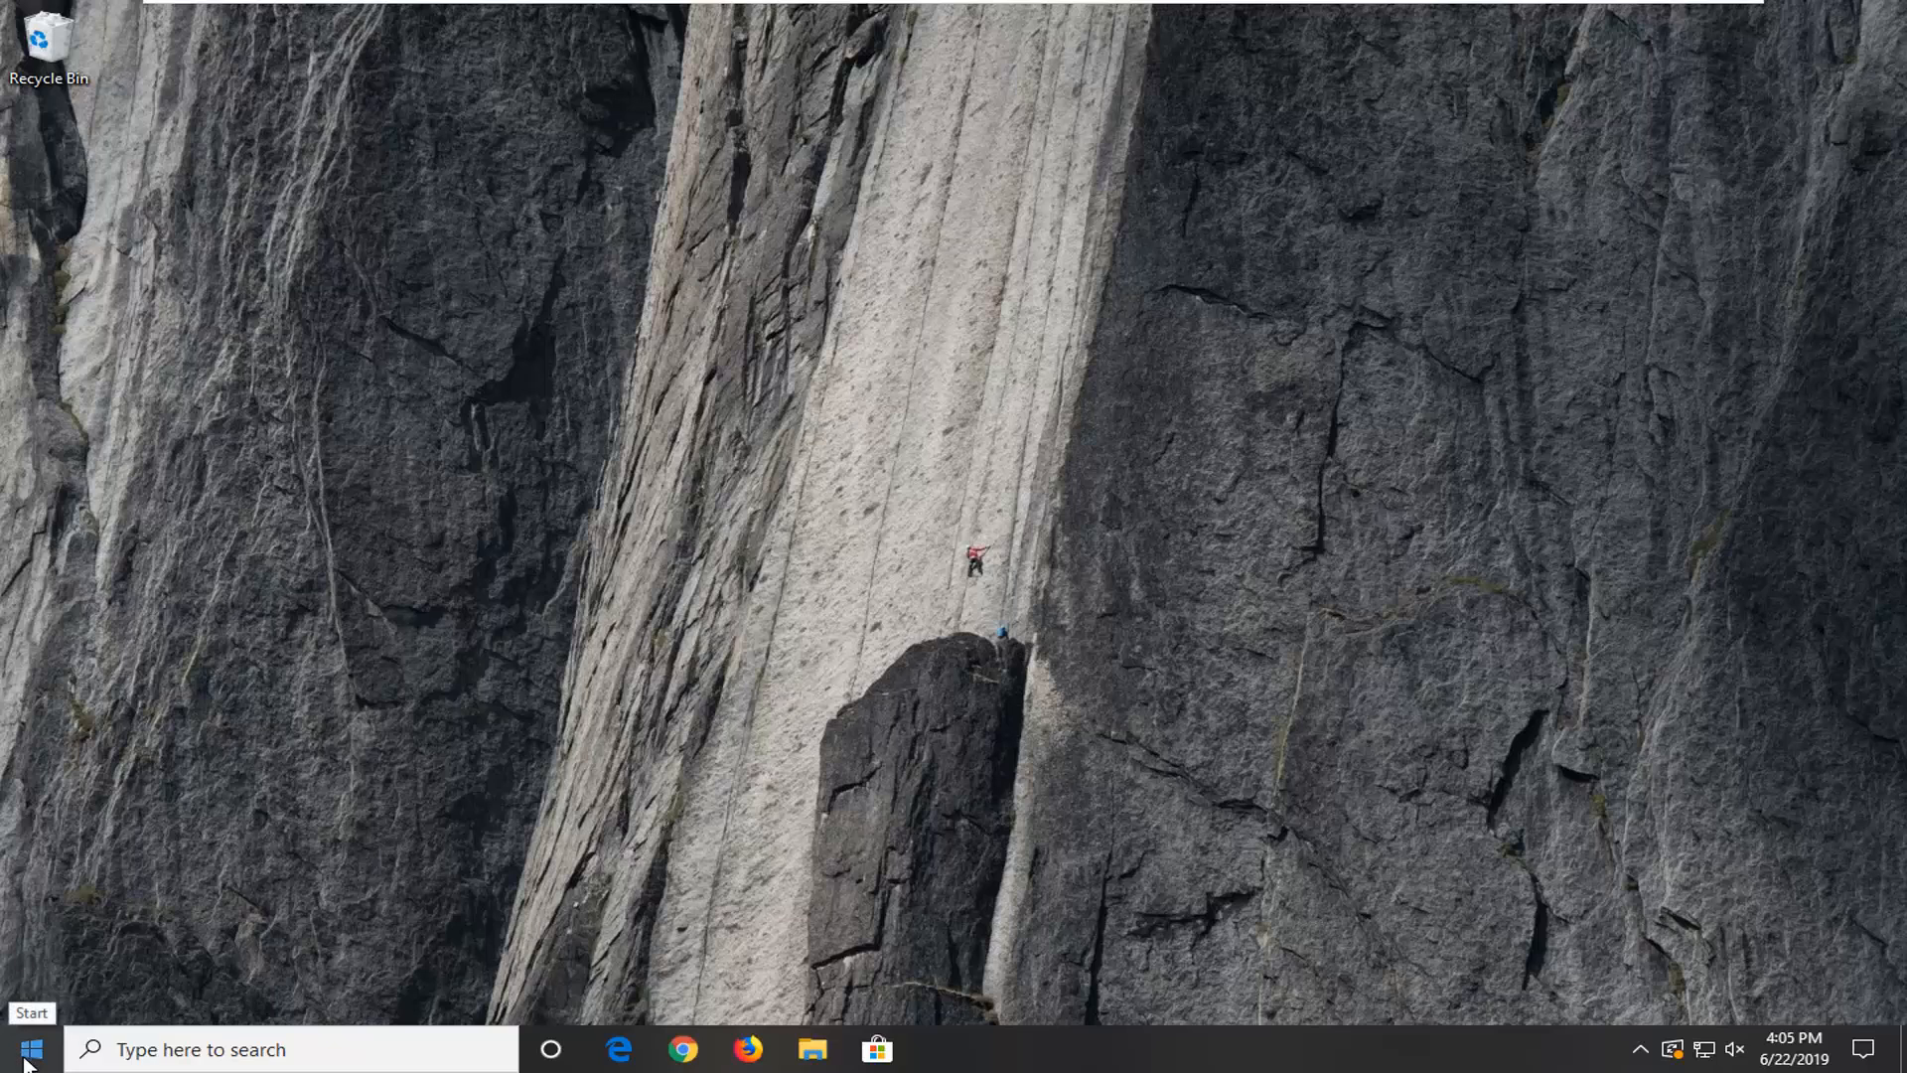
- Launch regedit from Start search and approve the UAC prompt
click(28, 1045)
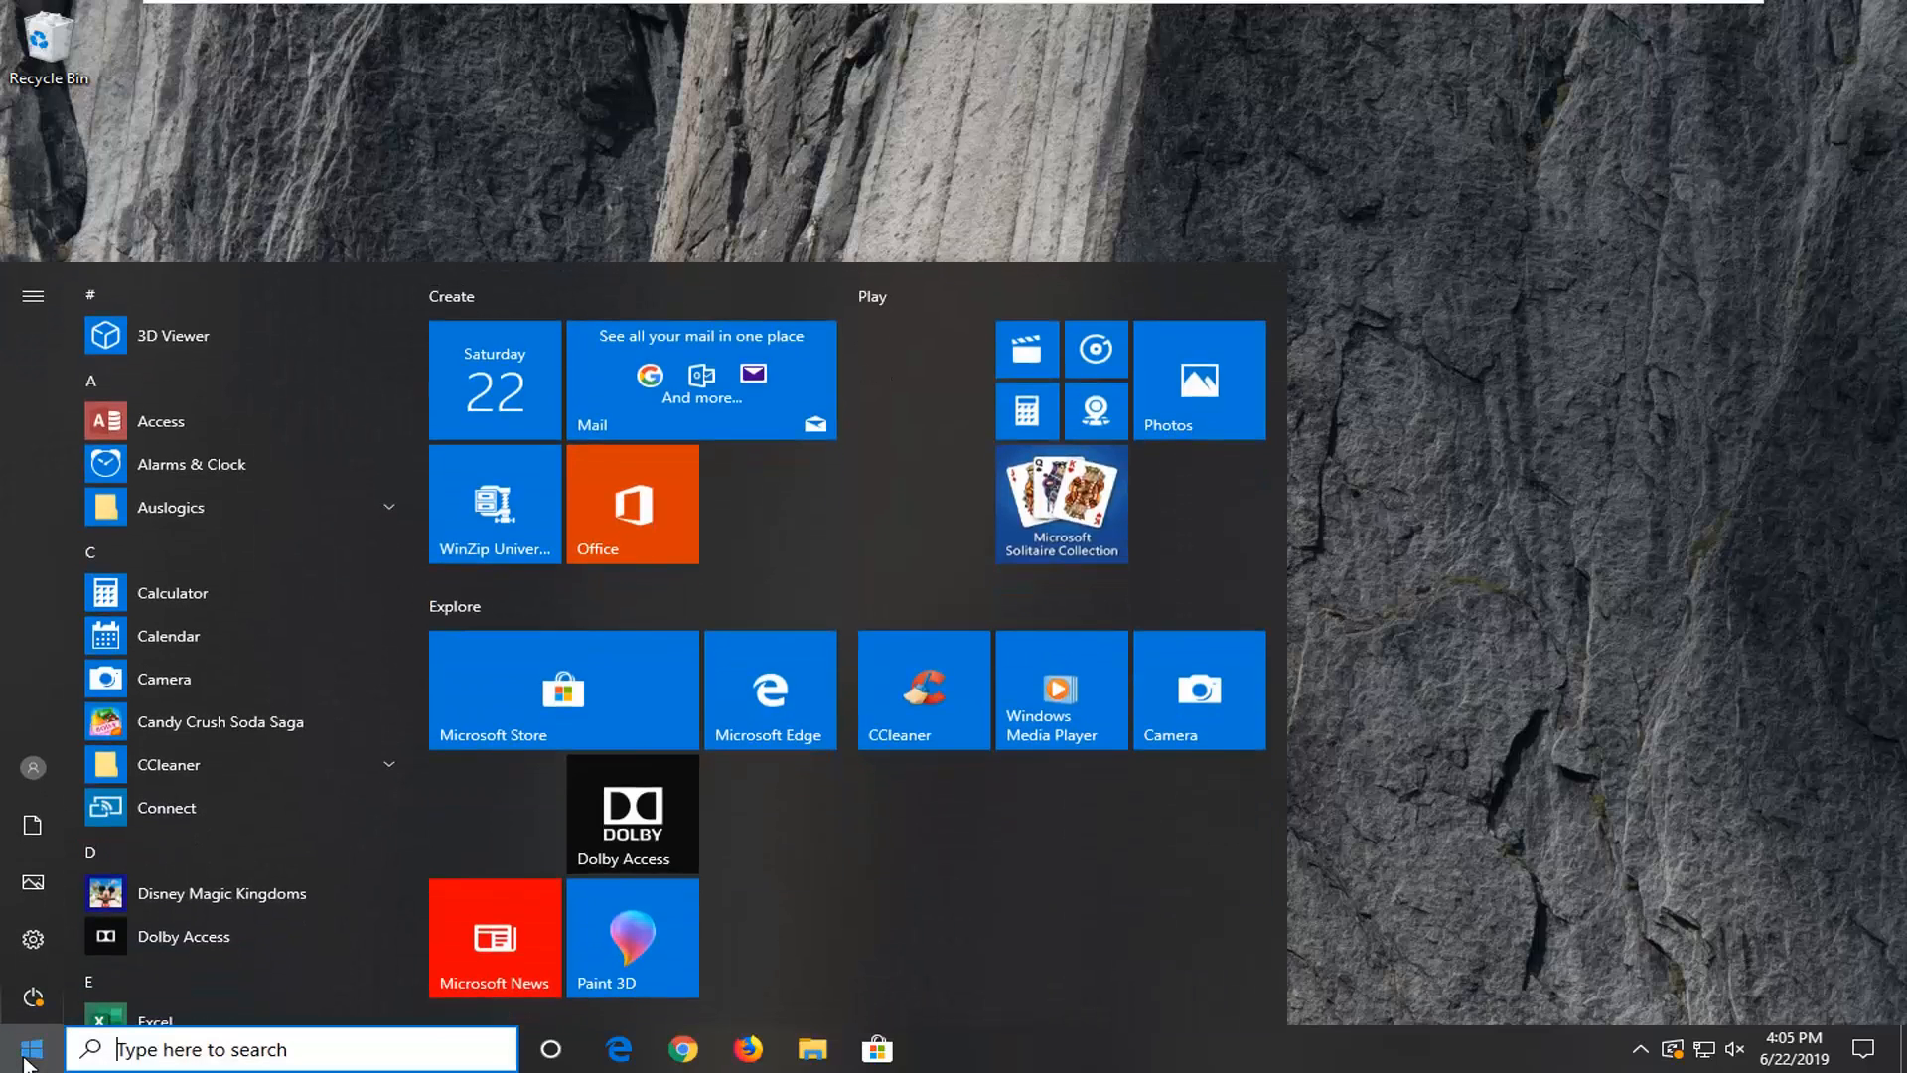
text(regedit)
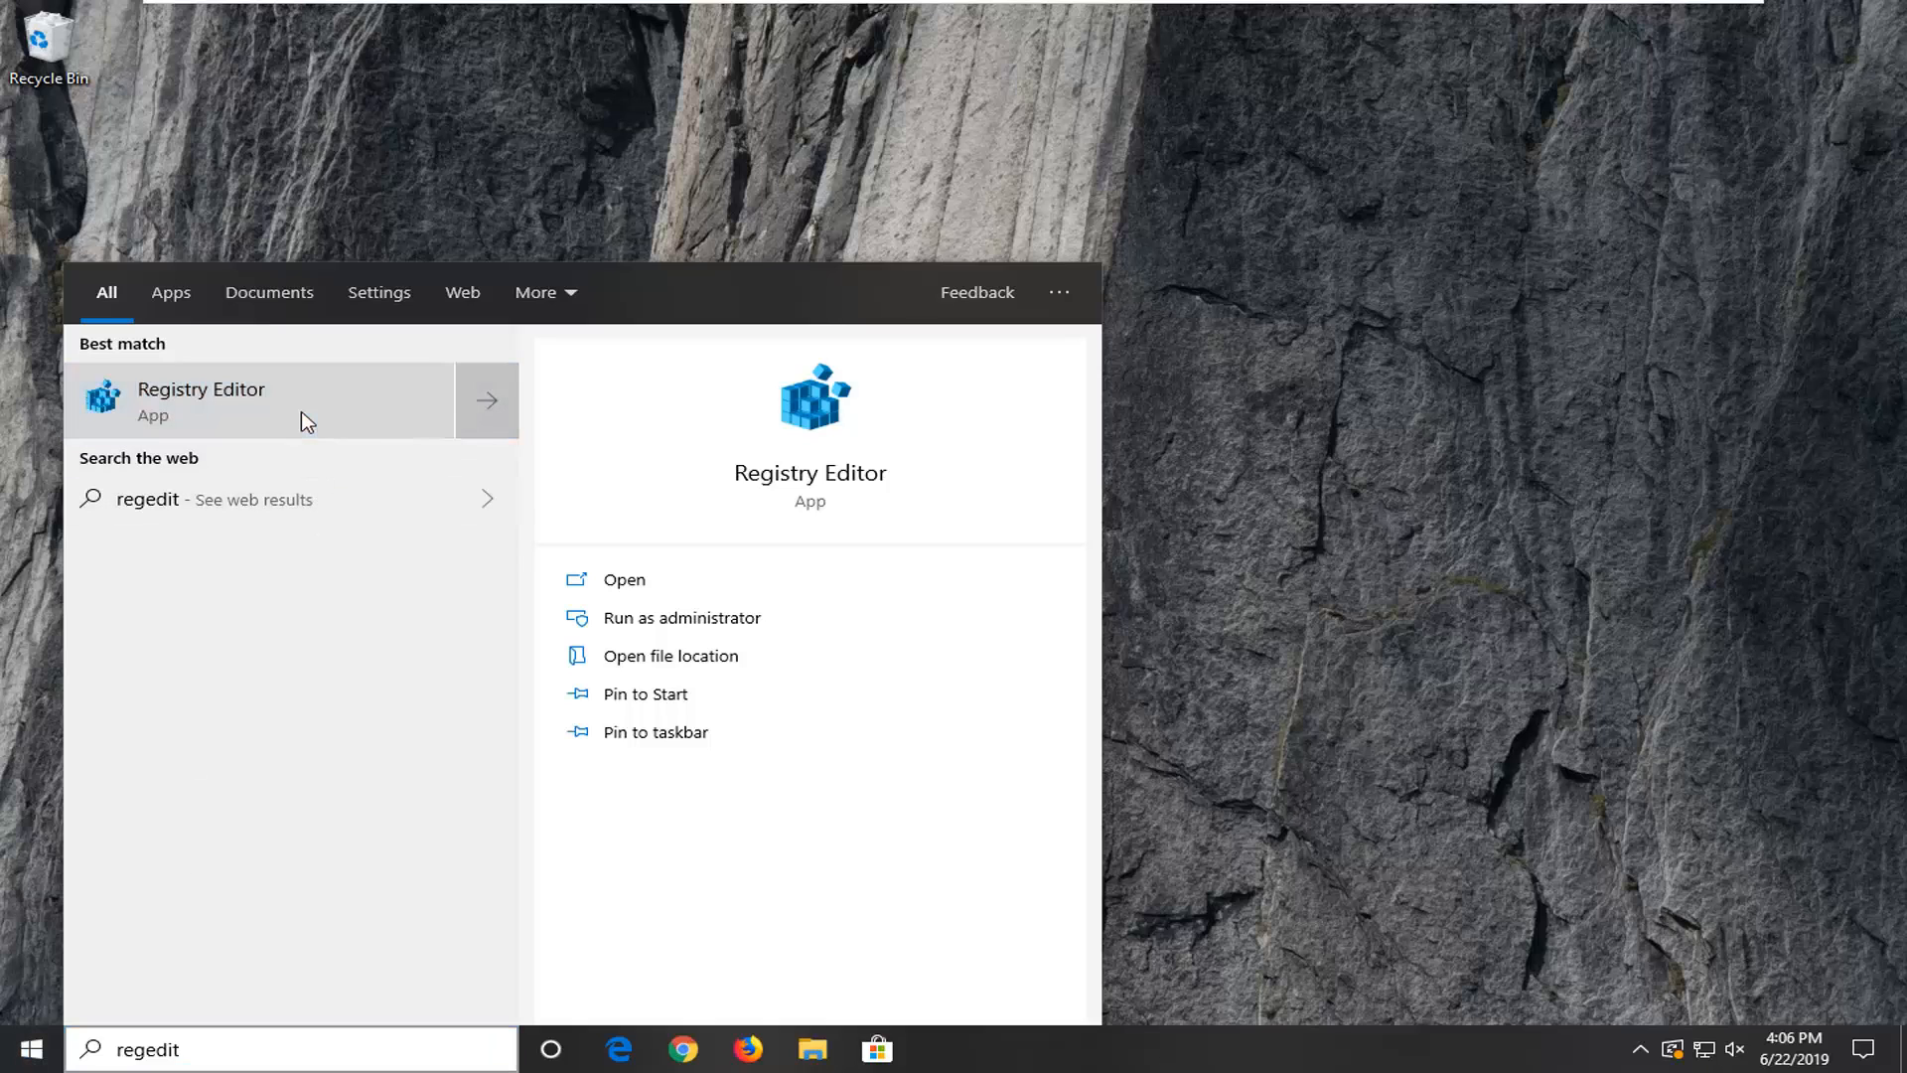
click(203, 401)
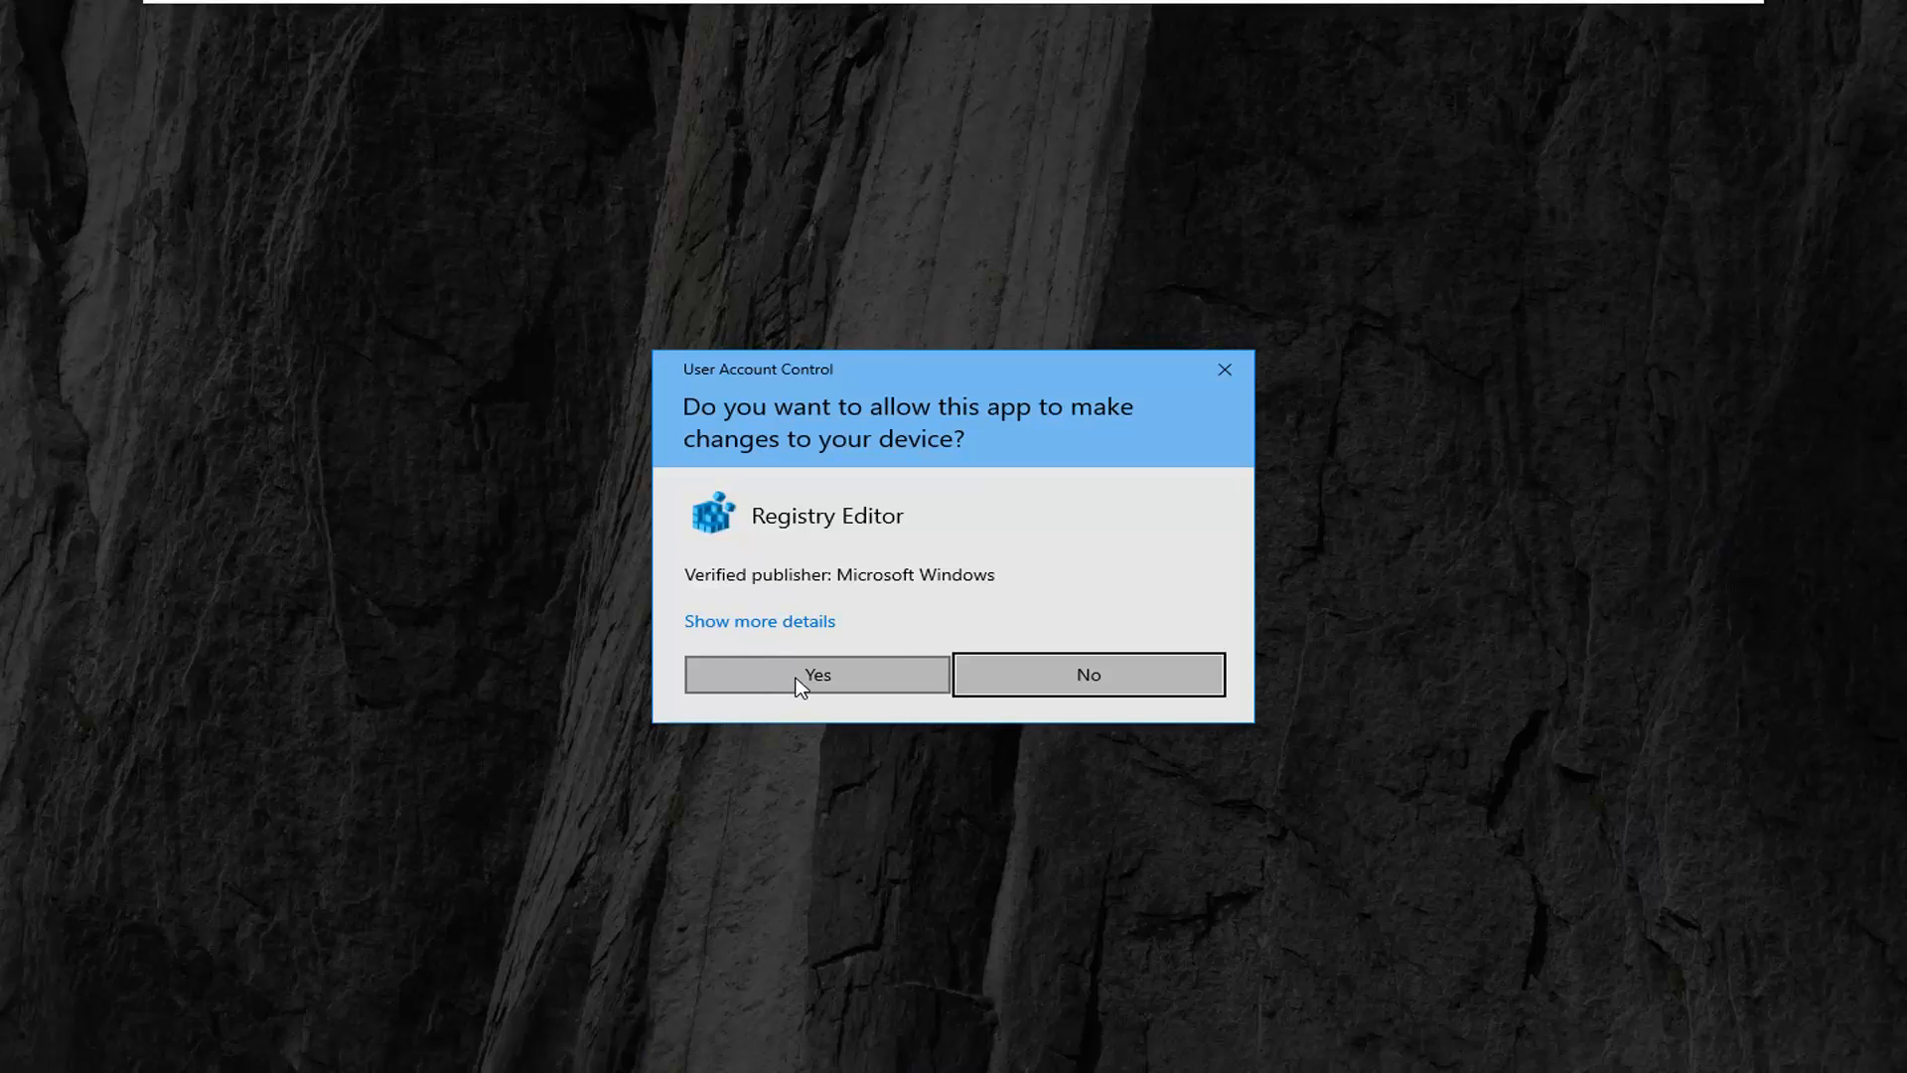
click(817, 676)
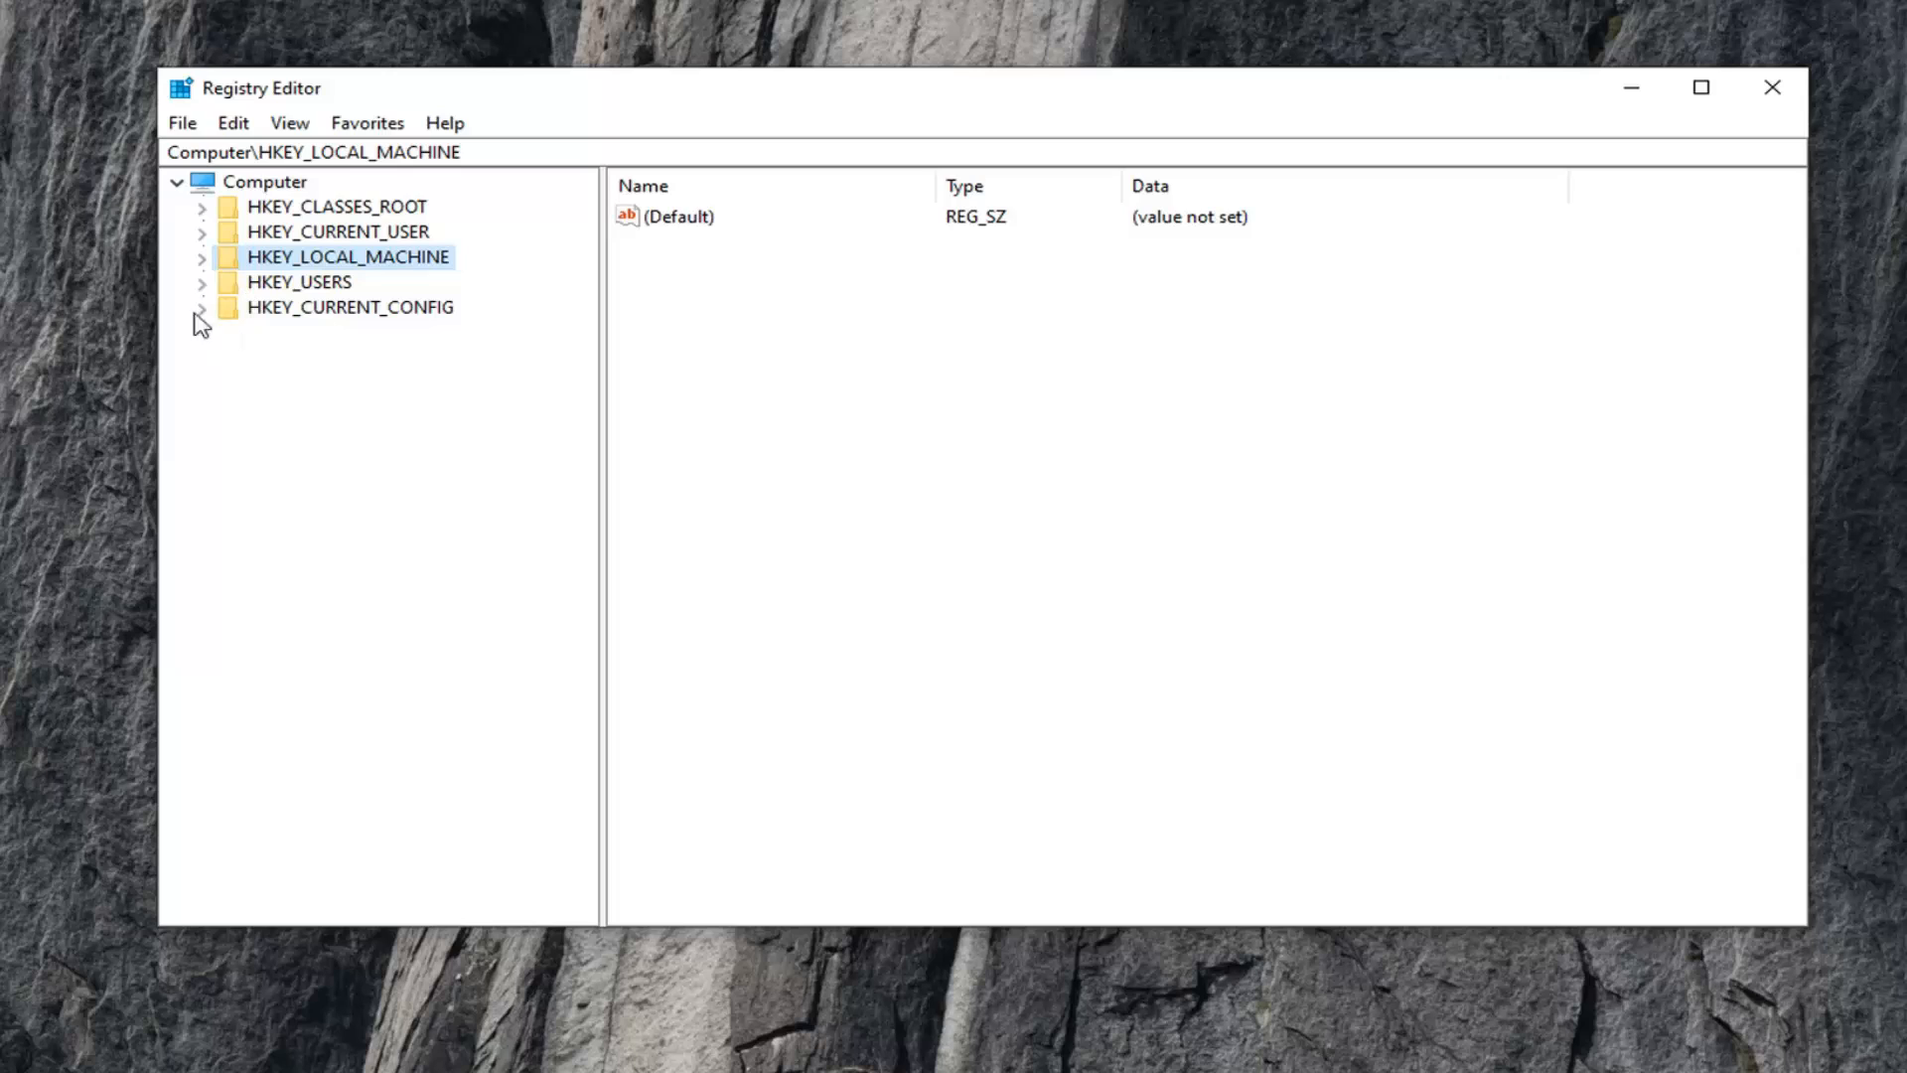
click(182, 124)
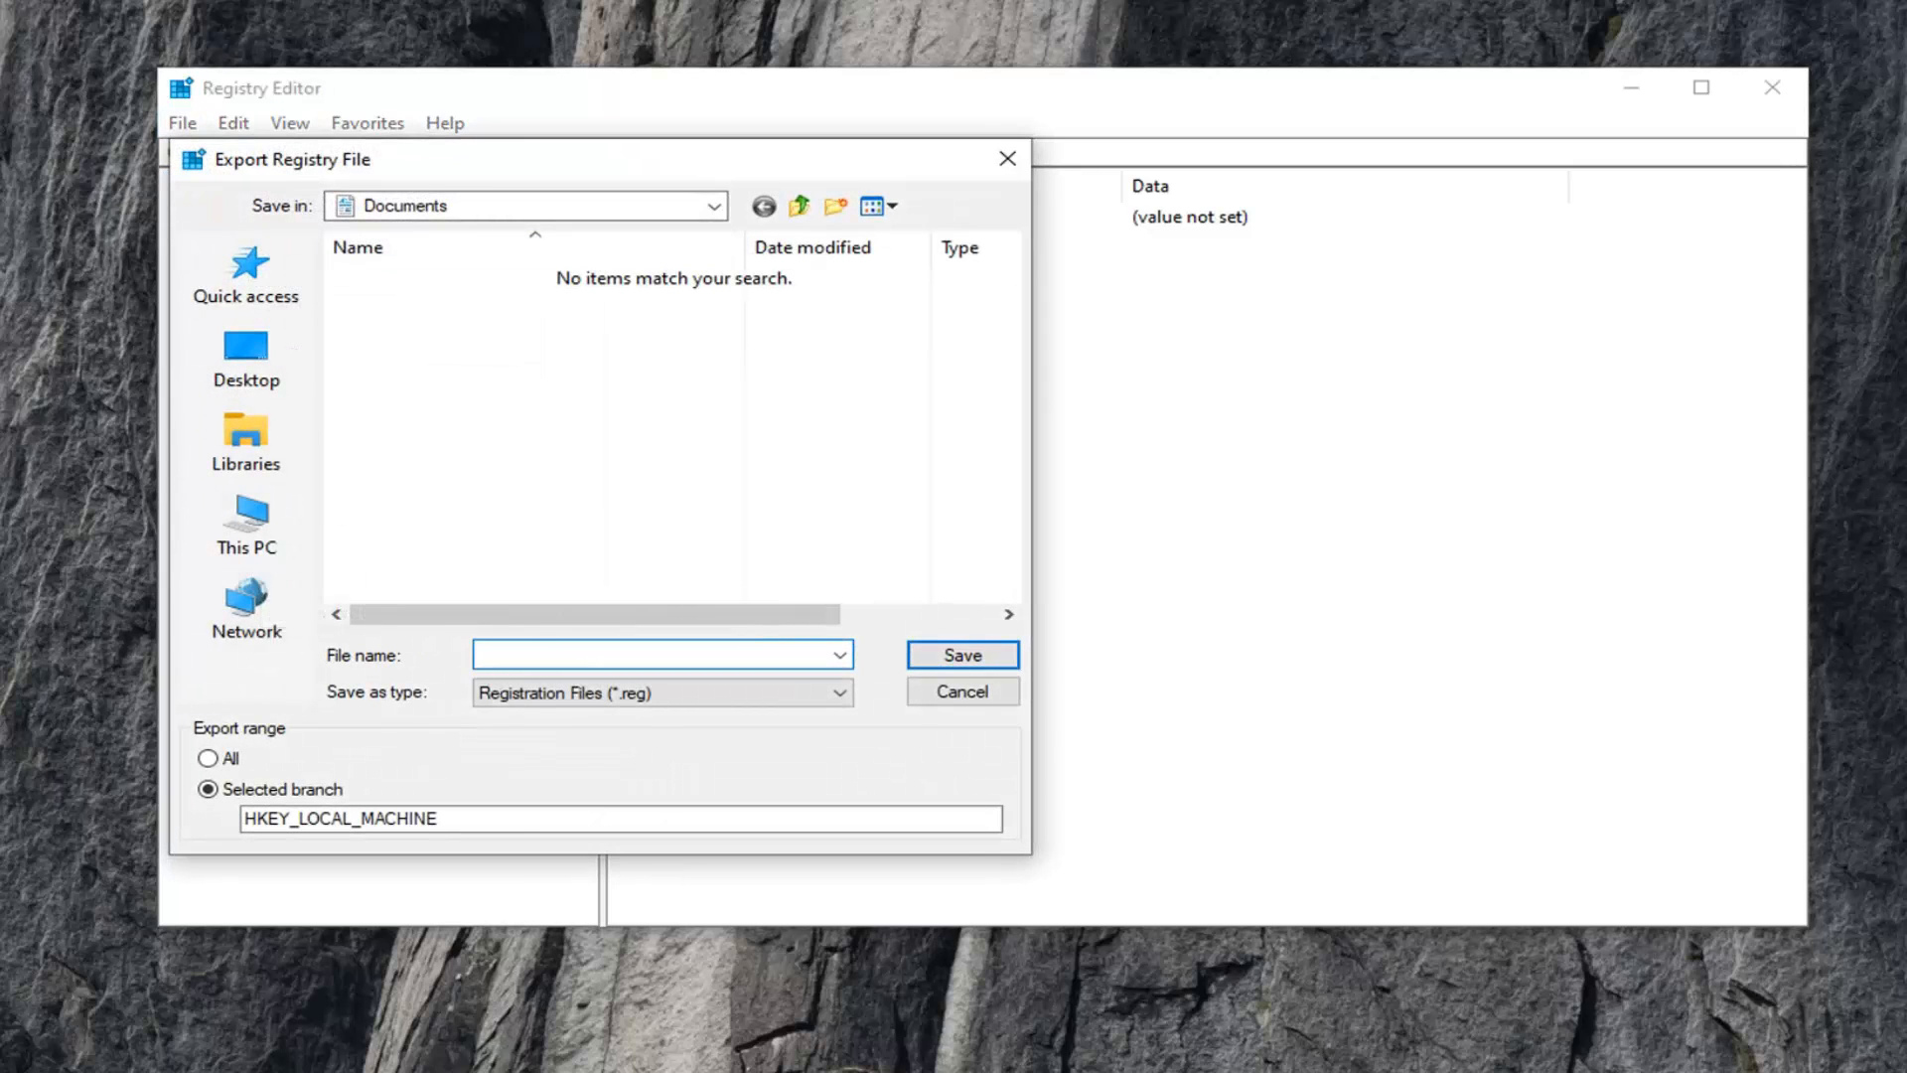
click(651, 655)
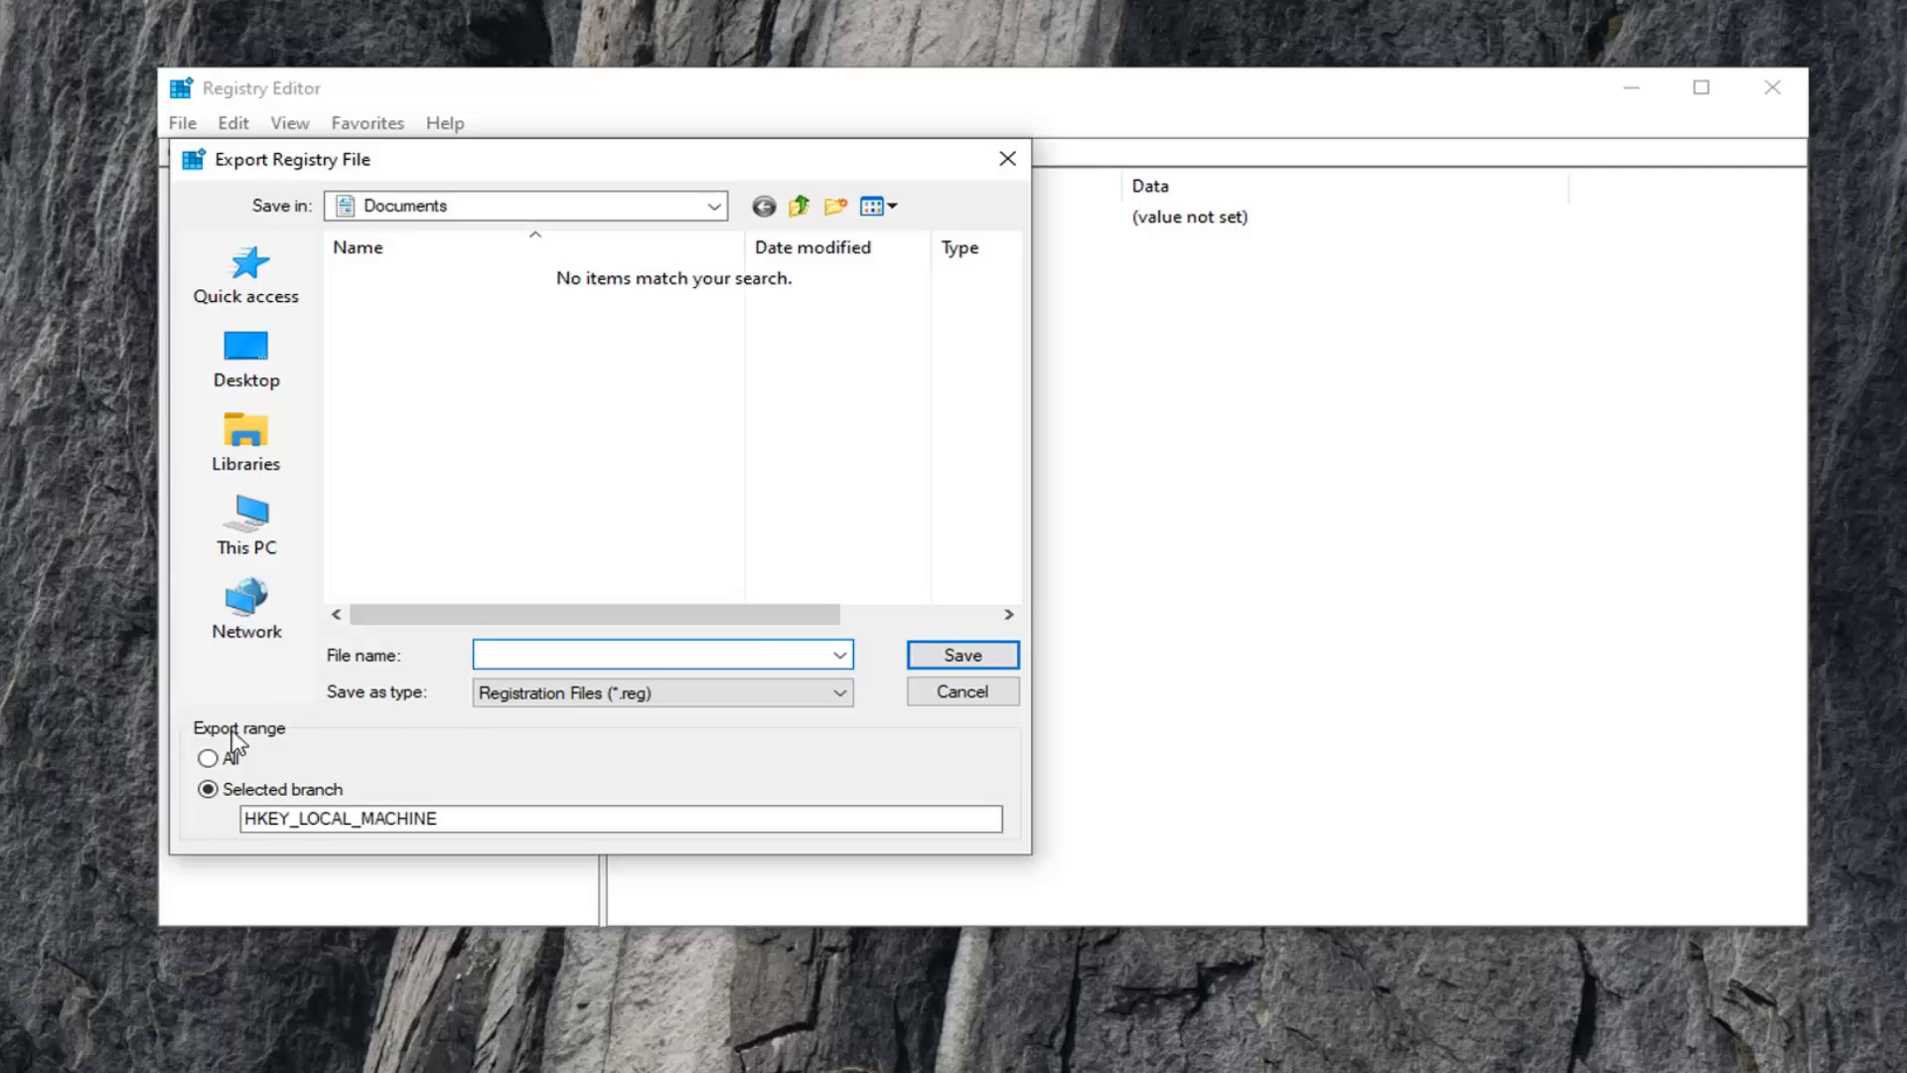
click(207, 759)
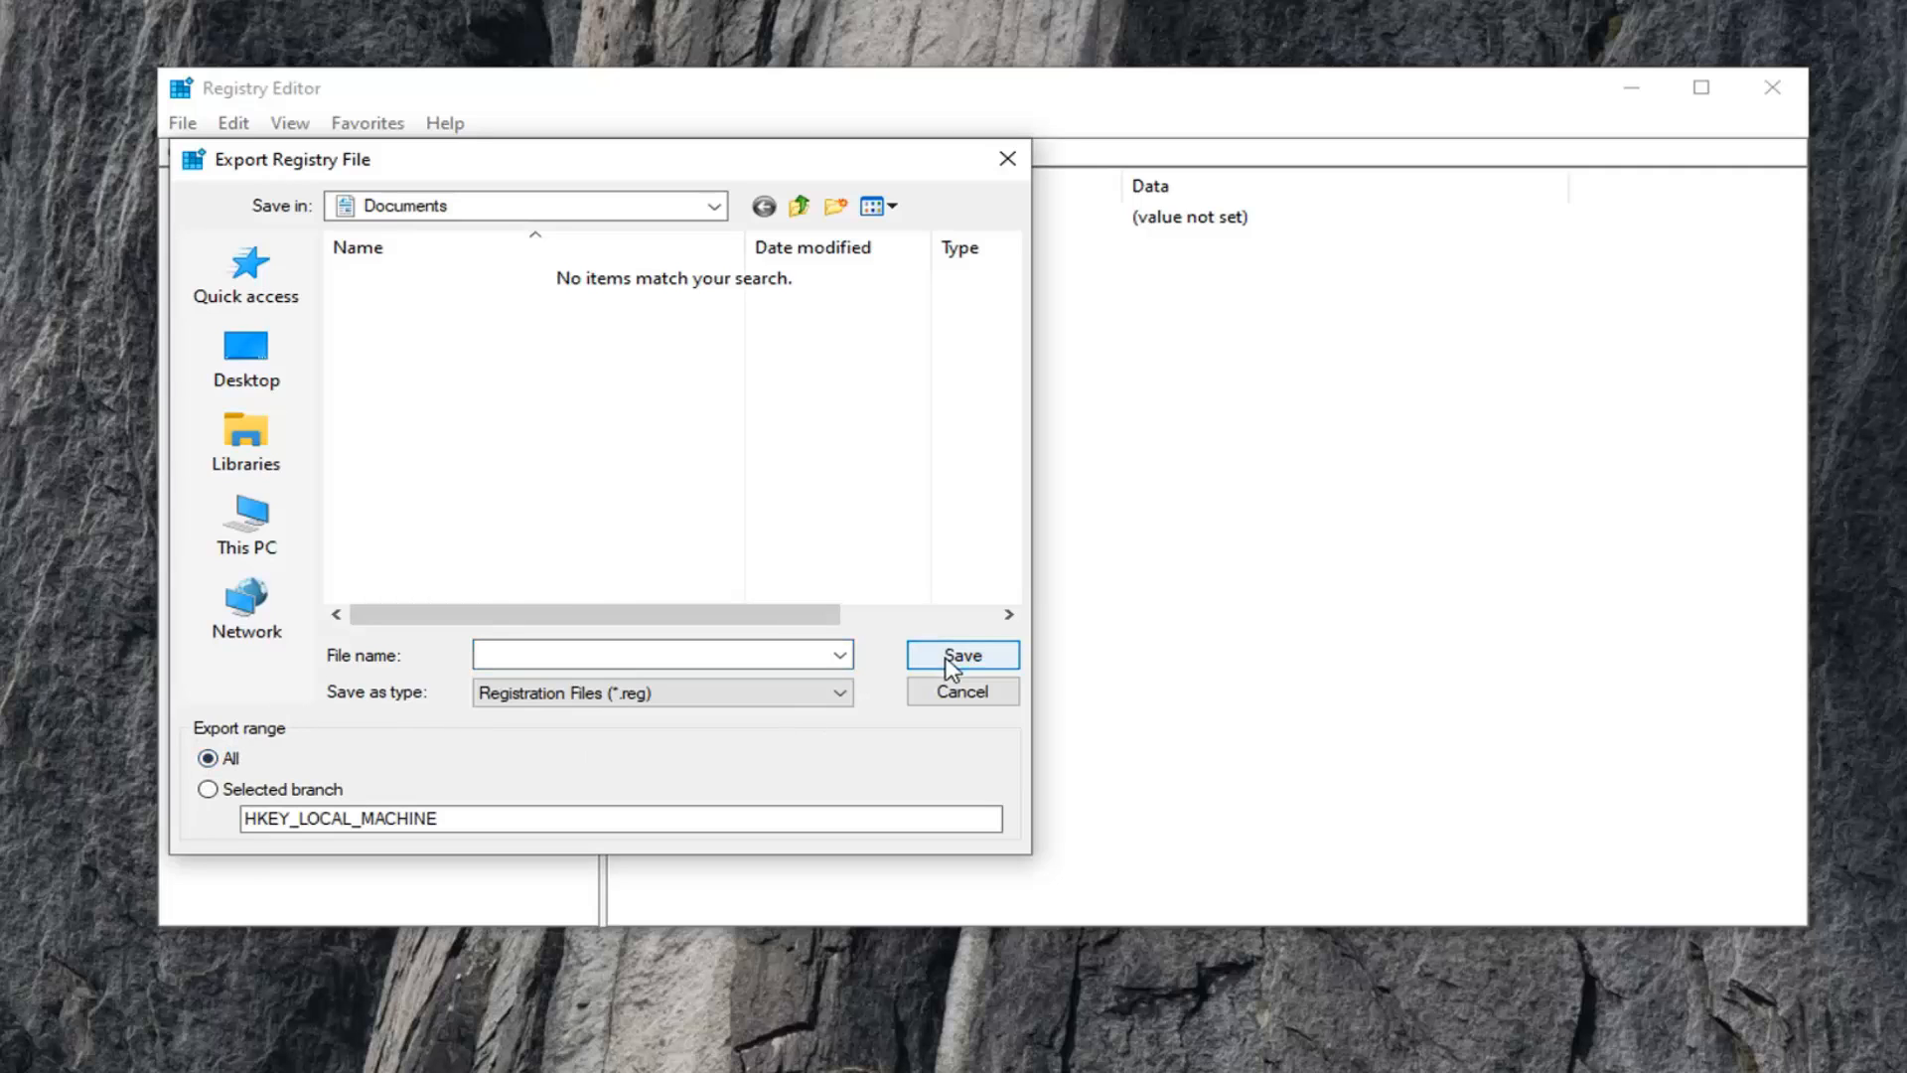
click(962, 692)
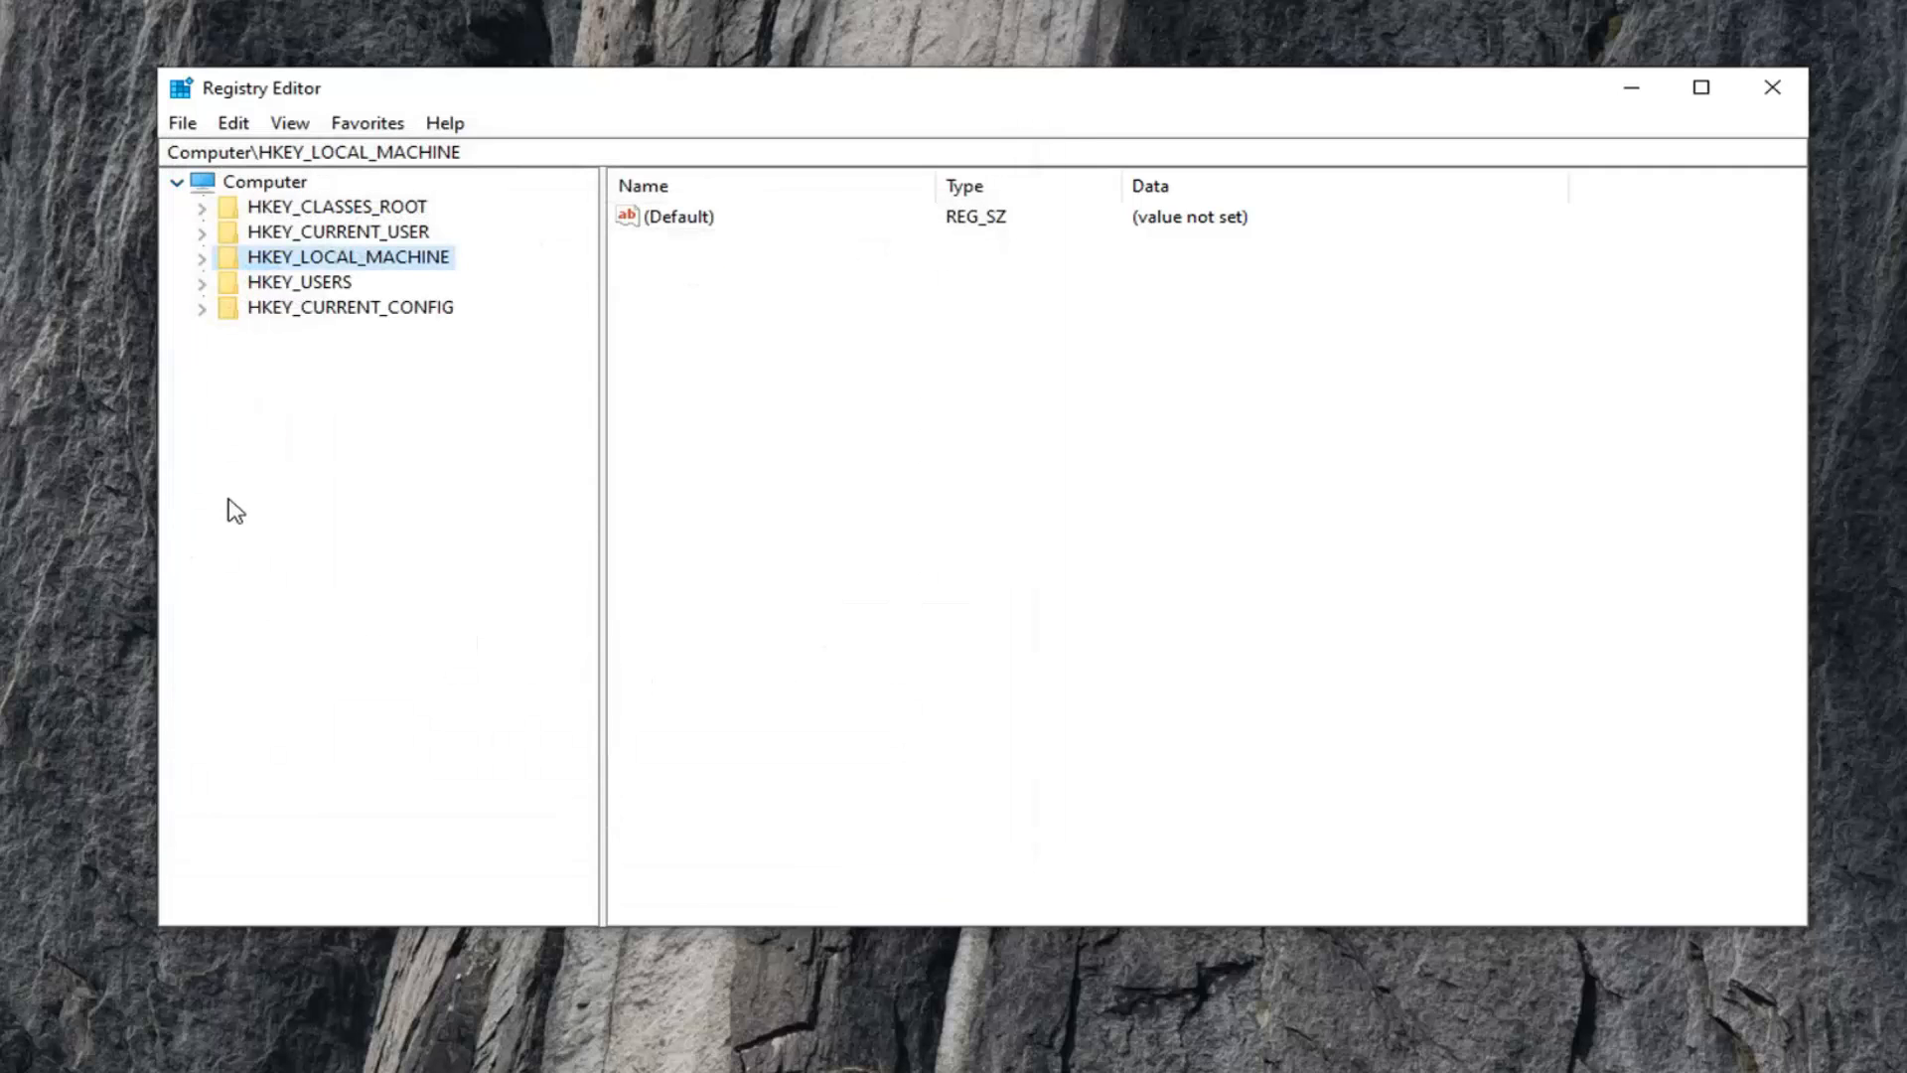
click(183, 123)
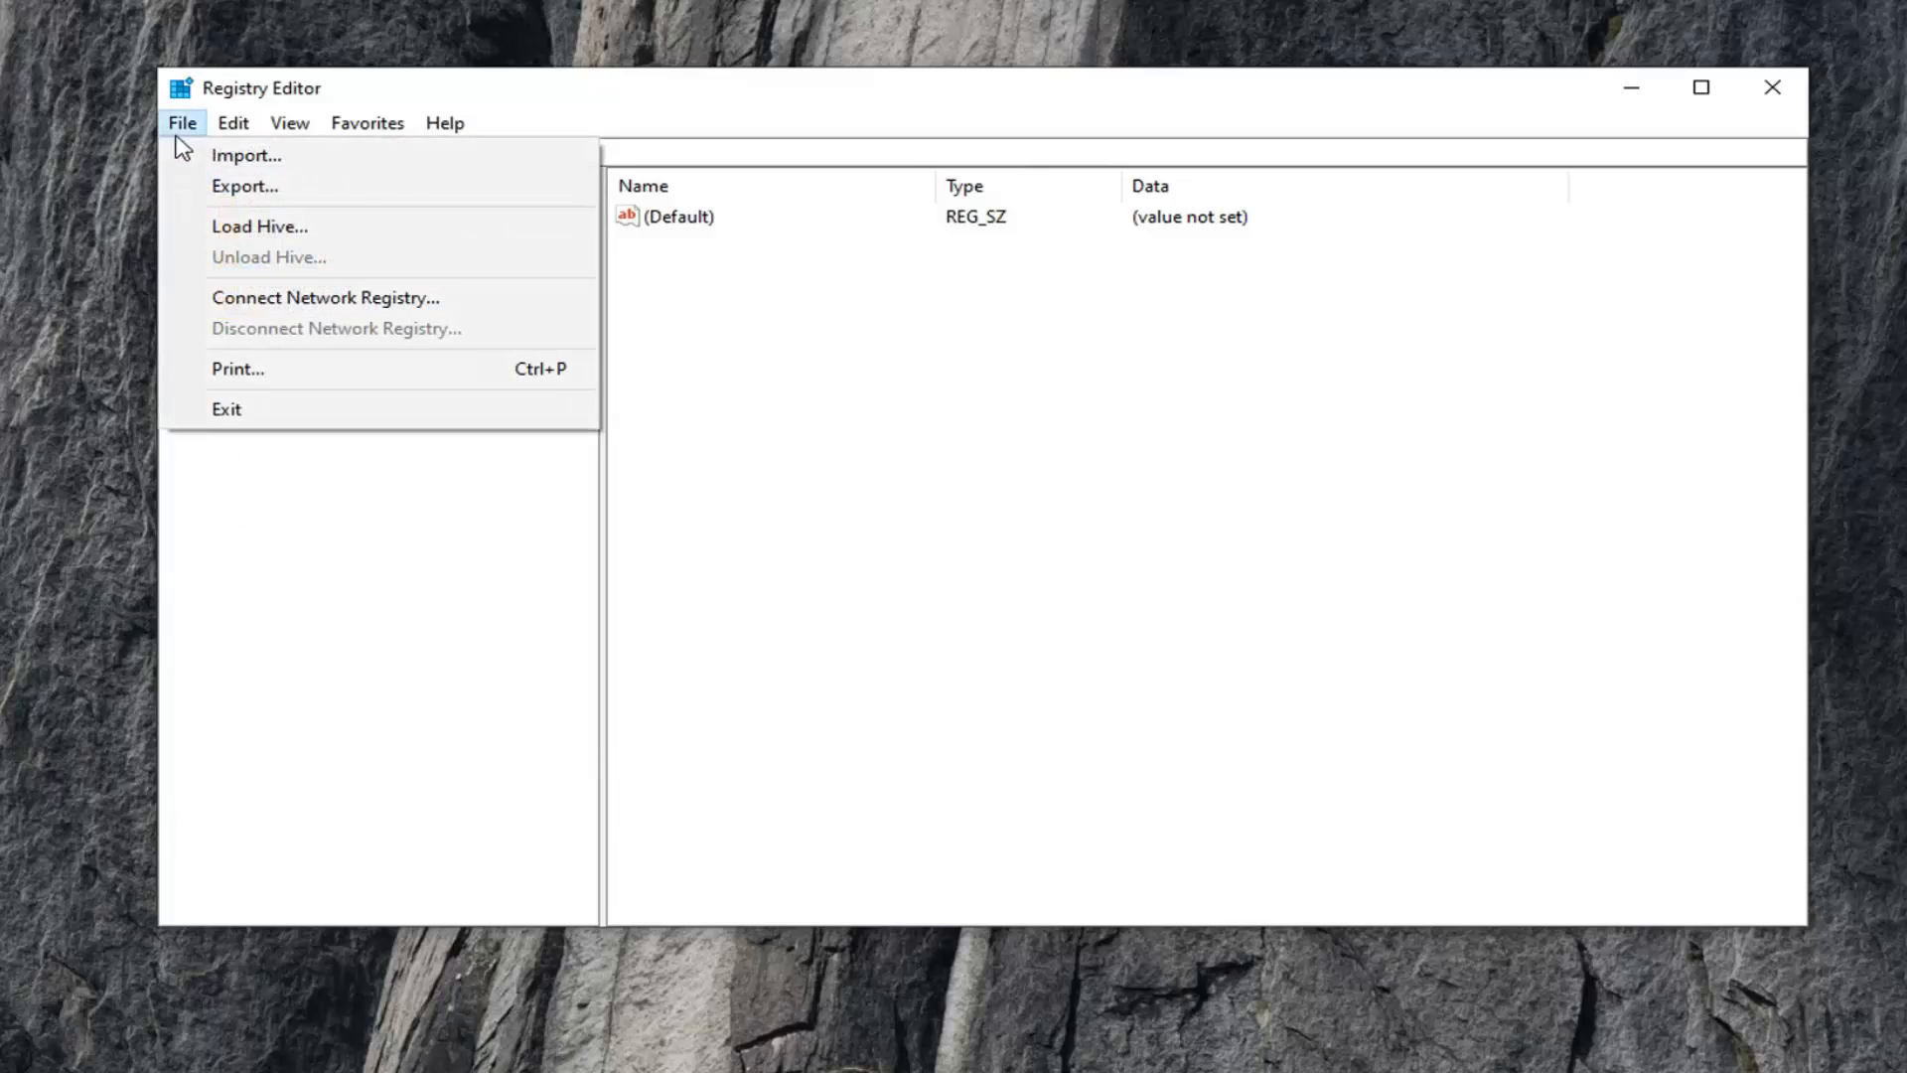
click(246, 155)
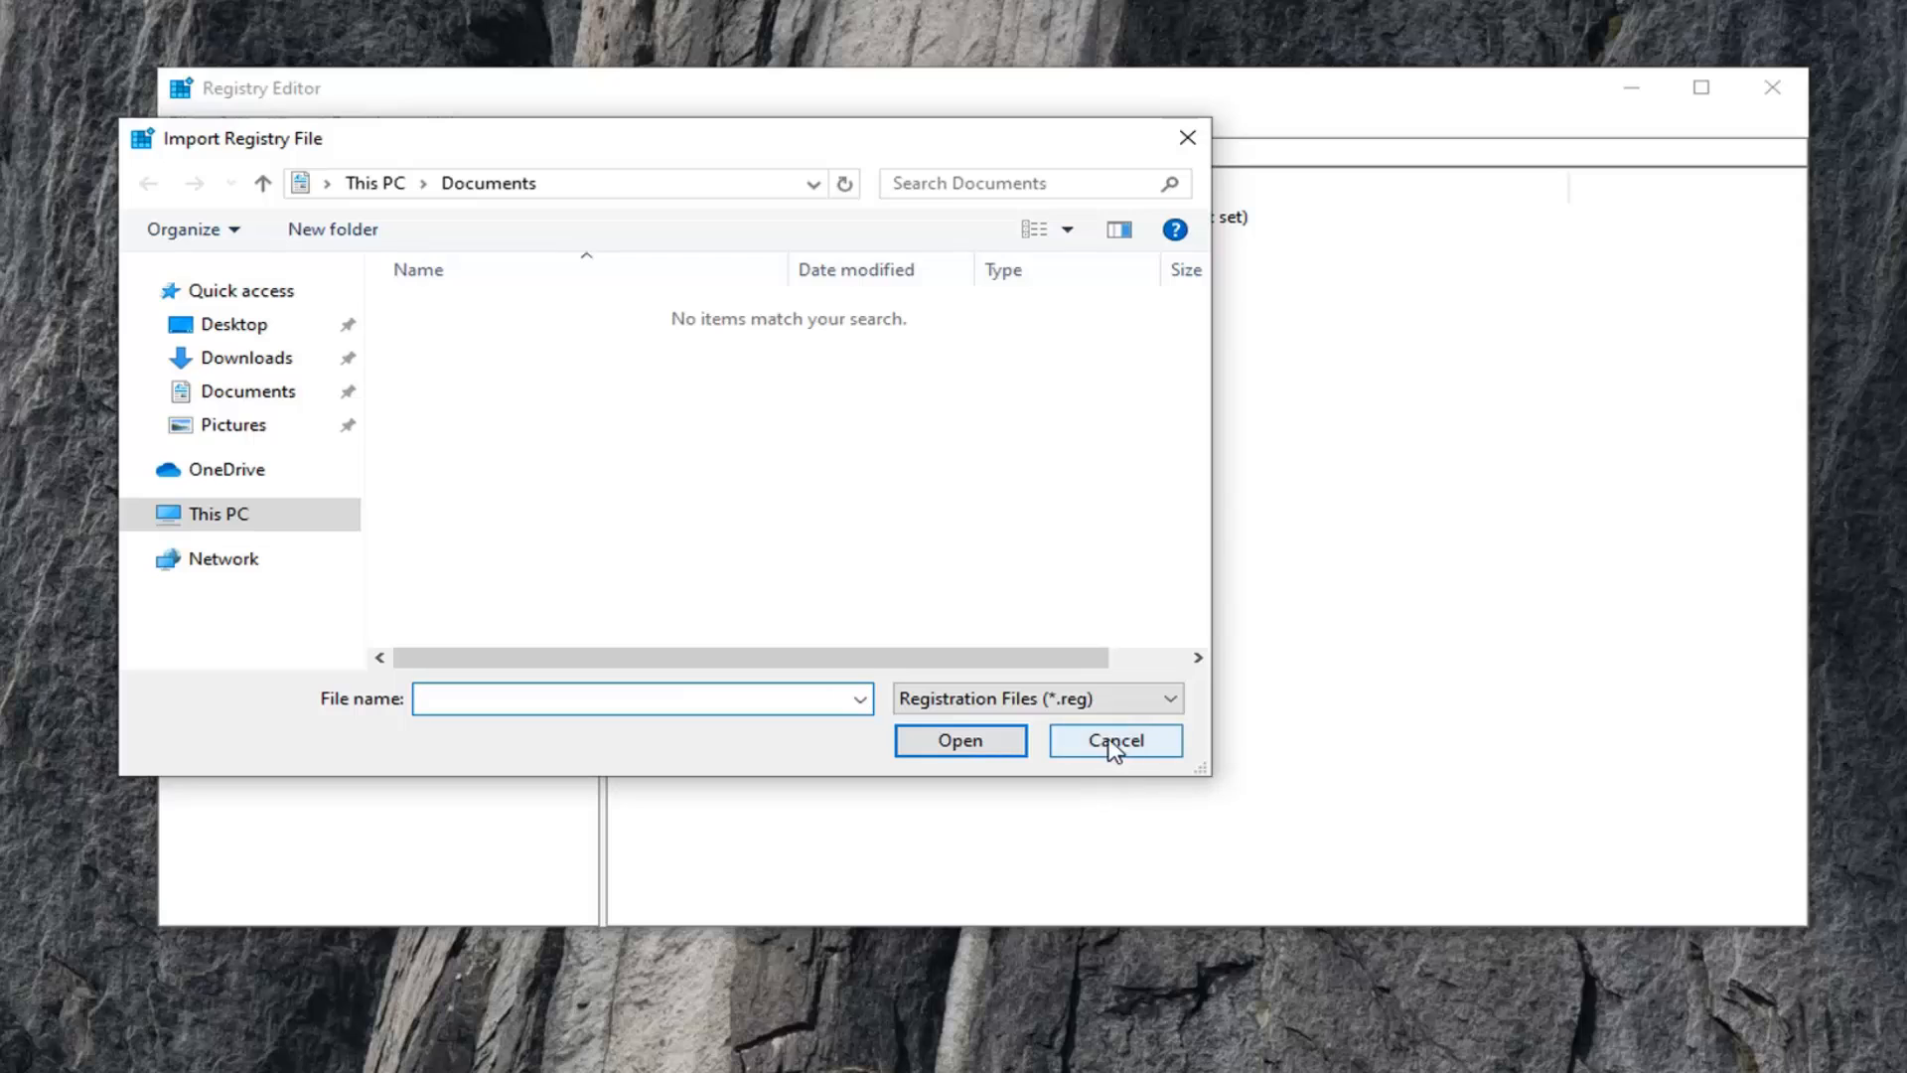
click(1115, 739)
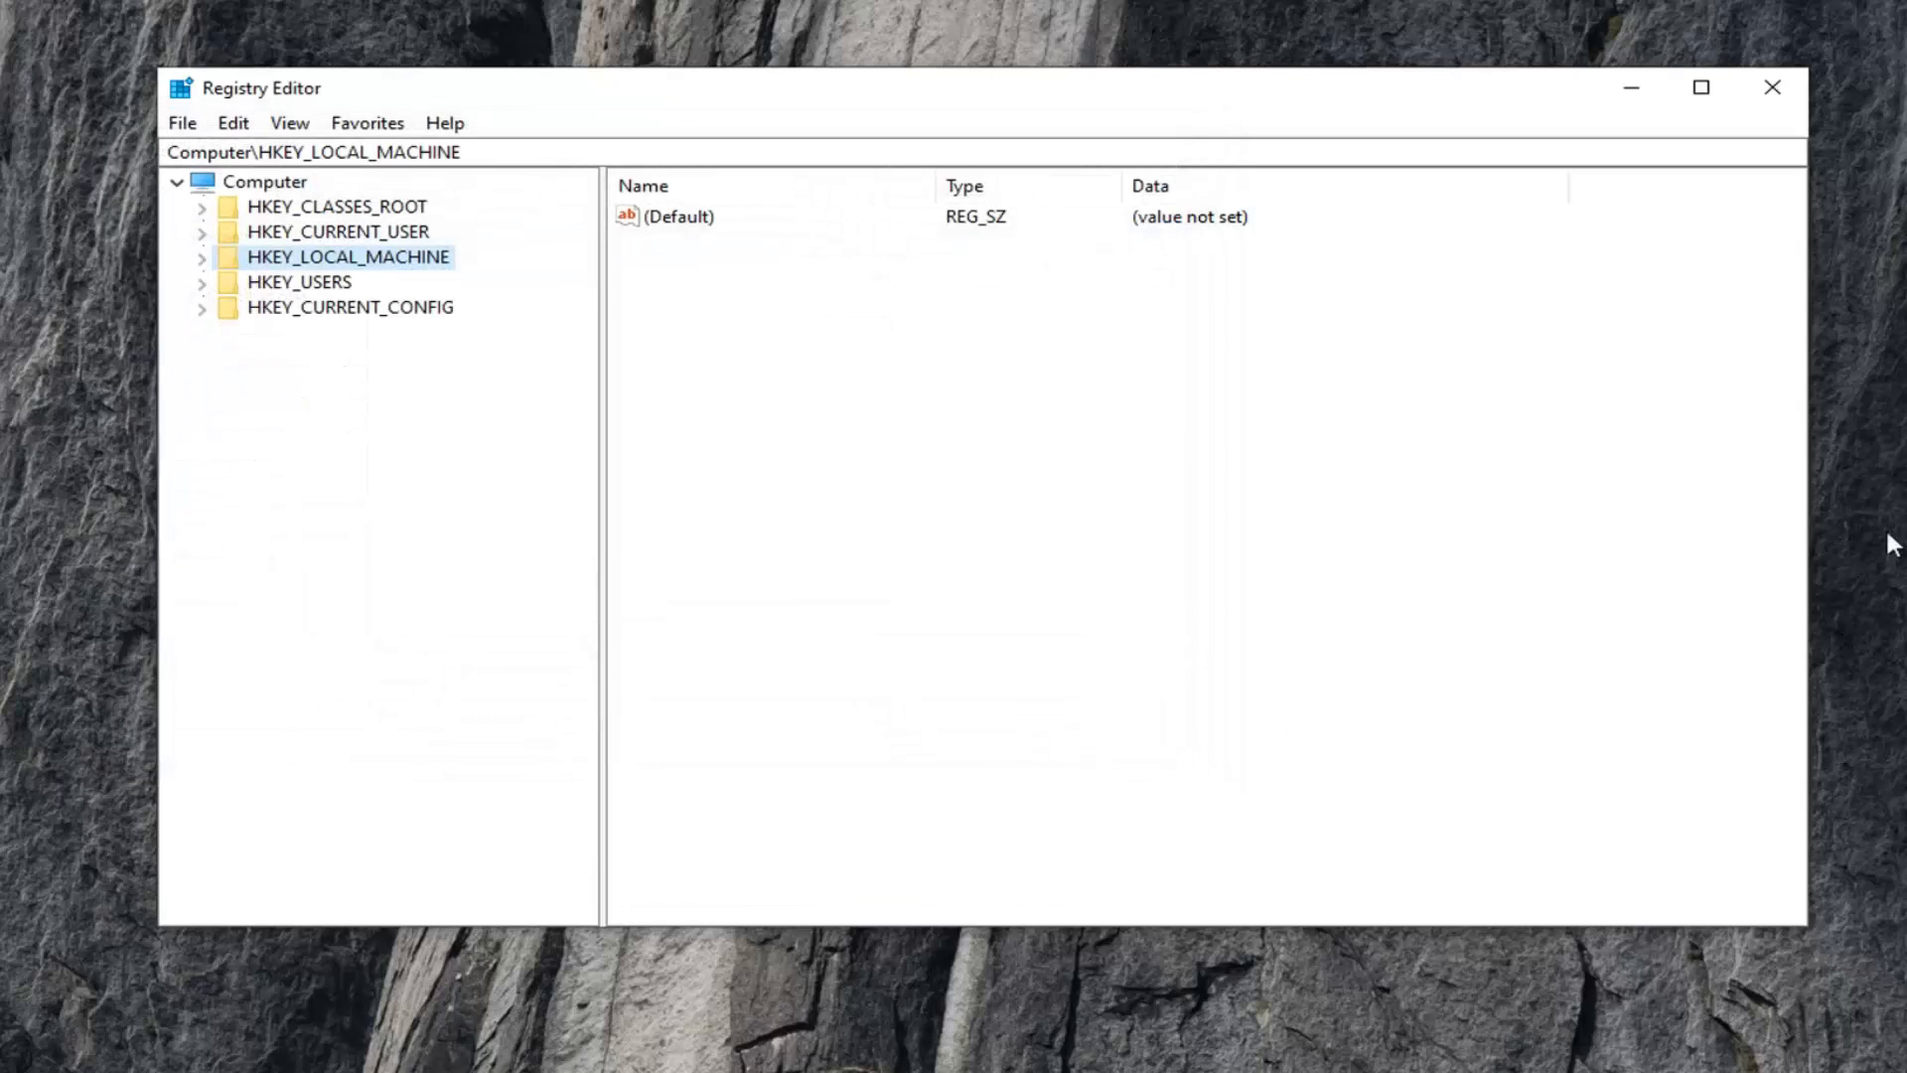
mouse_move(1534, 588)
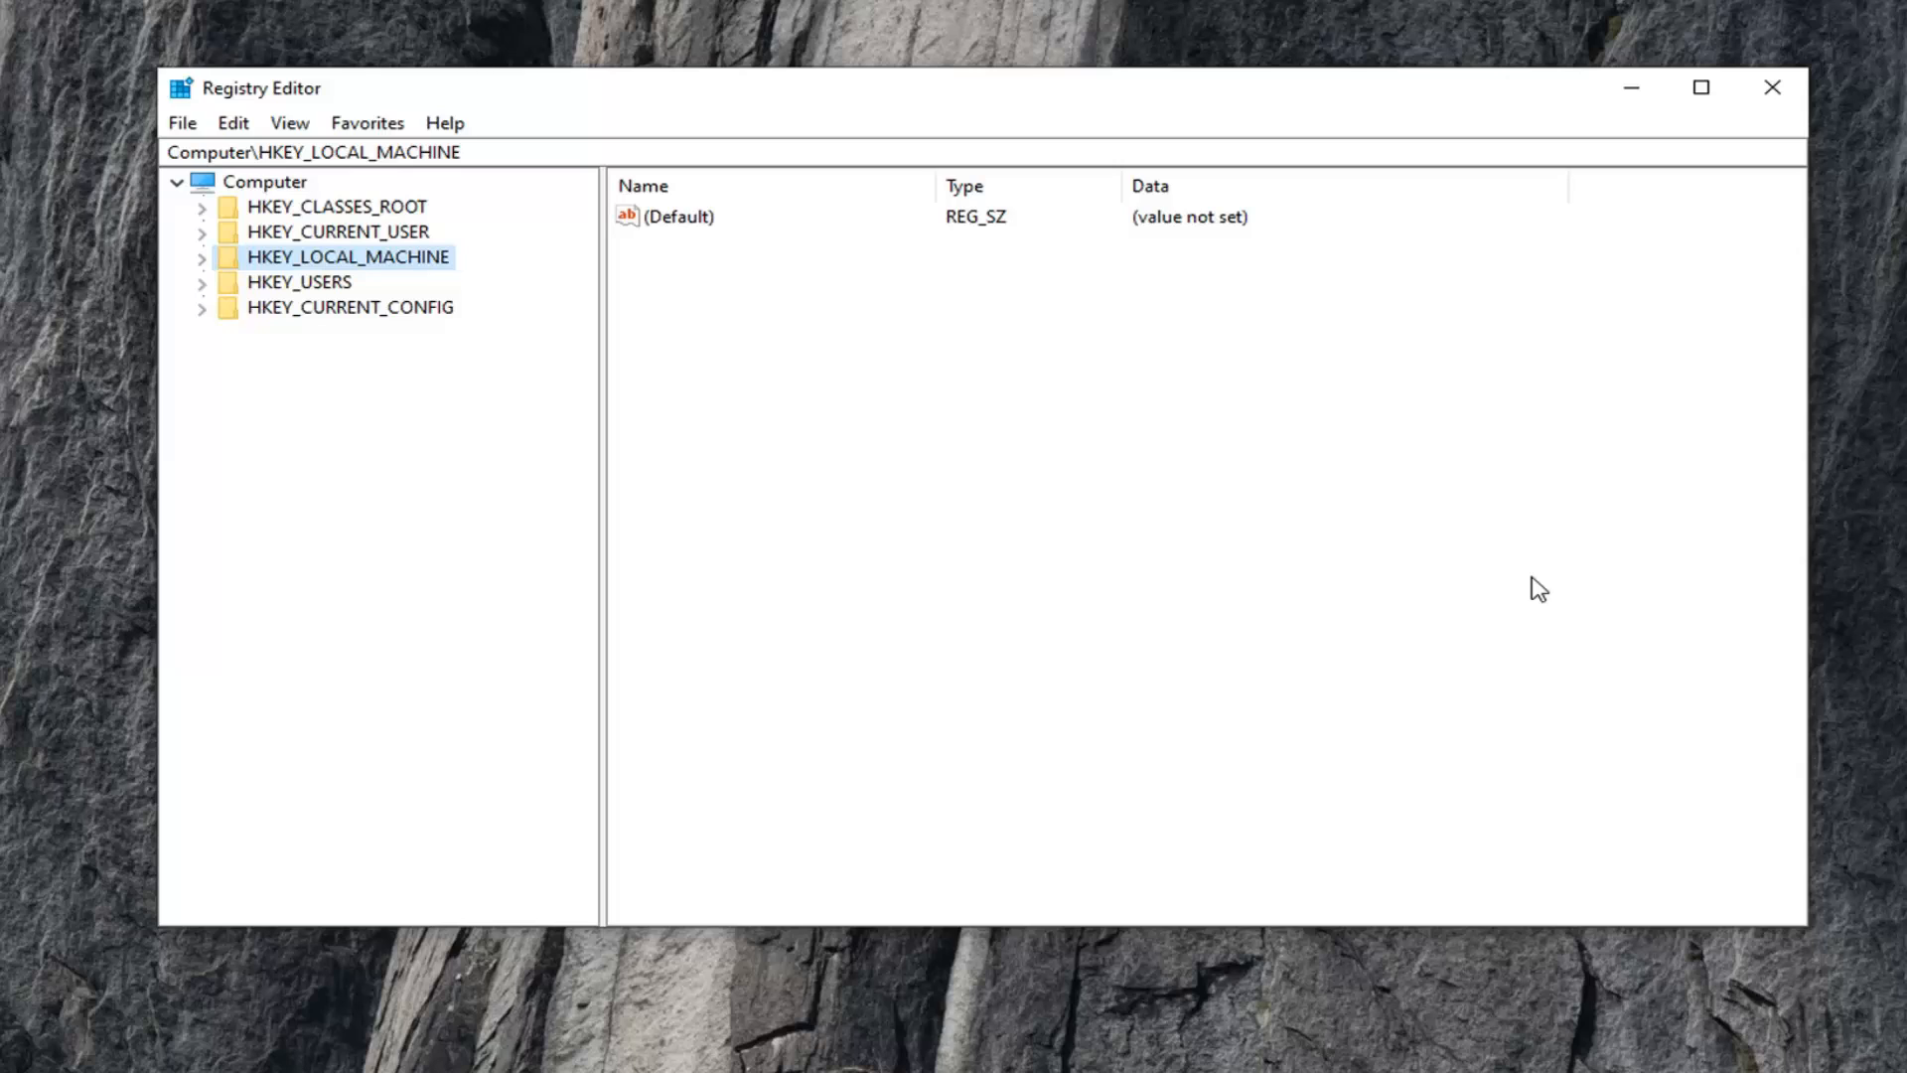
mouse_move(330, 282)
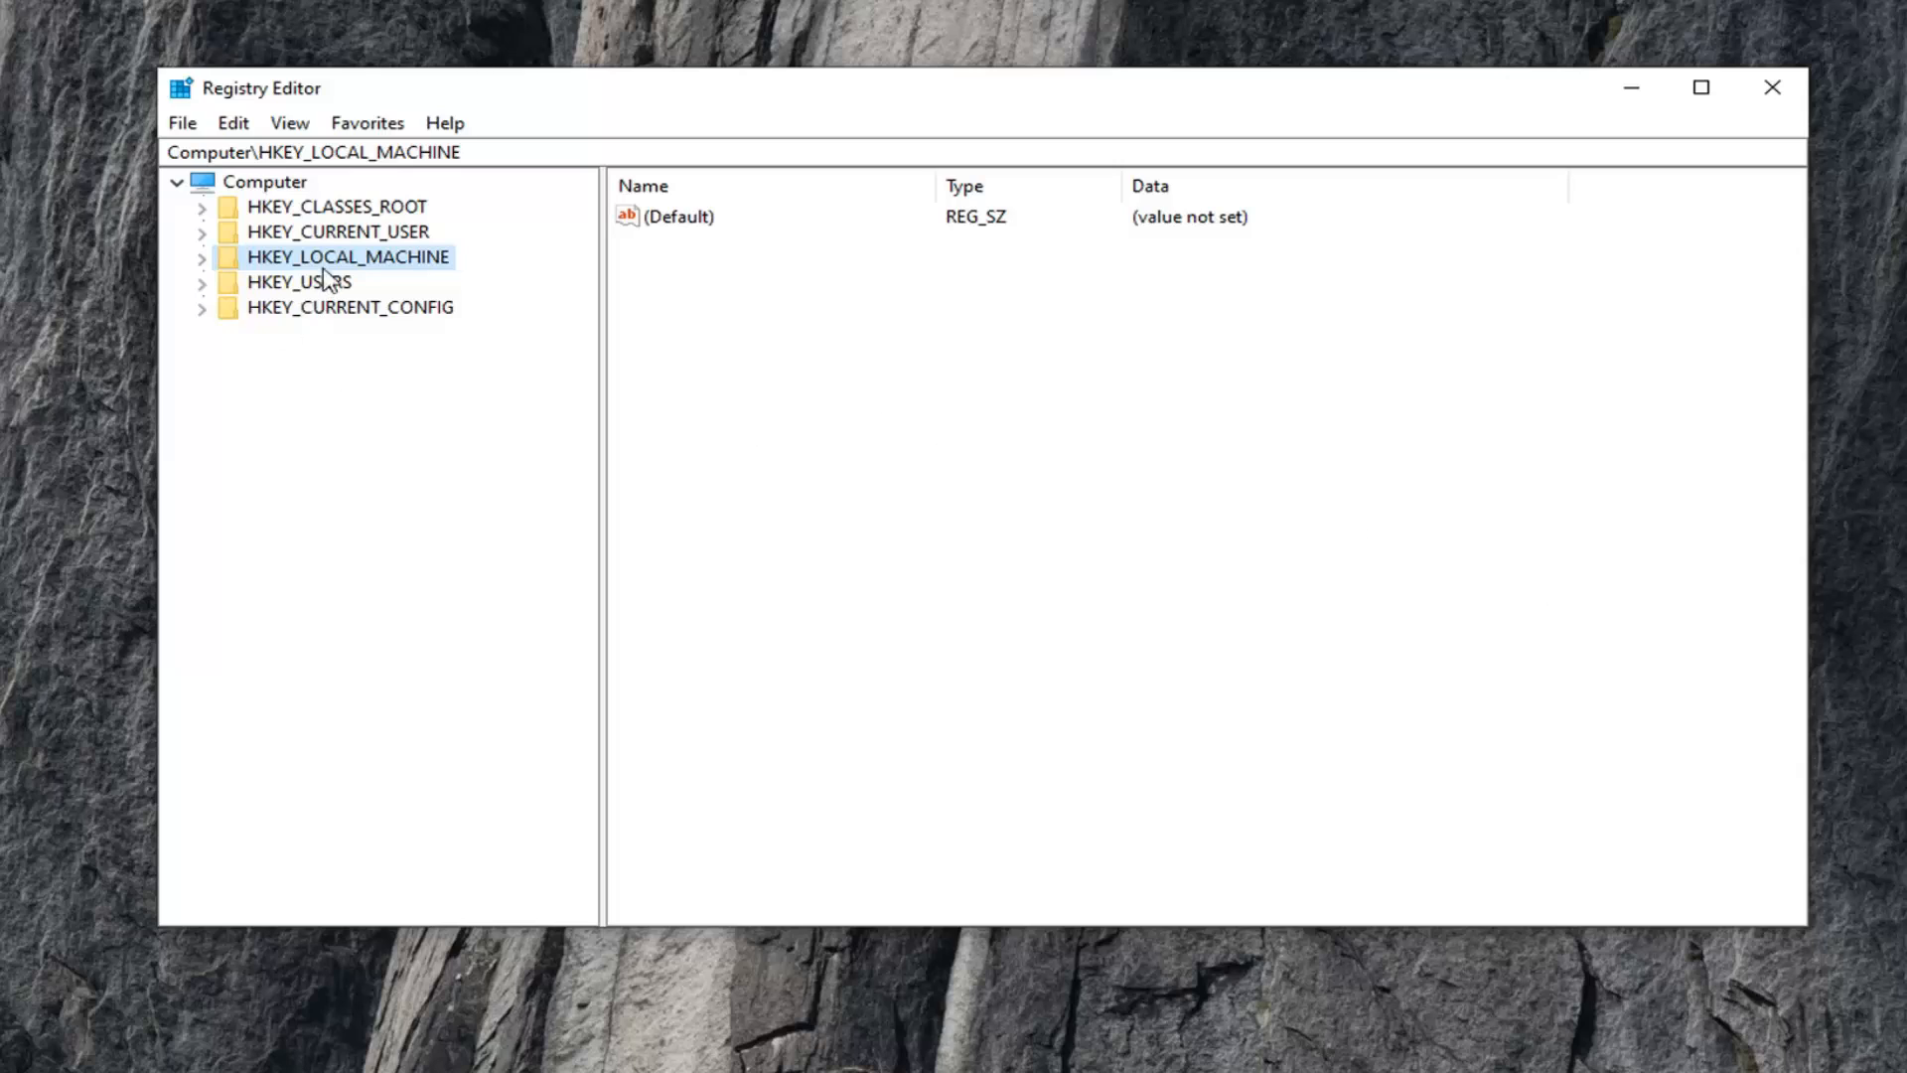
- Select and expand the HKEY_CURRENT_USER hive in the tree
click(316, 230)
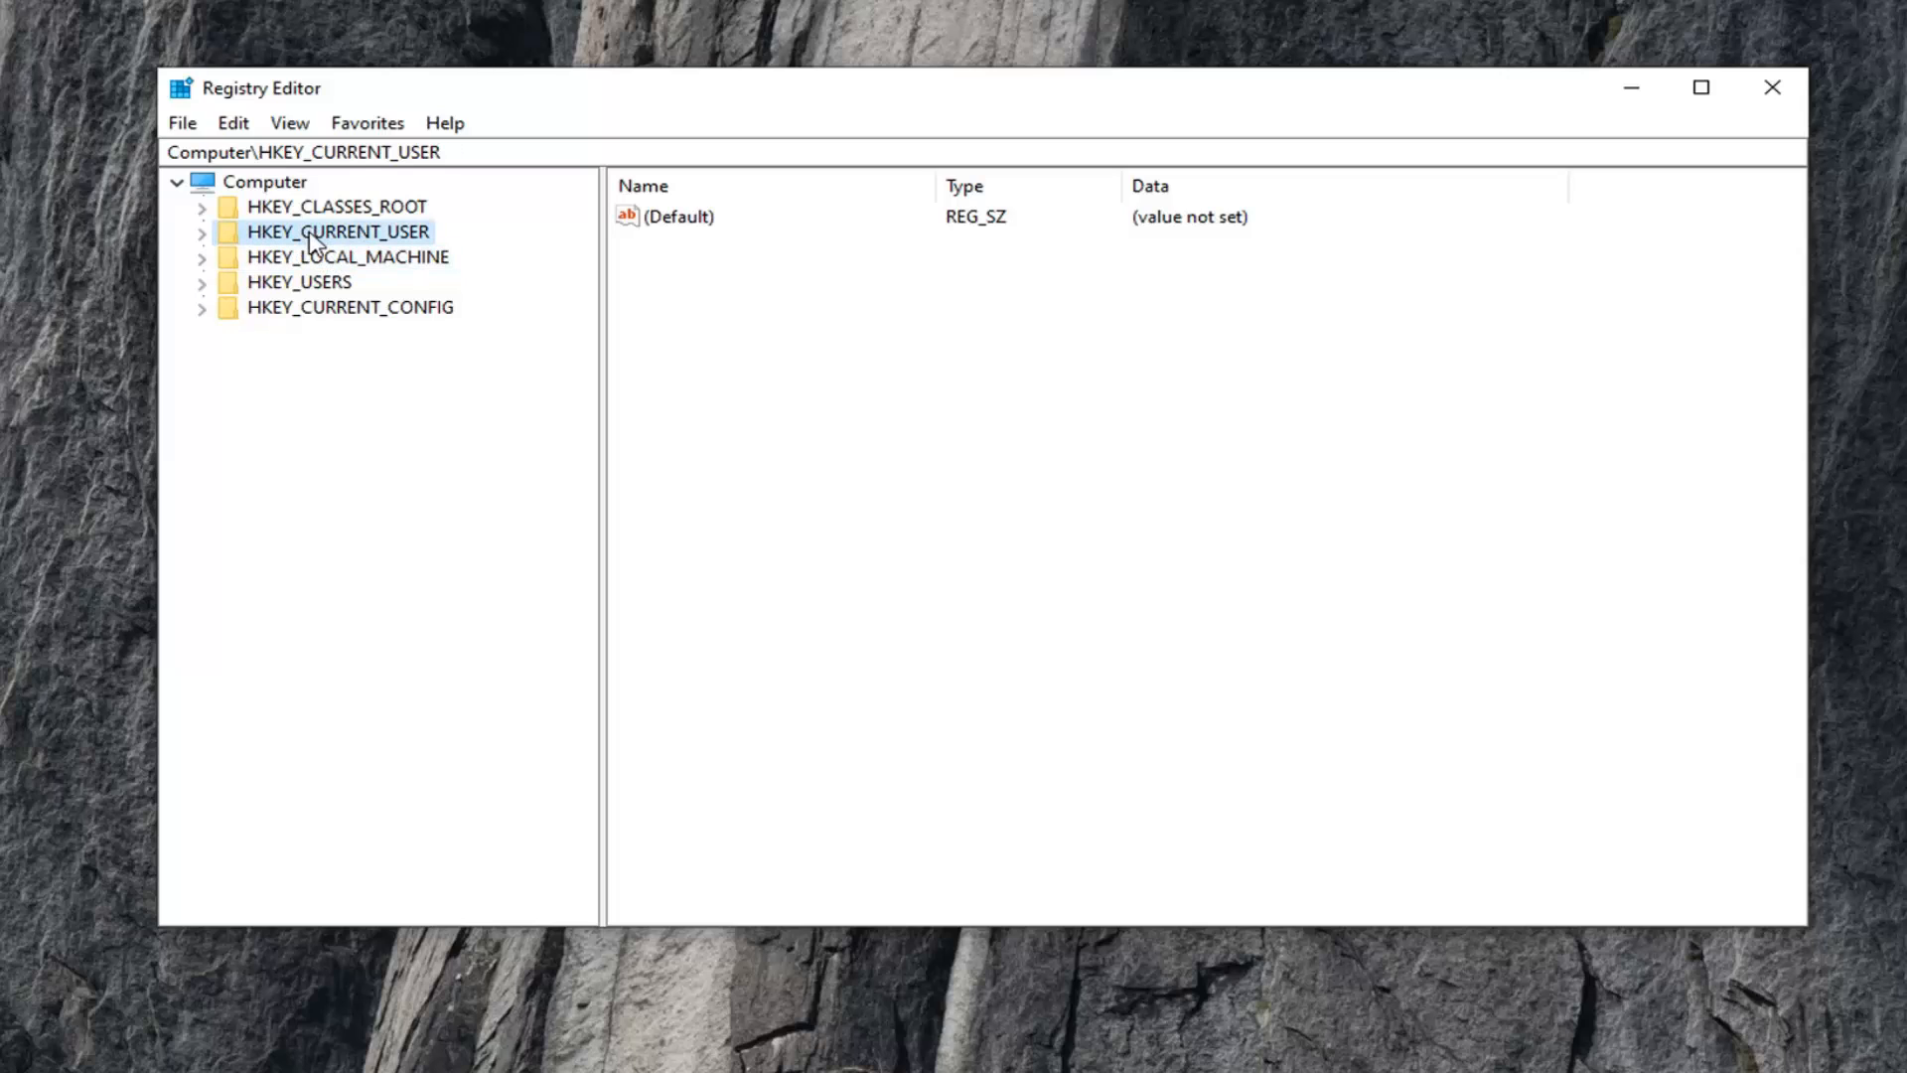
mouse_move(324, 235)
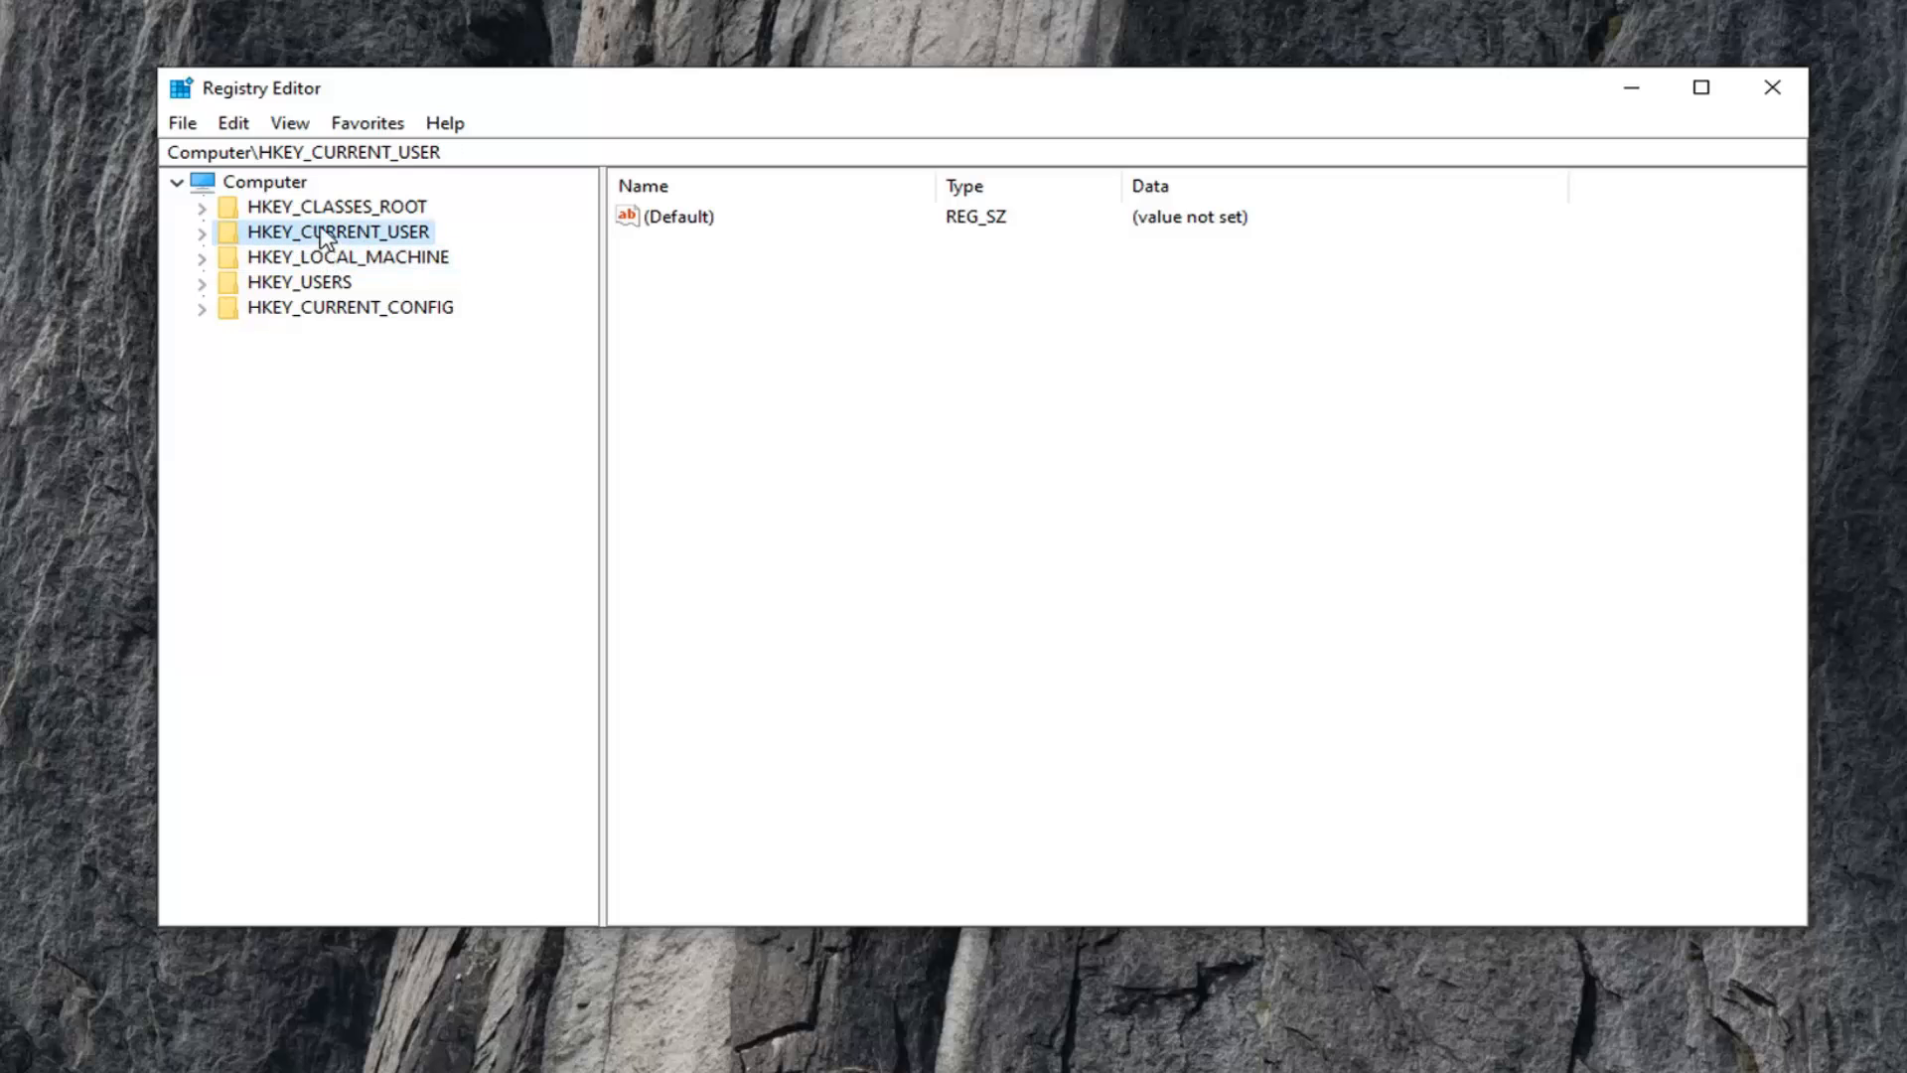
click(346, 257)
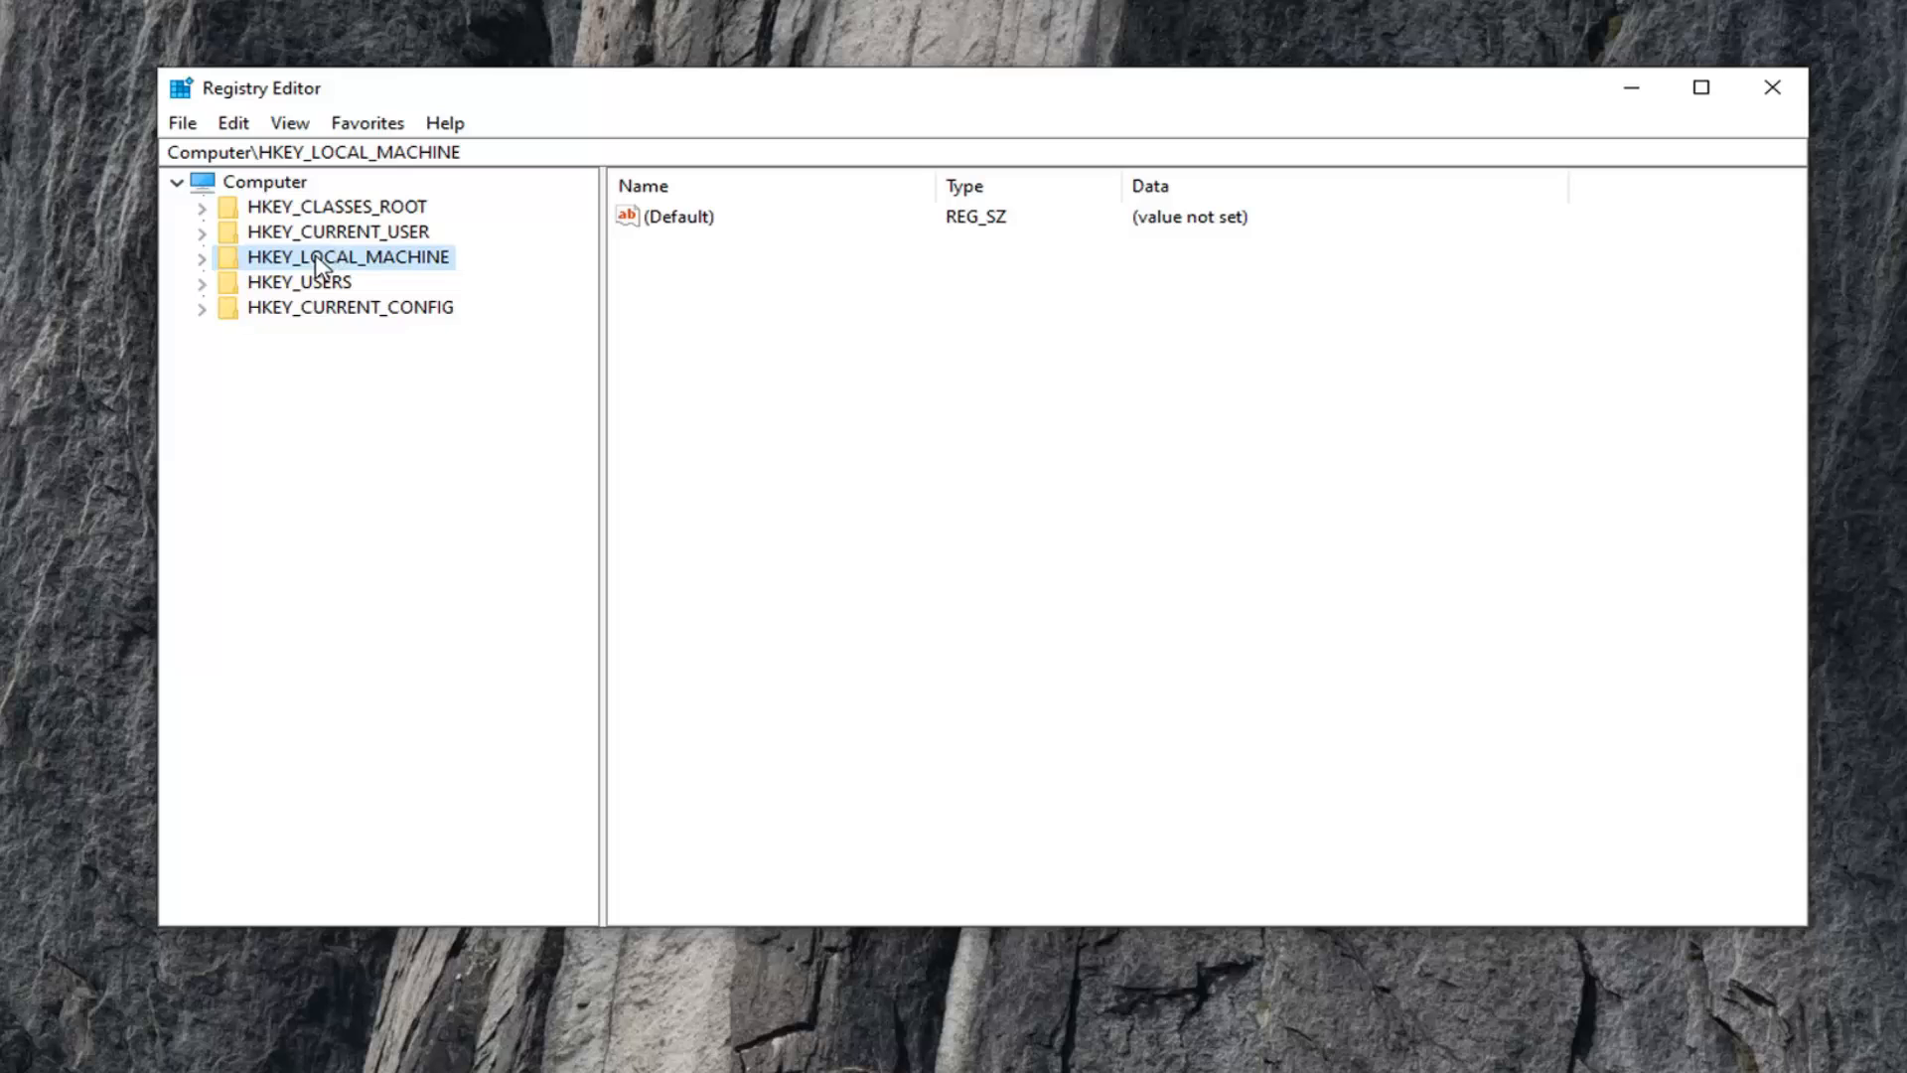
mouse_move(302, 258)
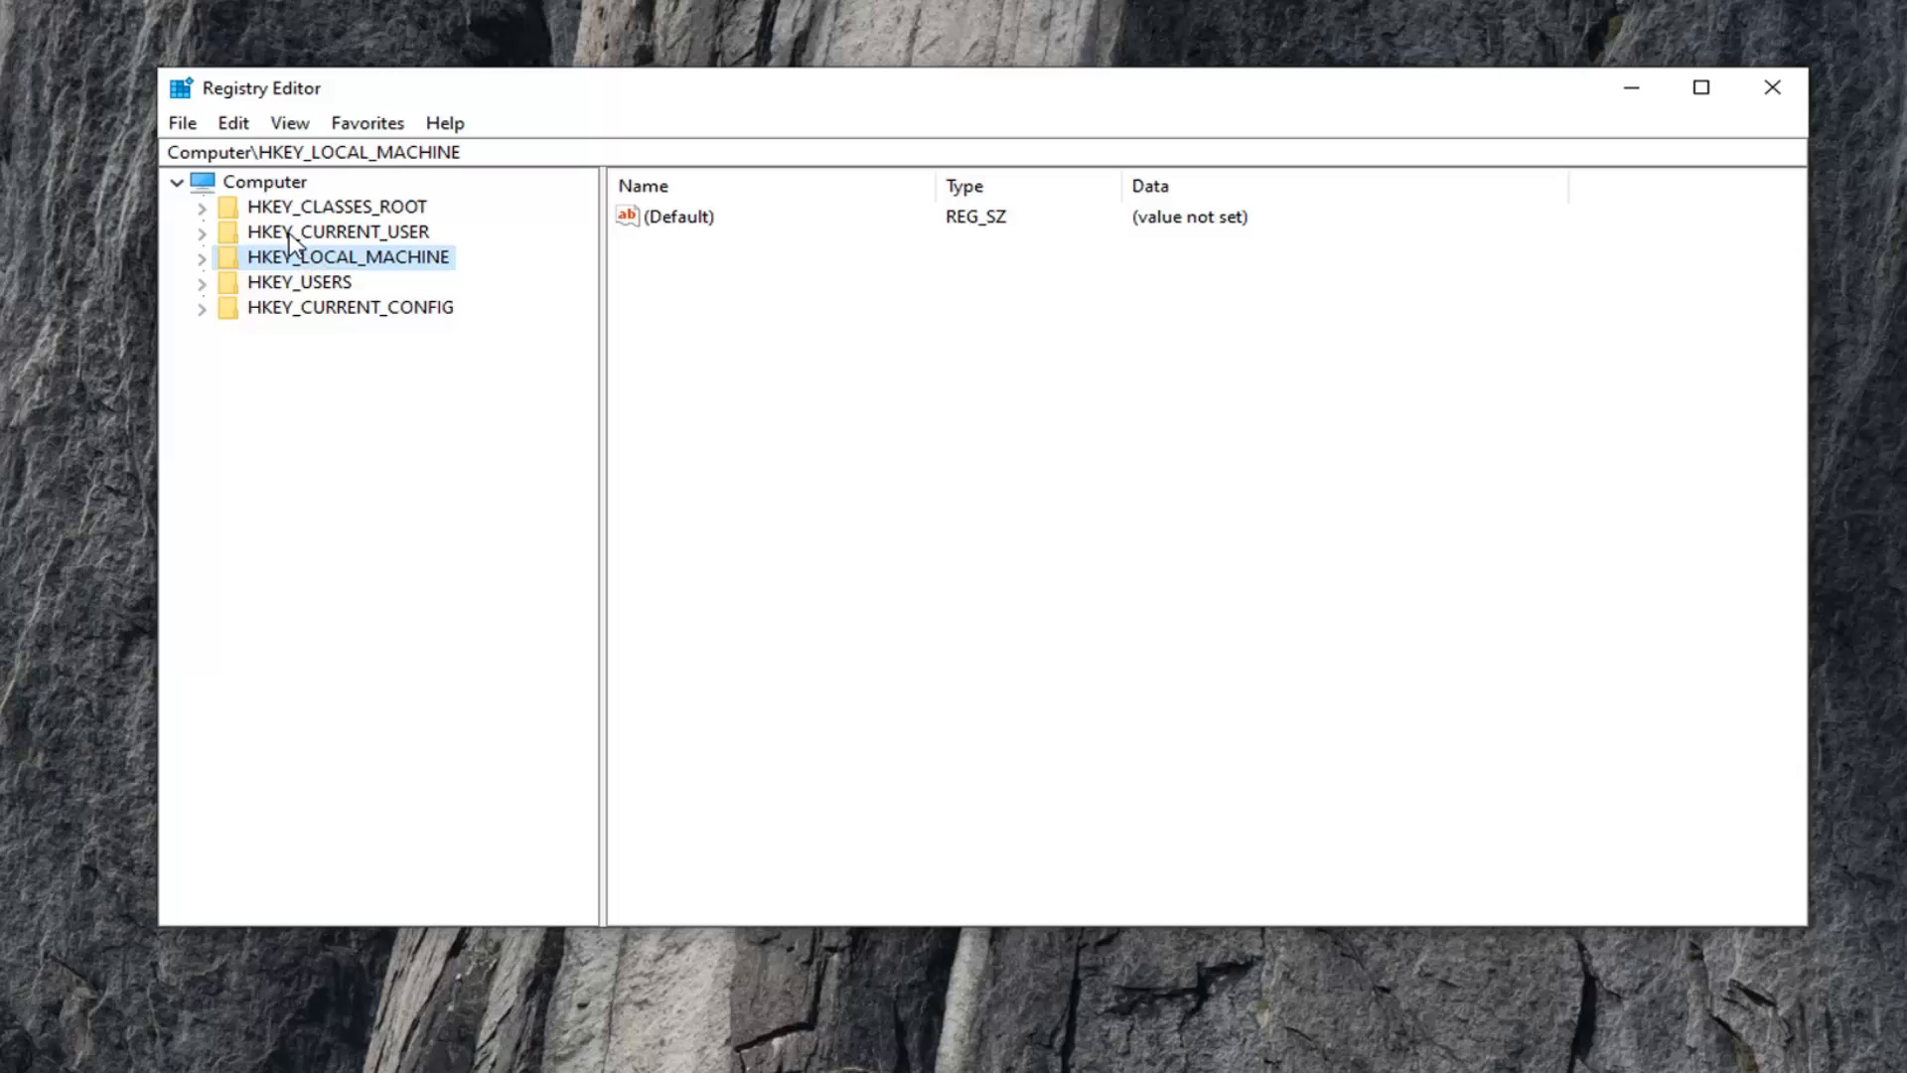
click(338, 230)
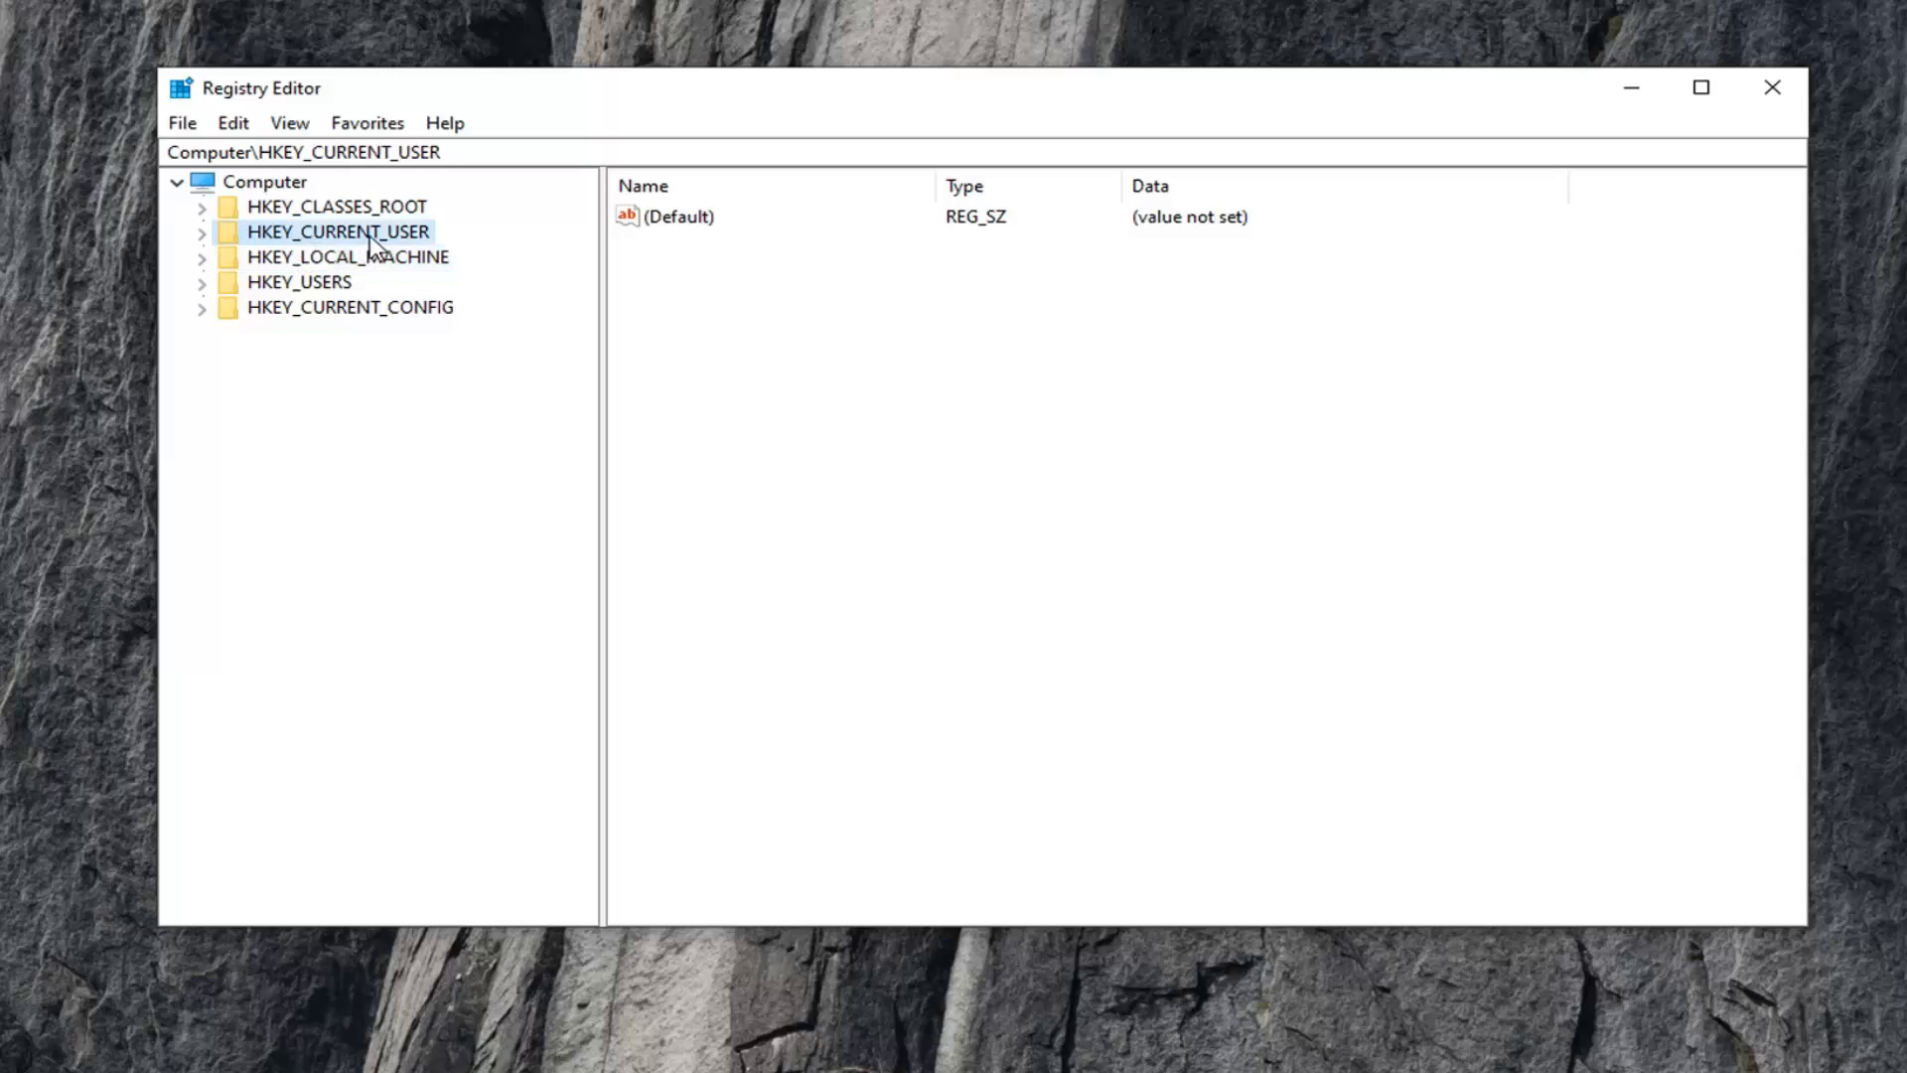
click(199, 230)
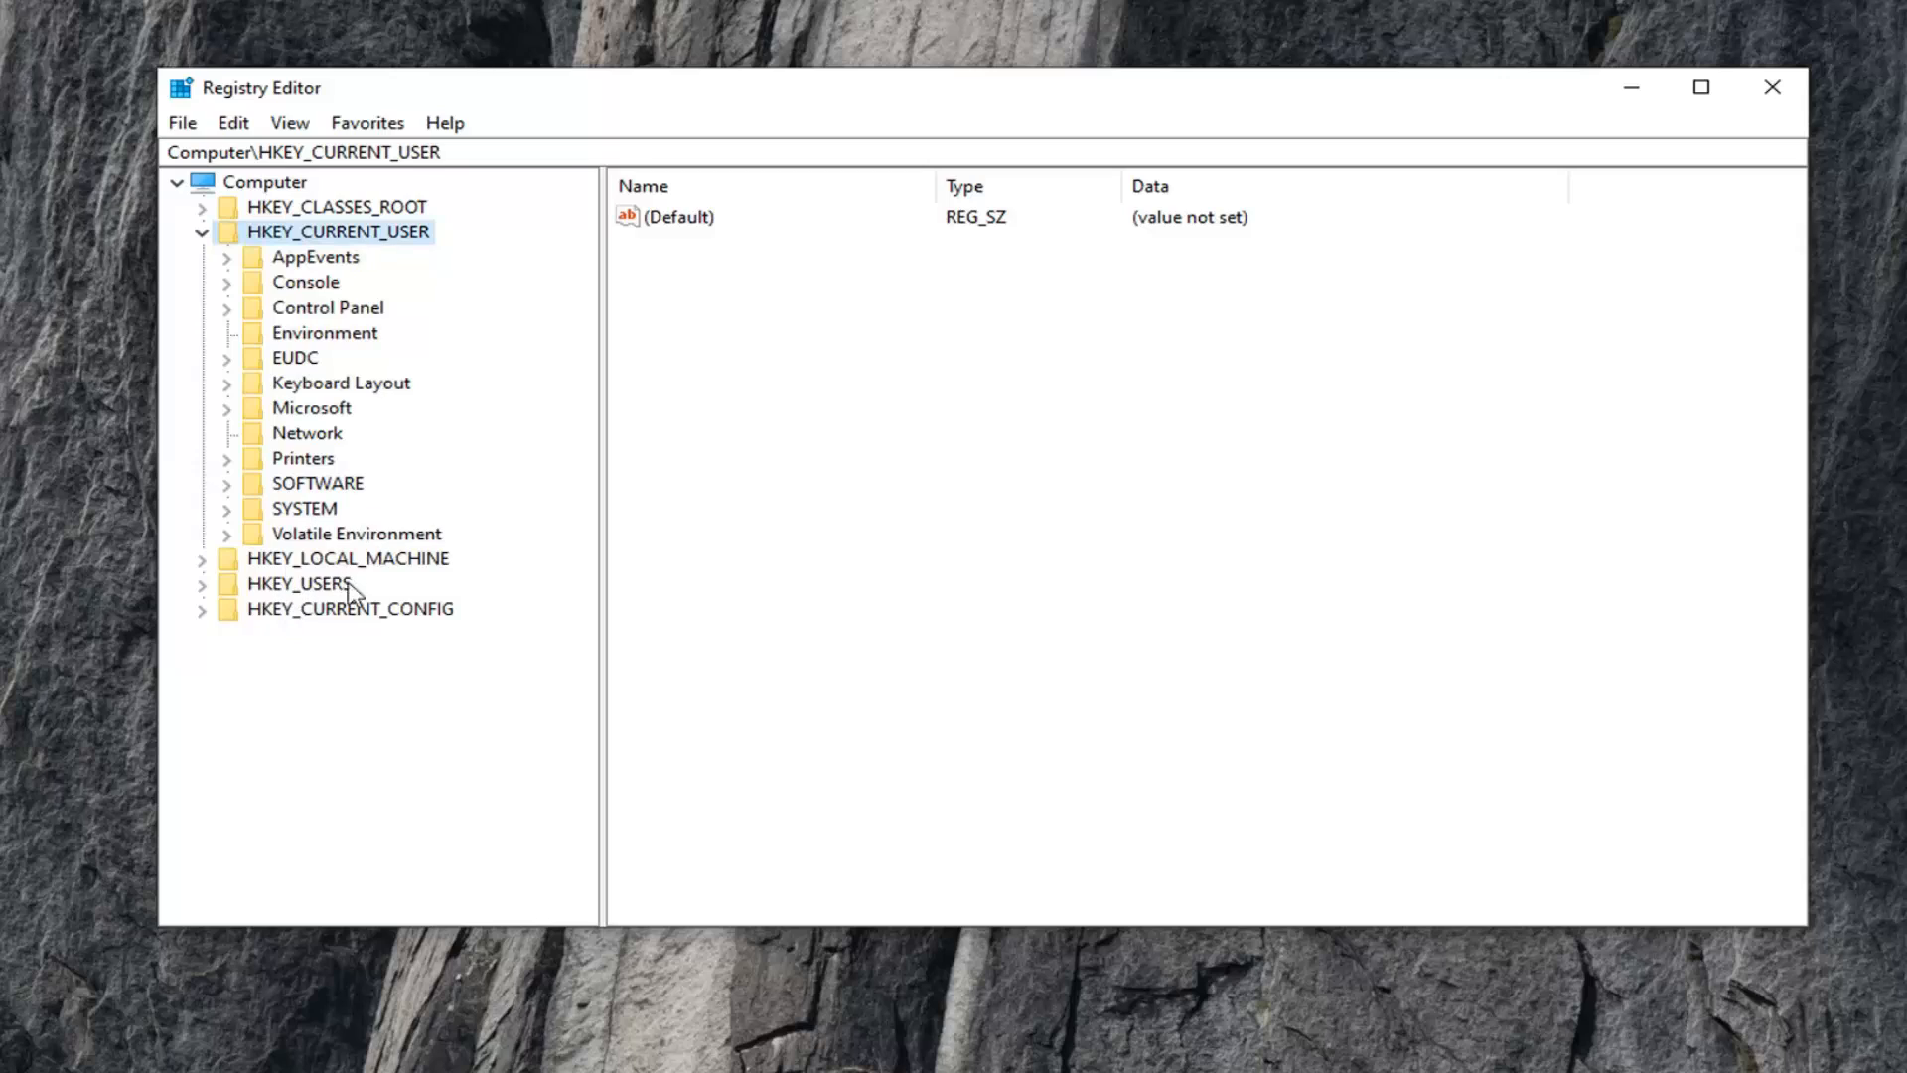
mouse_move(327, 358)
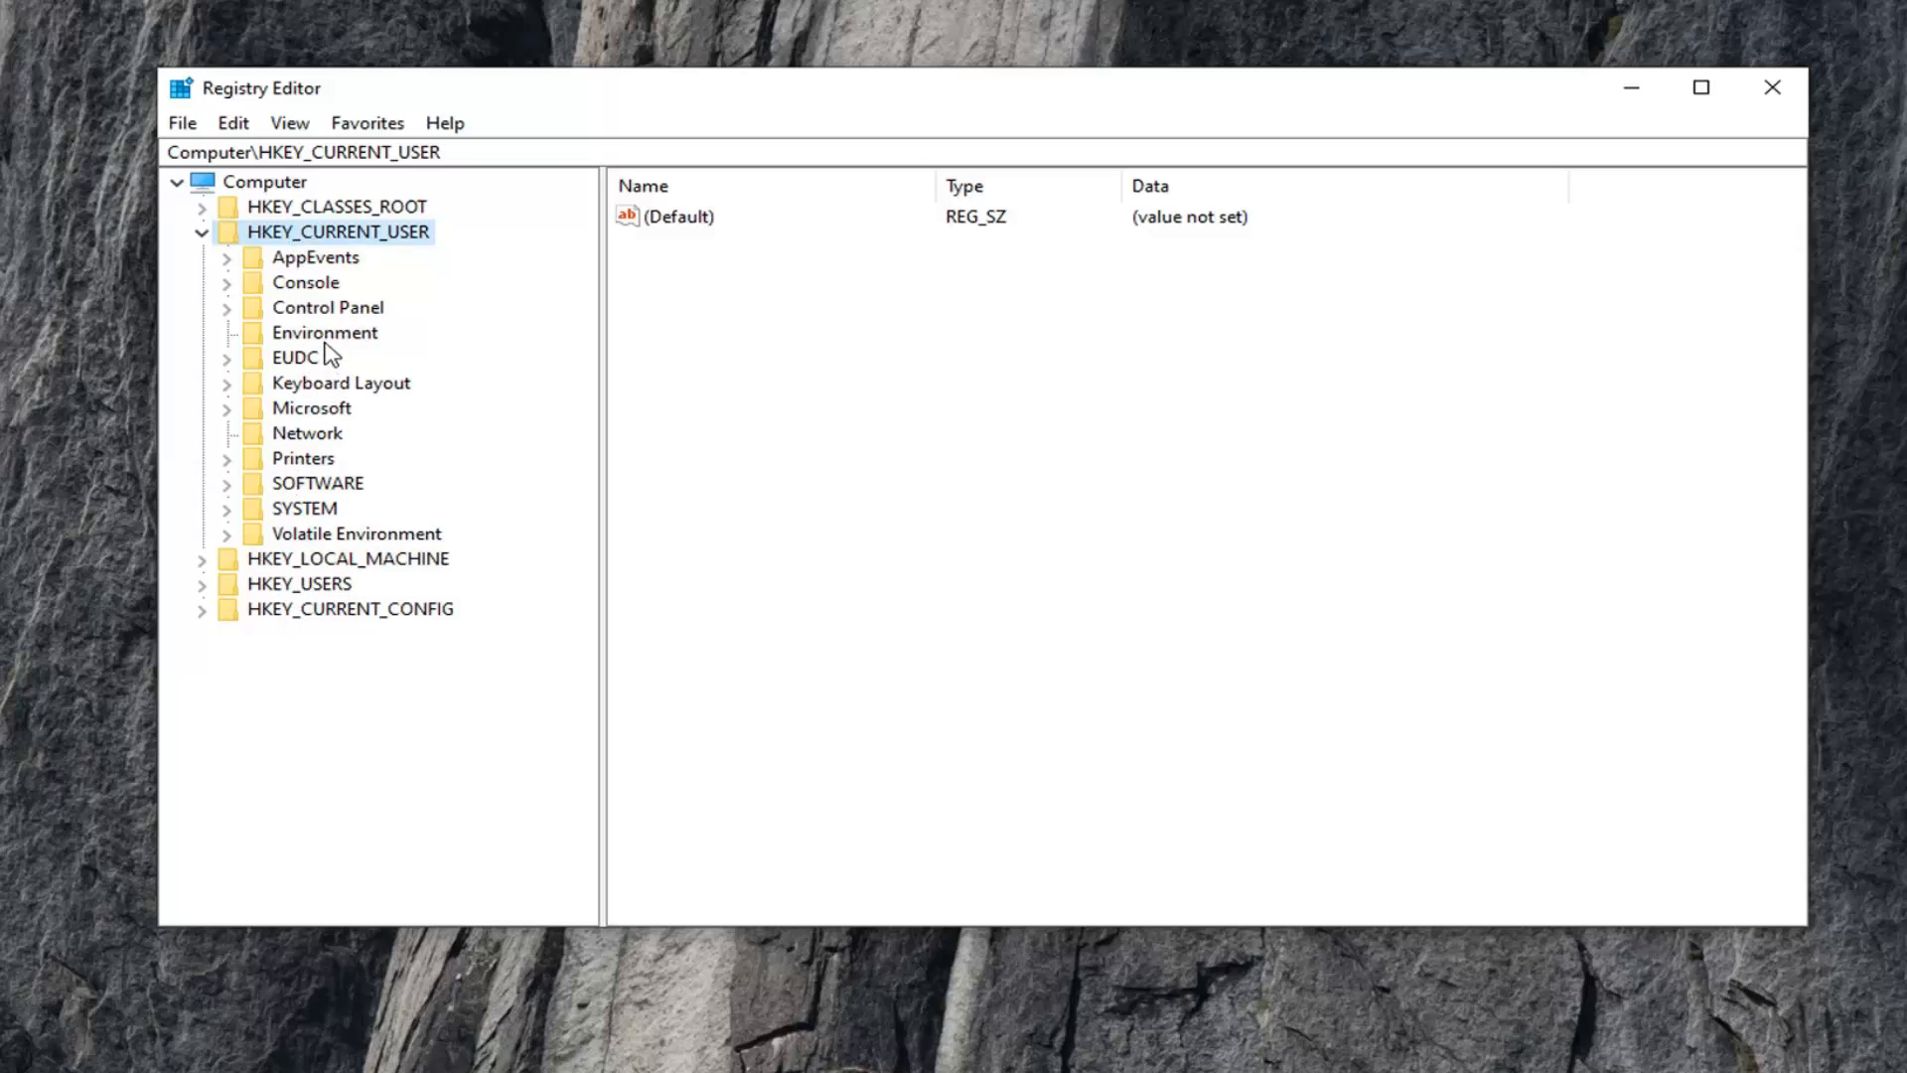
mouse_move(286, 250)
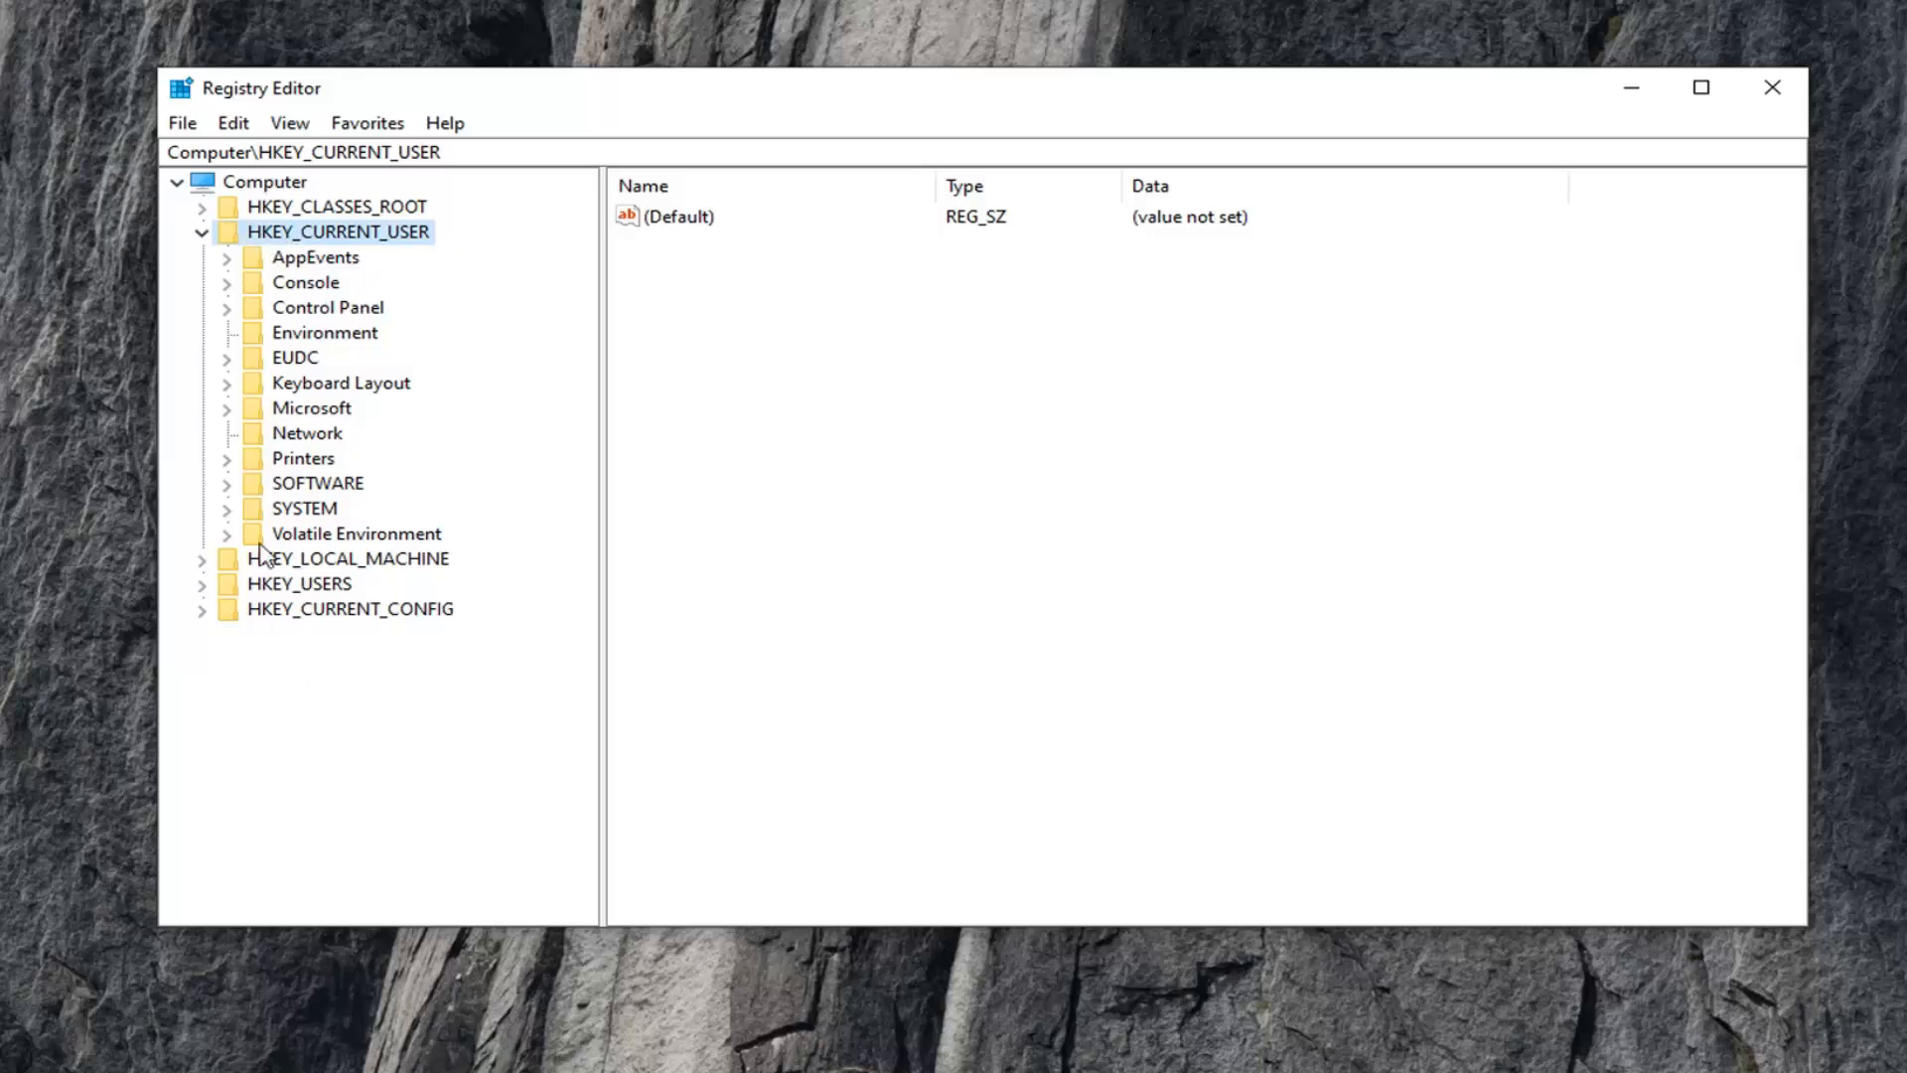
mouse_move(393, 592)
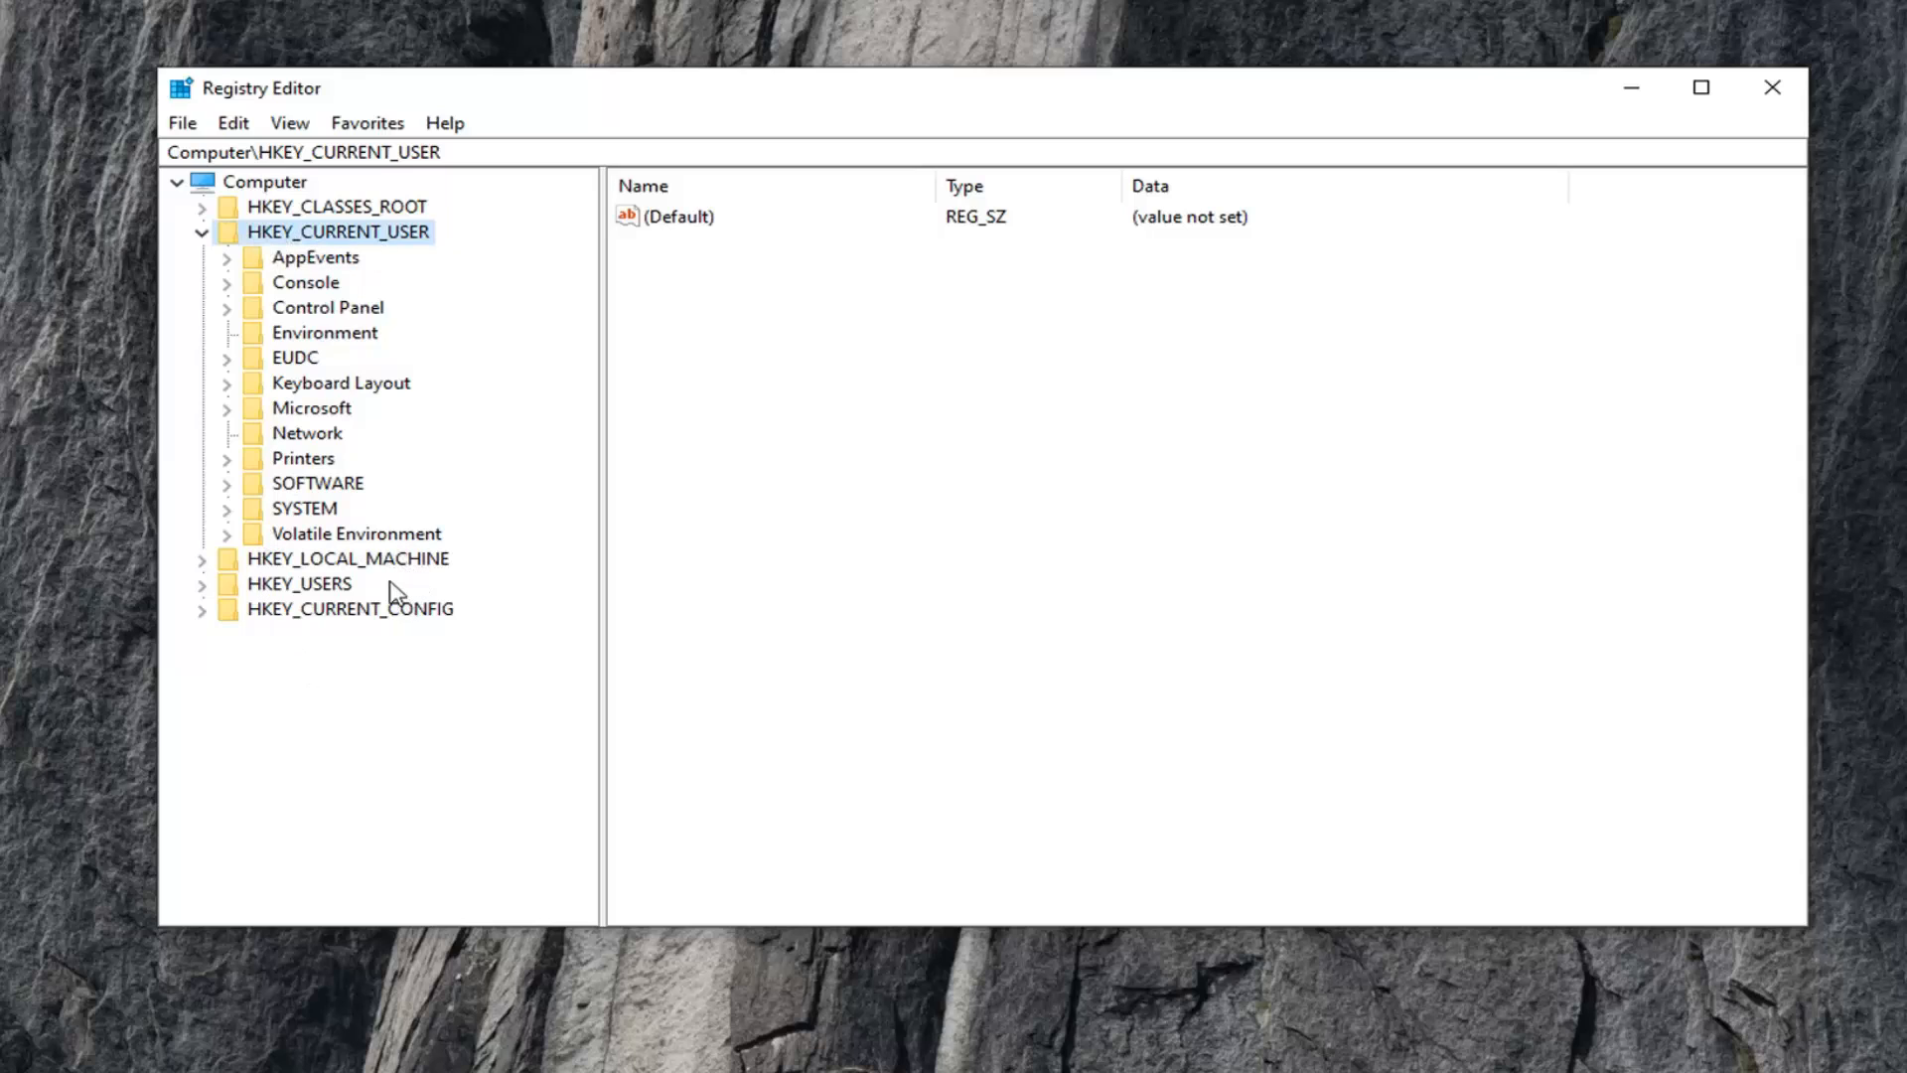
mouse_move(341, 361)
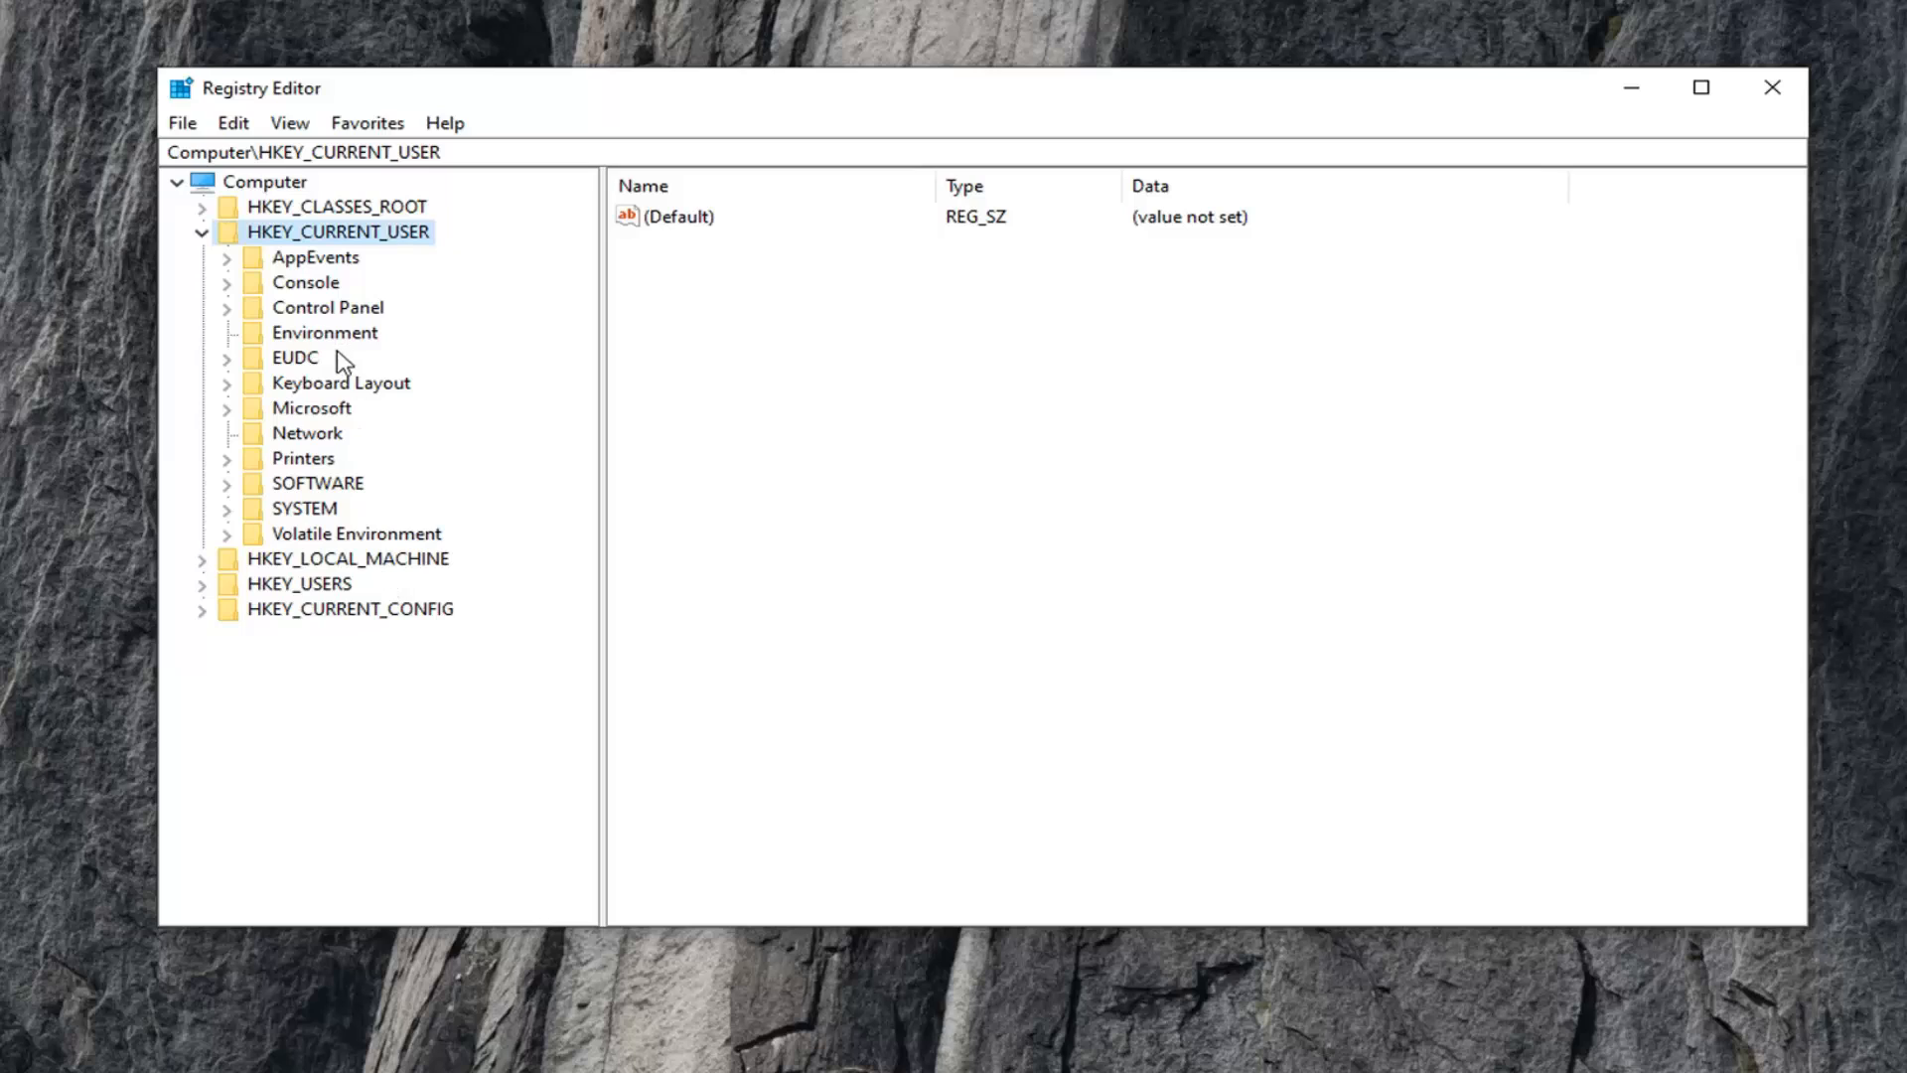
mouse_move(346, 220)
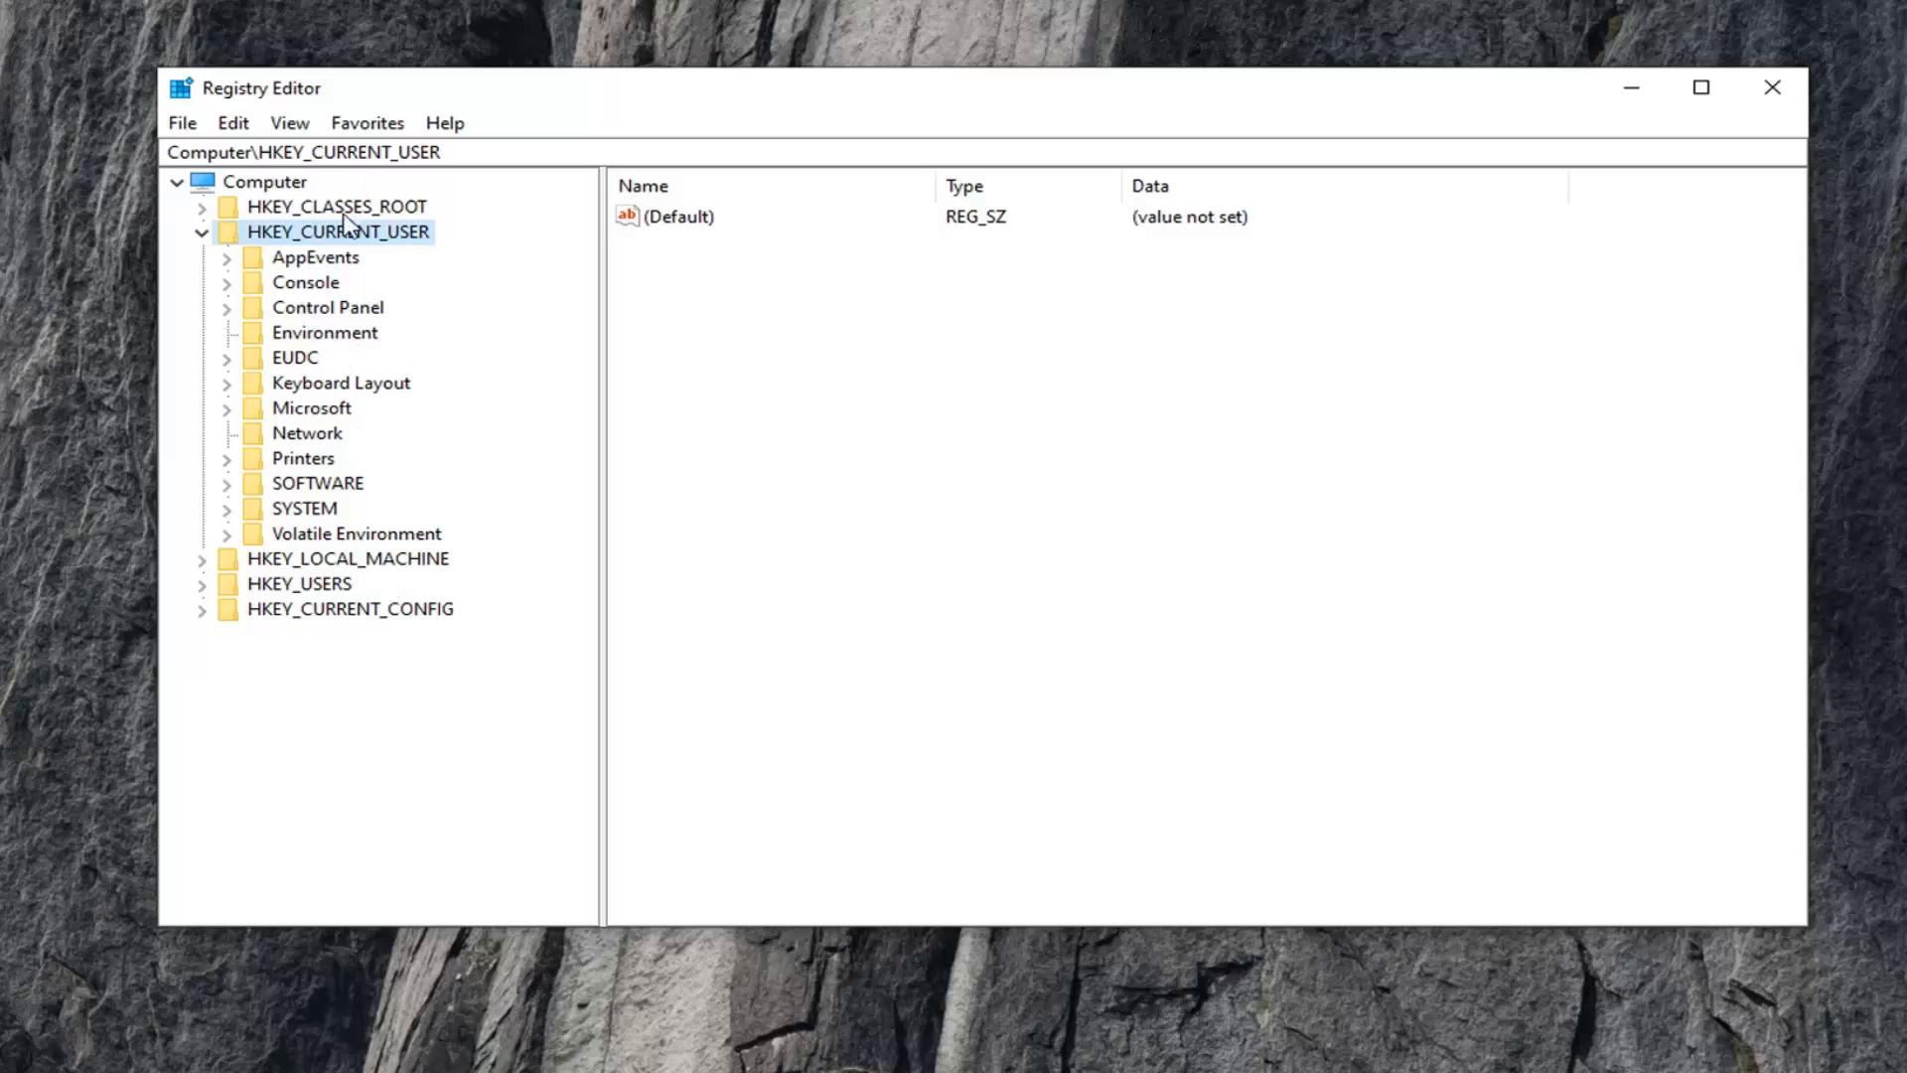
mouse_move(354, 258)
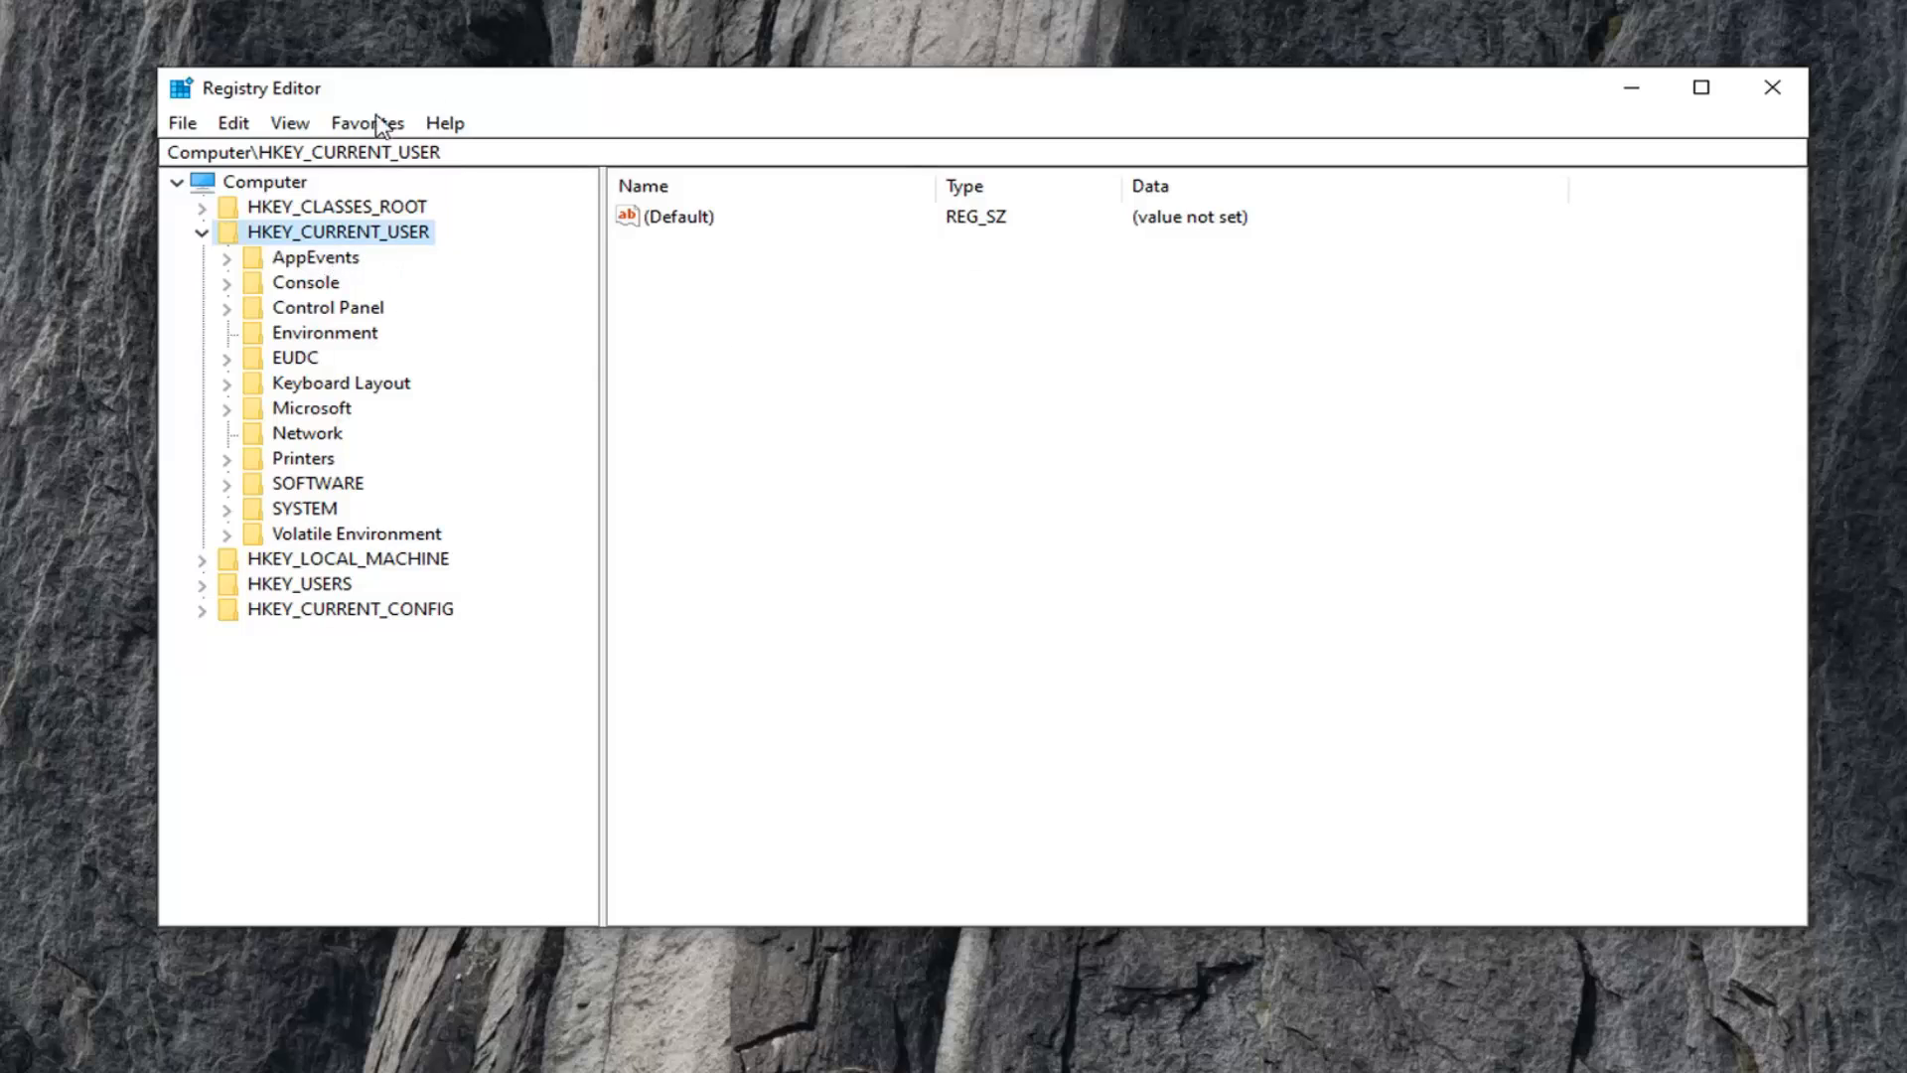
mouse_move(346, 437)
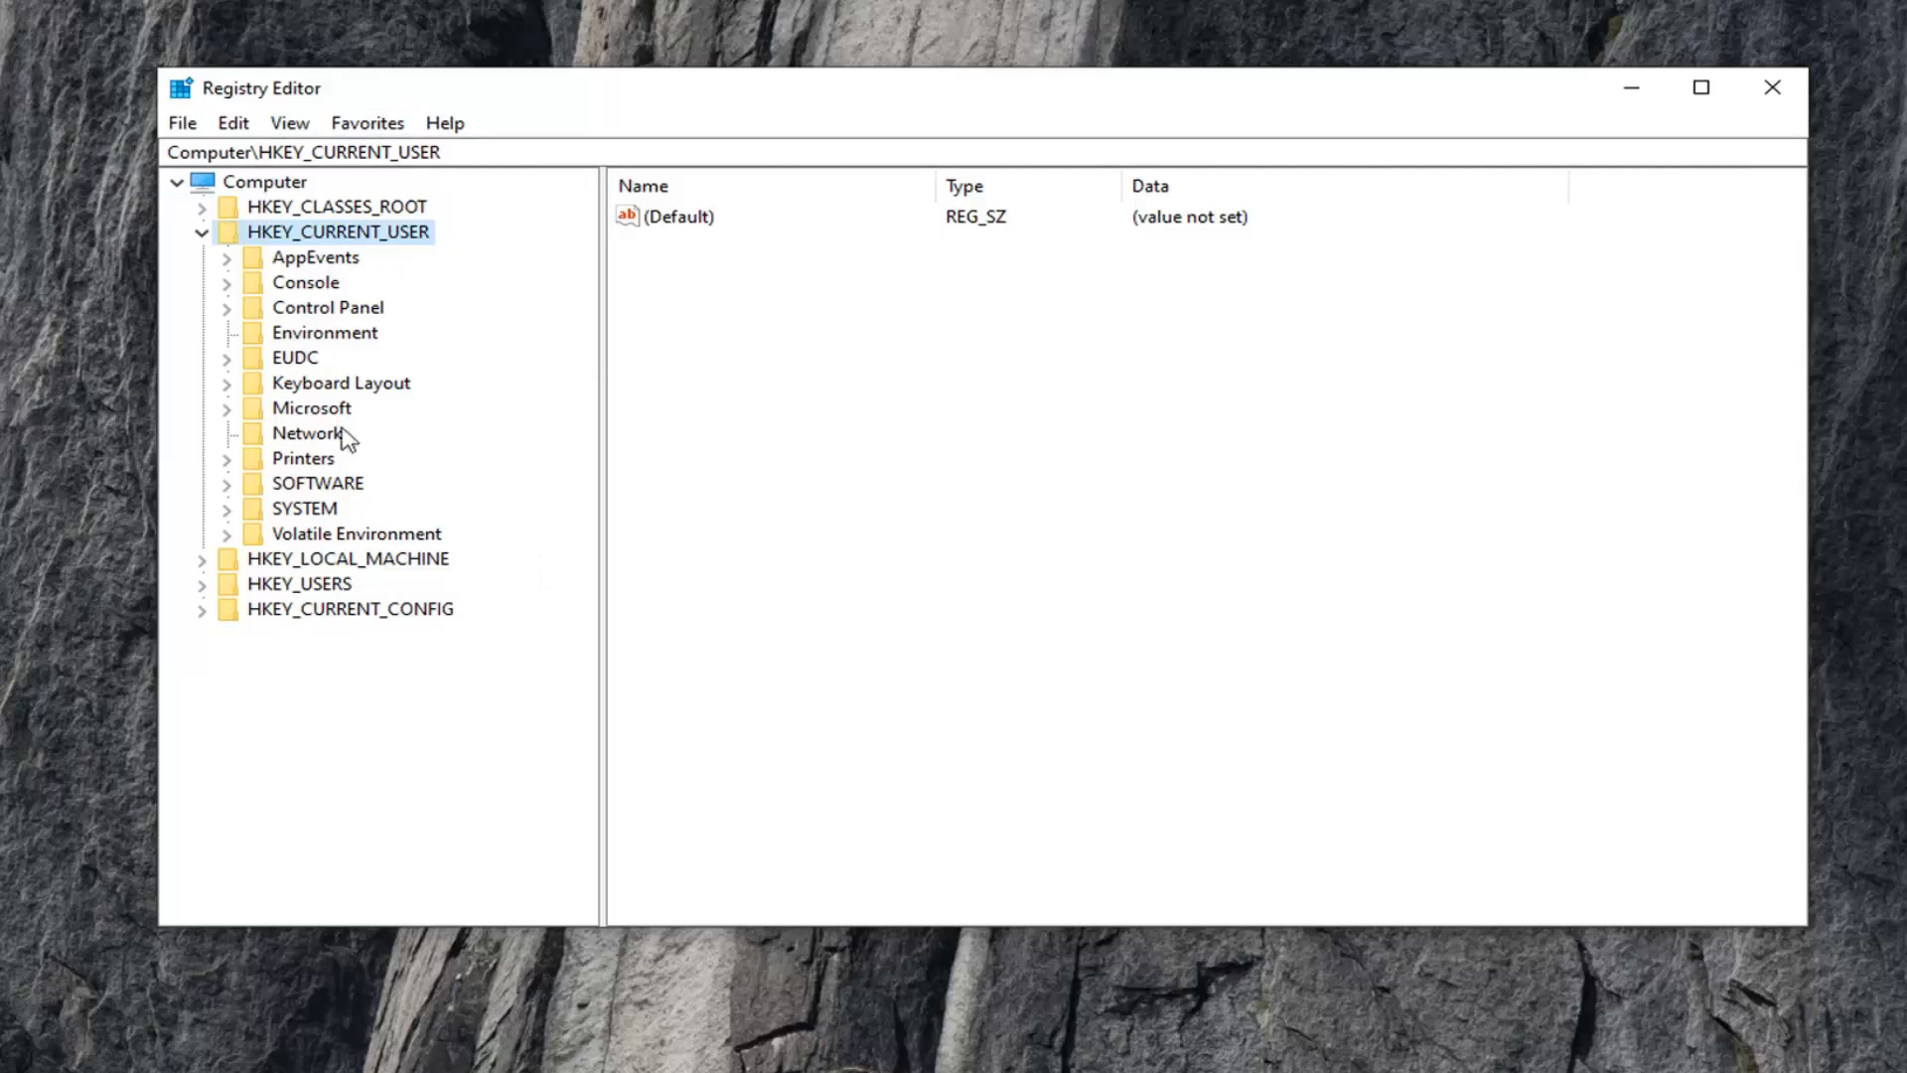
mouse_move(312, 449)
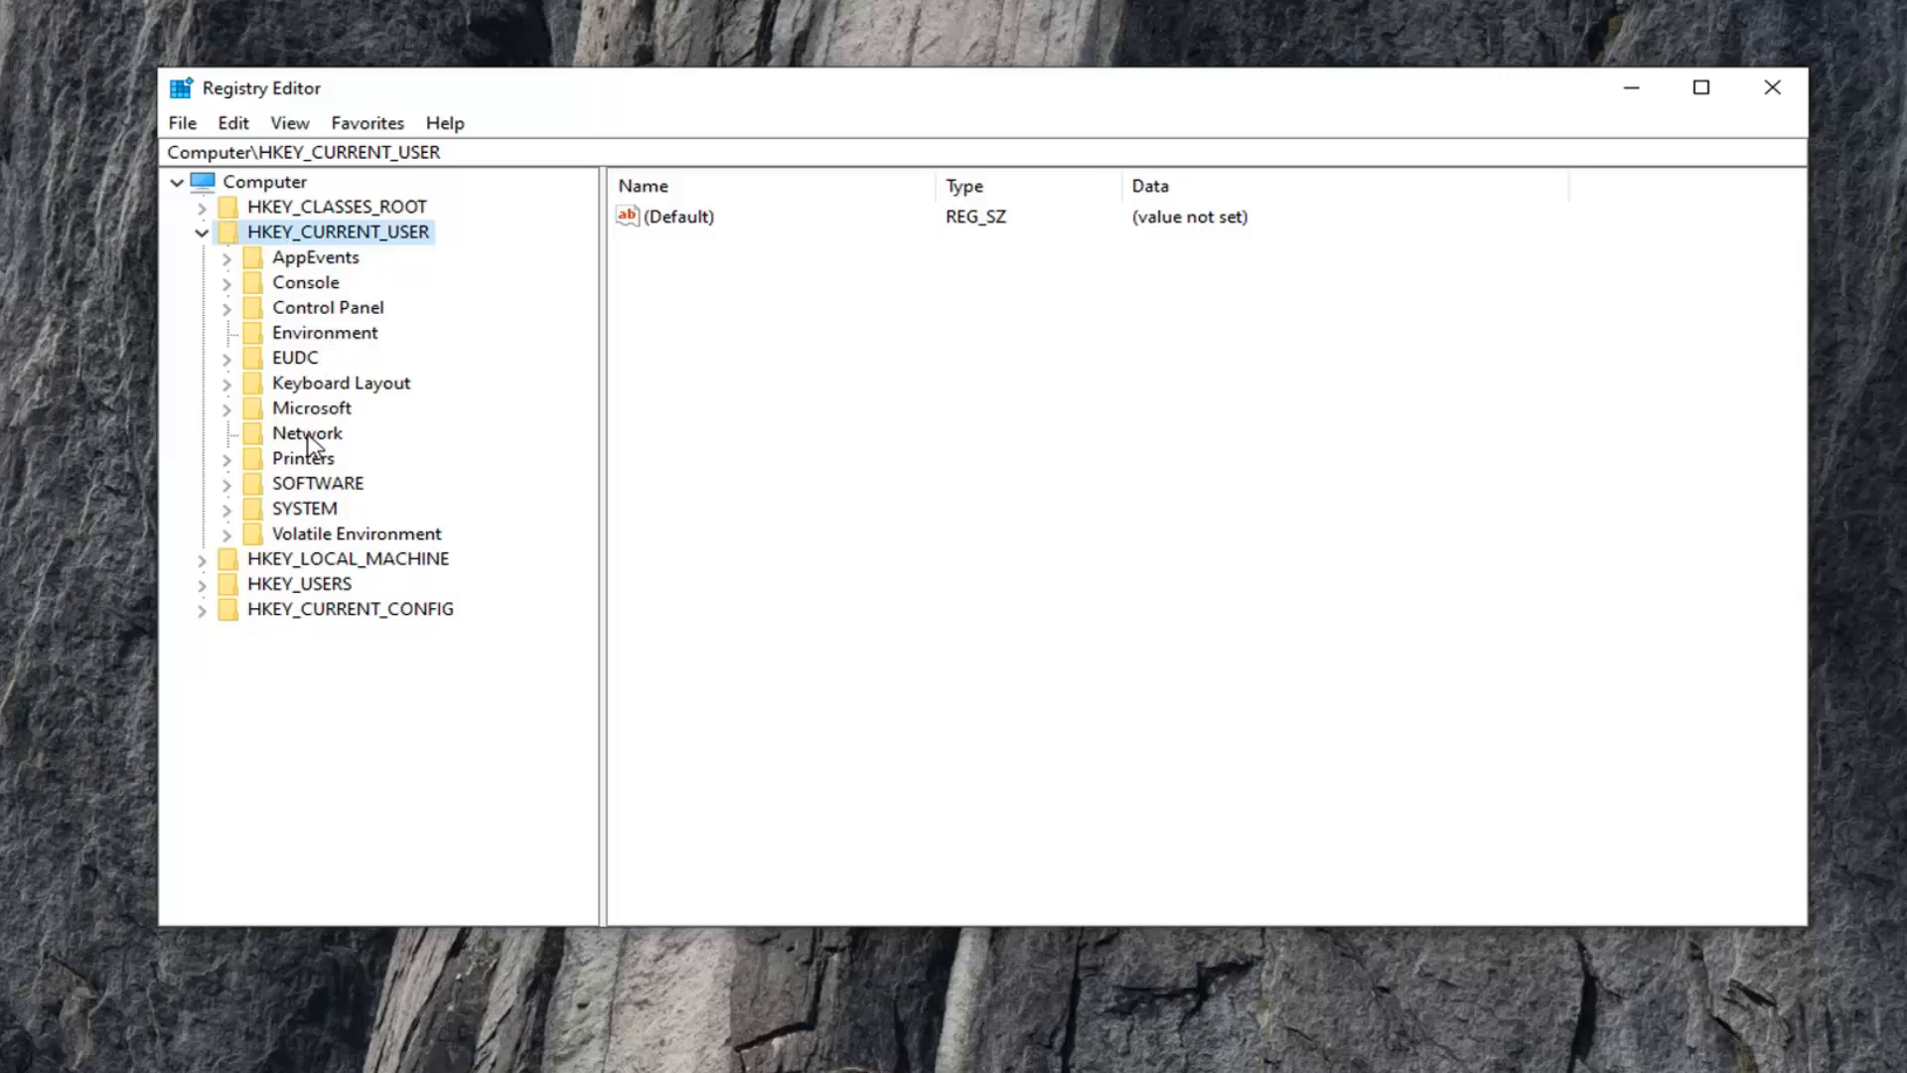
- Navigate through SOFTWARE > Google and select the Update key
click(318, 483)
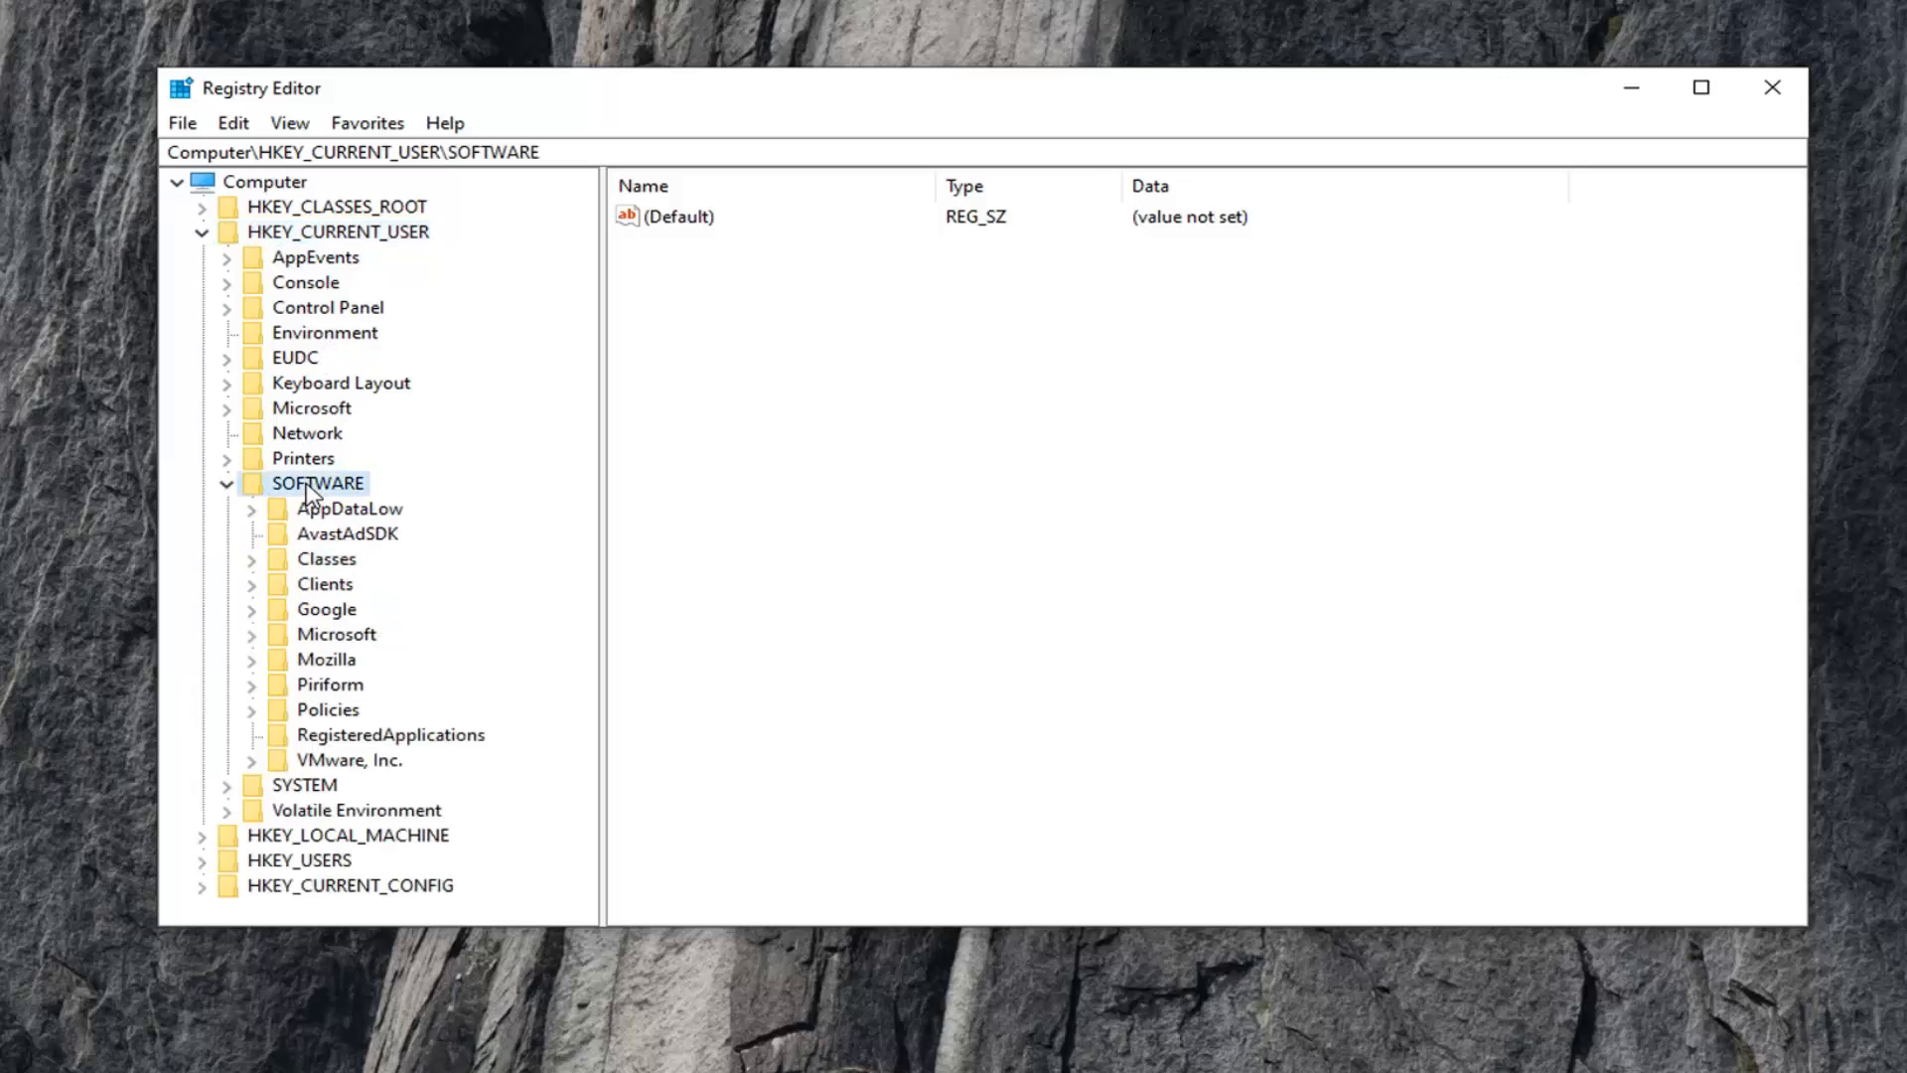
mouse_move(306, 477)
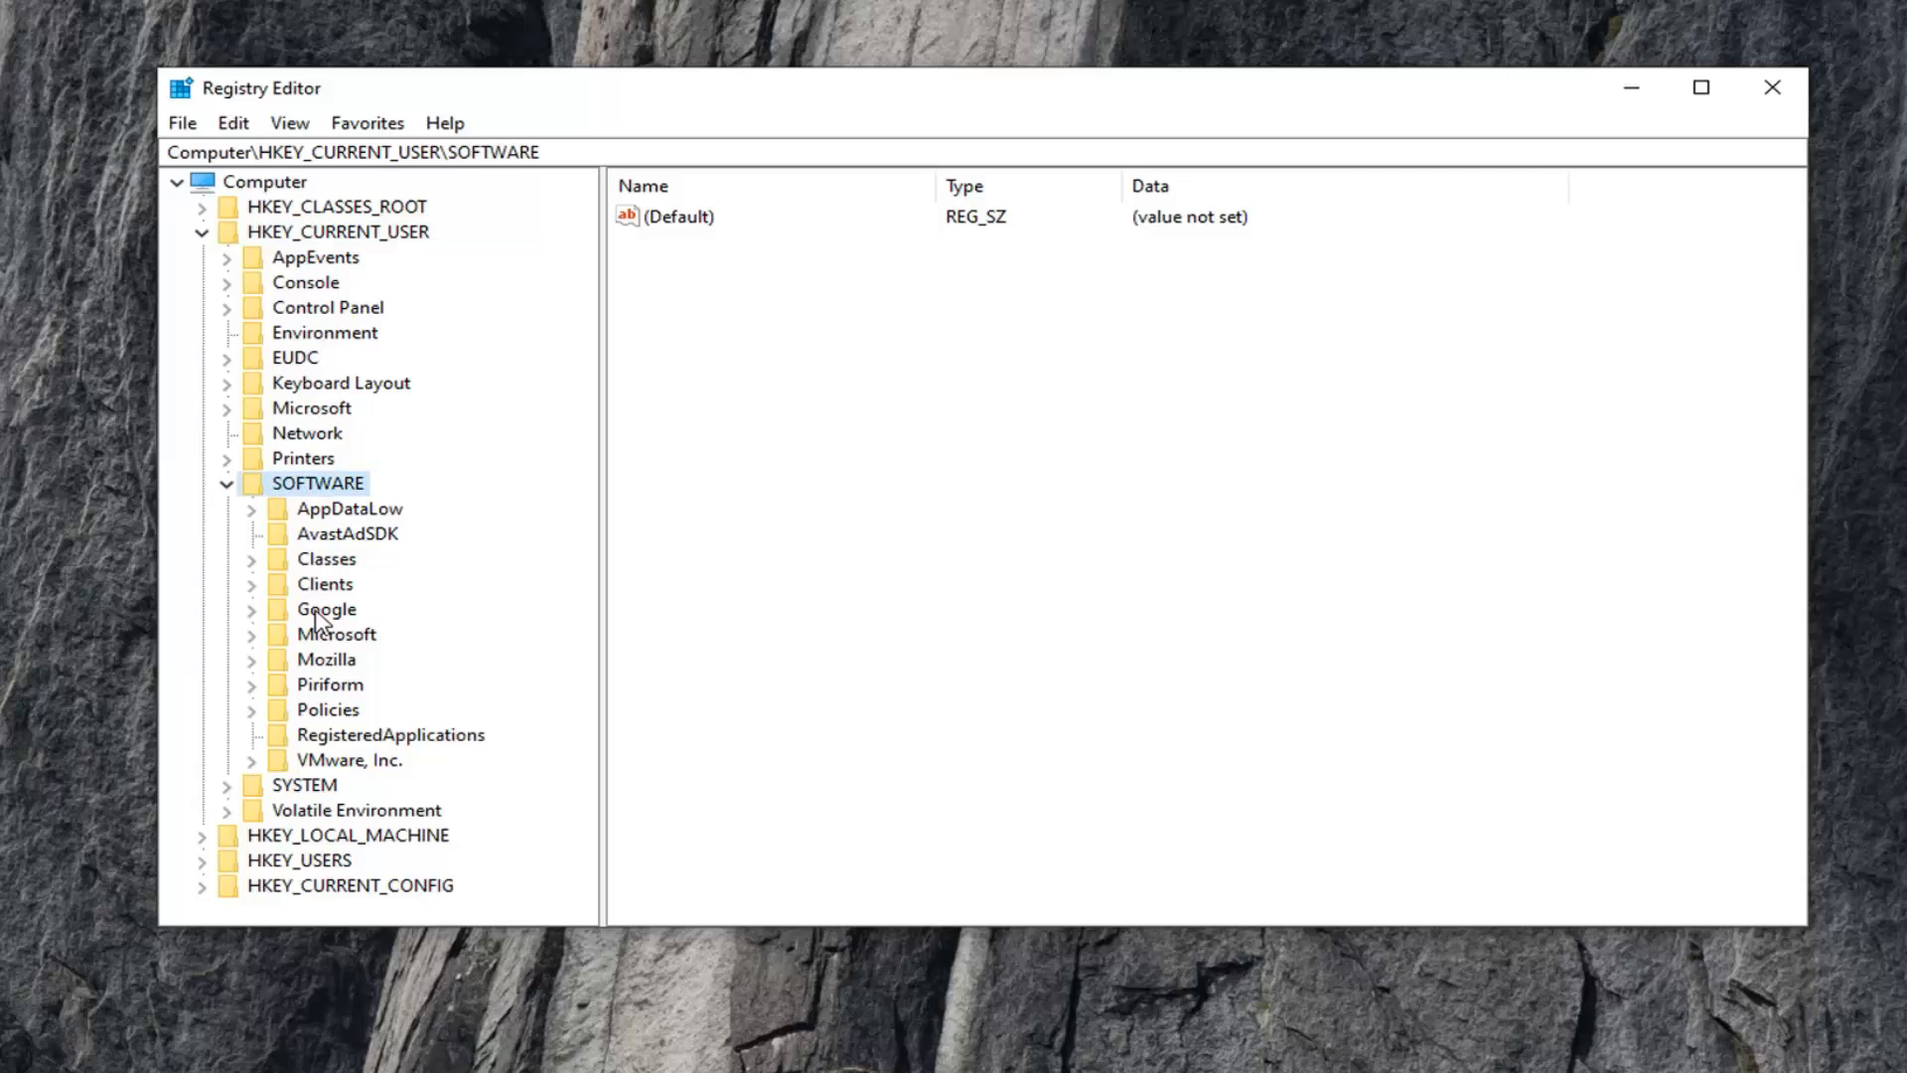
click(326, 610)
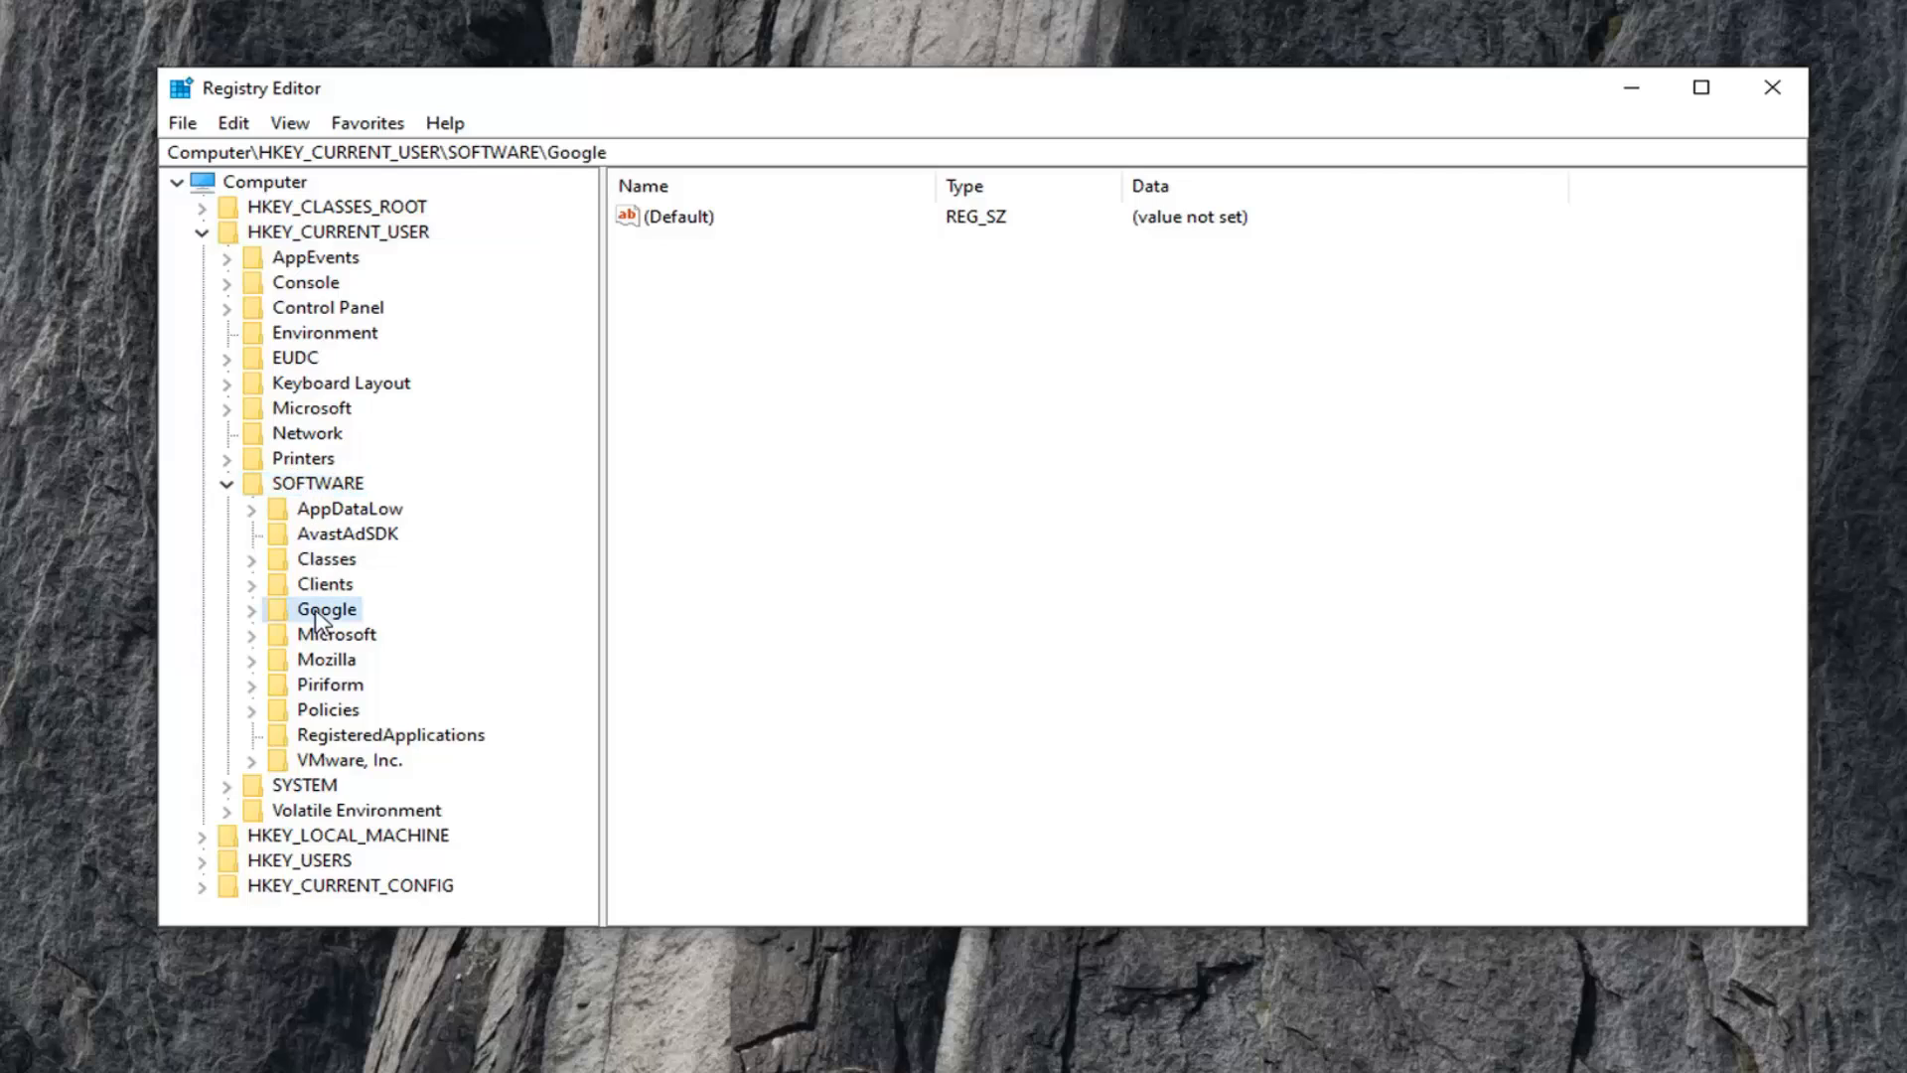
click(254, 610)
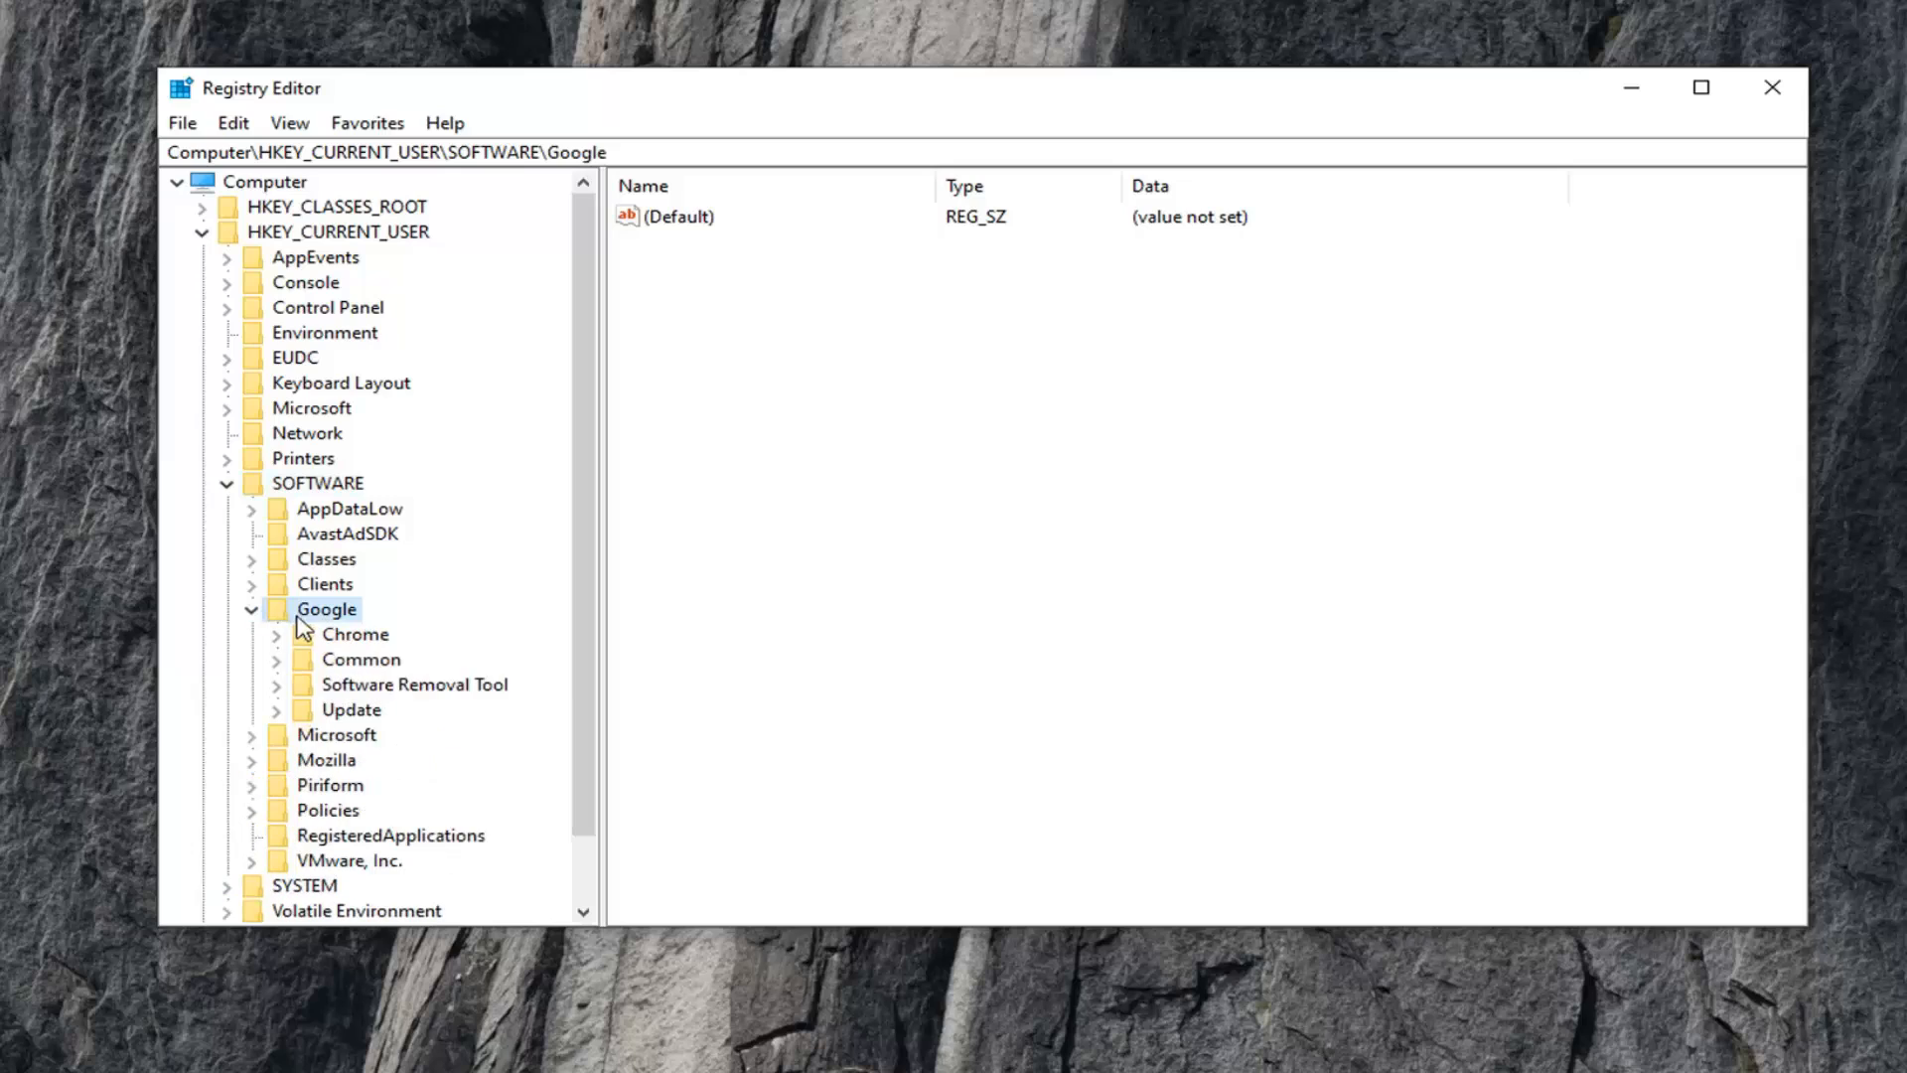
mouse_move(320, 697)
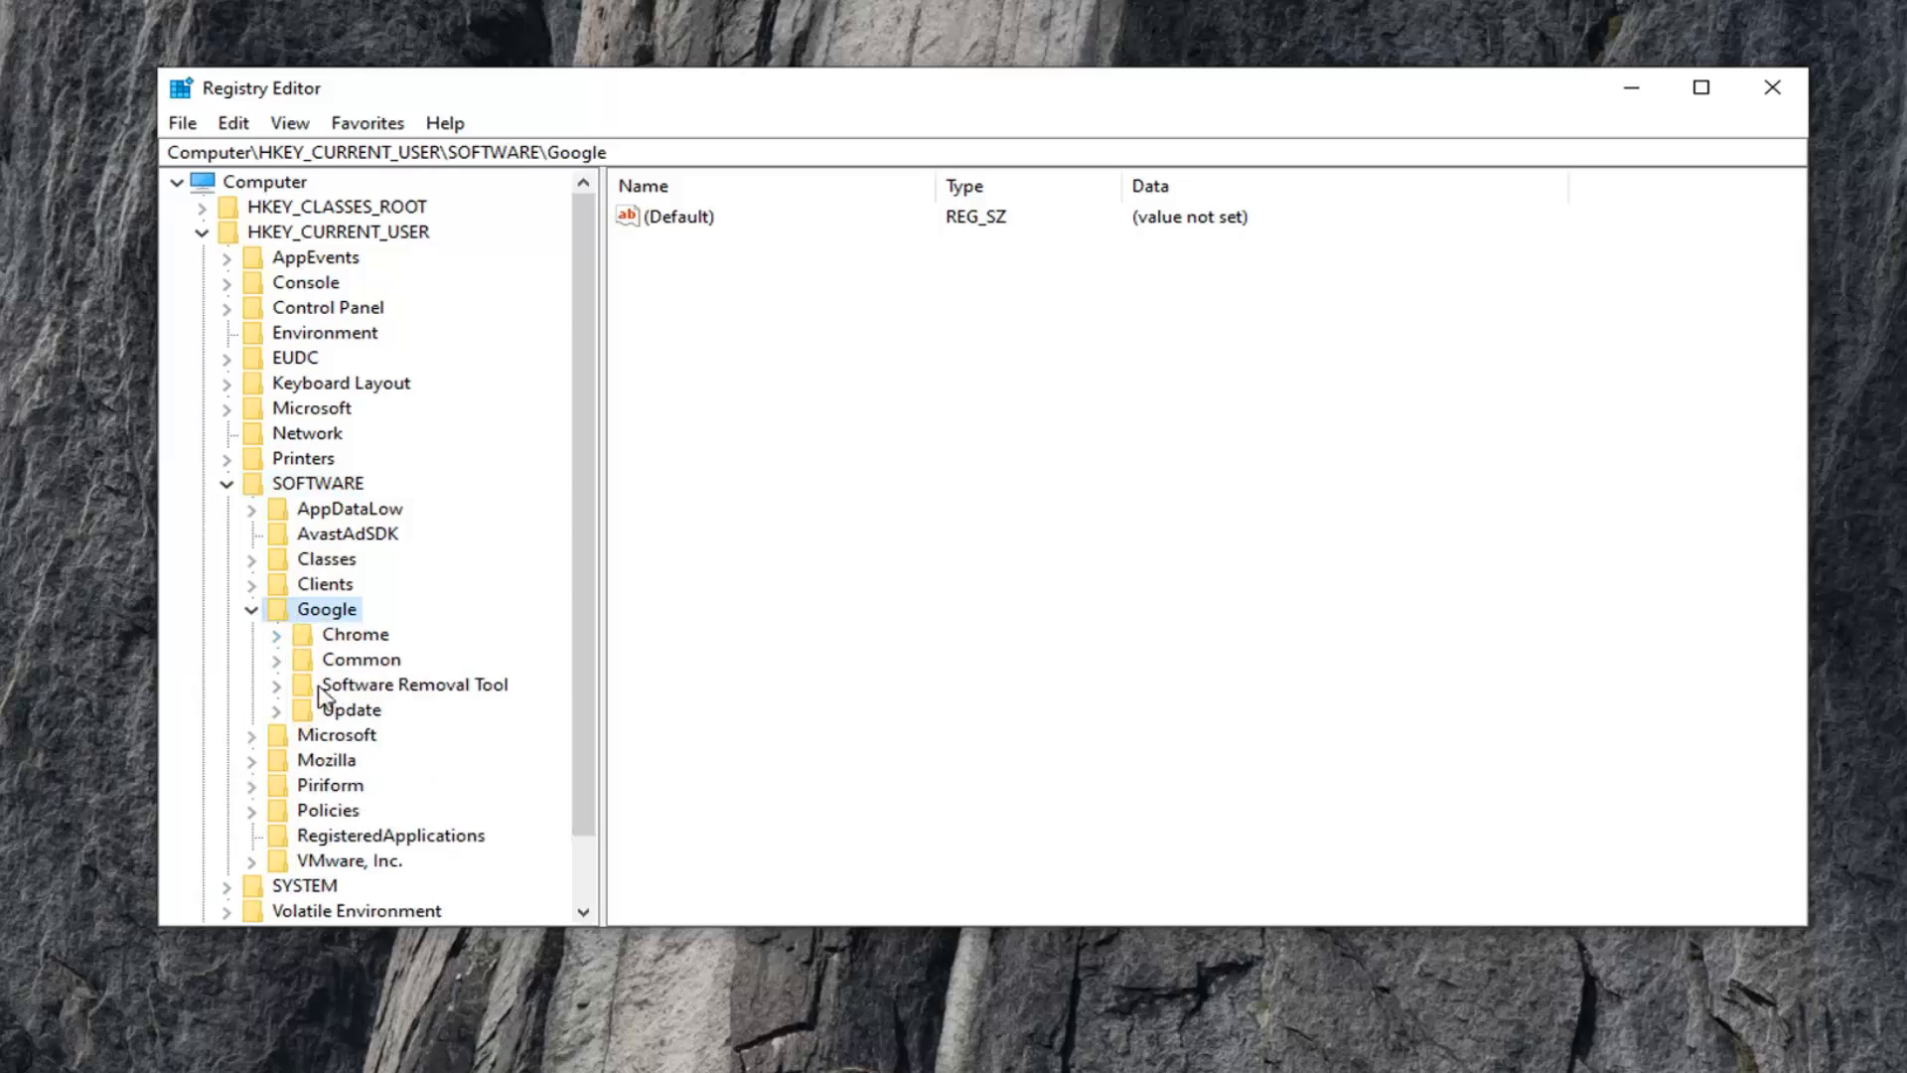
mouse_move(340, 723)
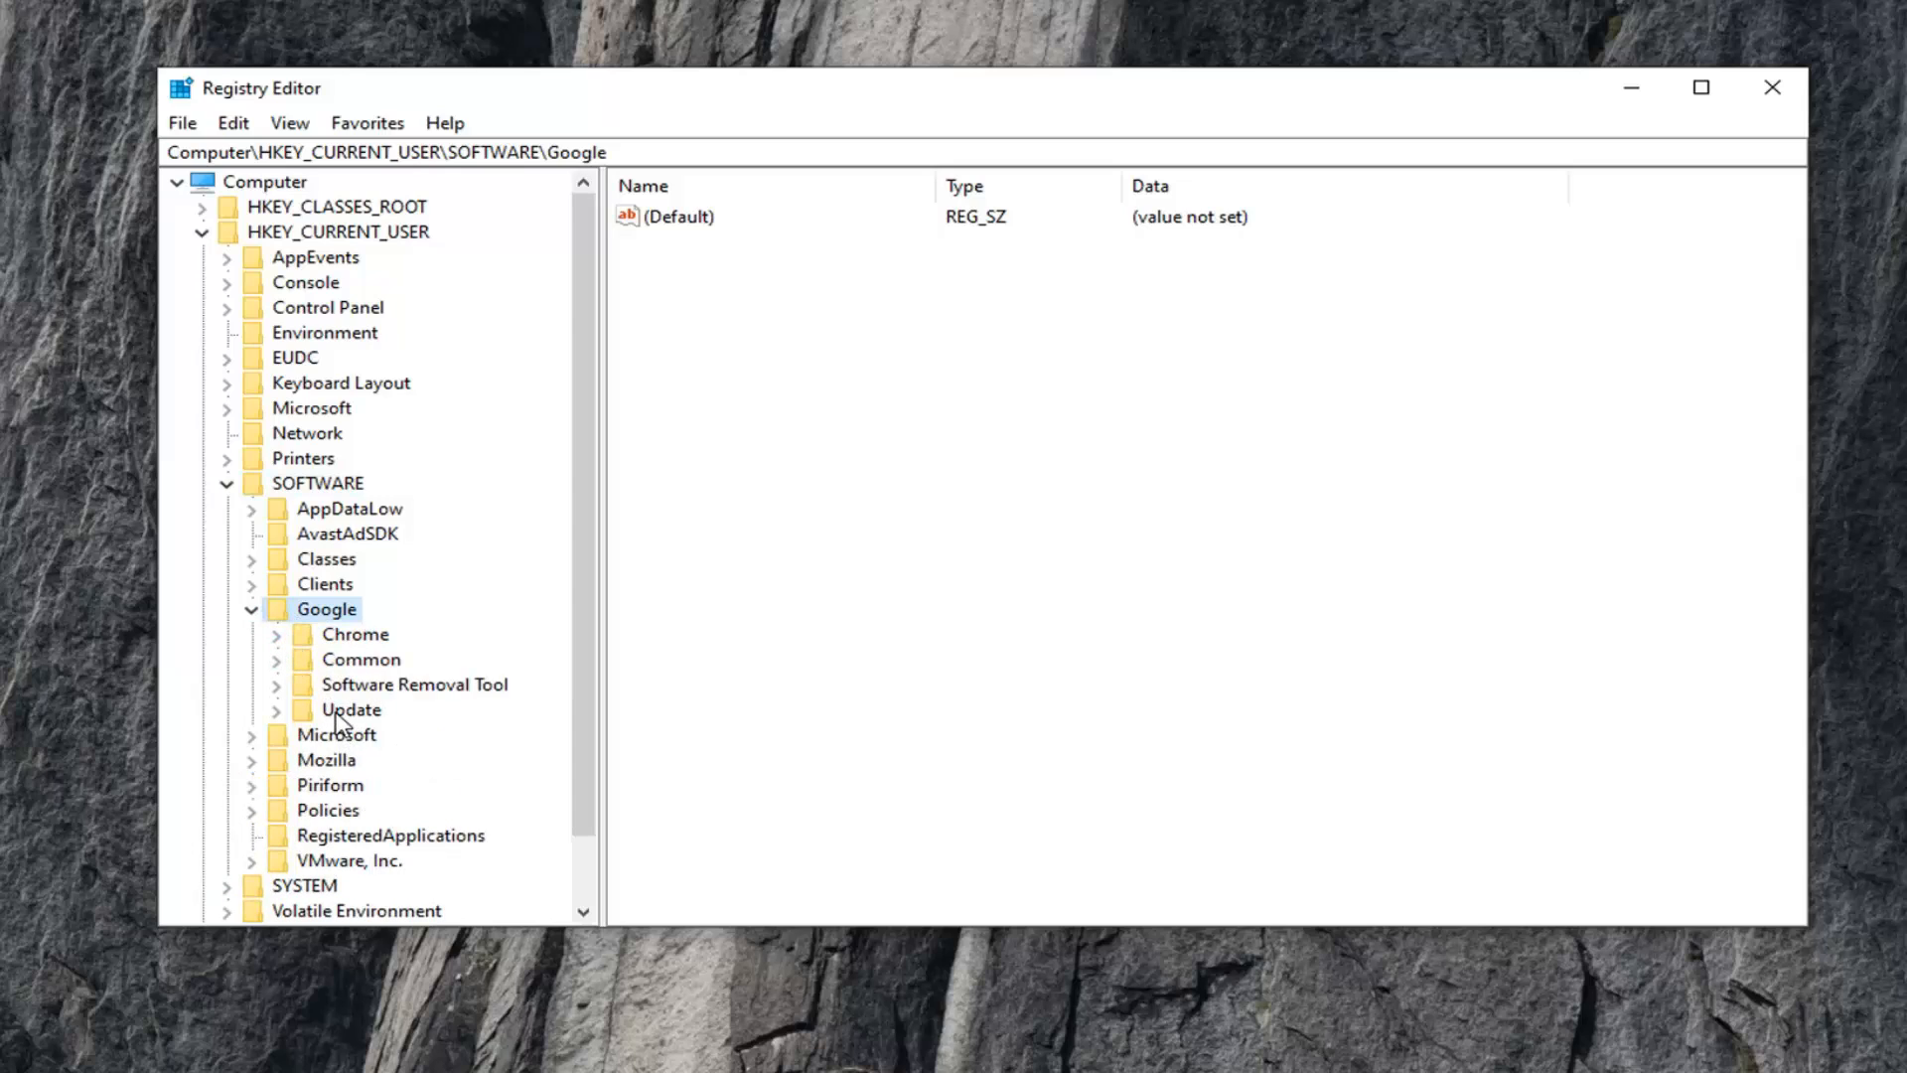
click(350, 709)
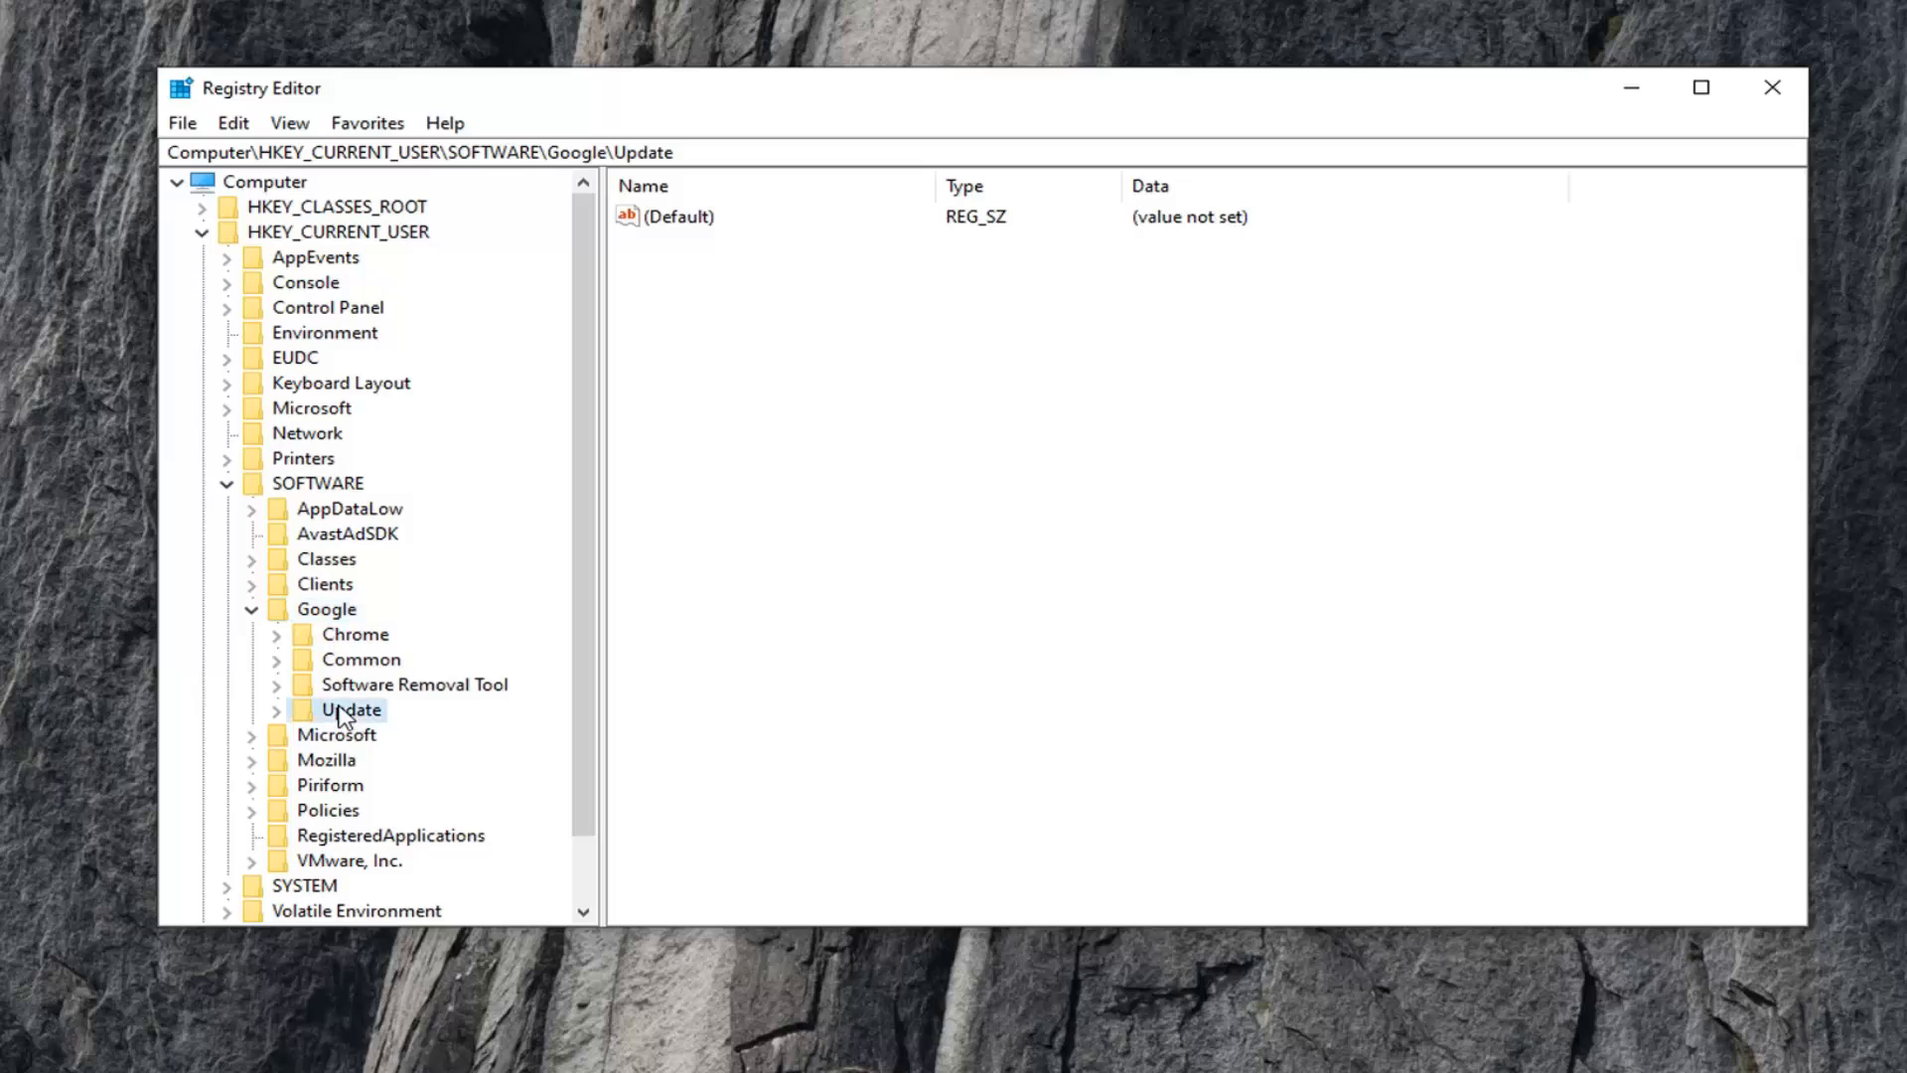
mouse_move(346, 727)
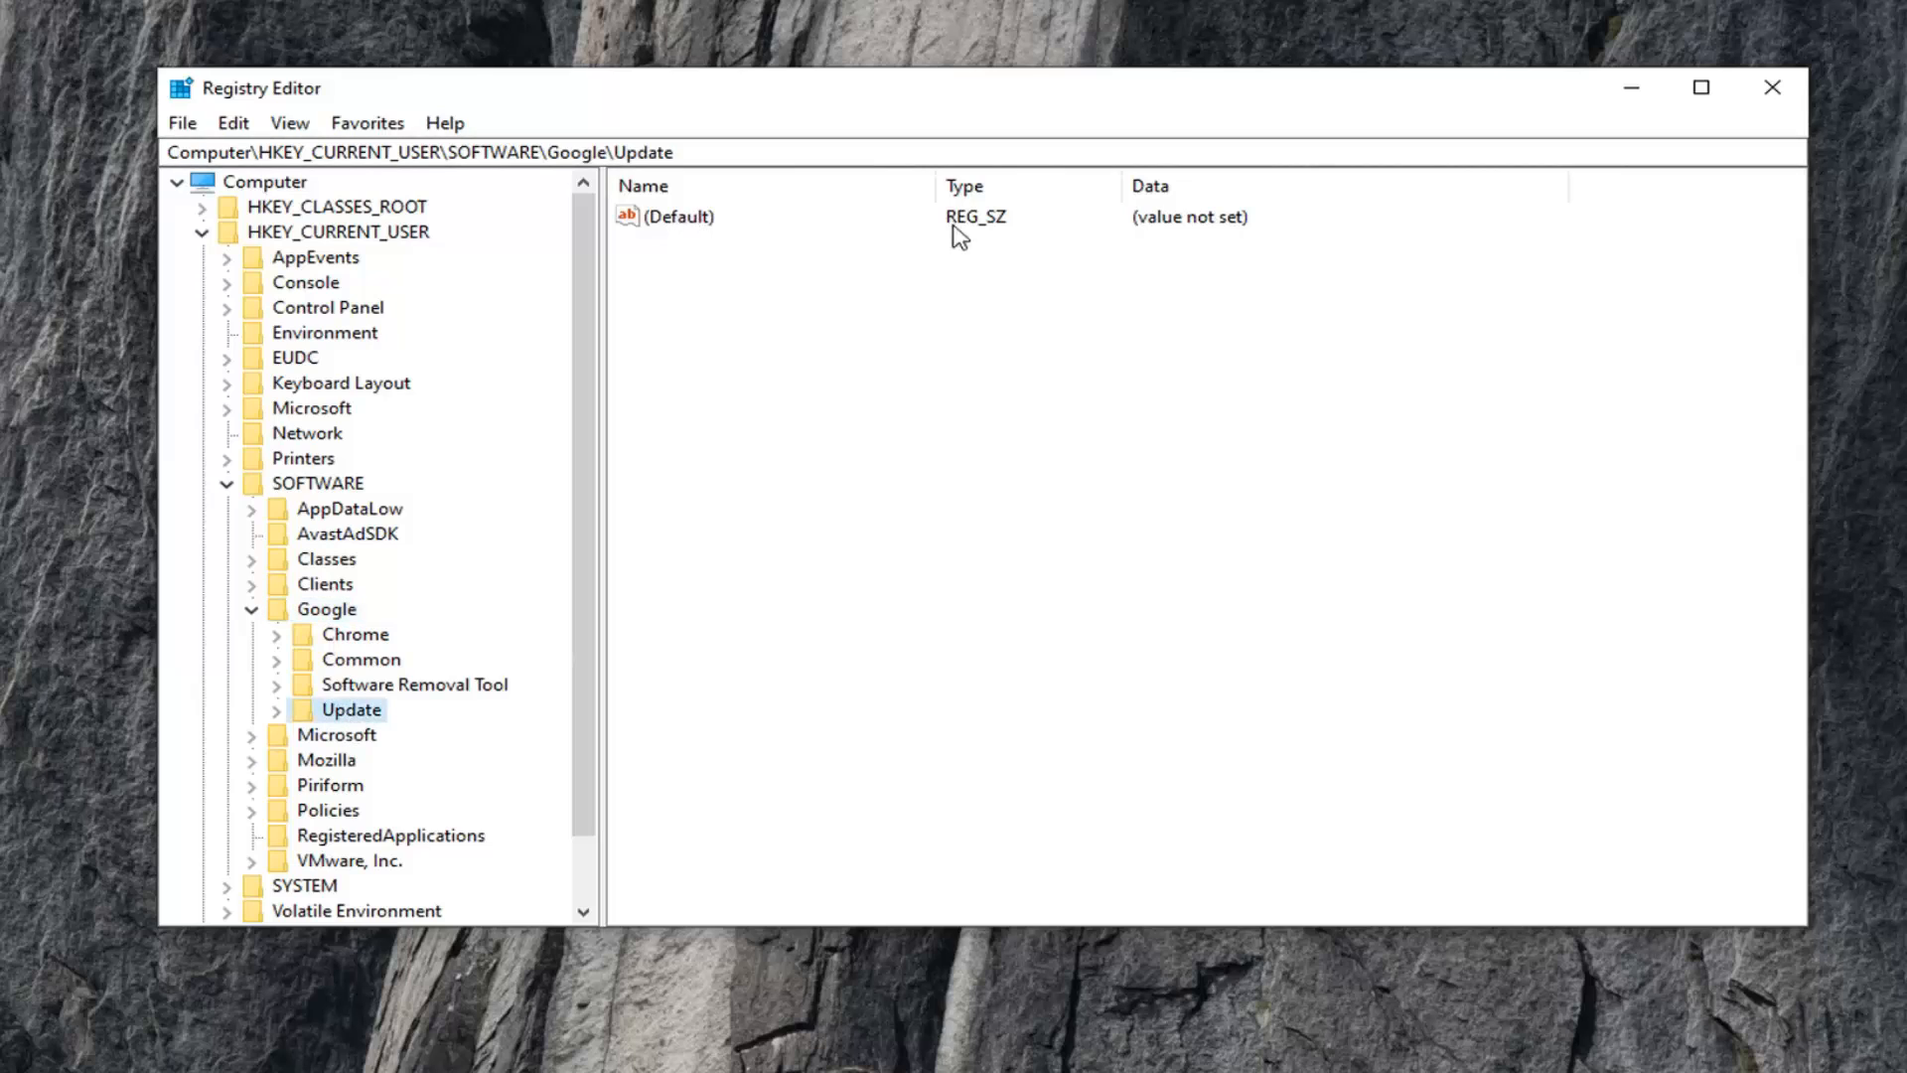
mouse_move(1133, 246)
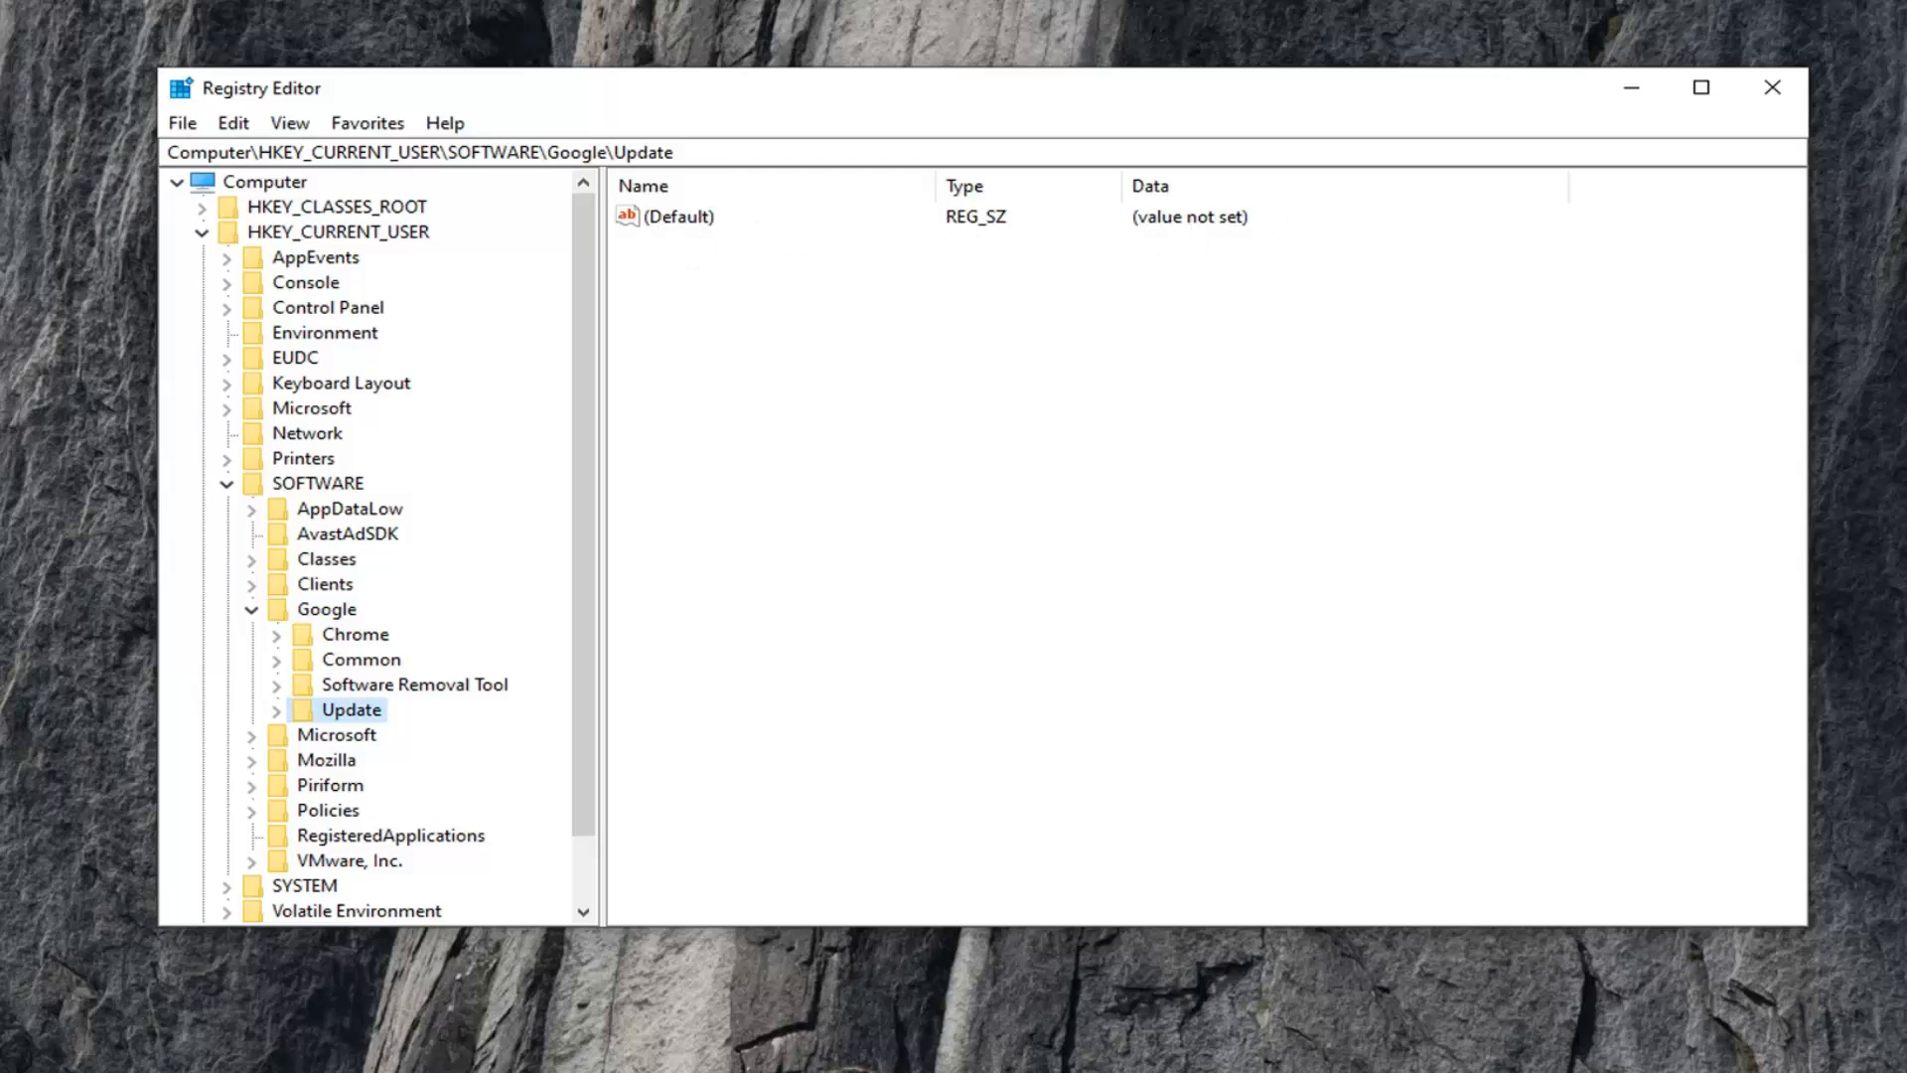
- Edit the Update key's (Default) string value, keeping its data as 0
click(676, 218)
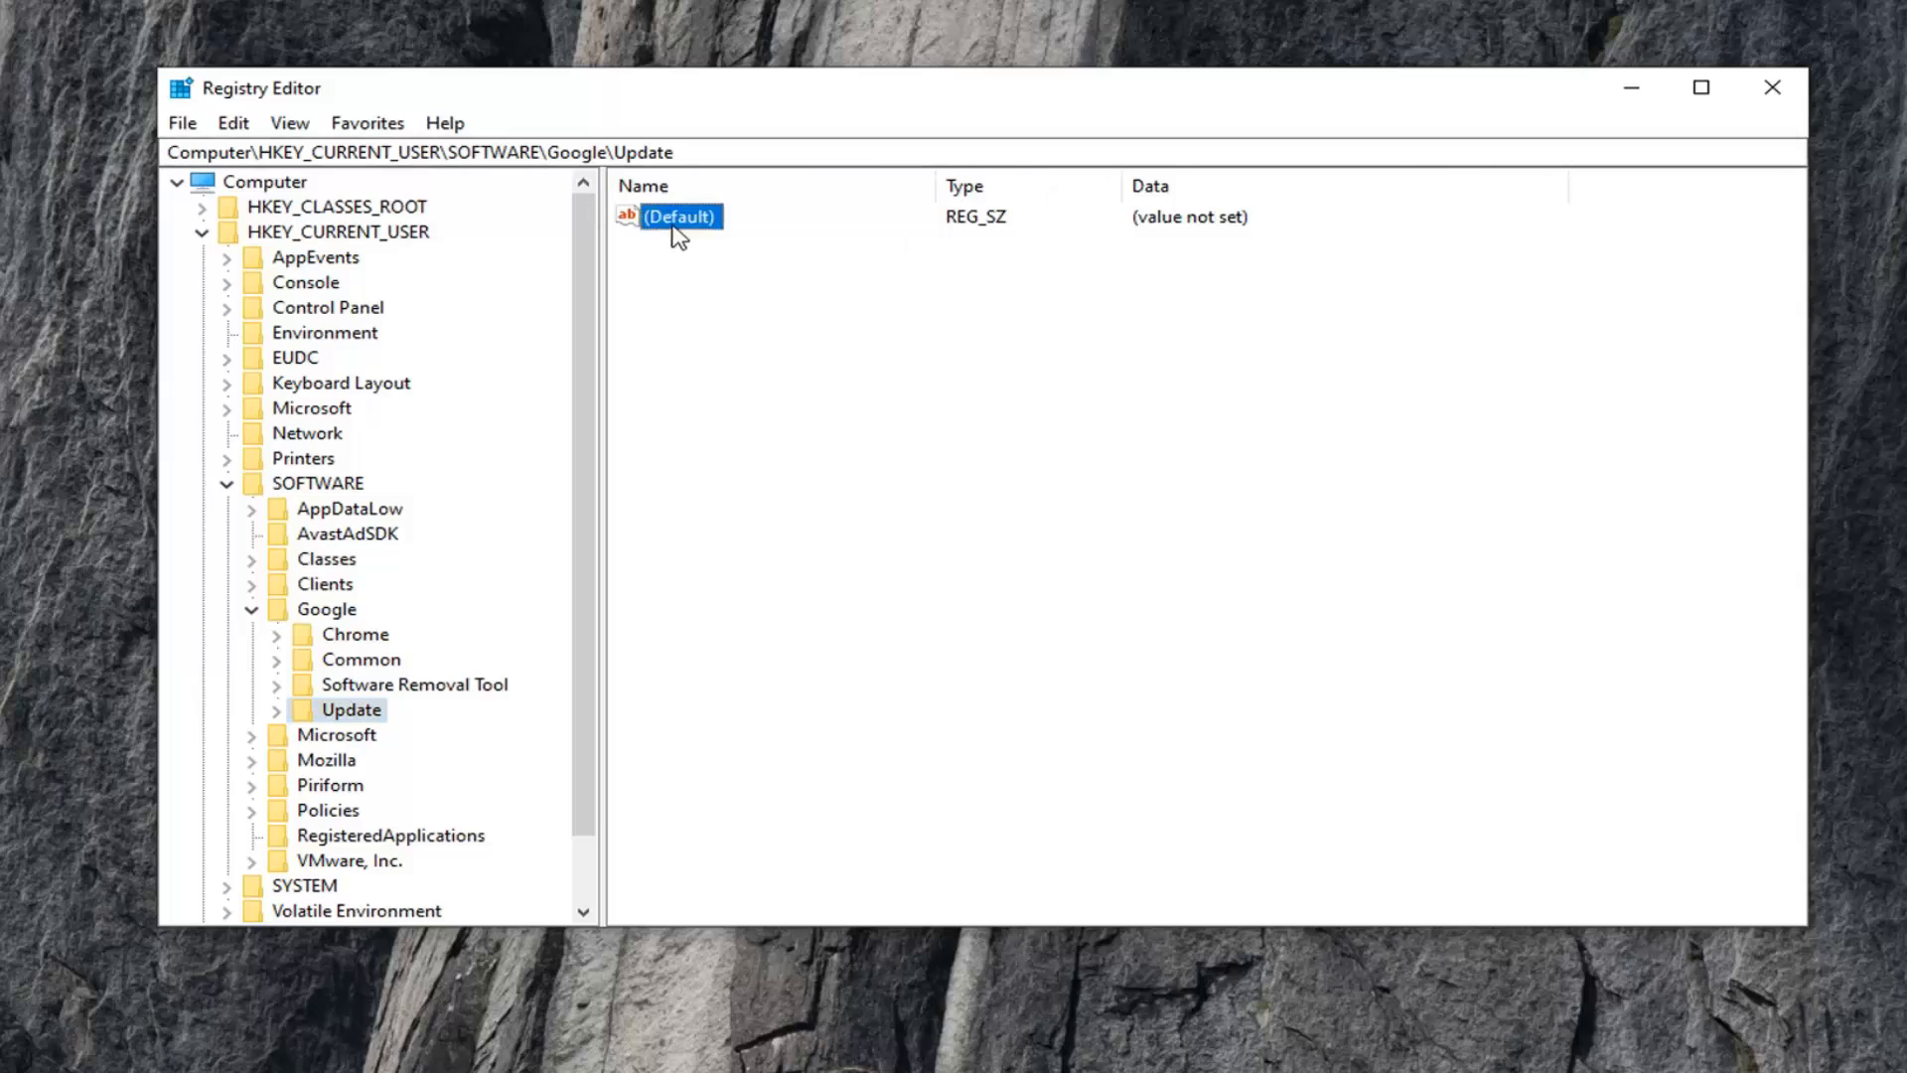
double_click(679, 217)
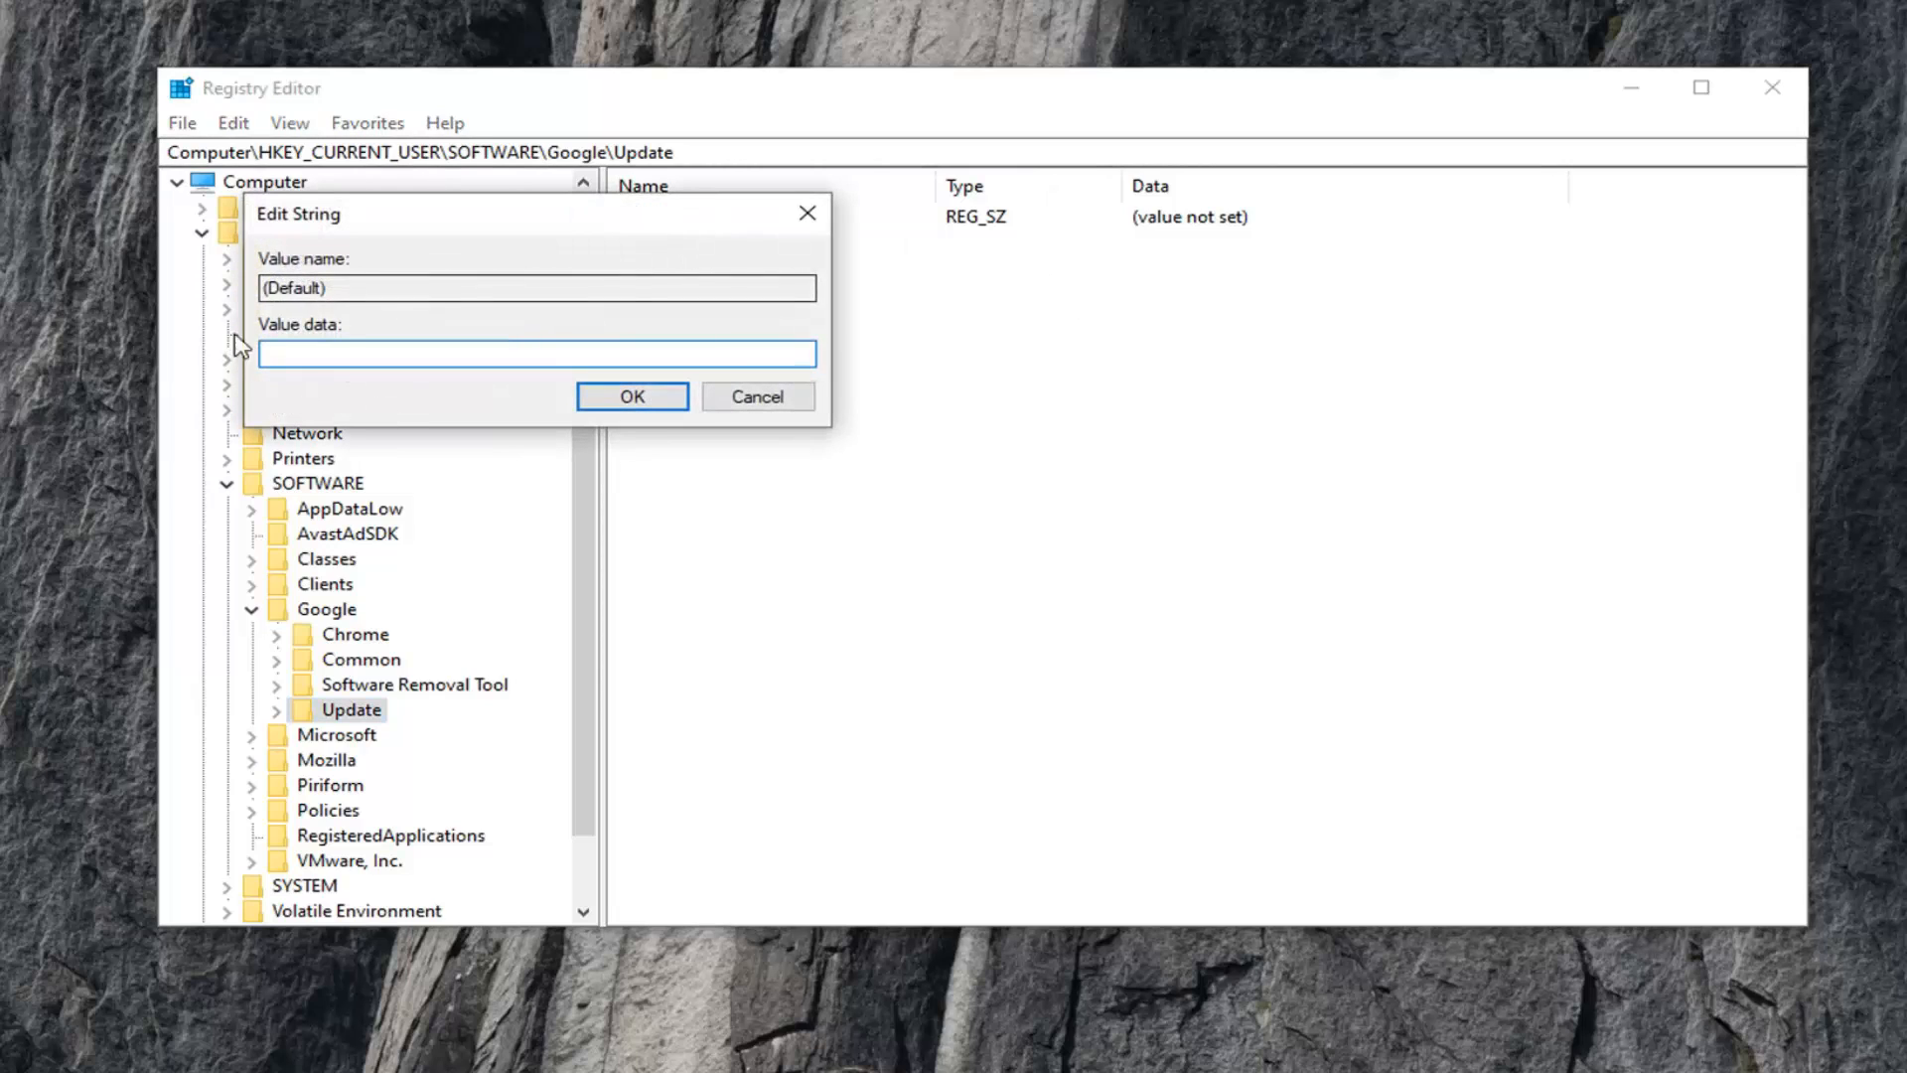
text(0)
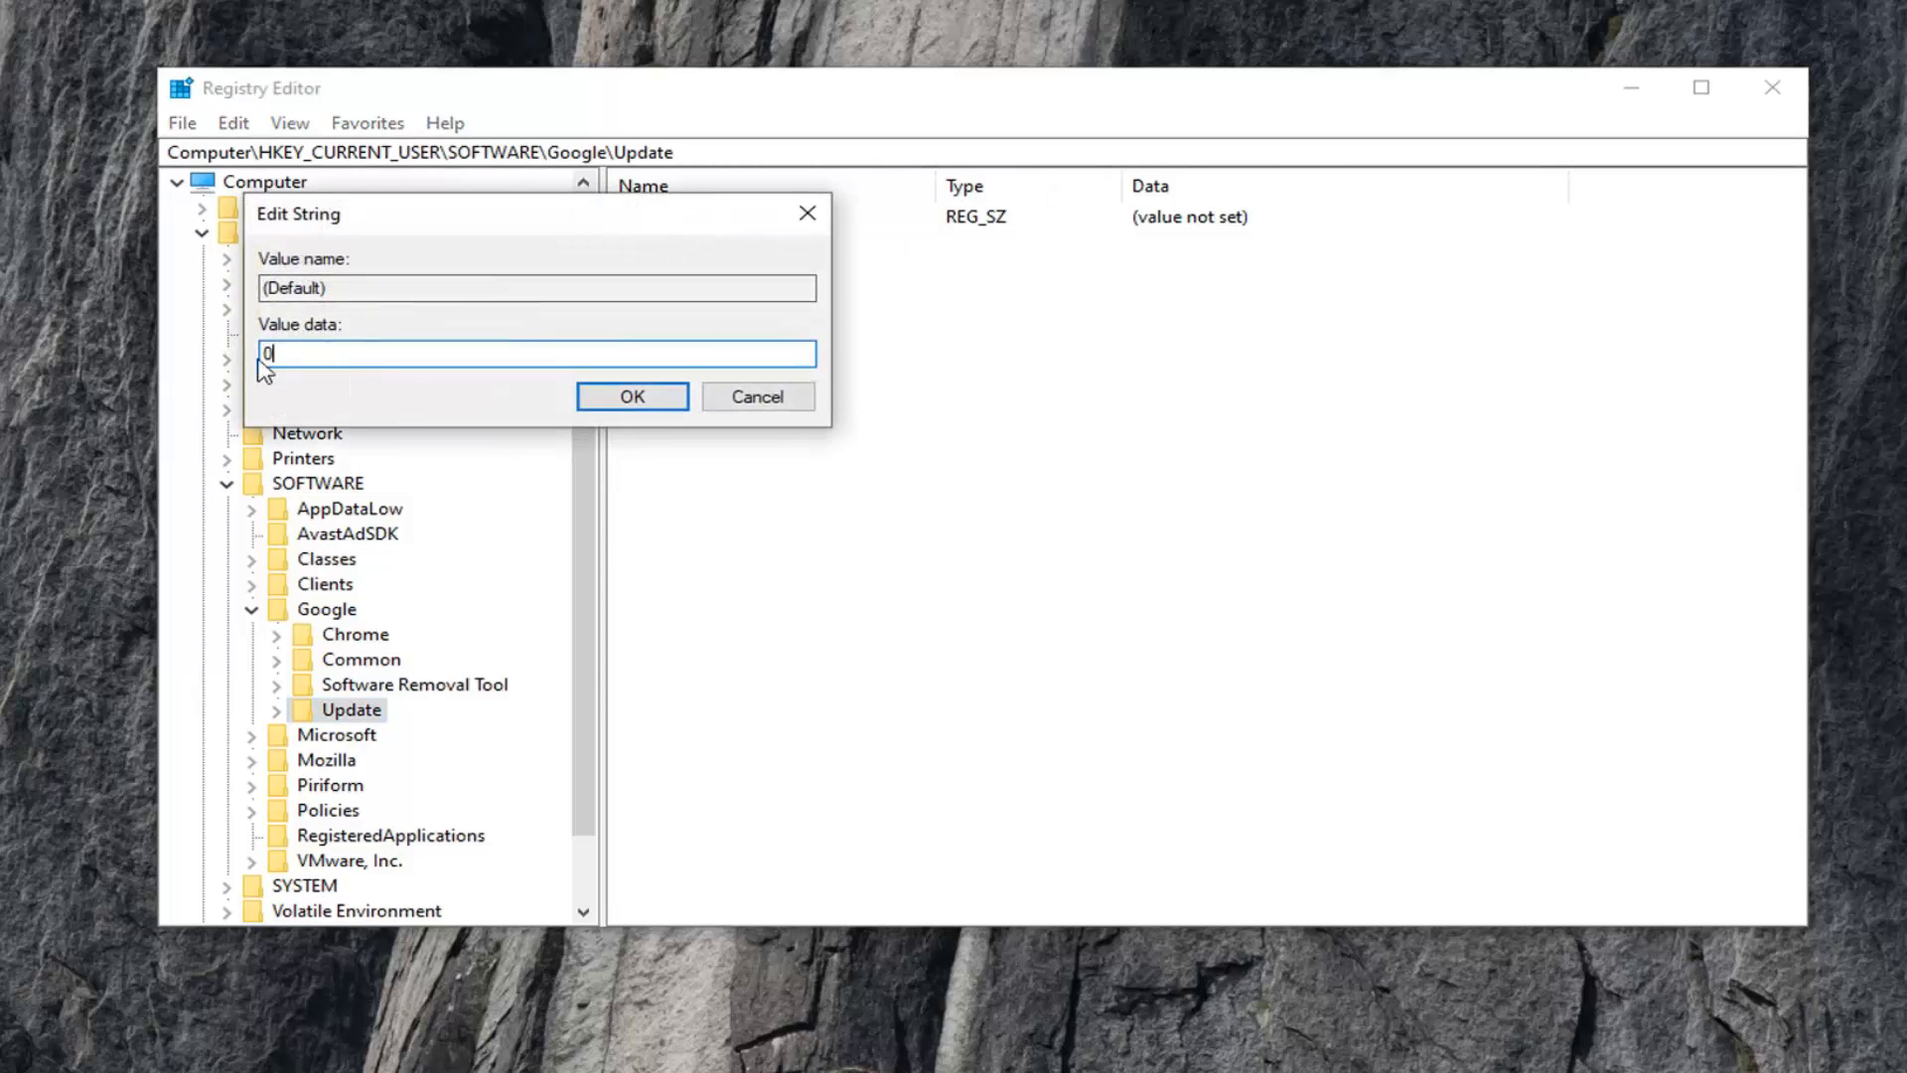
click(632, 395)
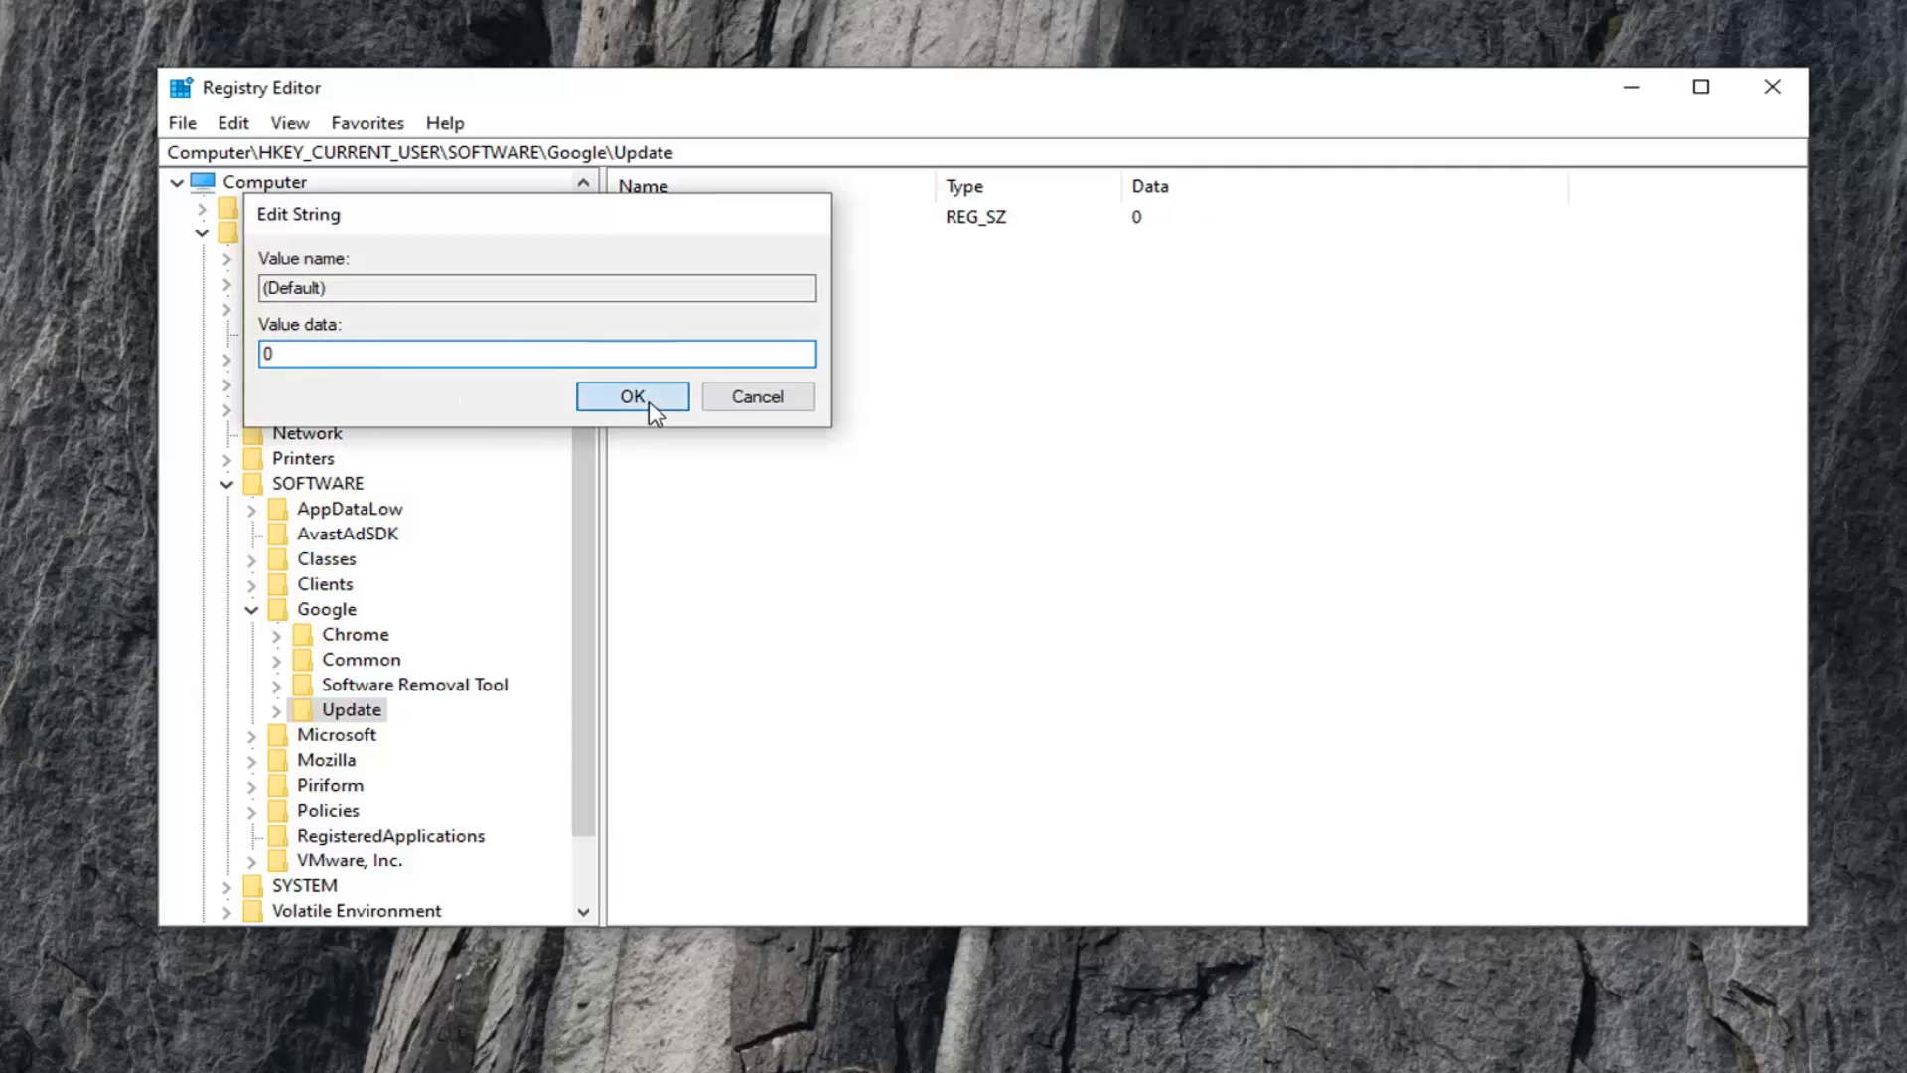
click(632, 396)
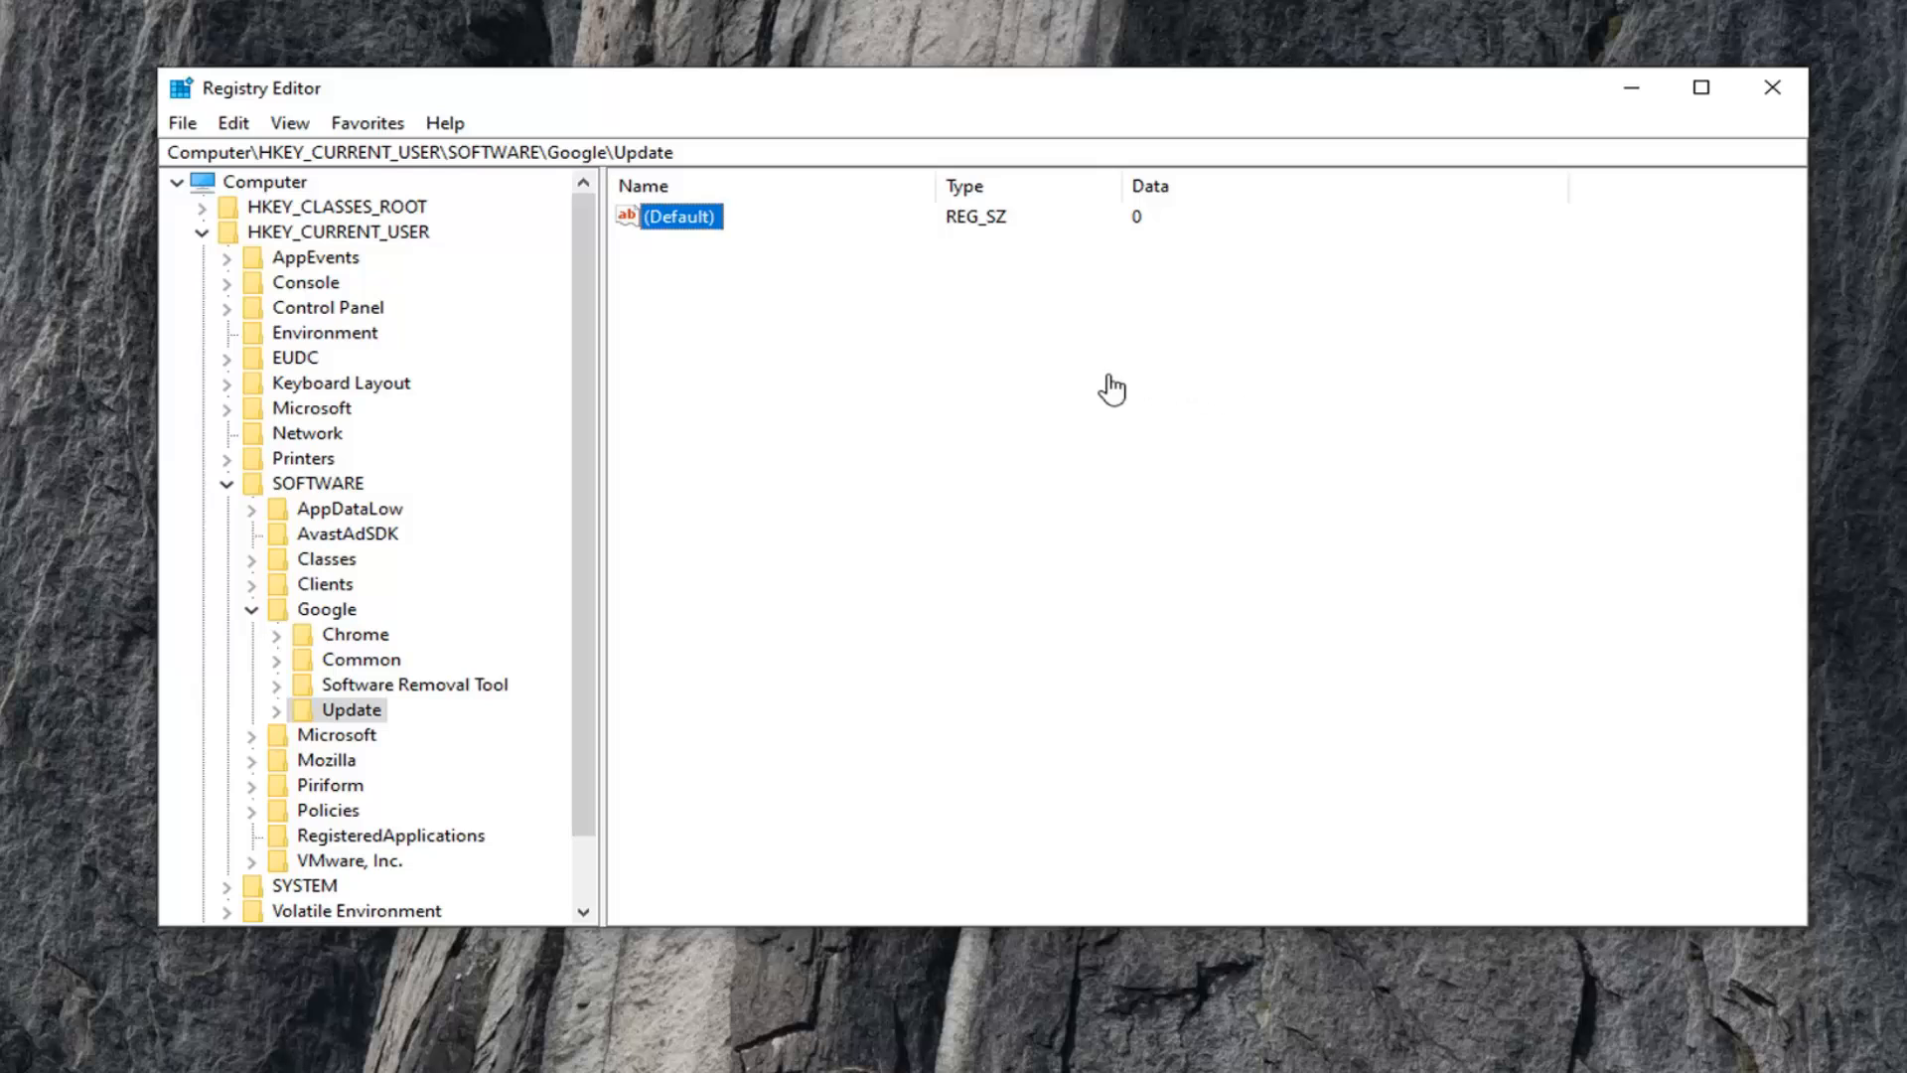
mouse_move(695, 298)
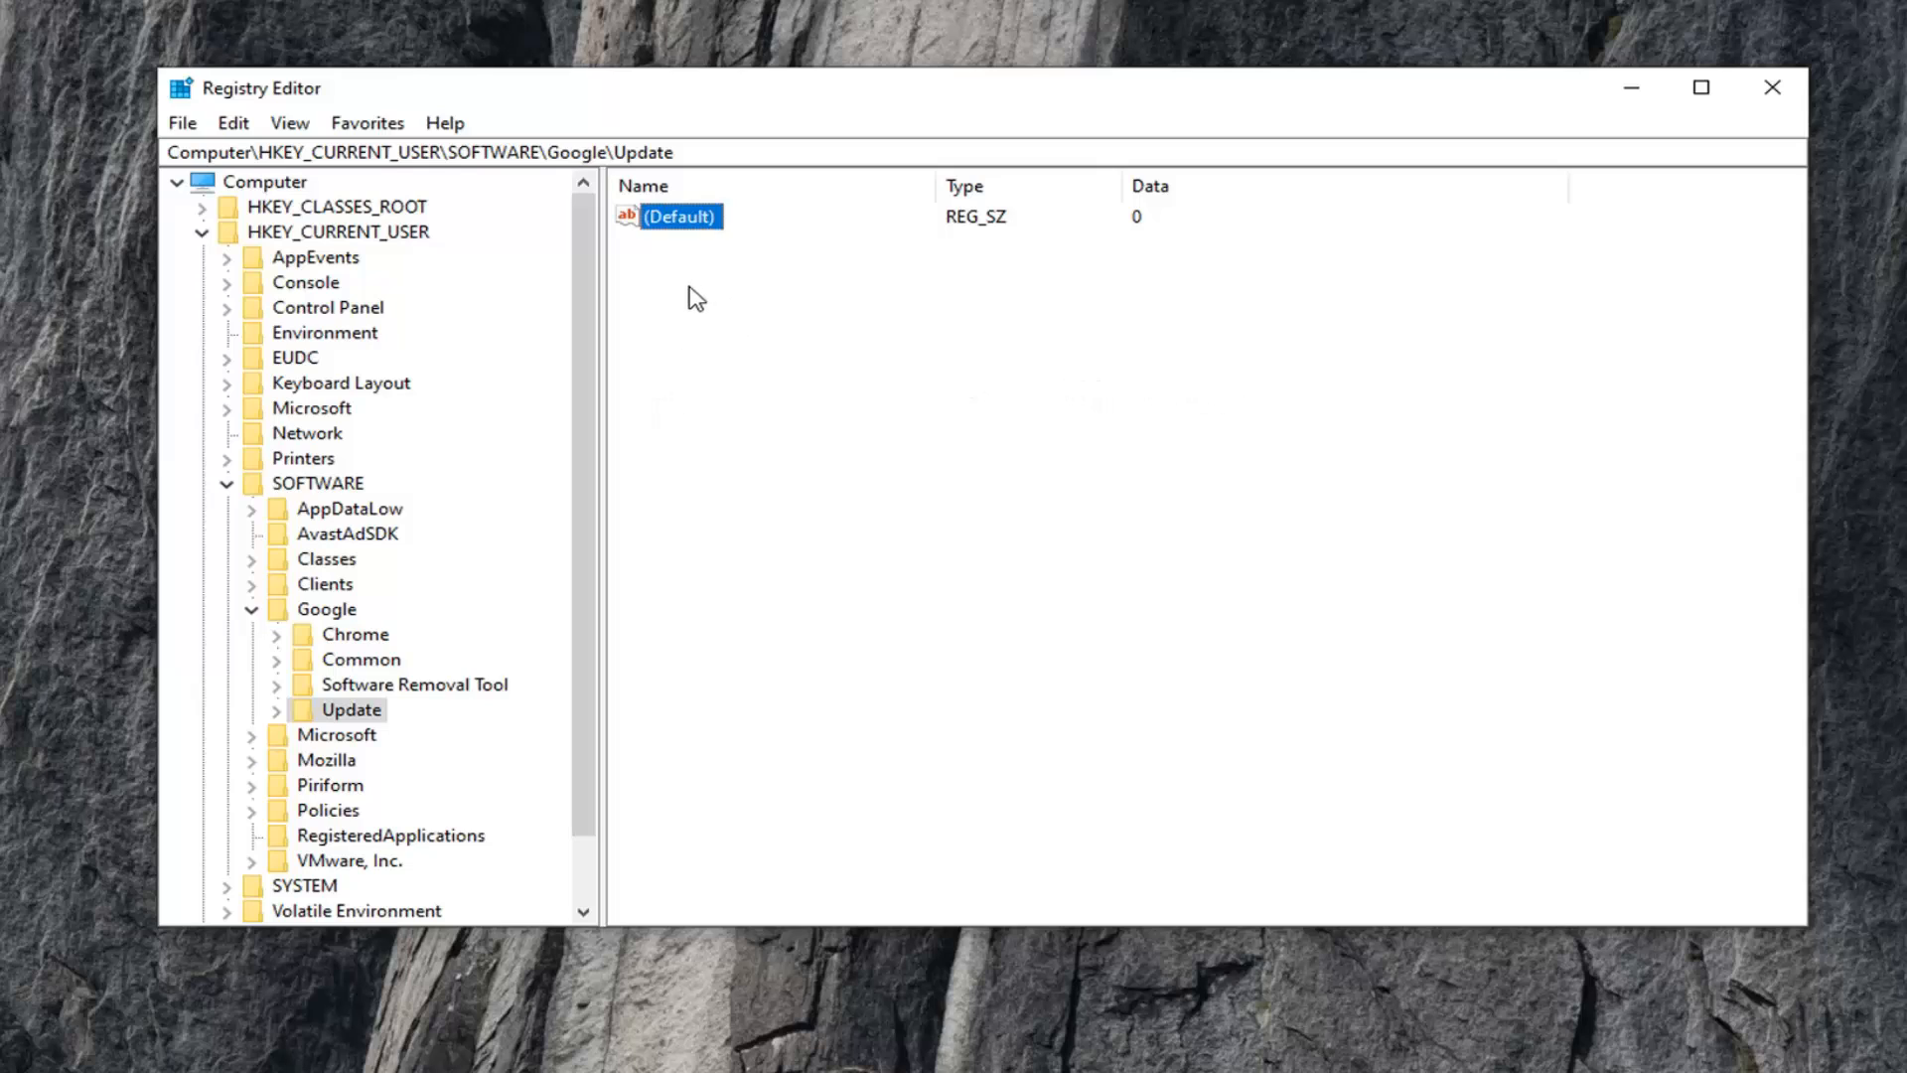
- Create a new DWORD (32-bit) value named UpdateDefault in the Update key
right_click(696, 300)
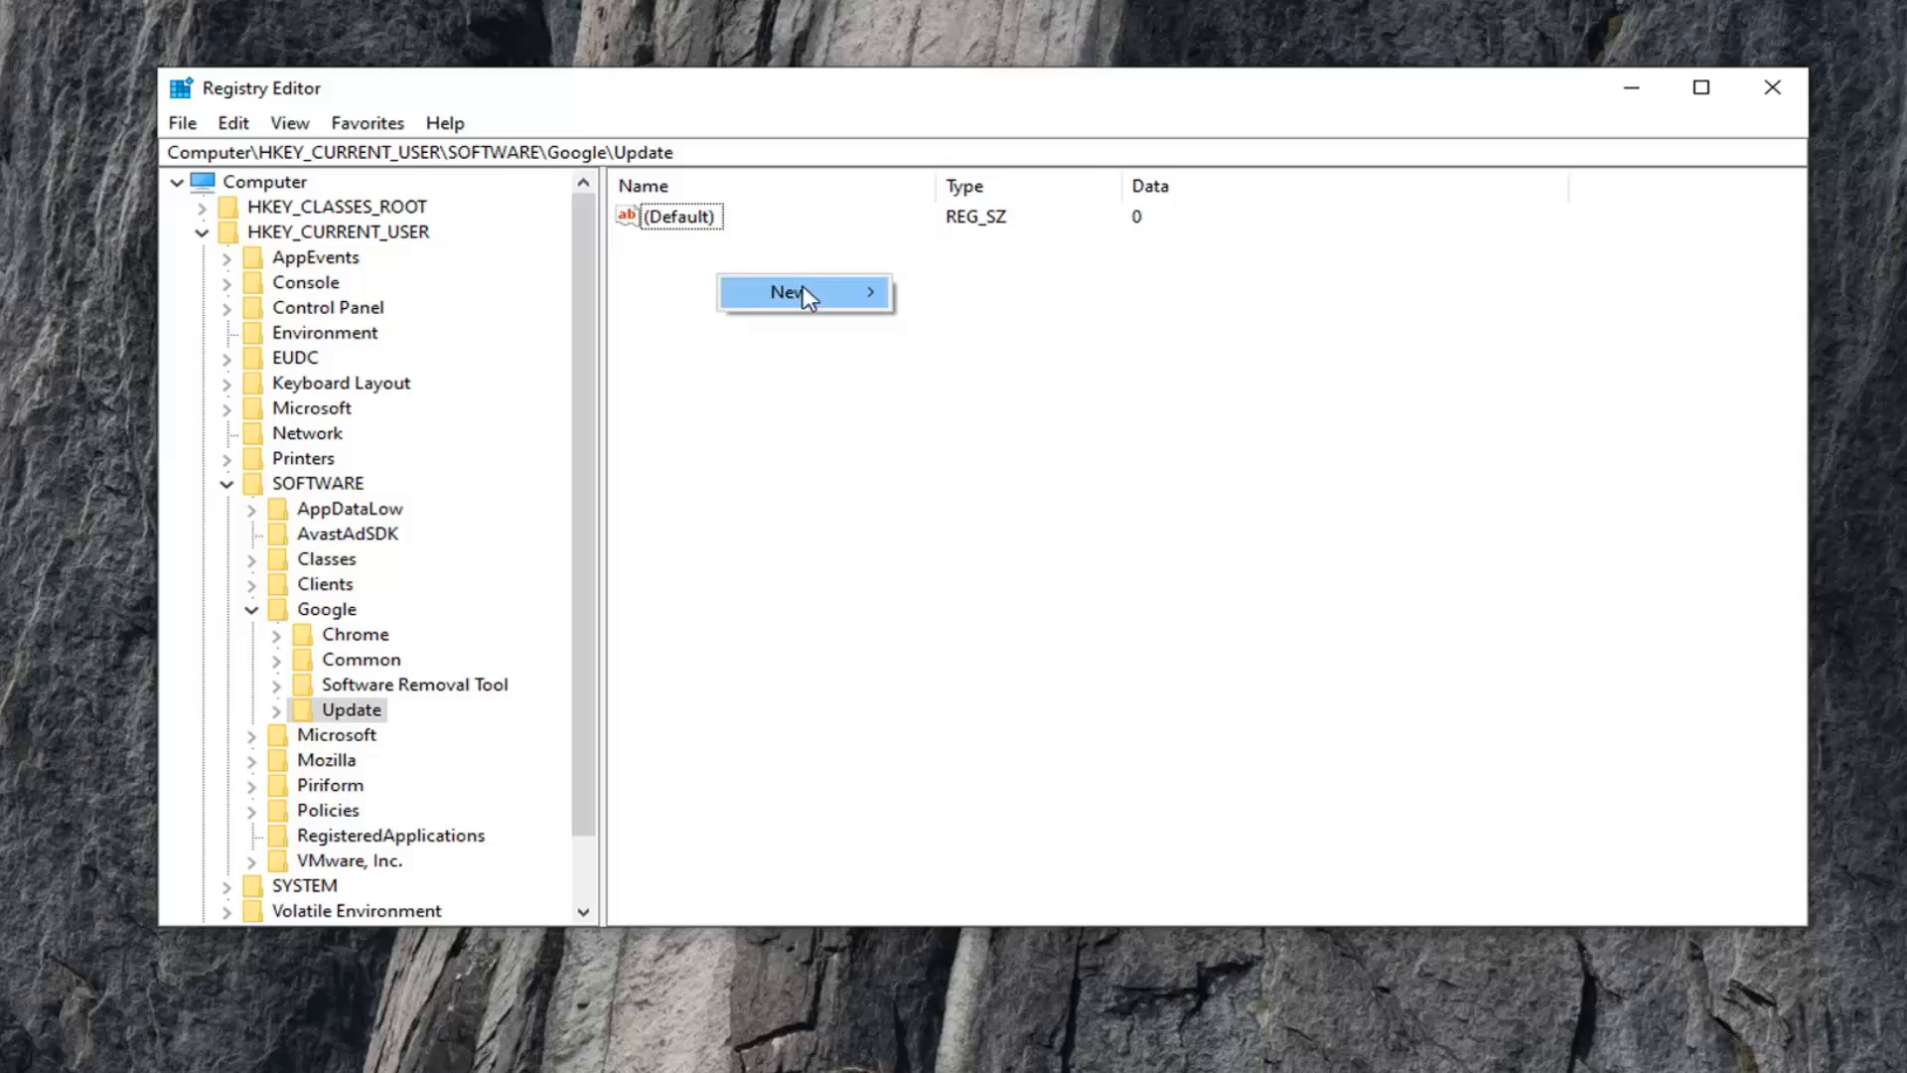
mouse_move(803, 292)
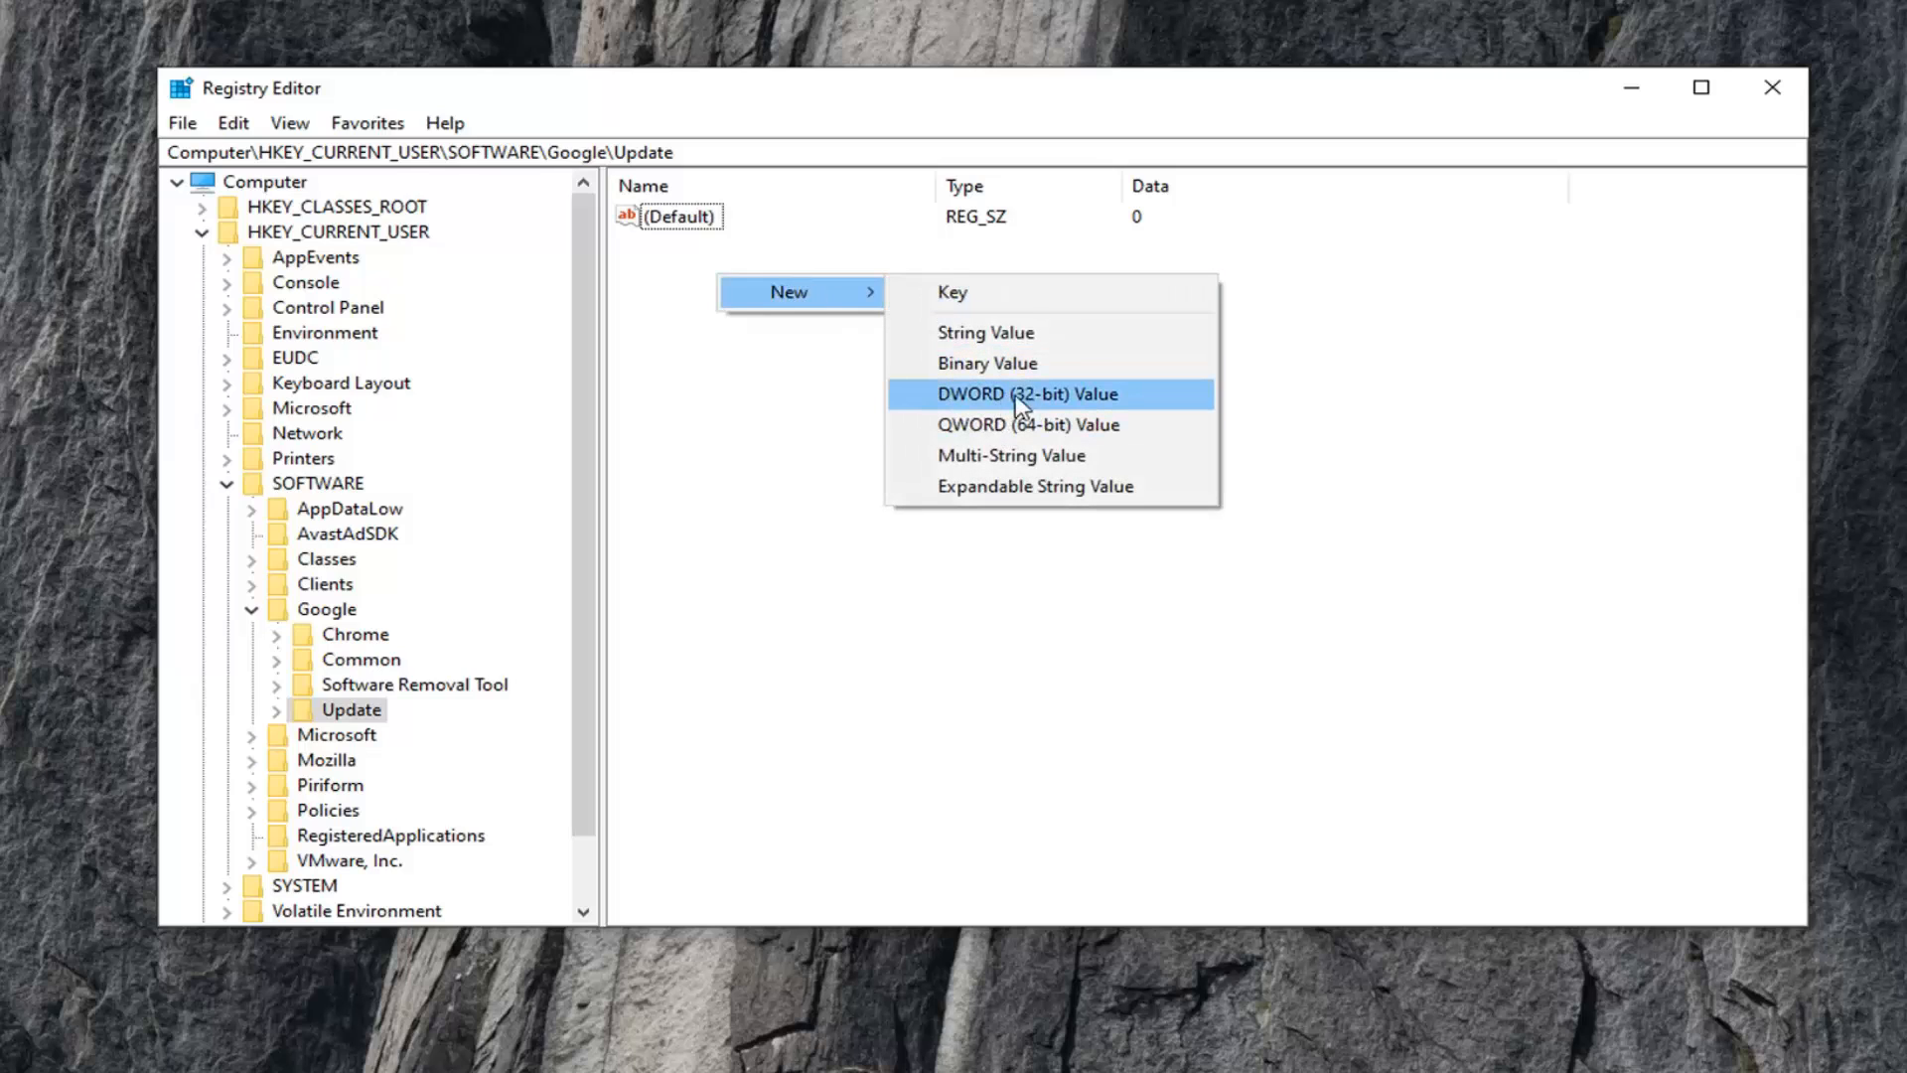
click(1026, 394)
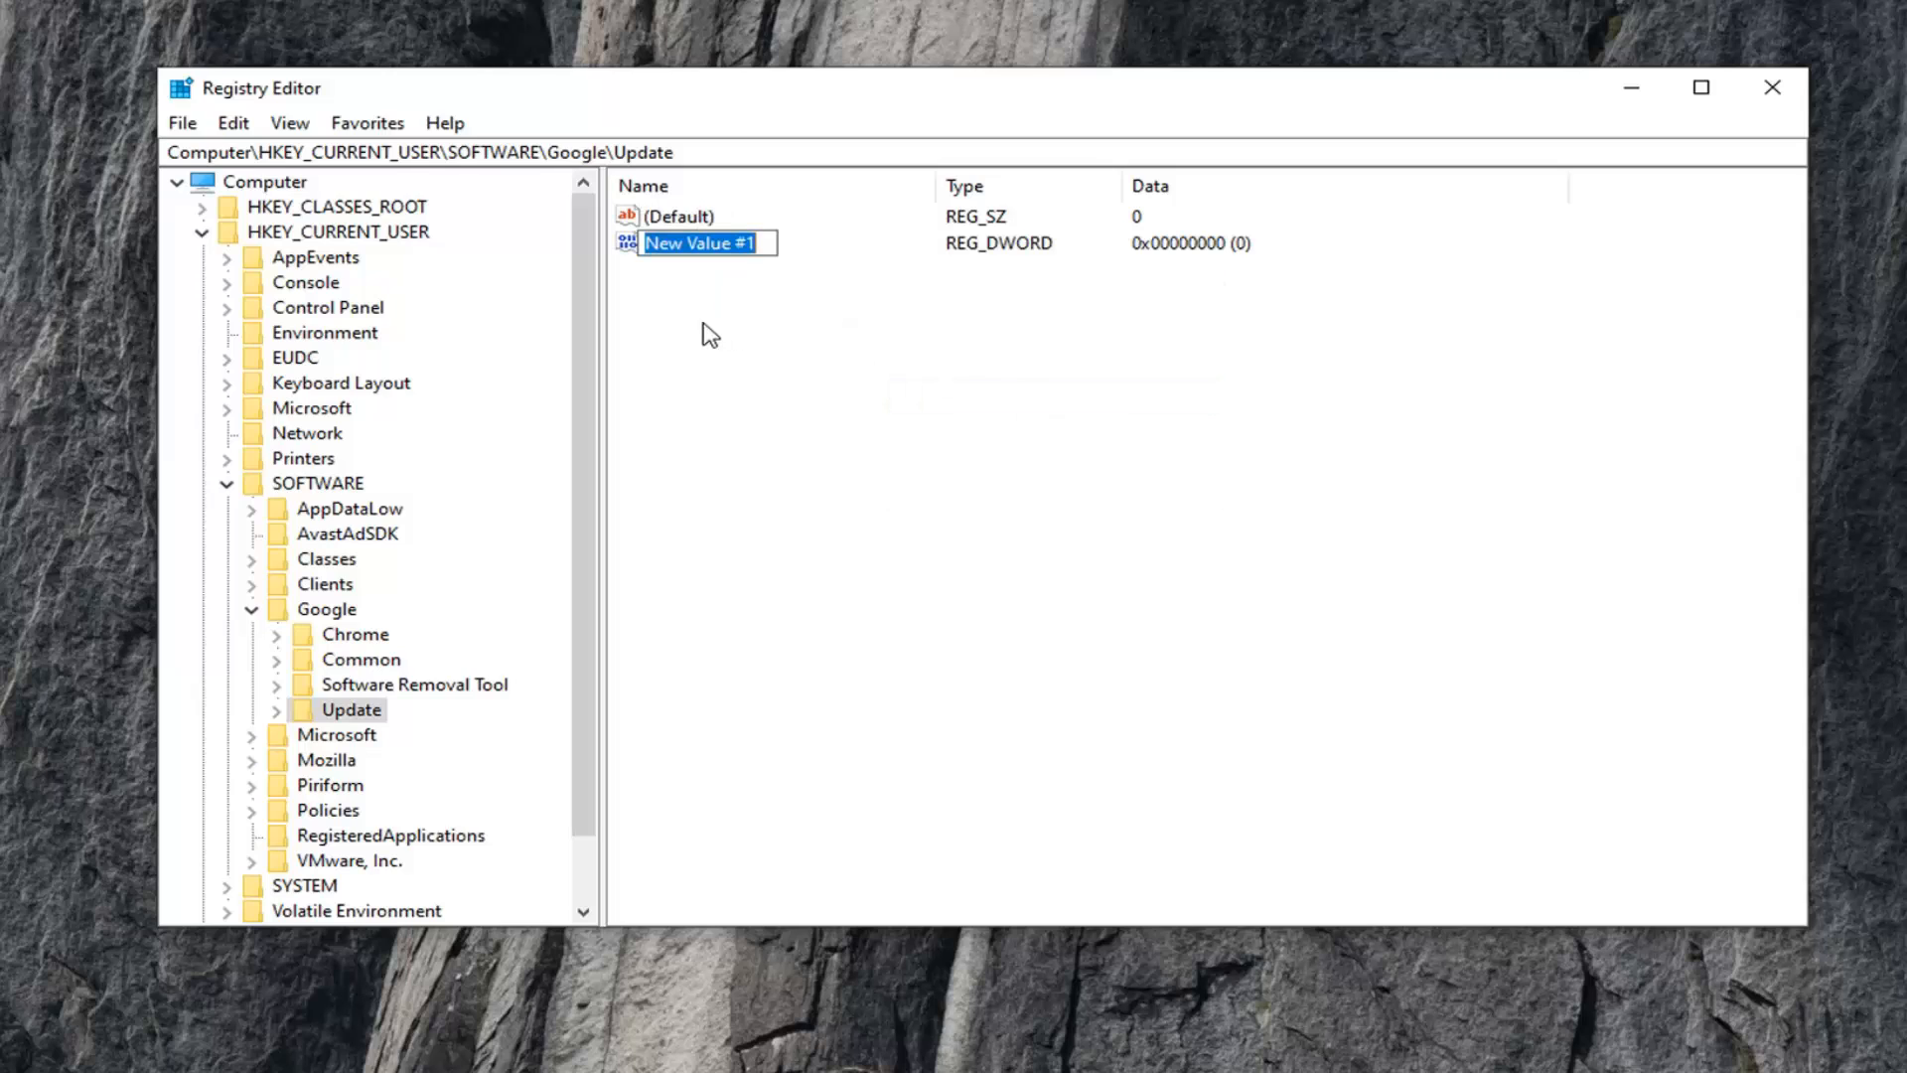
text(Upda)
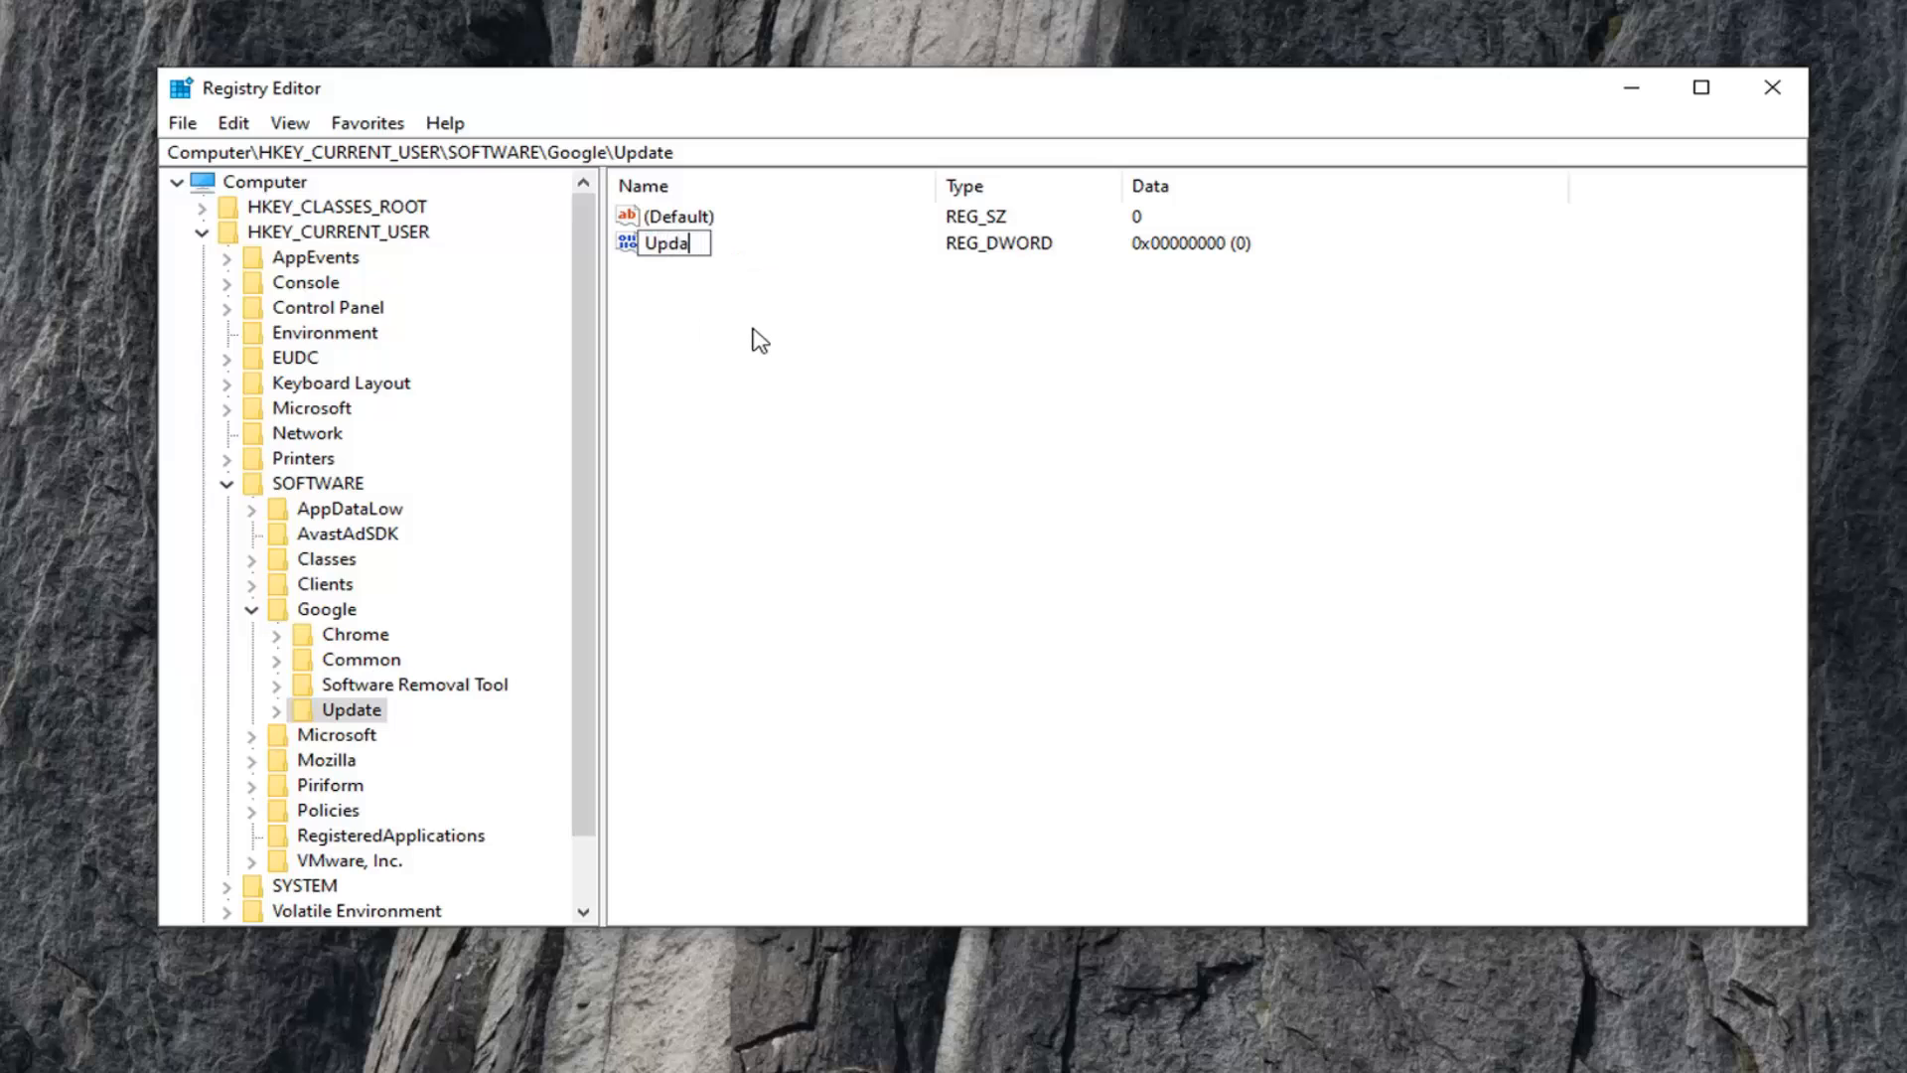
text(ye)
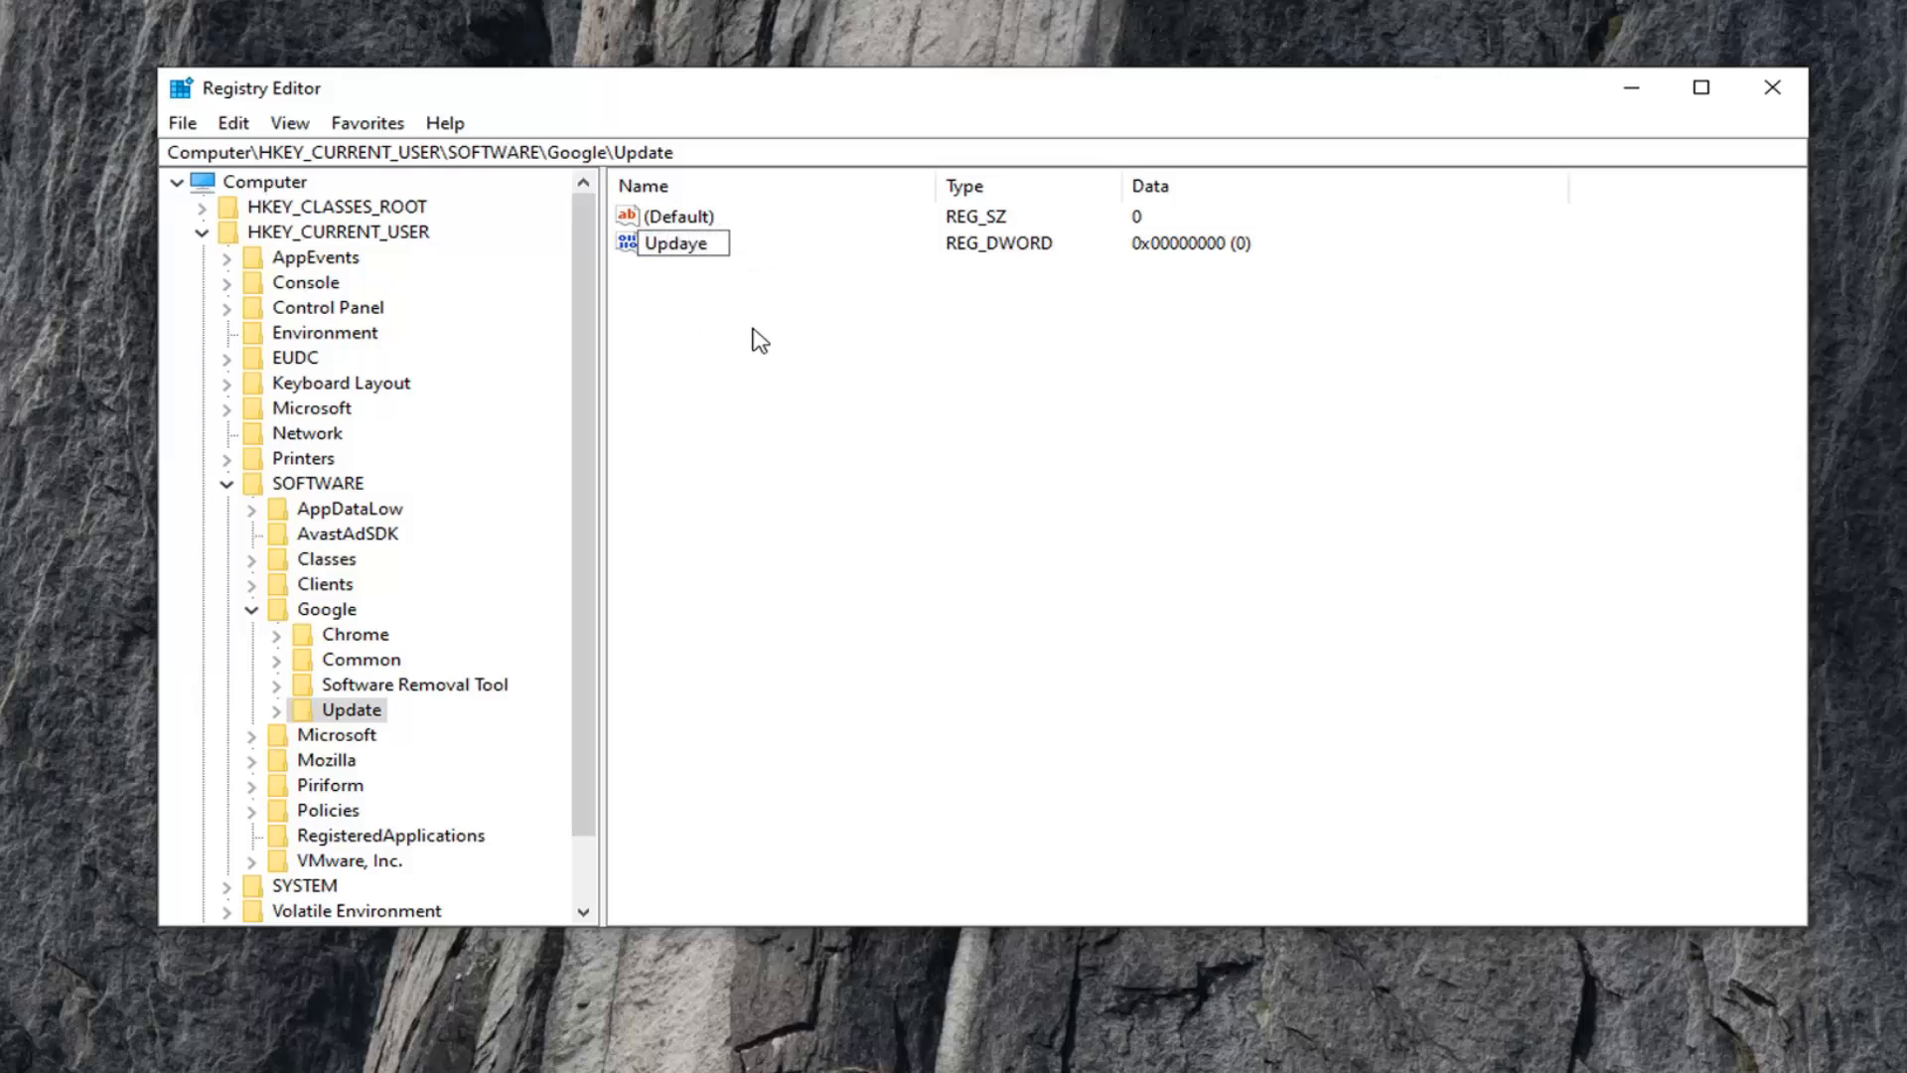
text(Def)
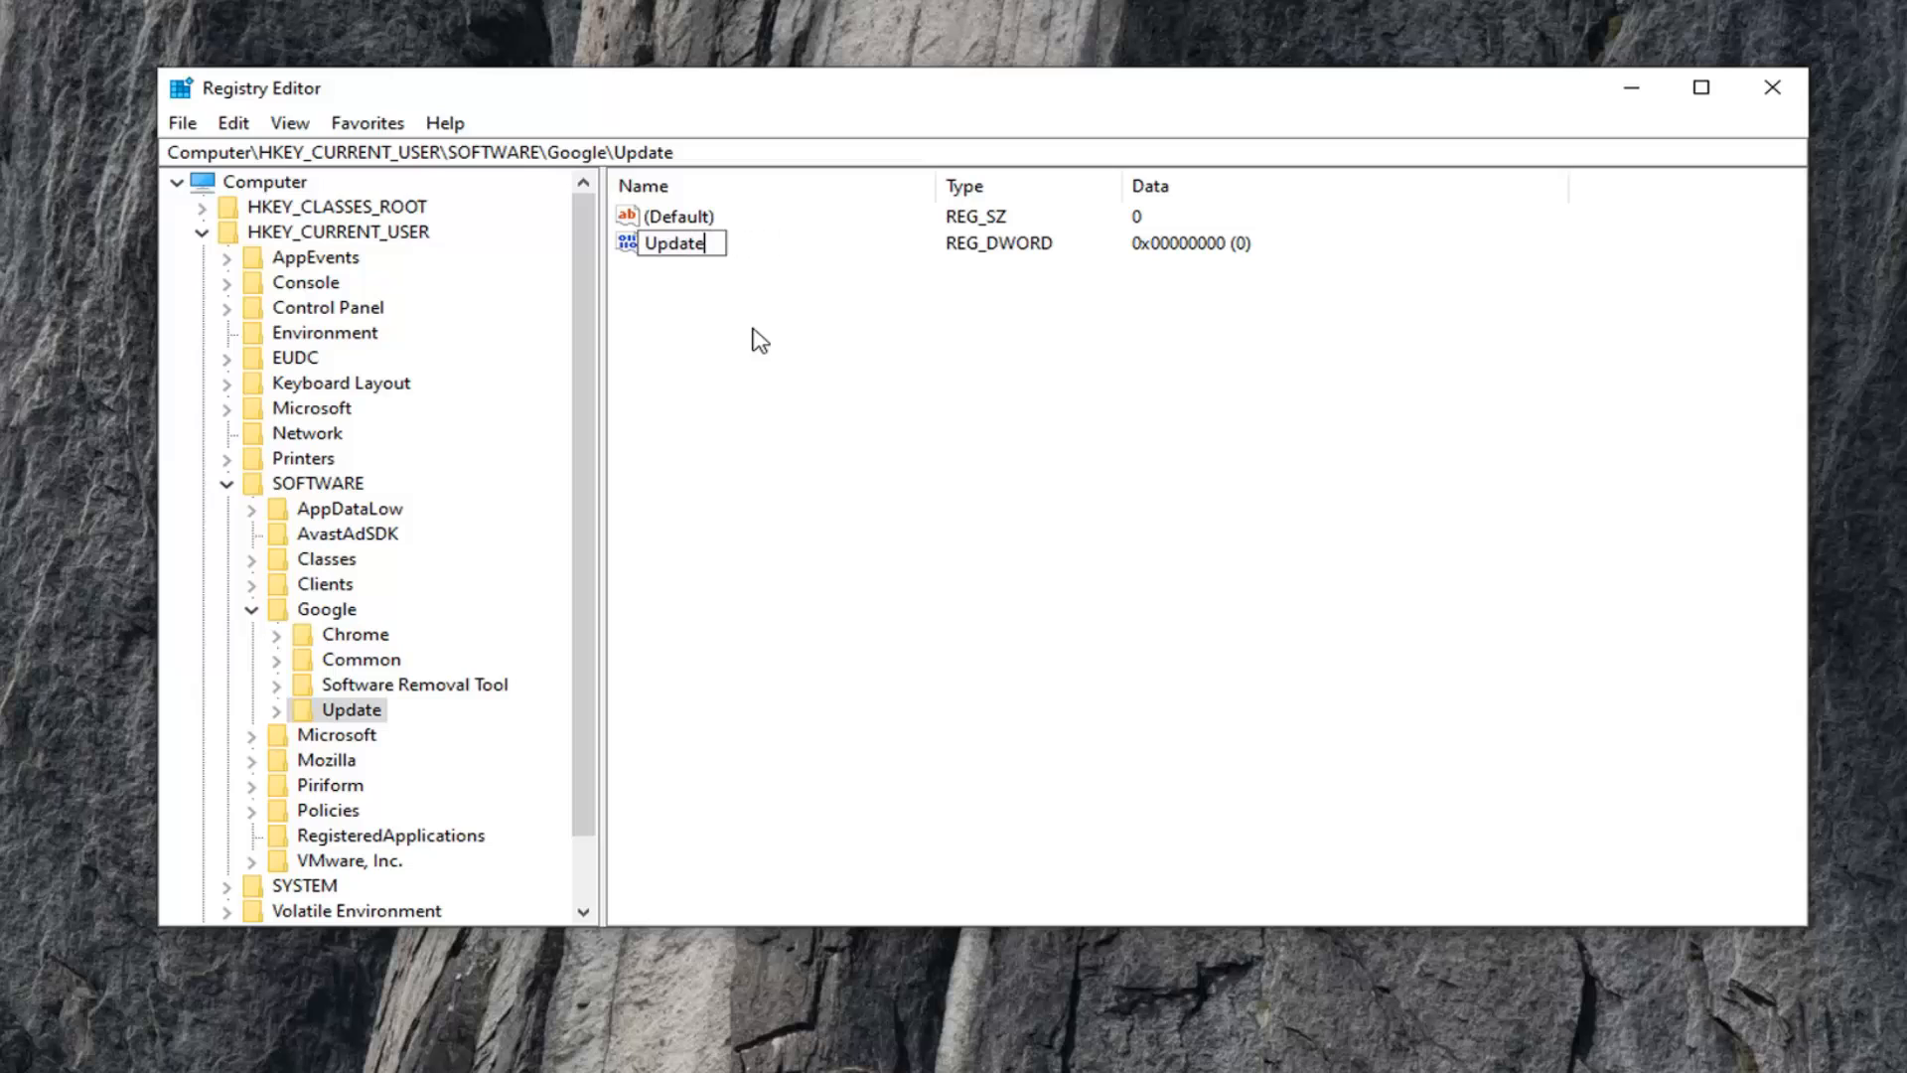
text(Default)
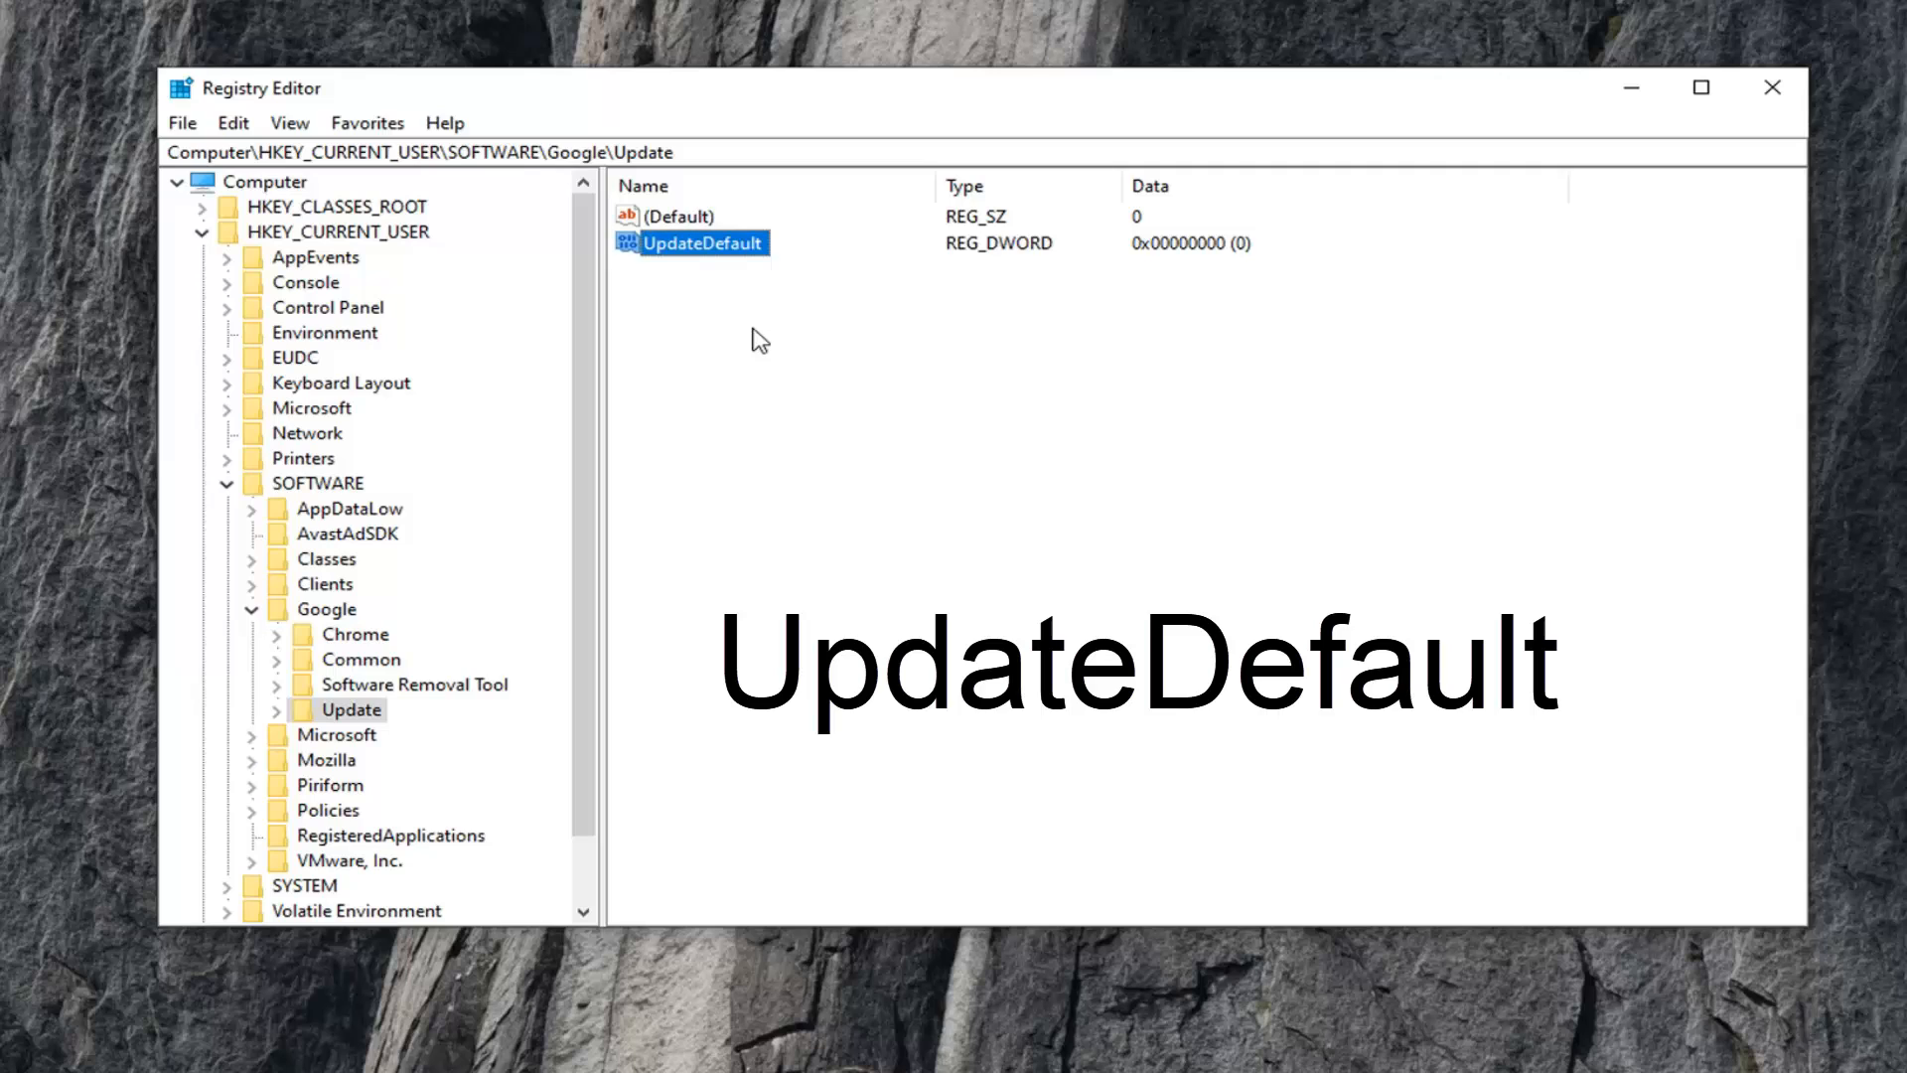
mouse_move(1089, 167)
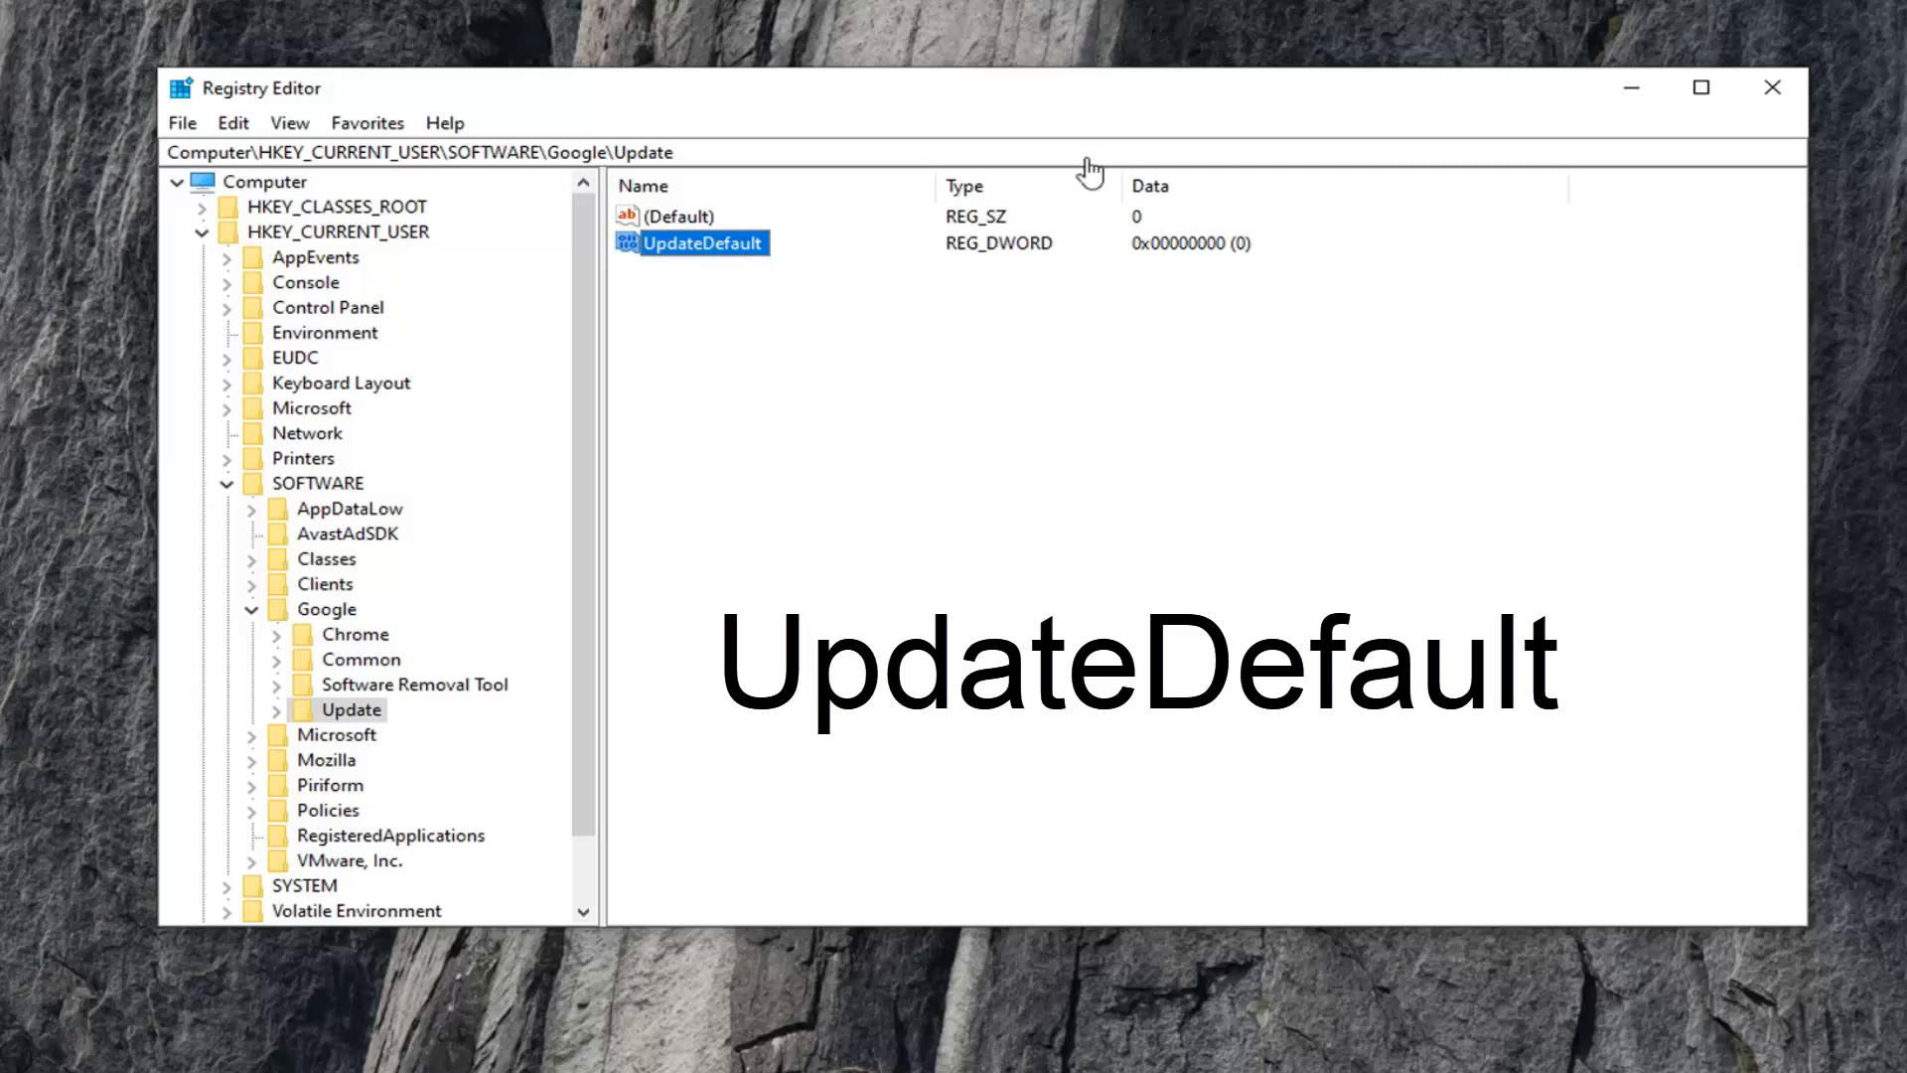
mouse_move(699, 256)
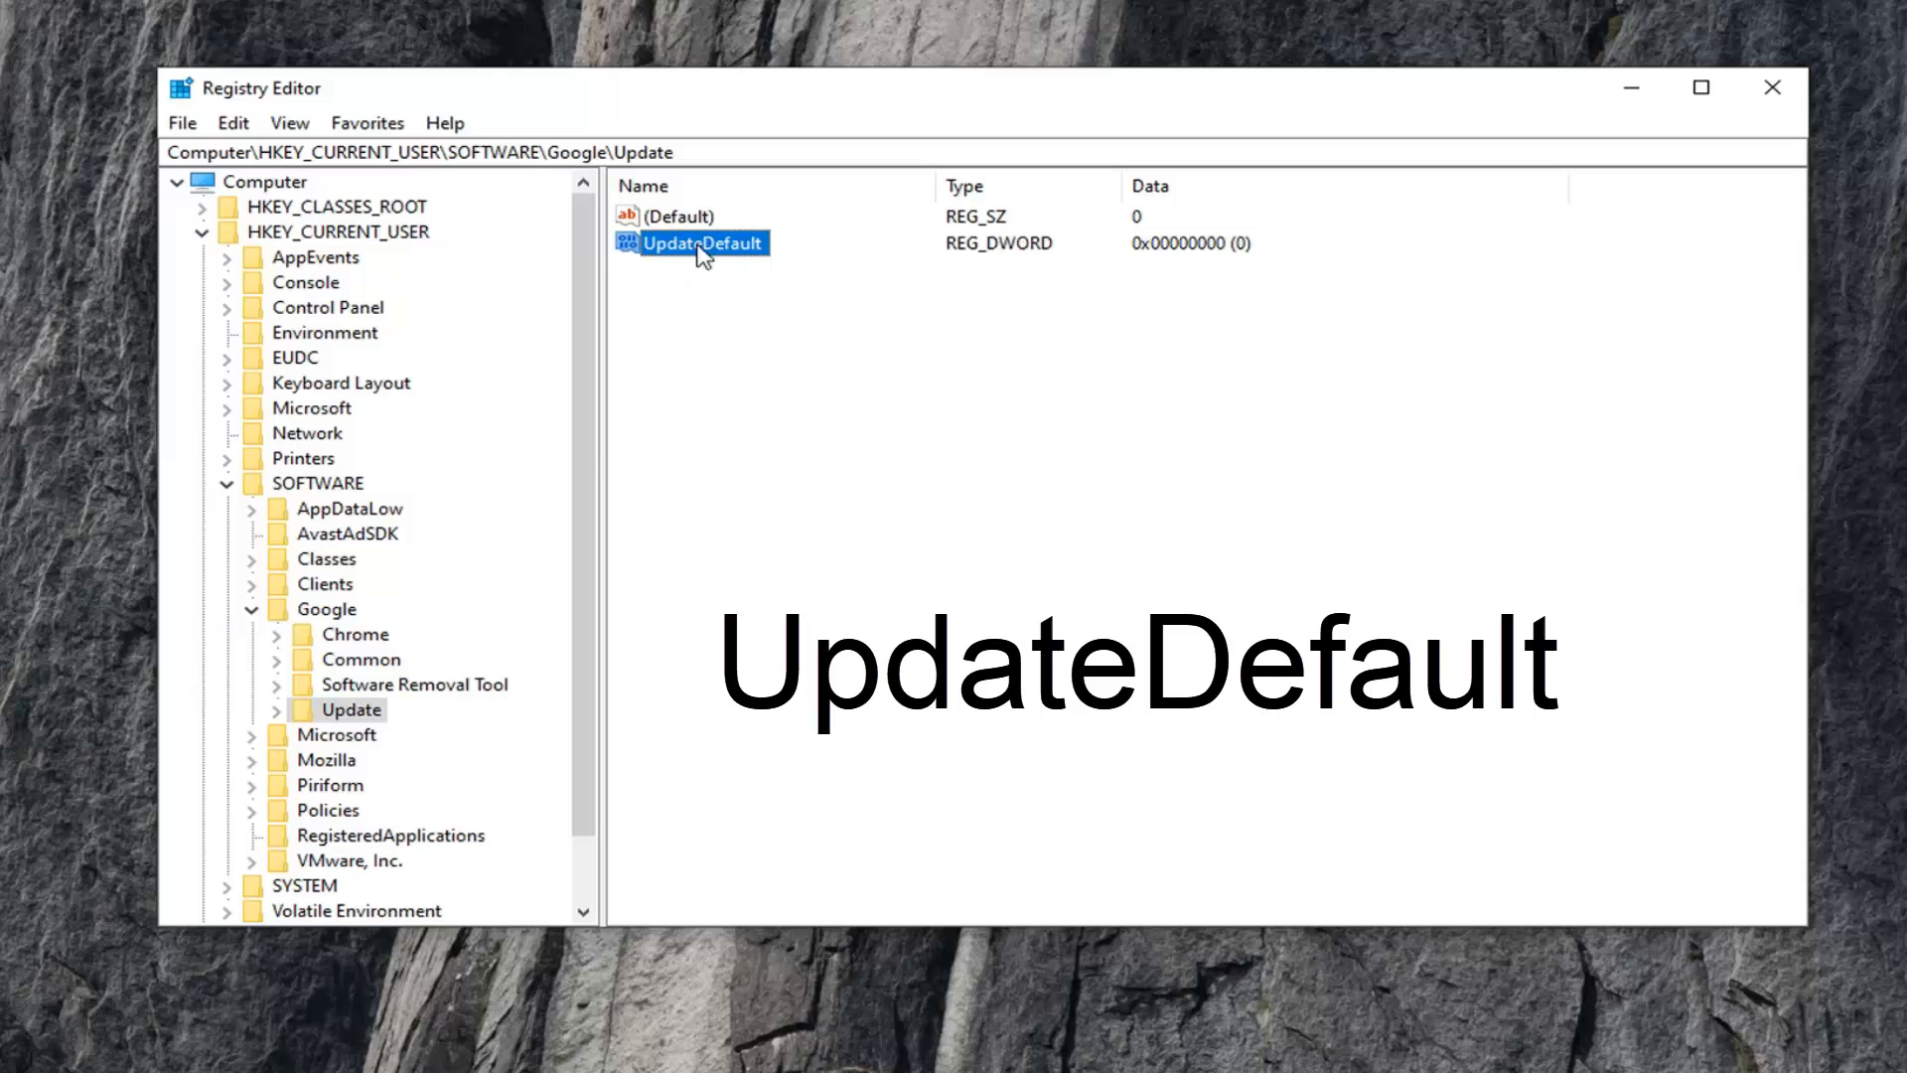
- Set the UpdateDefault value's data to 1
double_click(703, 243)
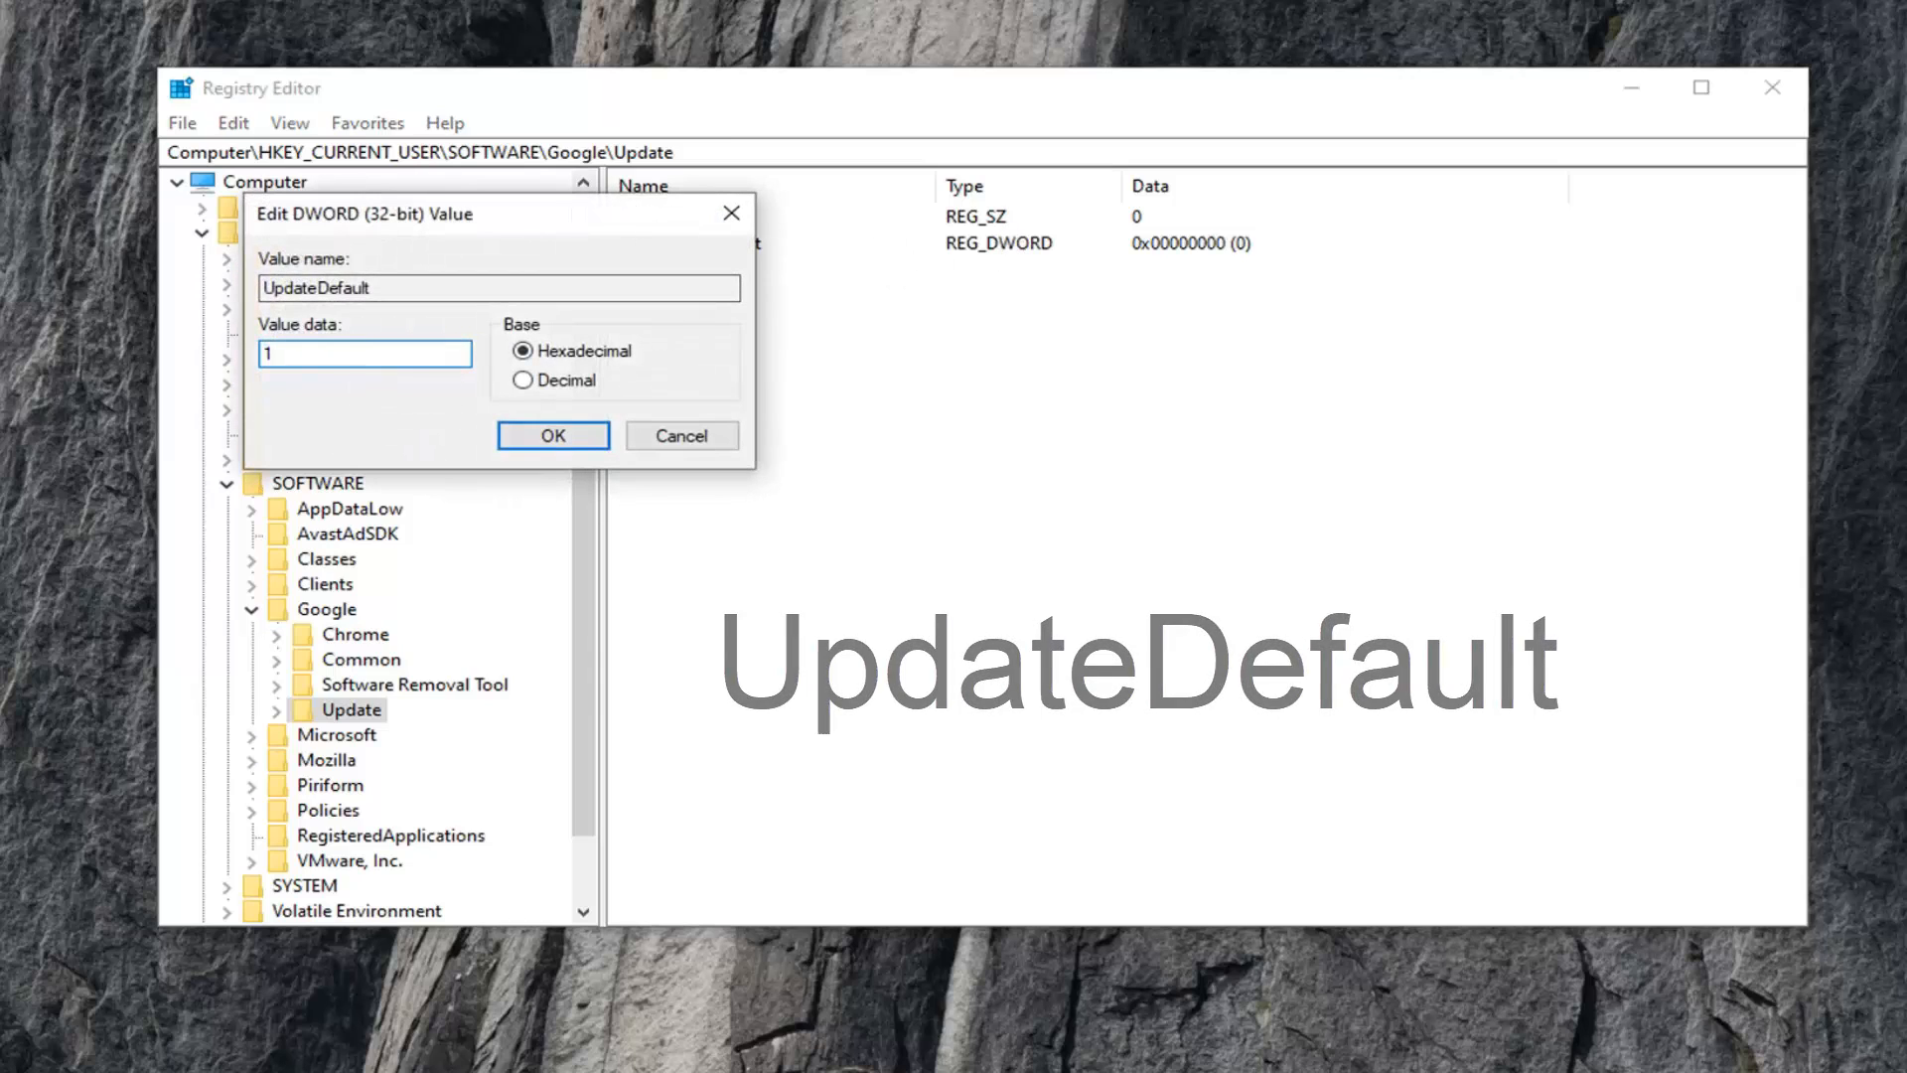
click(552, 435)
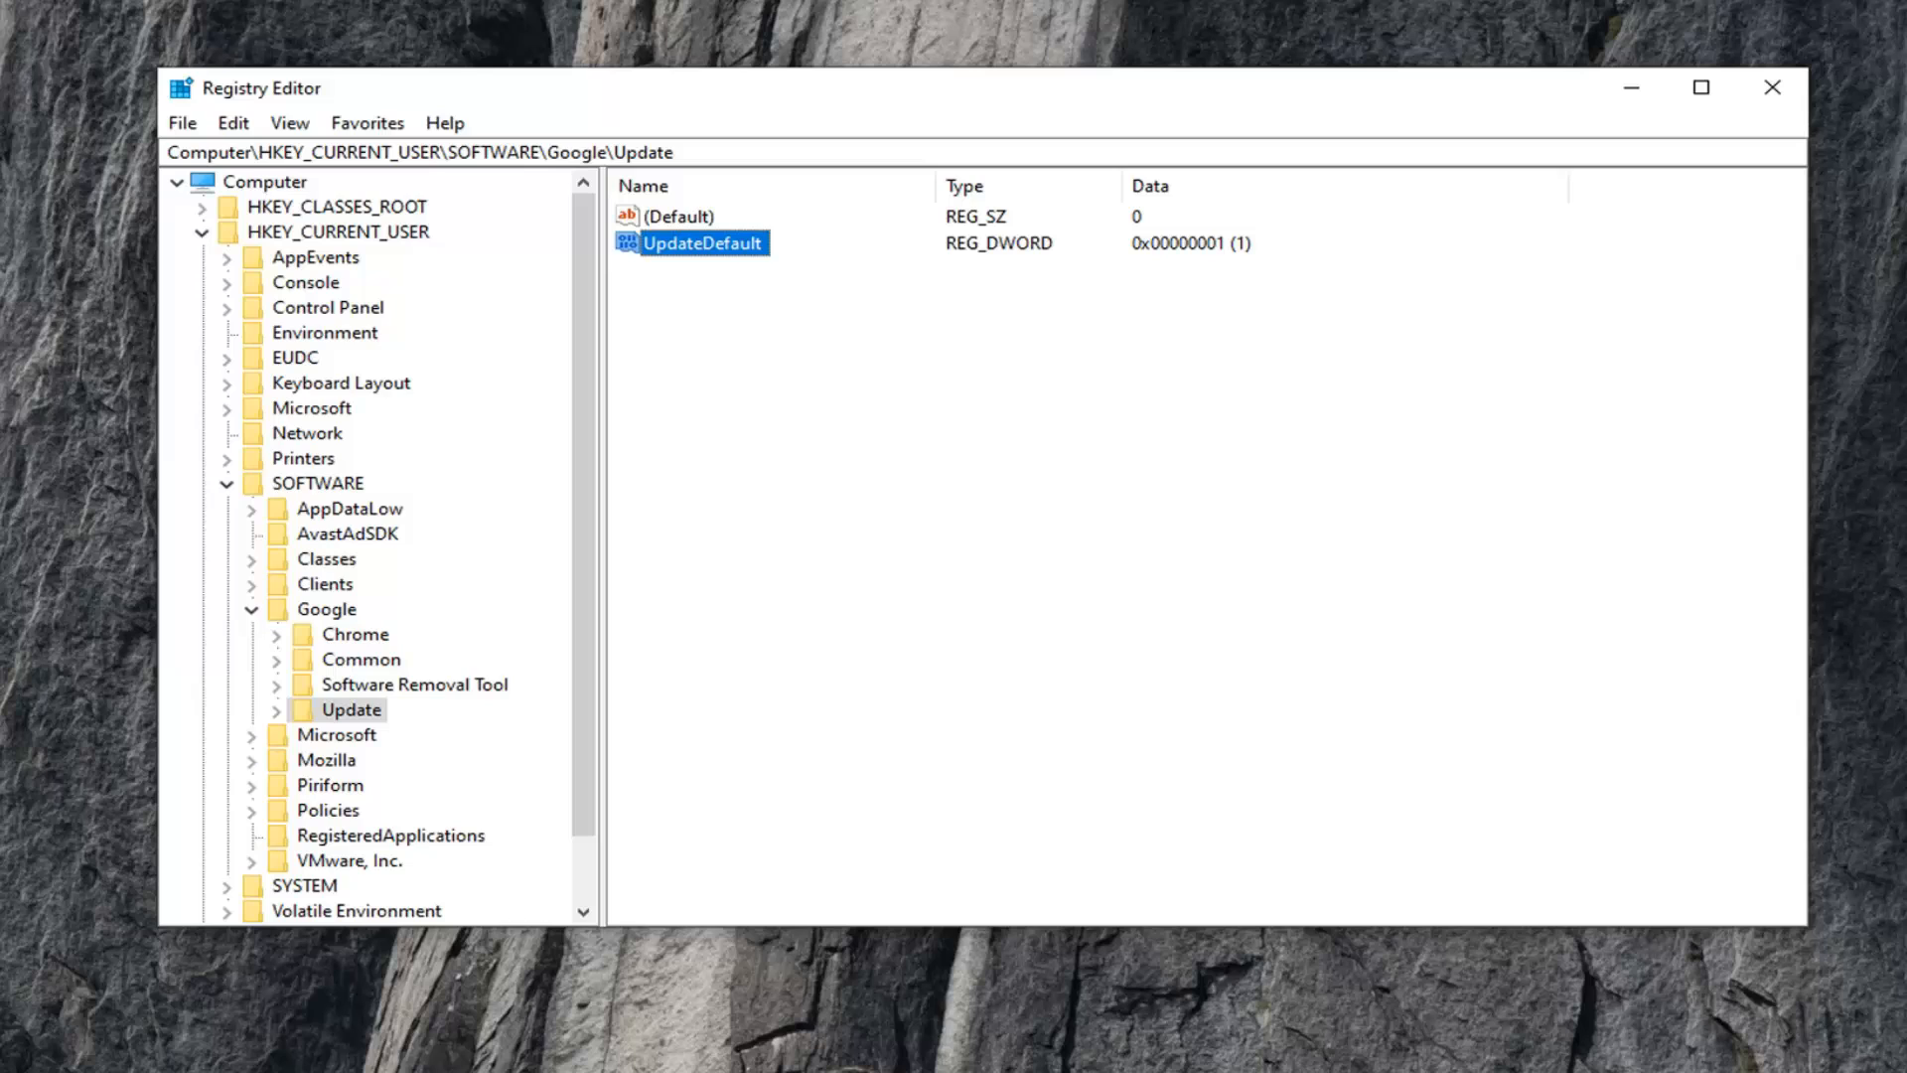
mouse_move(1772, 89)
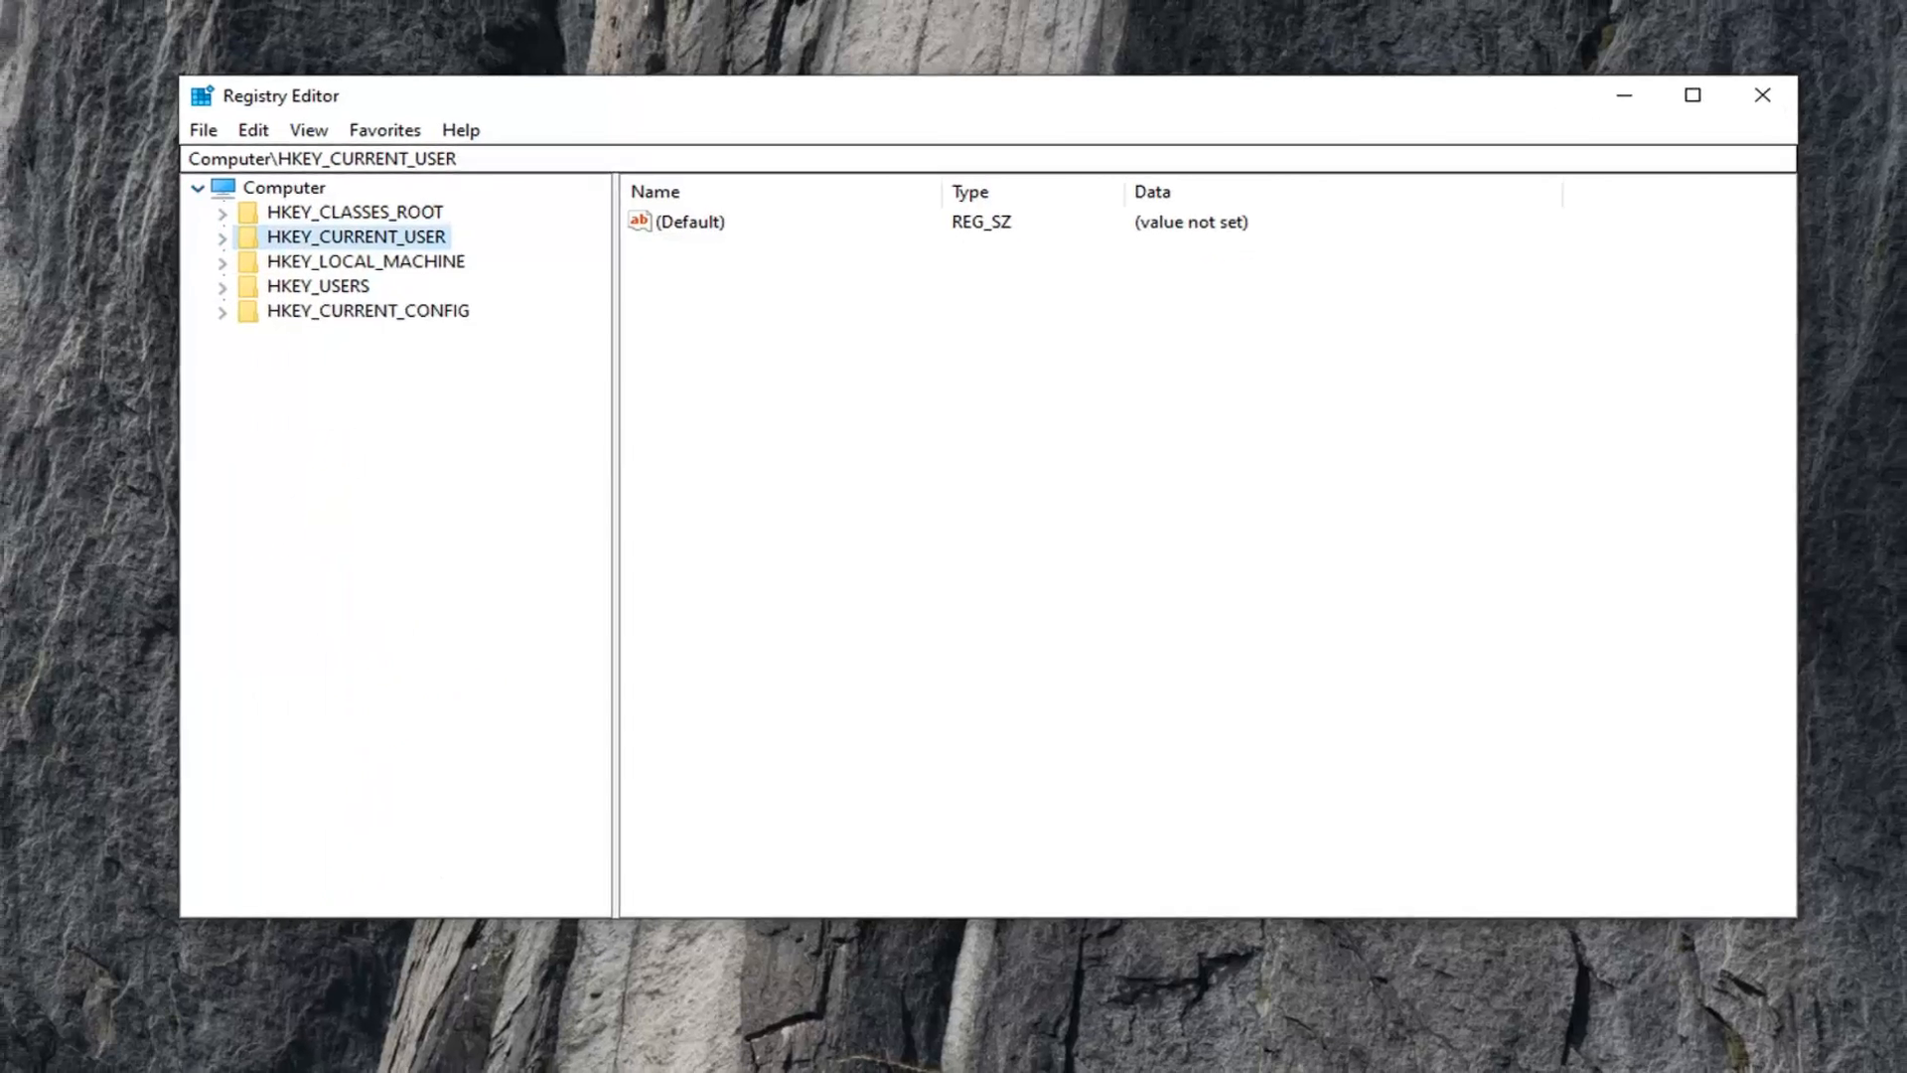
- Close Registry Editor, check Chrome's About page shows version 75.0.3770.100 up to date, then close Chrome
click(1760, 95)
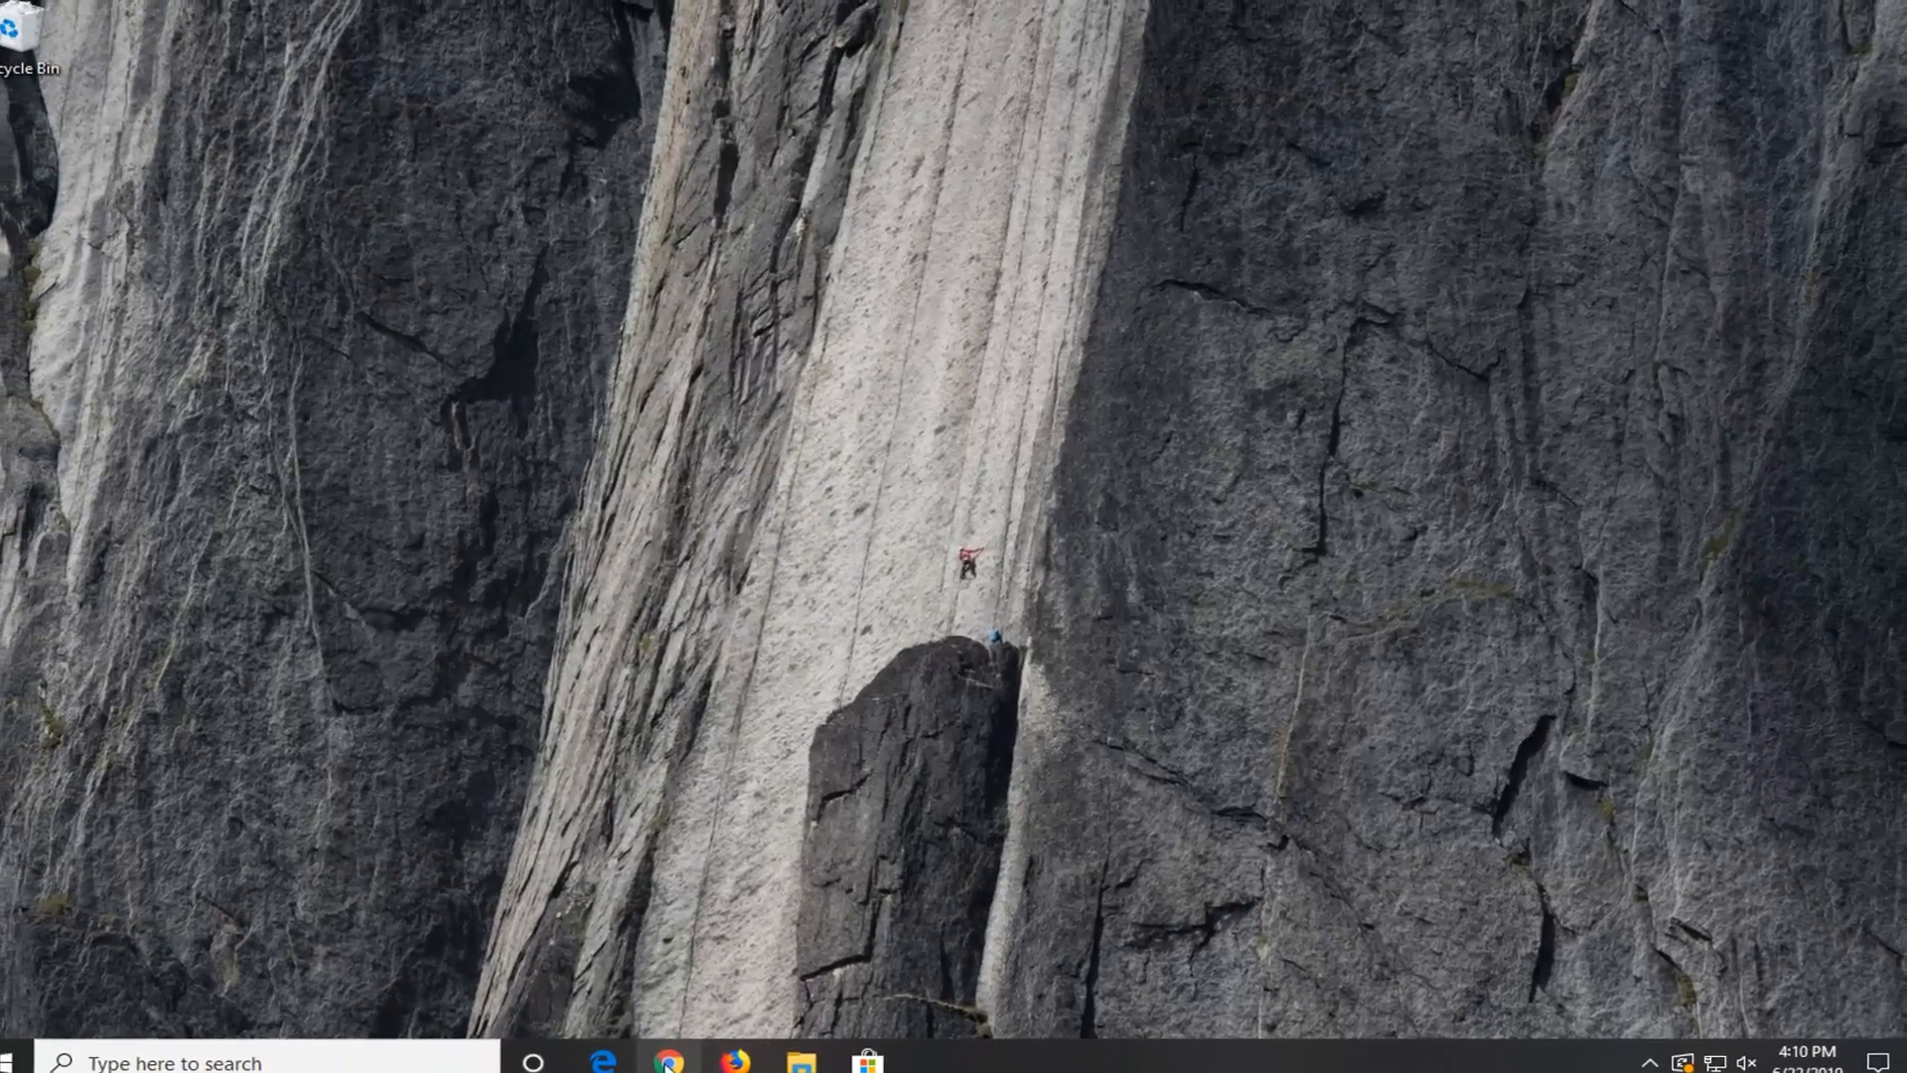
click(667, 1064)
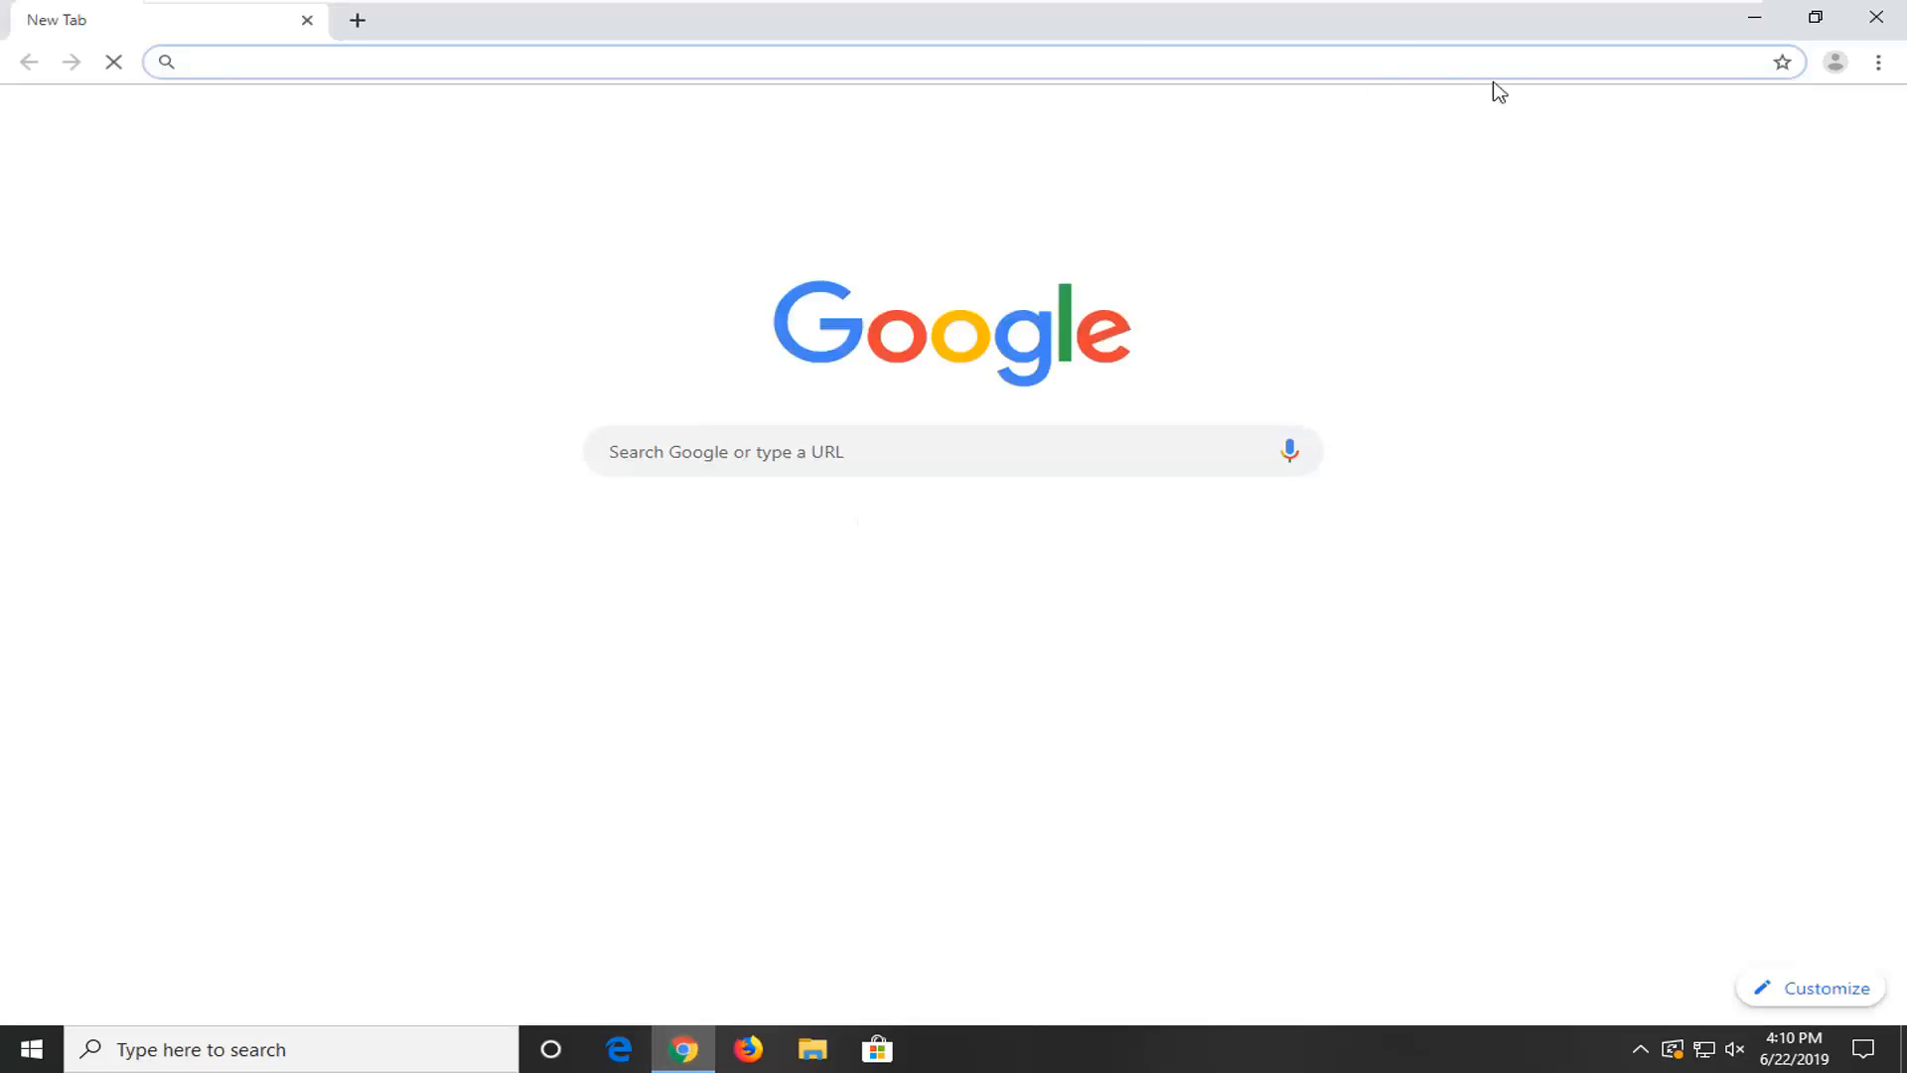
click(1876, 62)
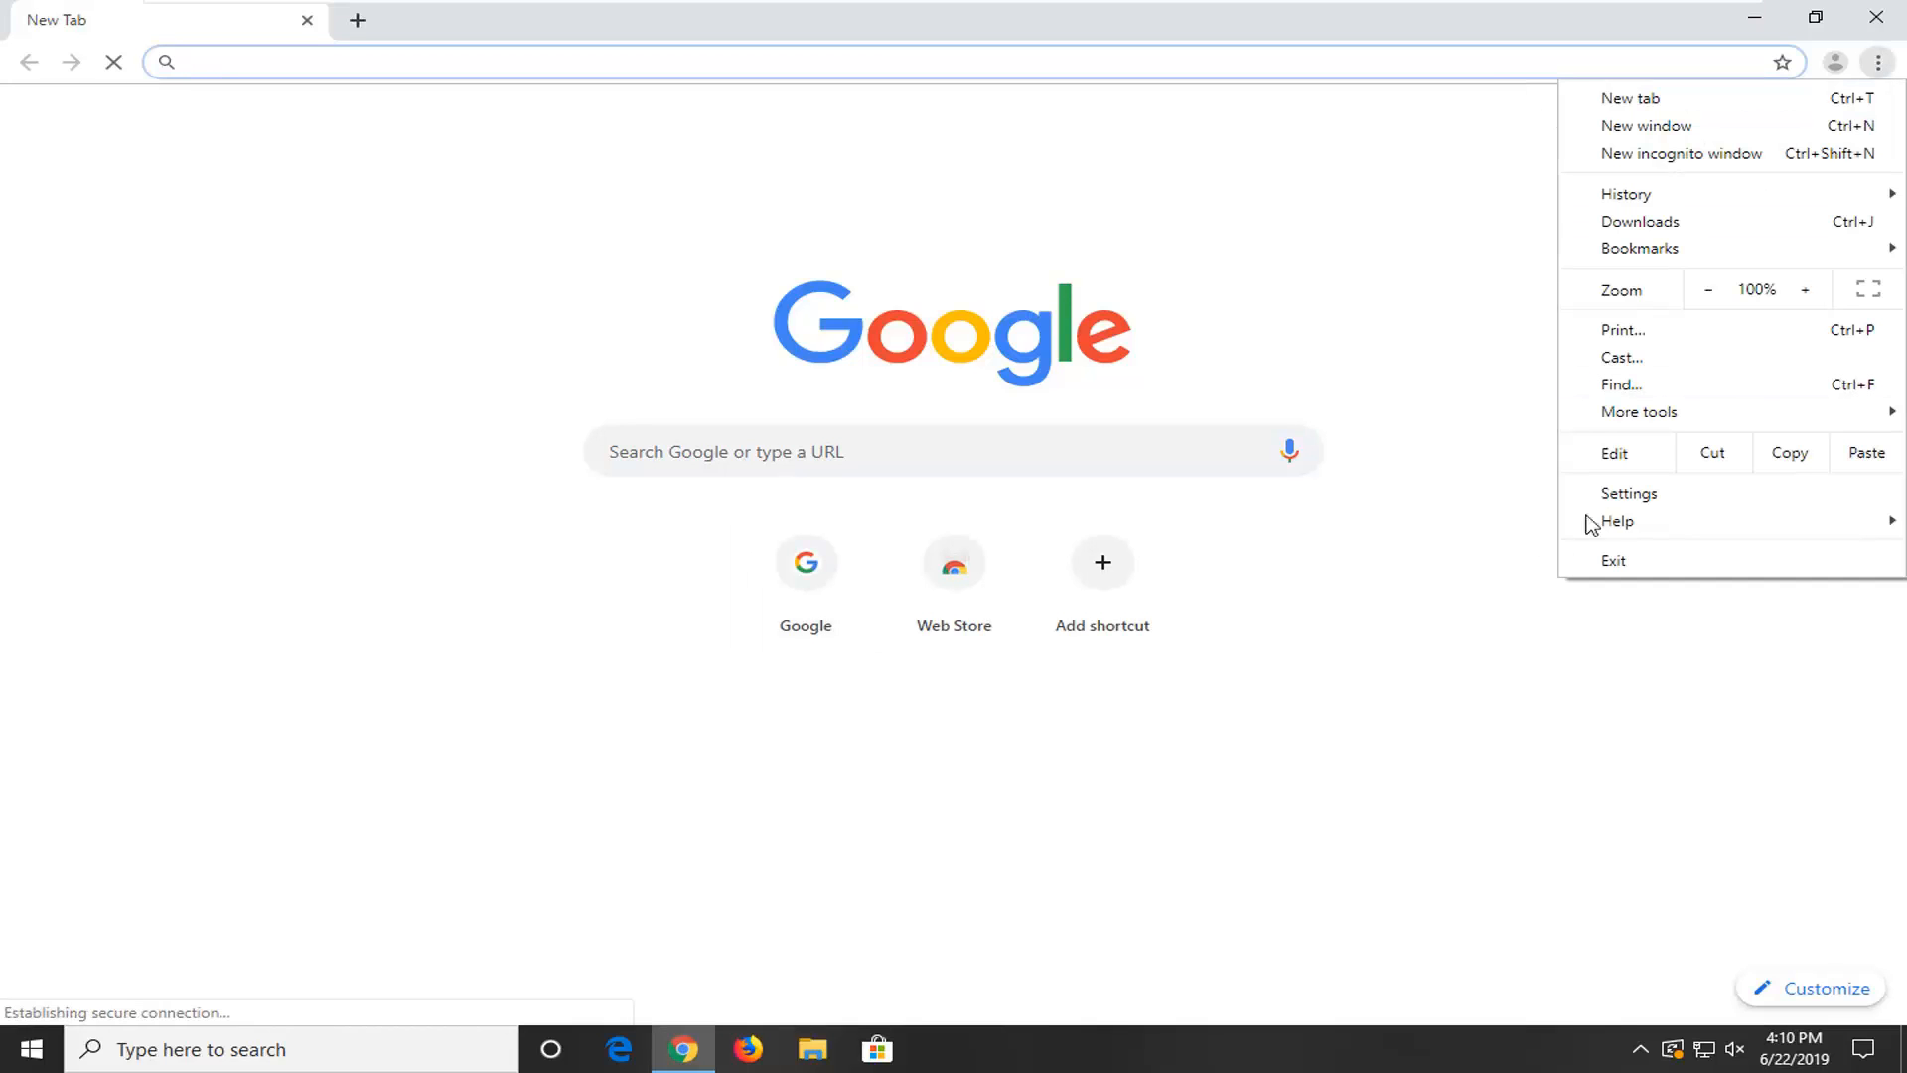
click(1617, 521)
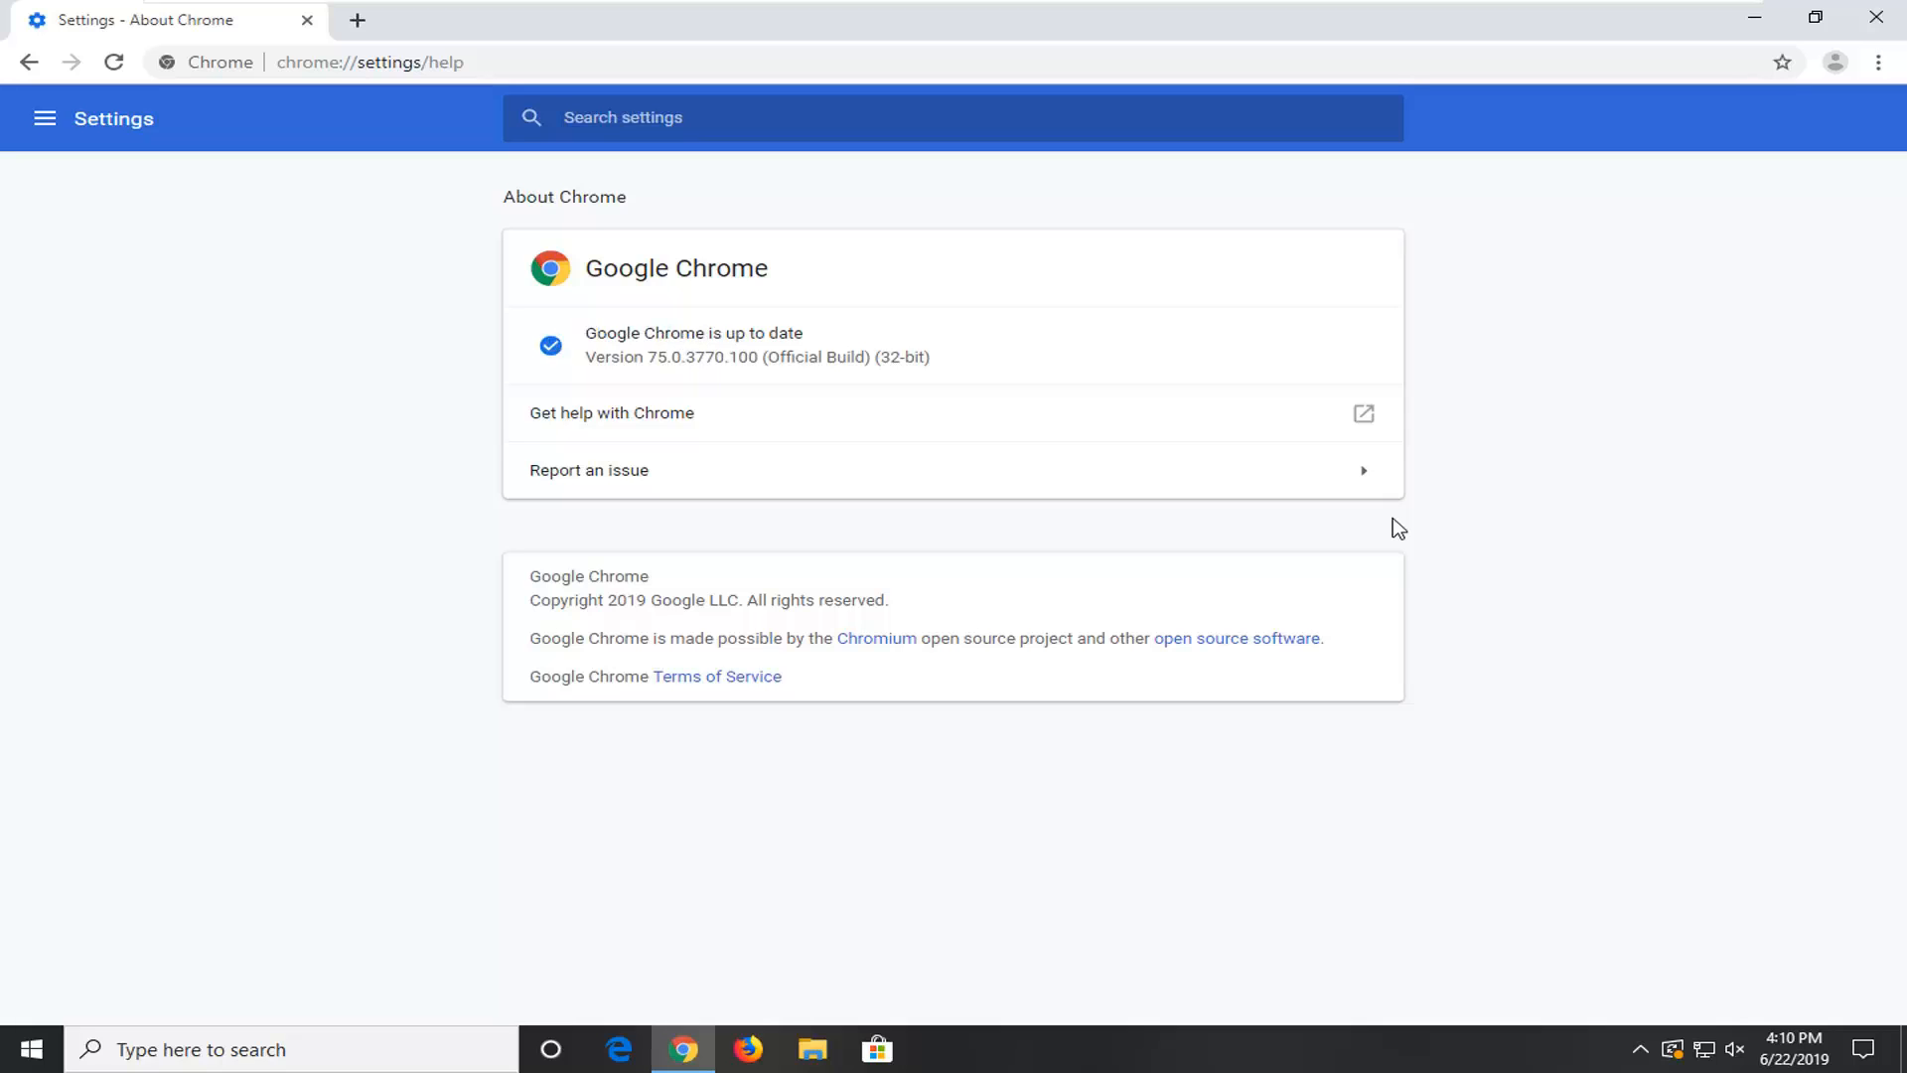
mouse_move(870, 348)
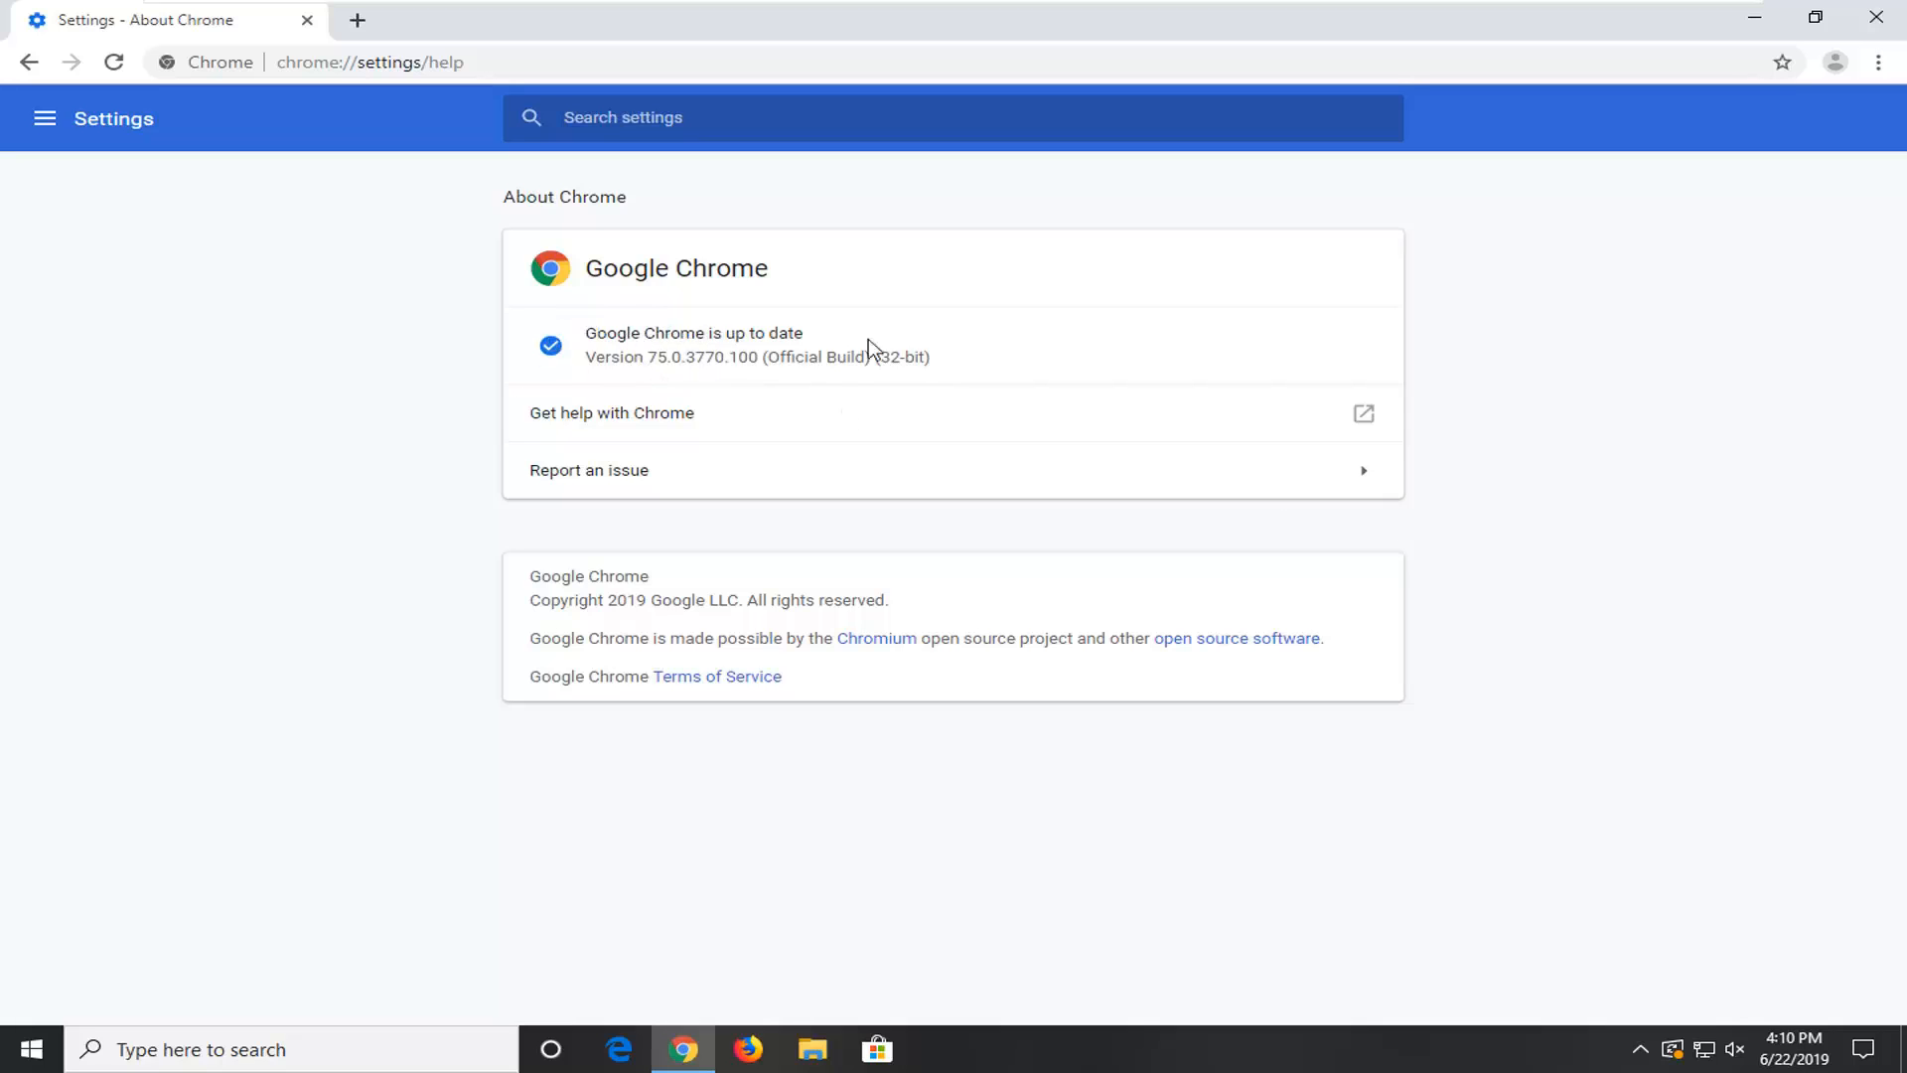
mouse_move(604, 342)
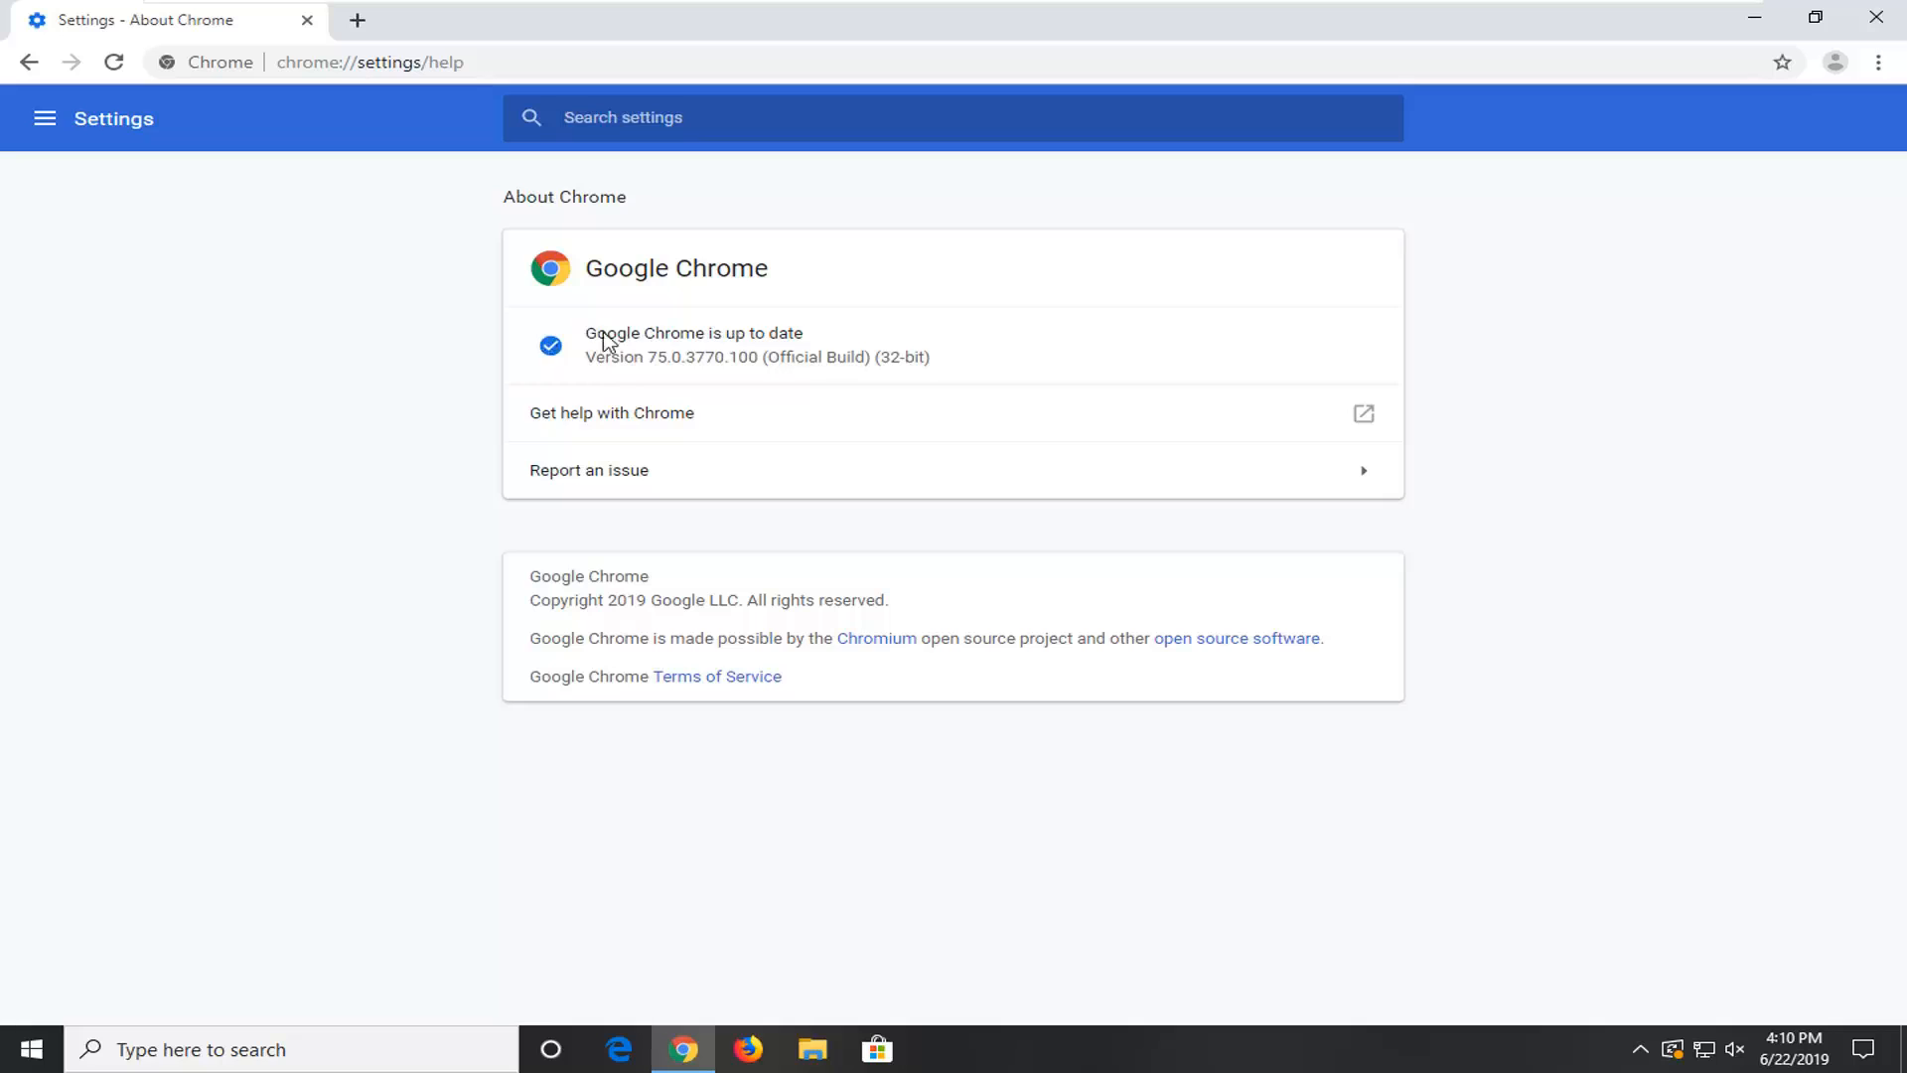
mouse_move(584, 361)
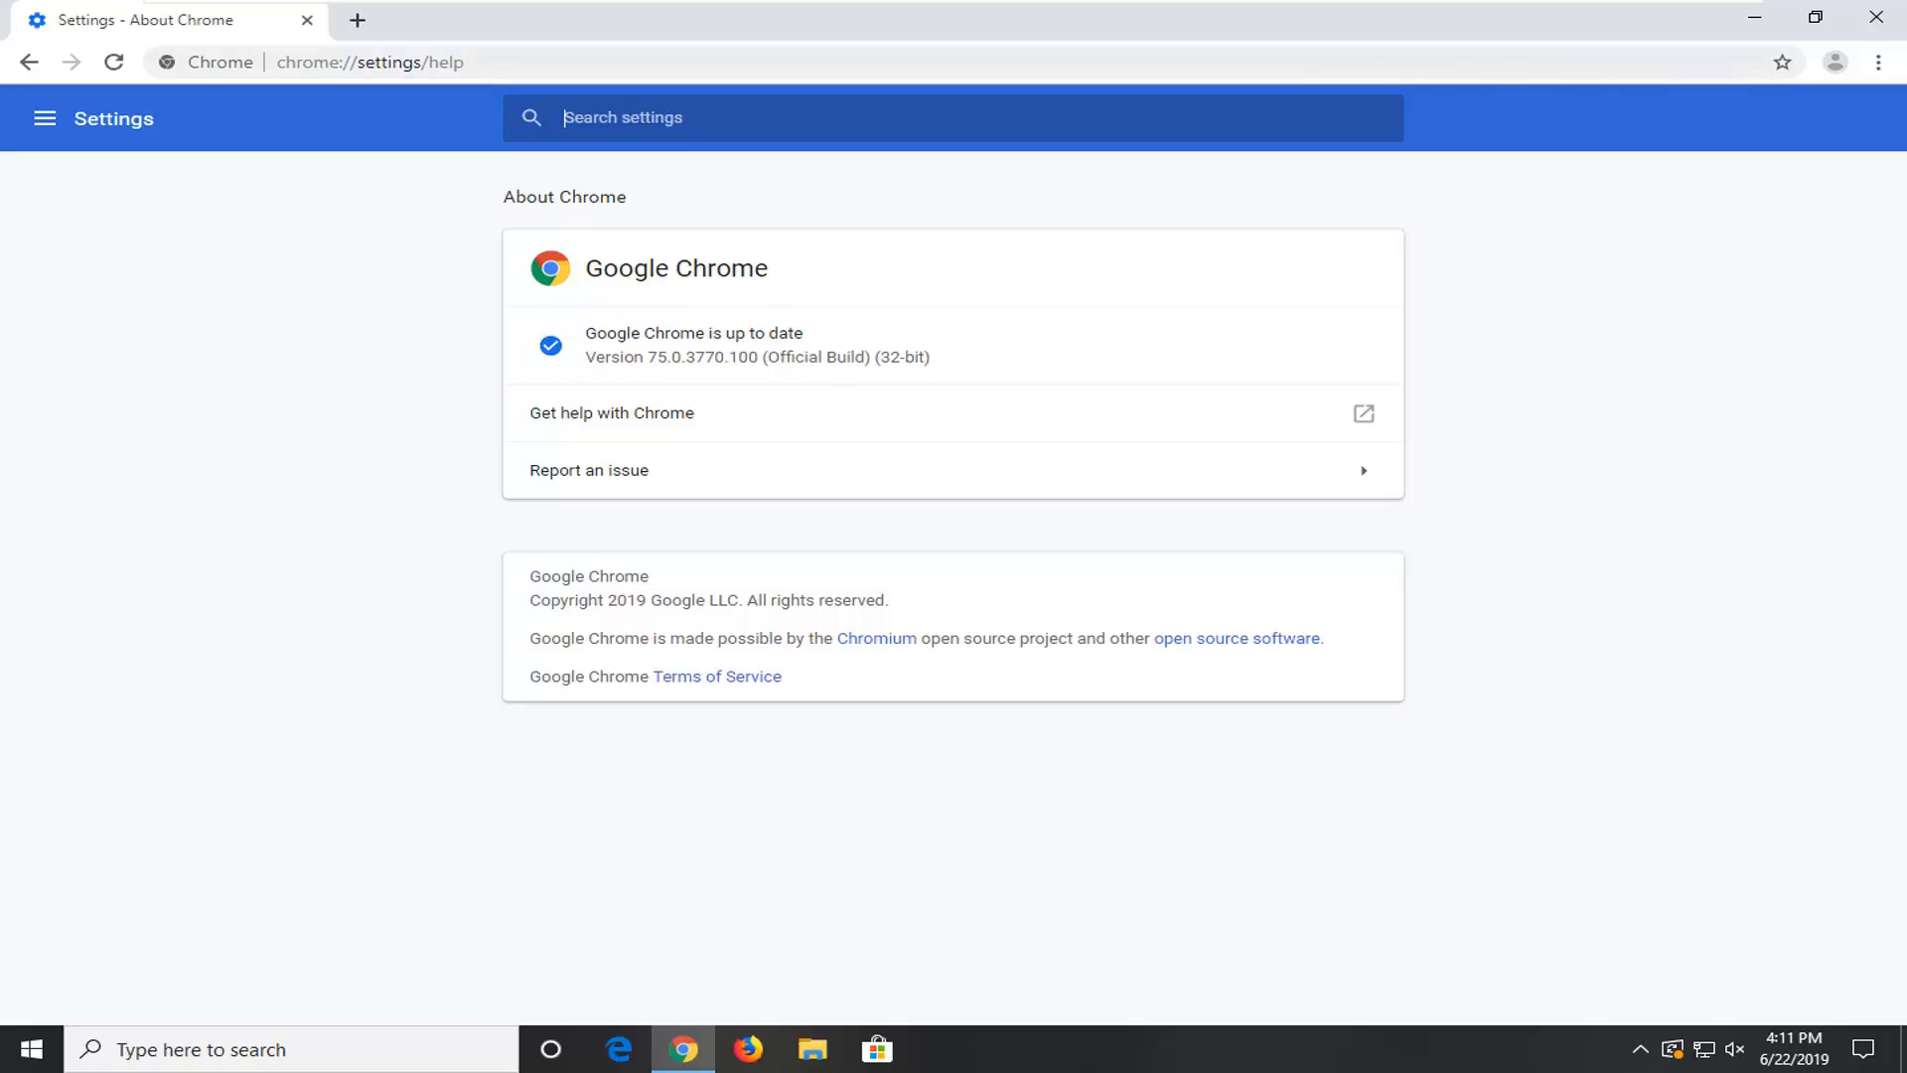
click(683, 1049)
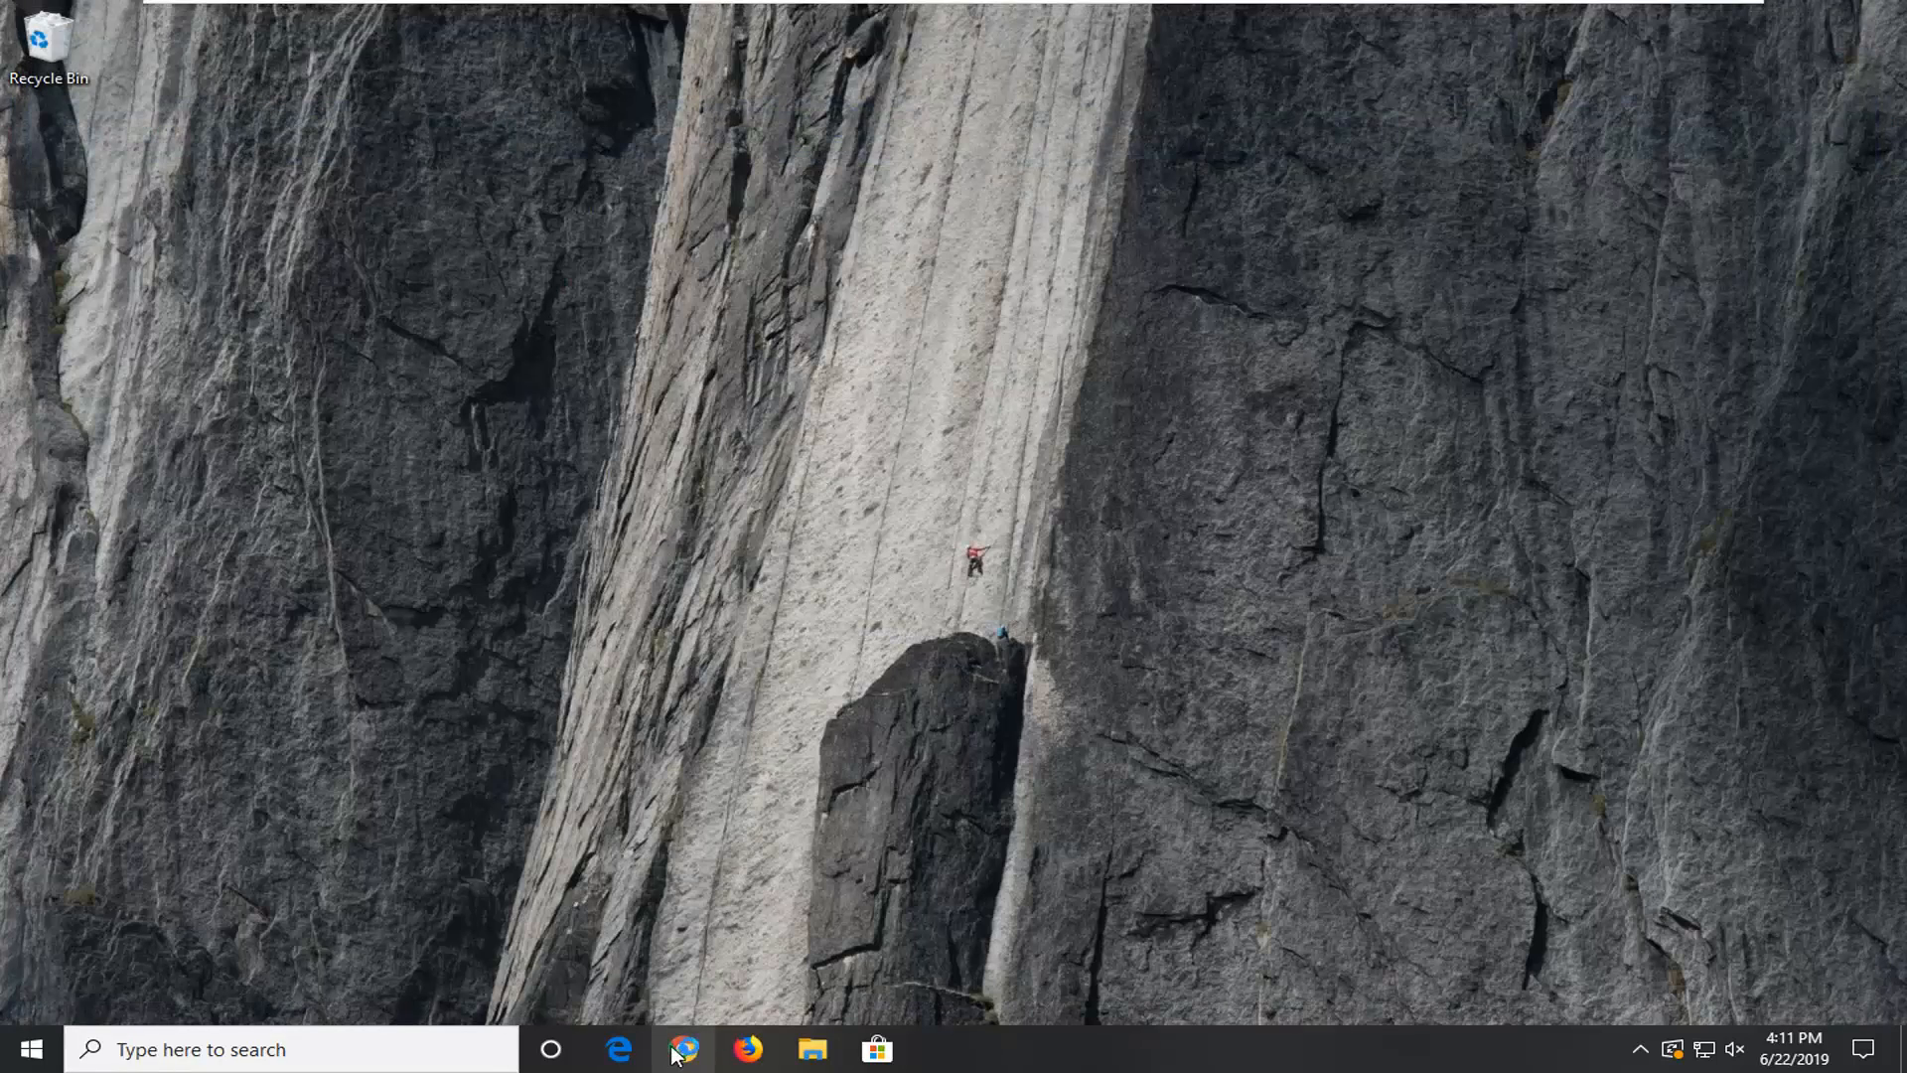
- Reopen Chrome's Extensions page and toggle the Sheets app off and back on
click(684, 1049)
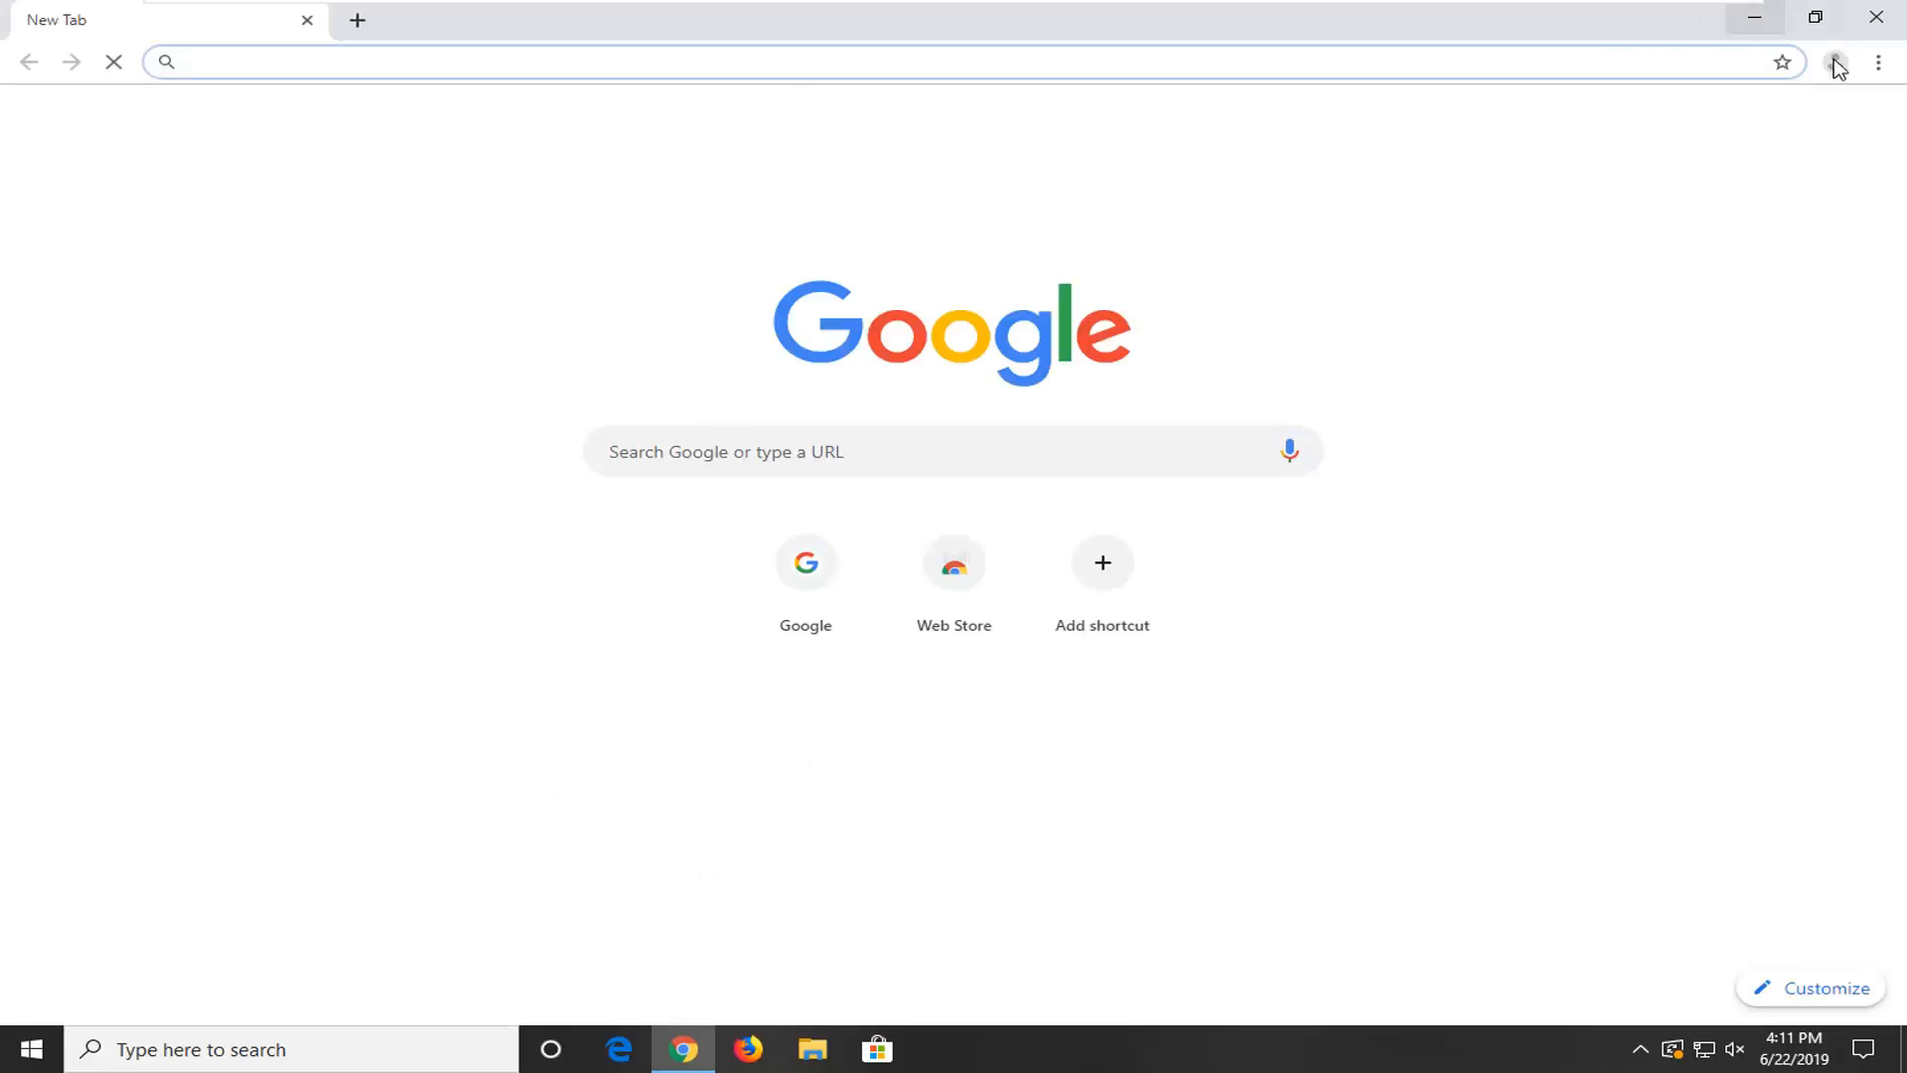
click(1879, 62)
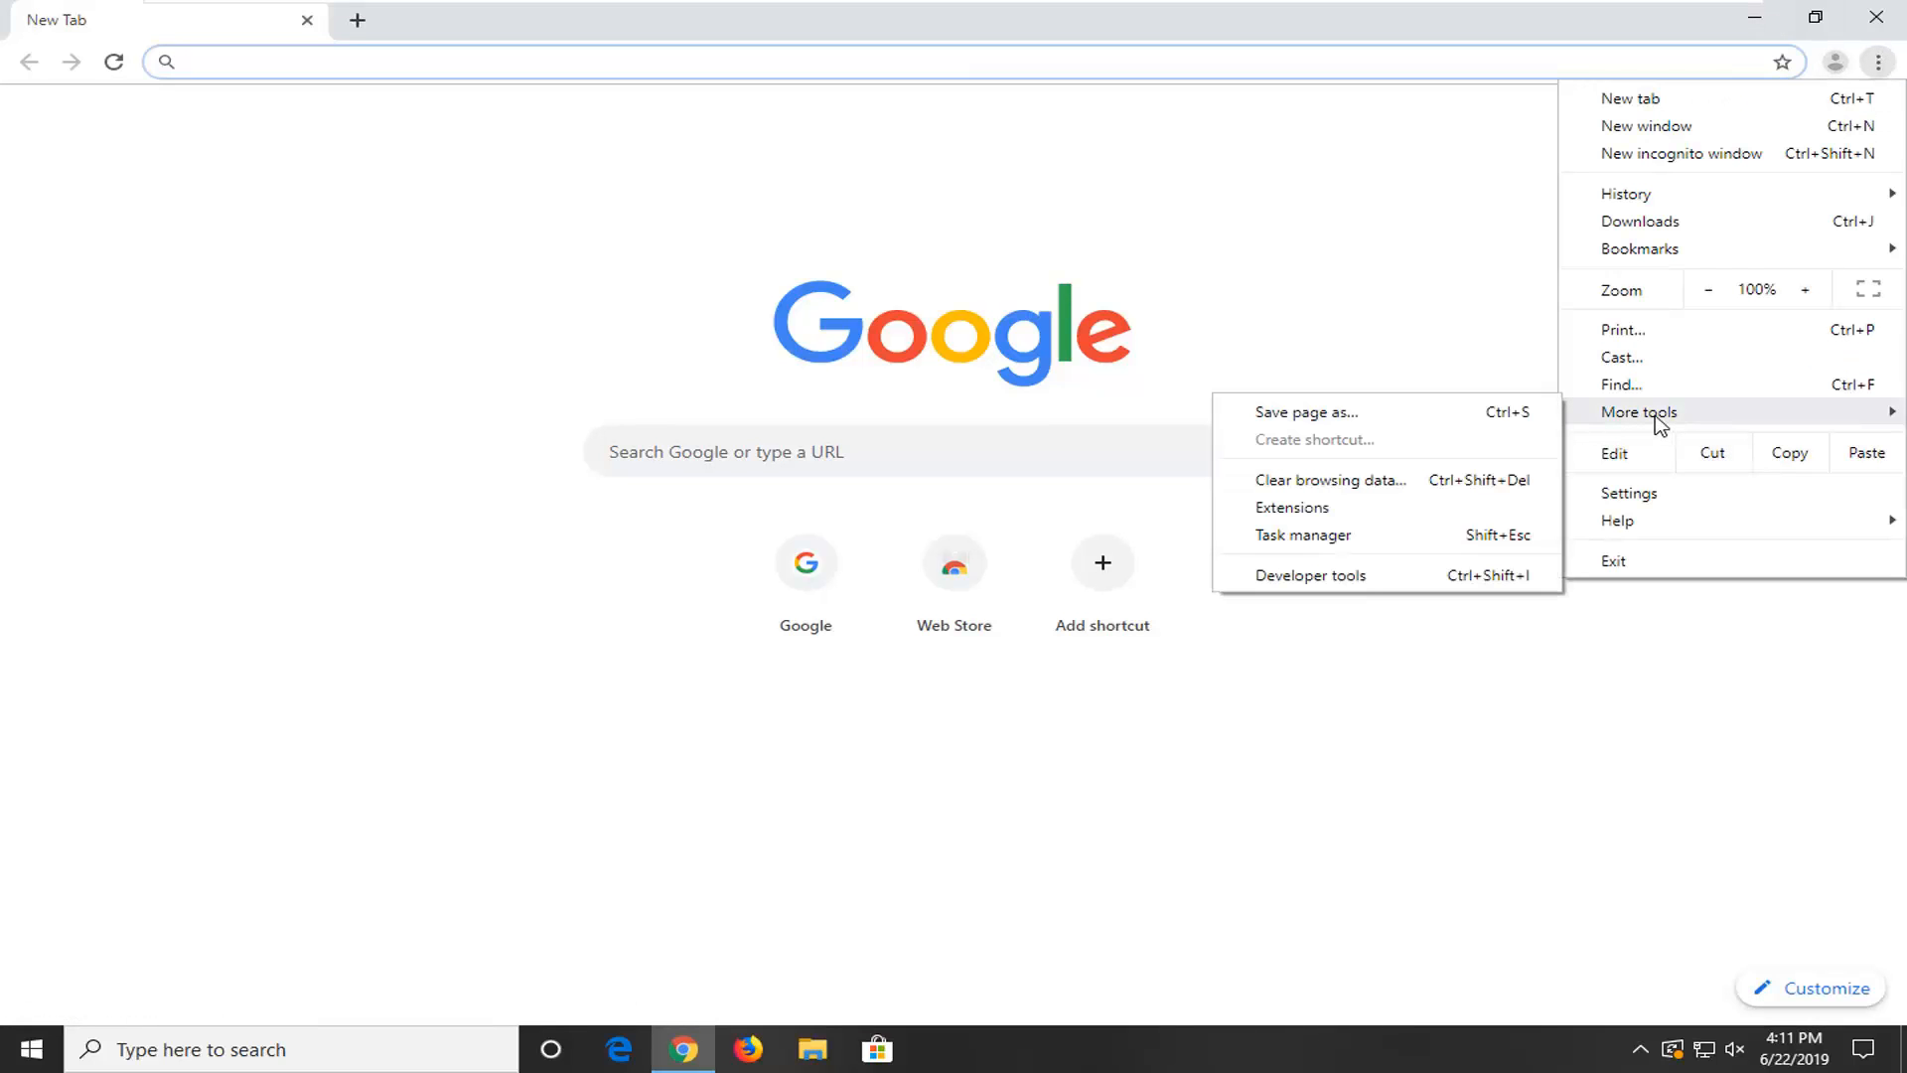
click(1291, 509)
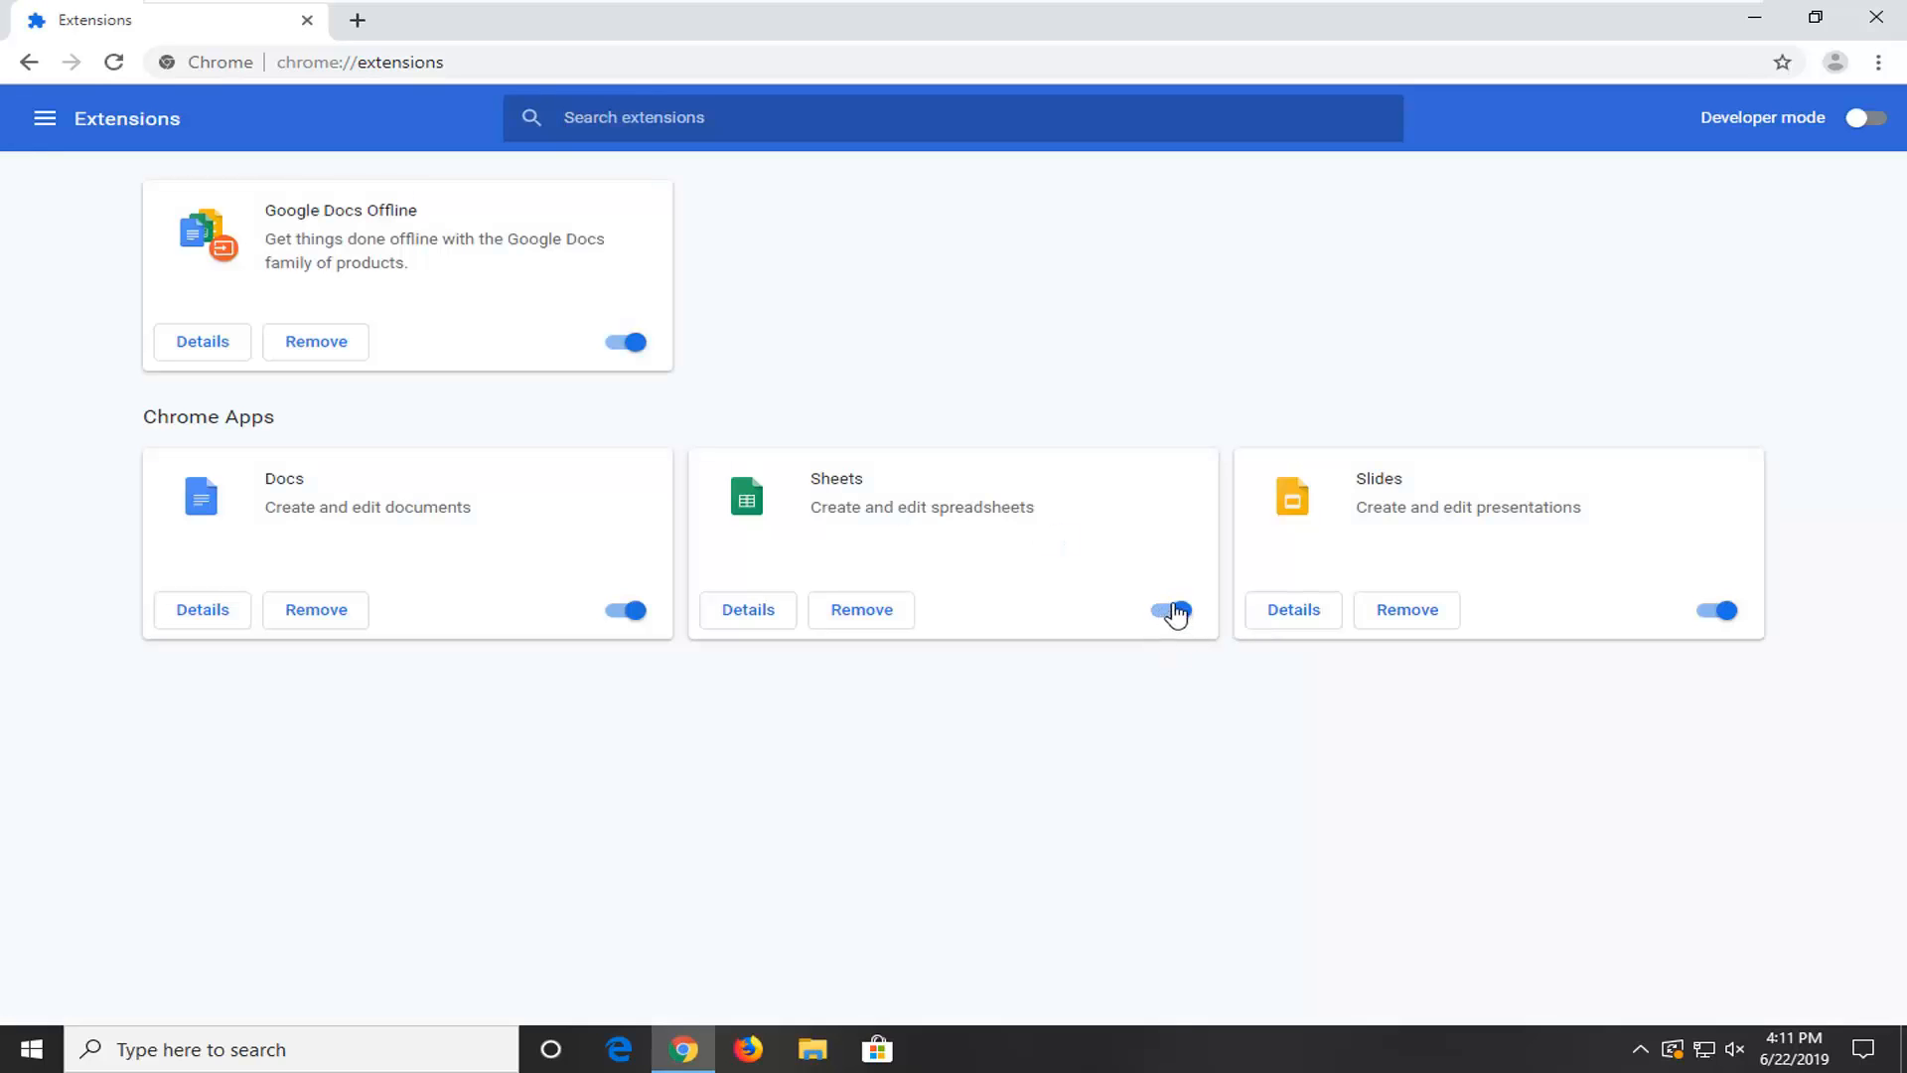
click(1173, 609)
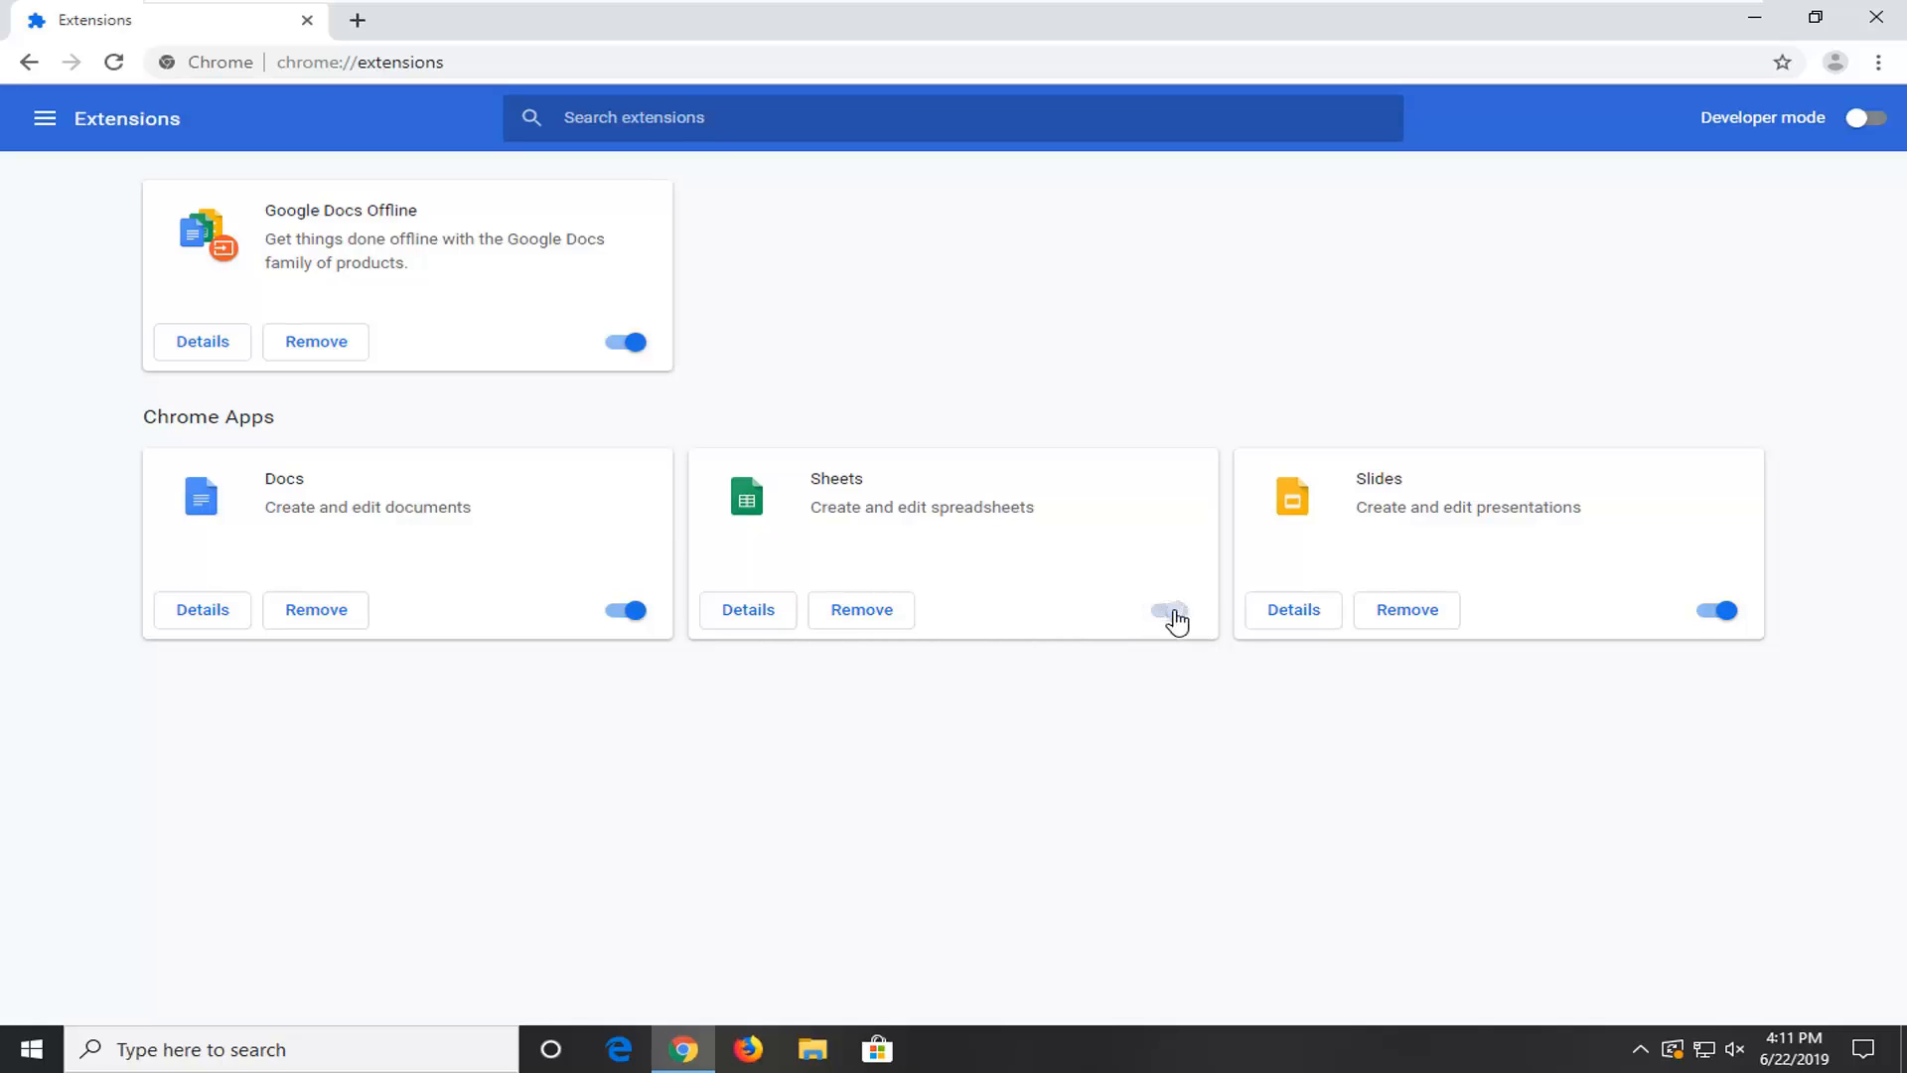
click(1172, 610)
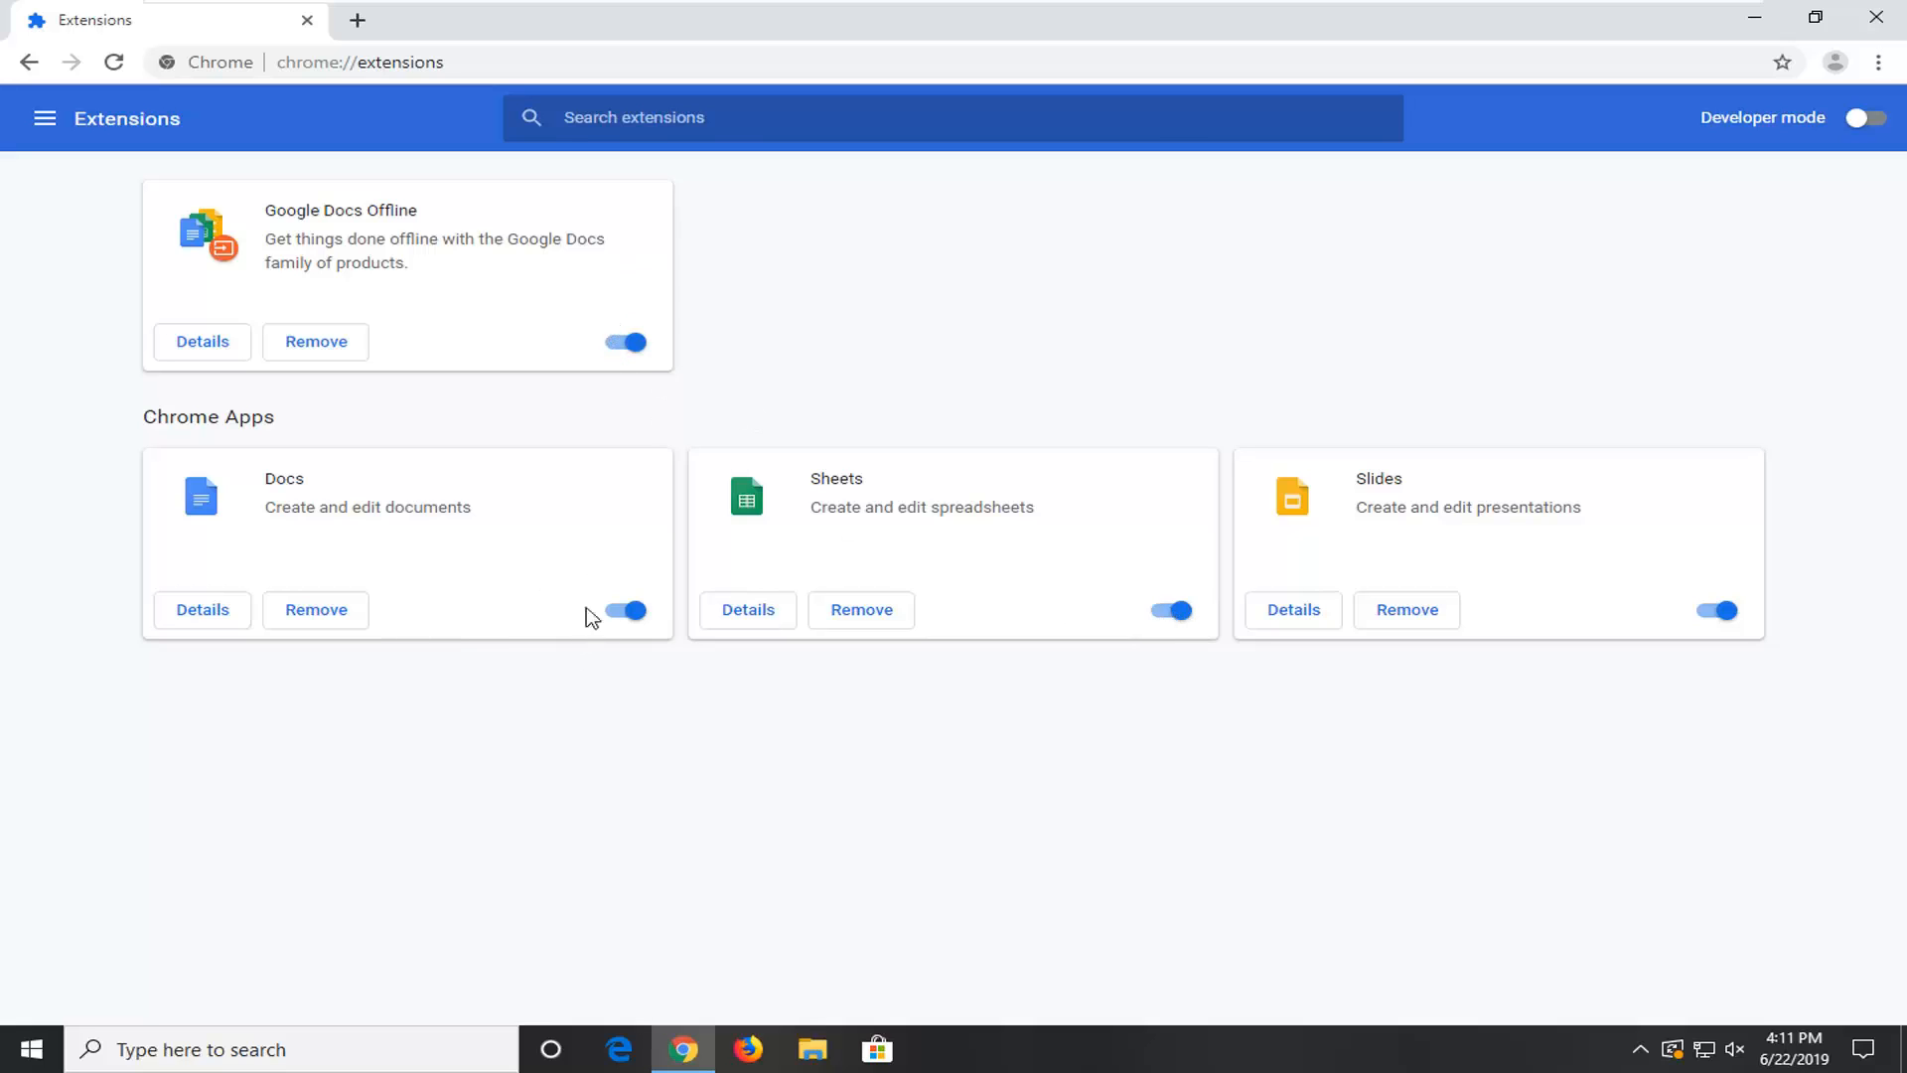
mouse_move(878, 646)
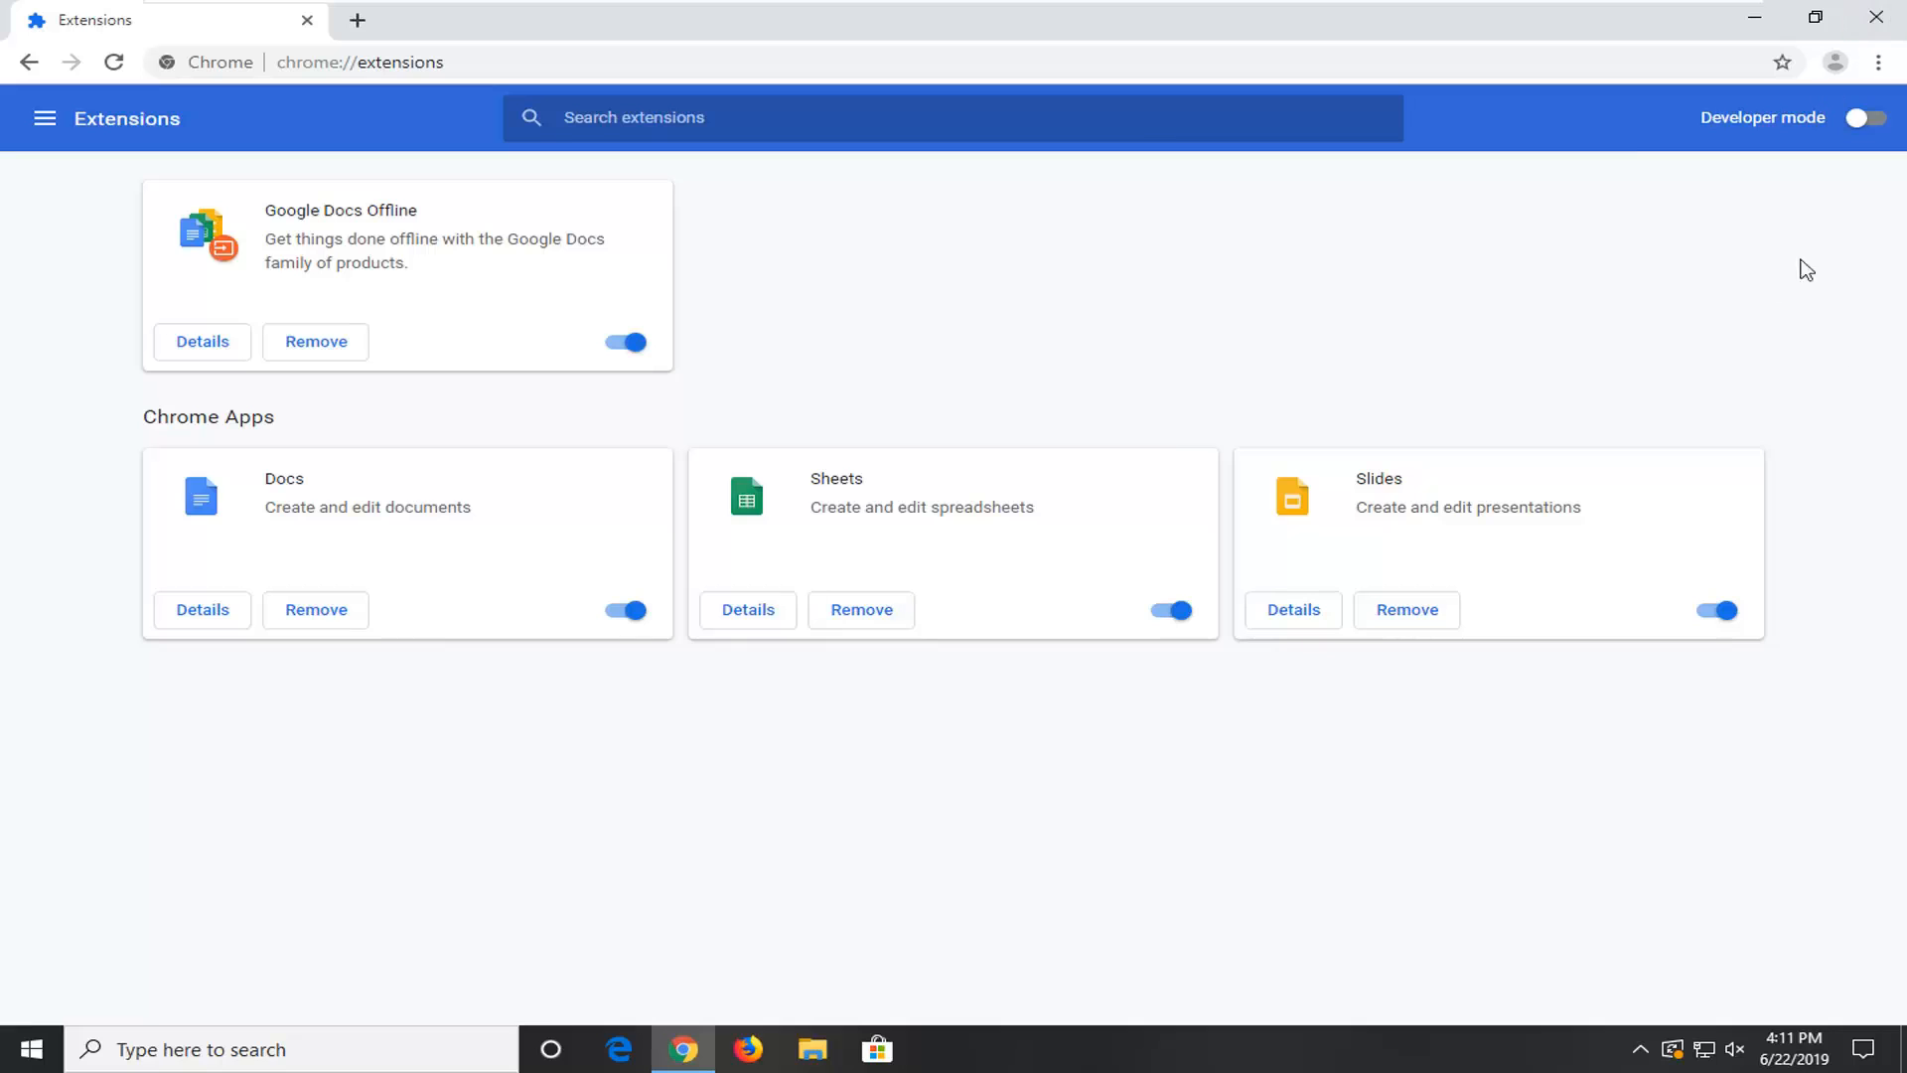
mouse_move(1875, 8)
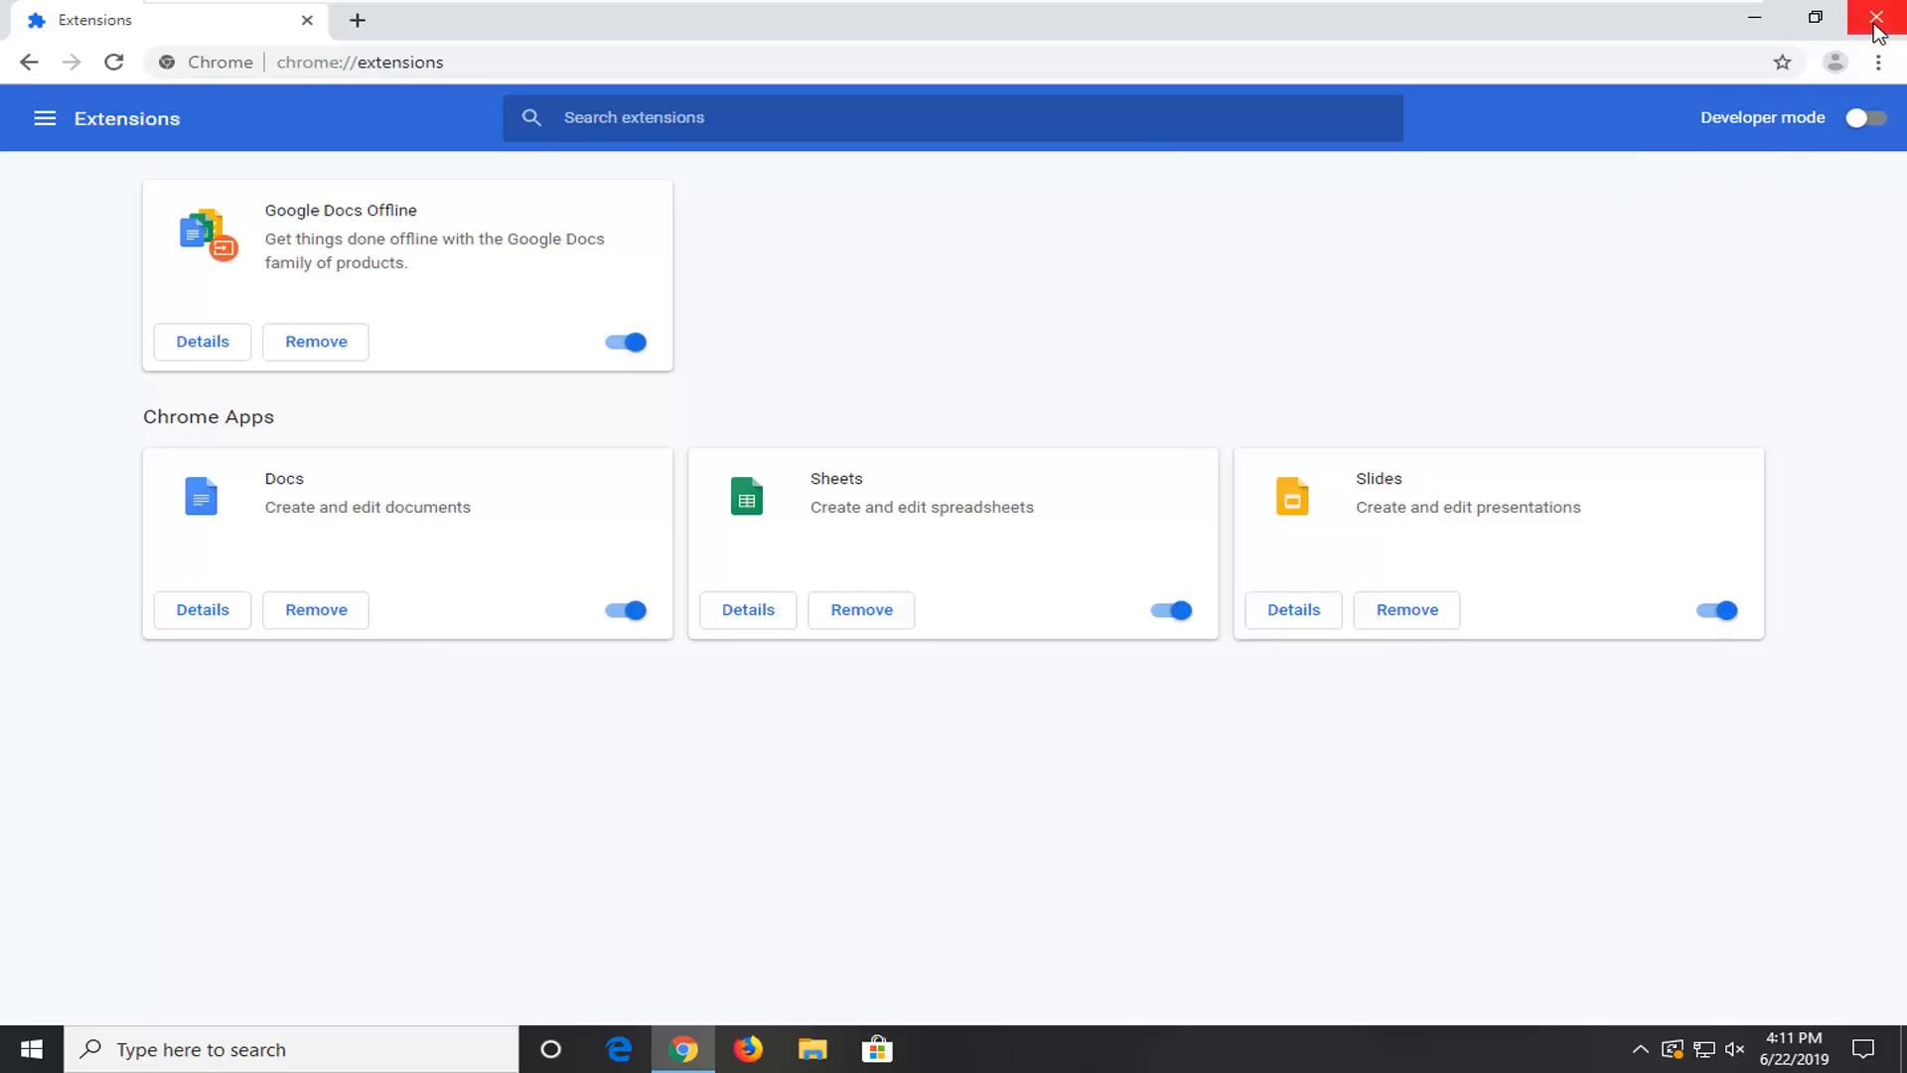
mouse_move(1746, 233)
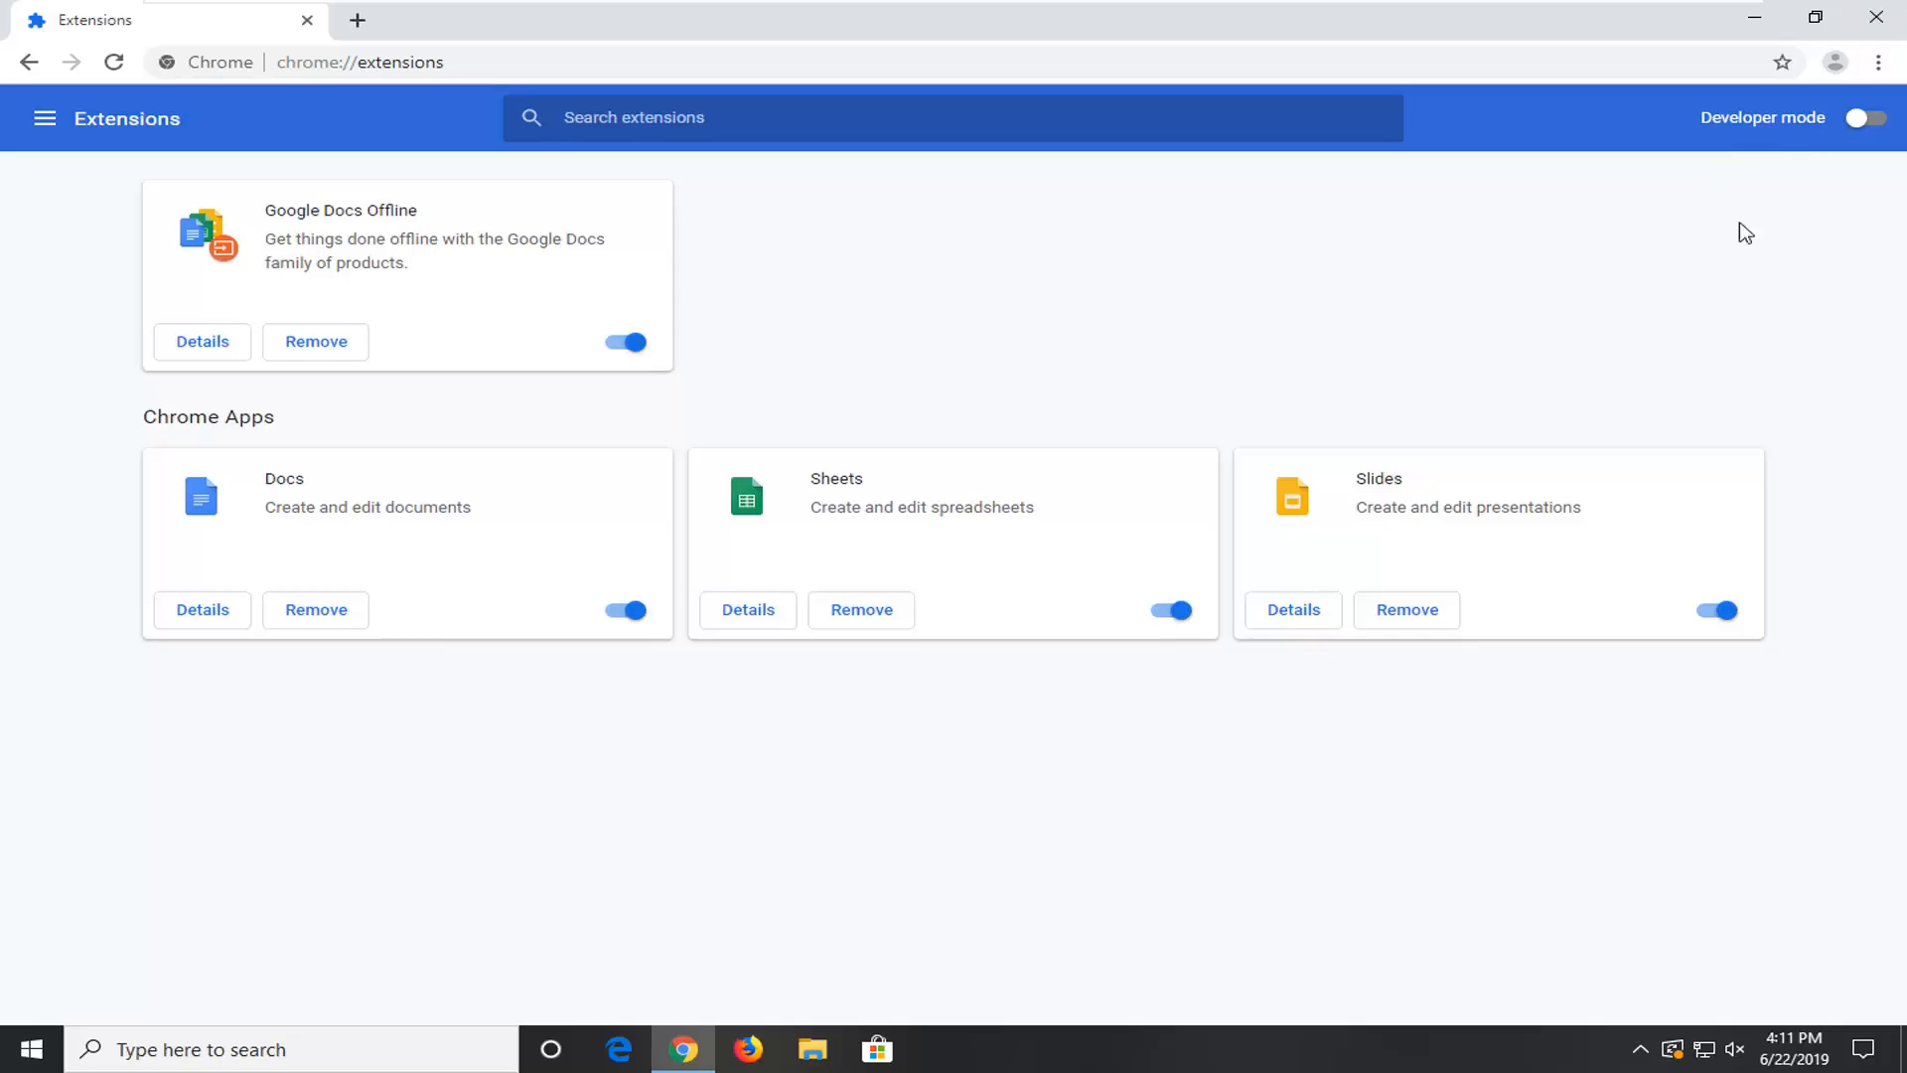